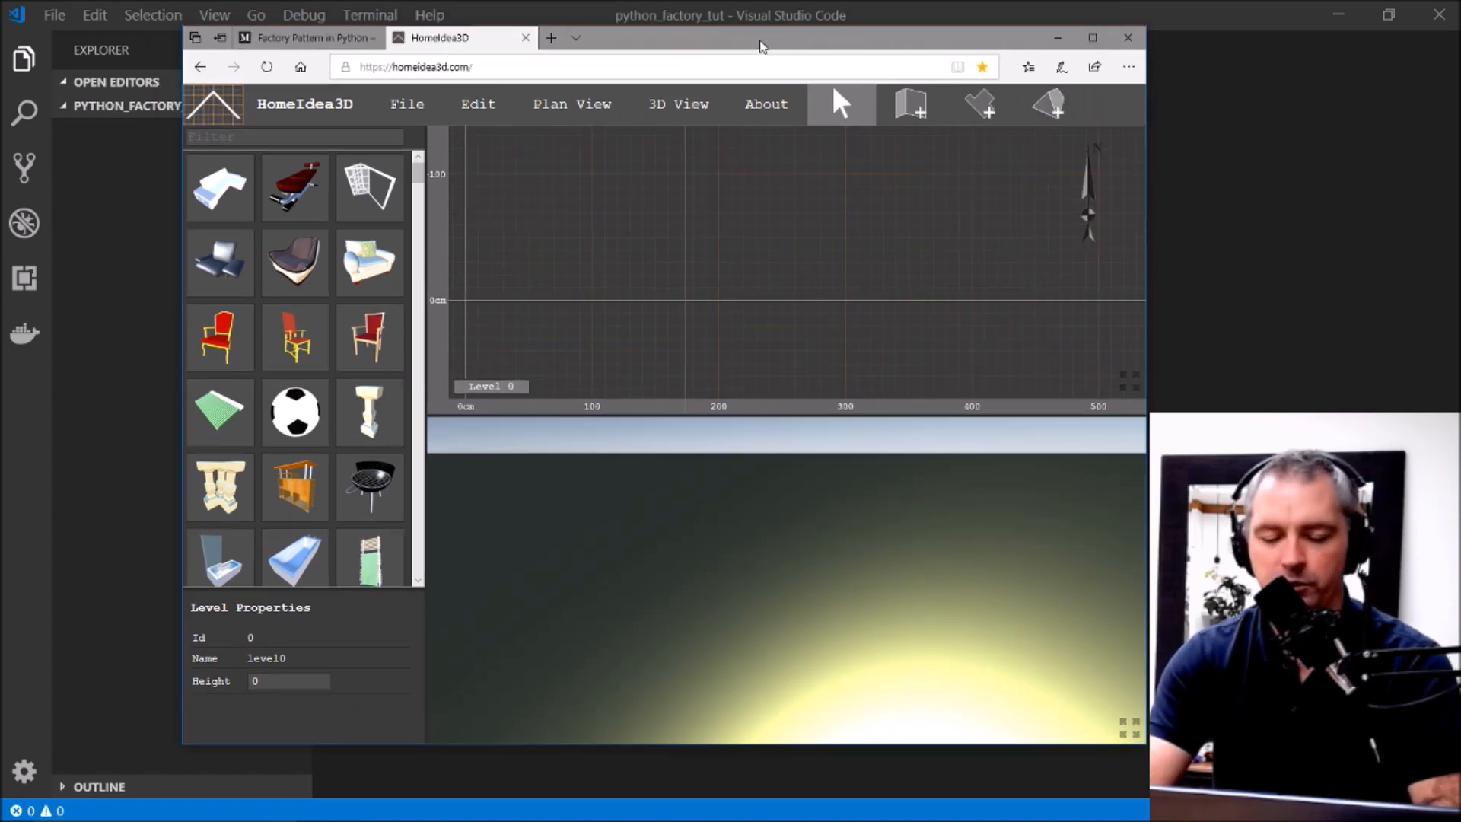
Step: Filter the HomeIdea3D catalogue for chairs and add the lounge chair and another chair model to the plan
text(che)
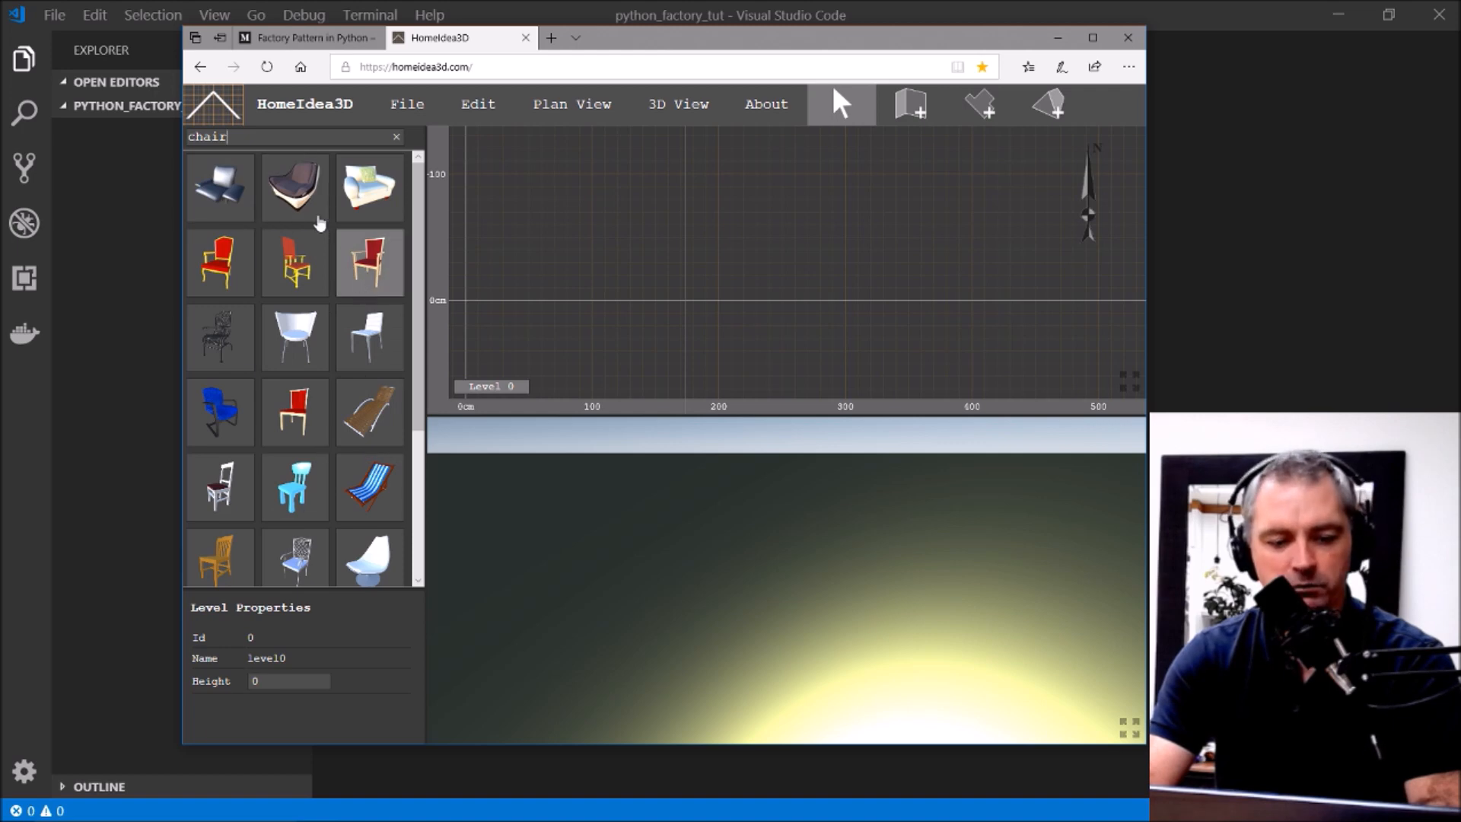
click(294, 187)
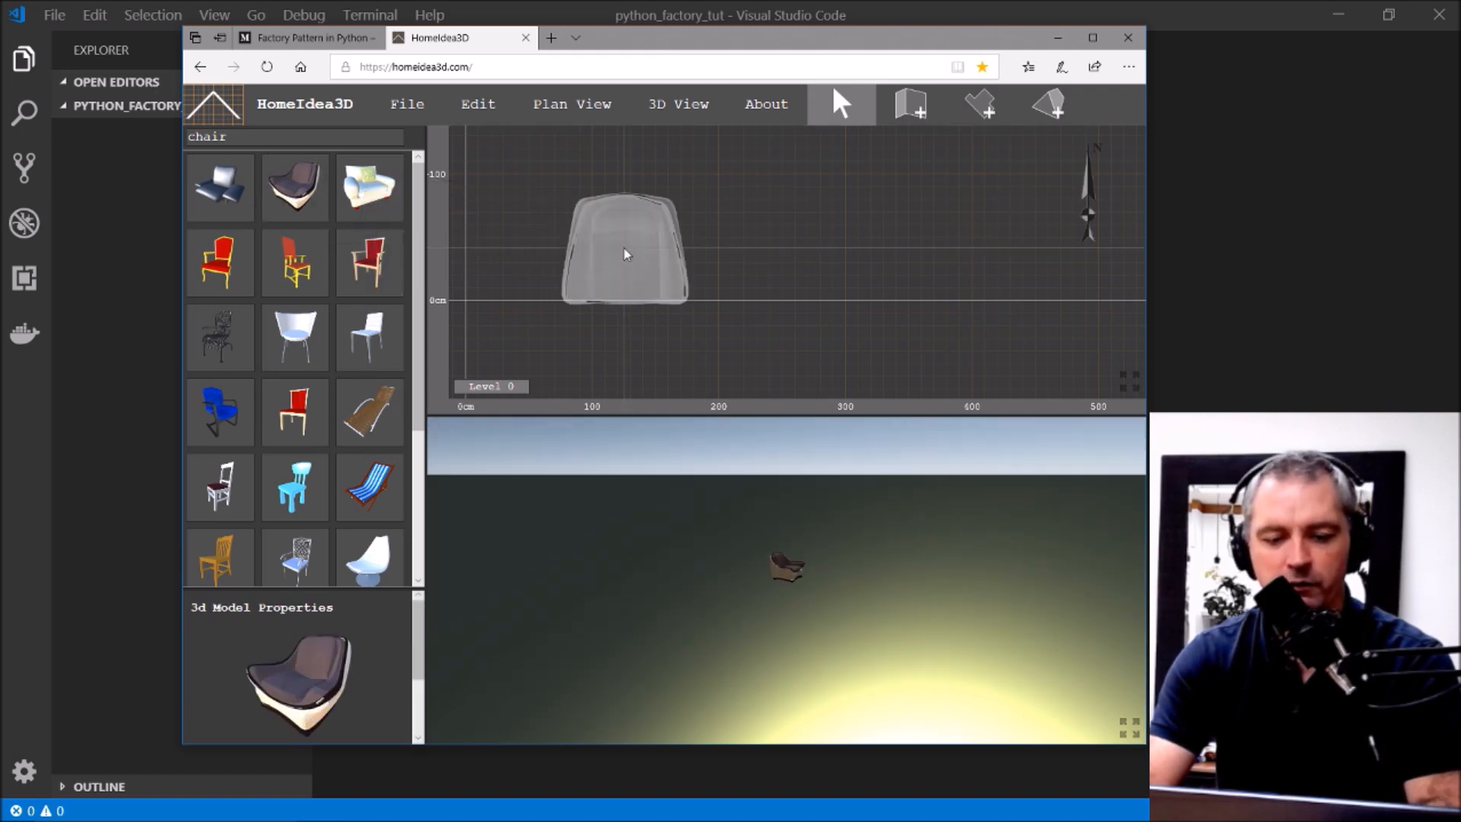
mouse_move(335, 180)
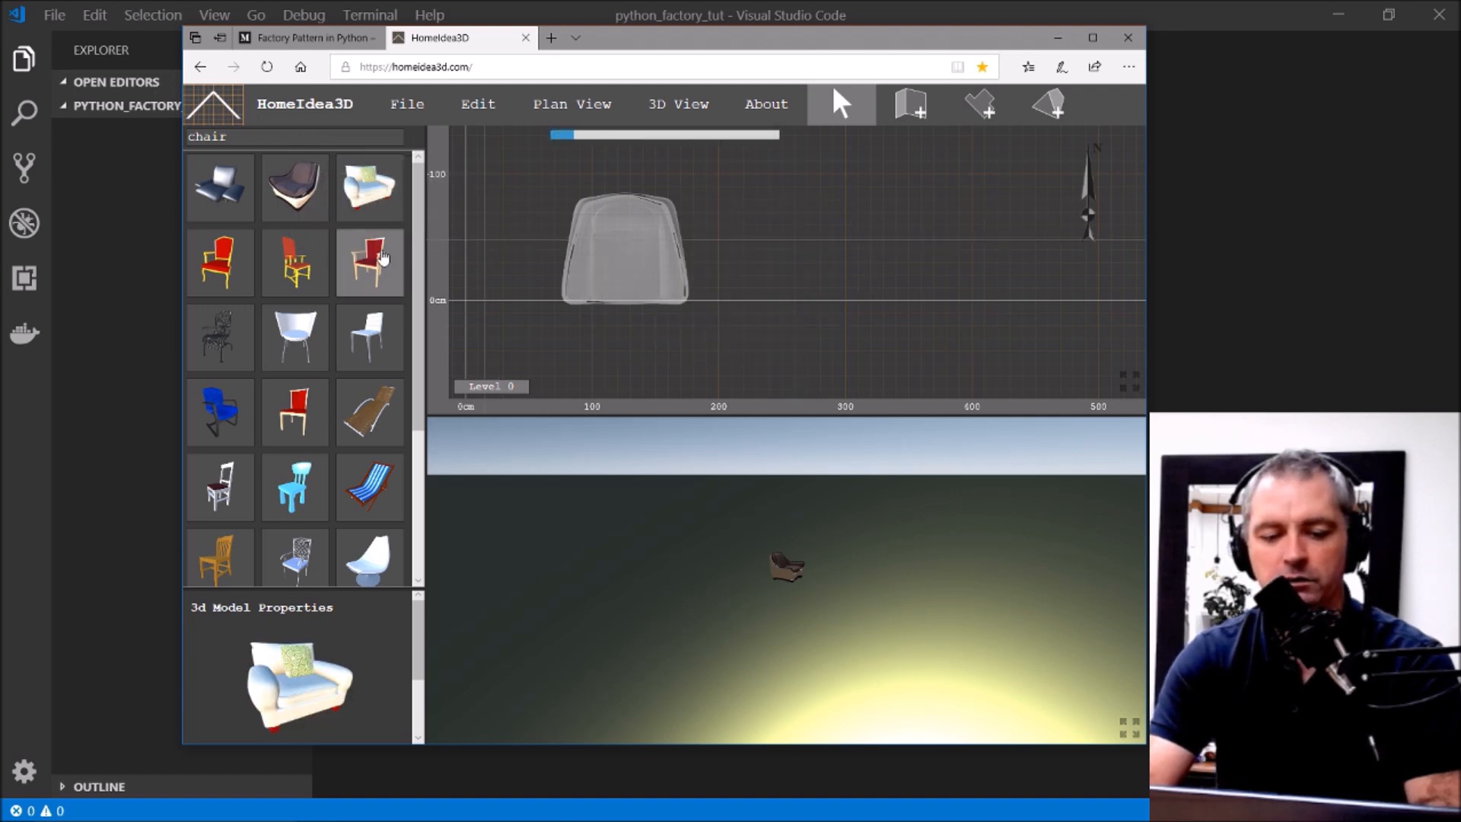
click(369, 261)
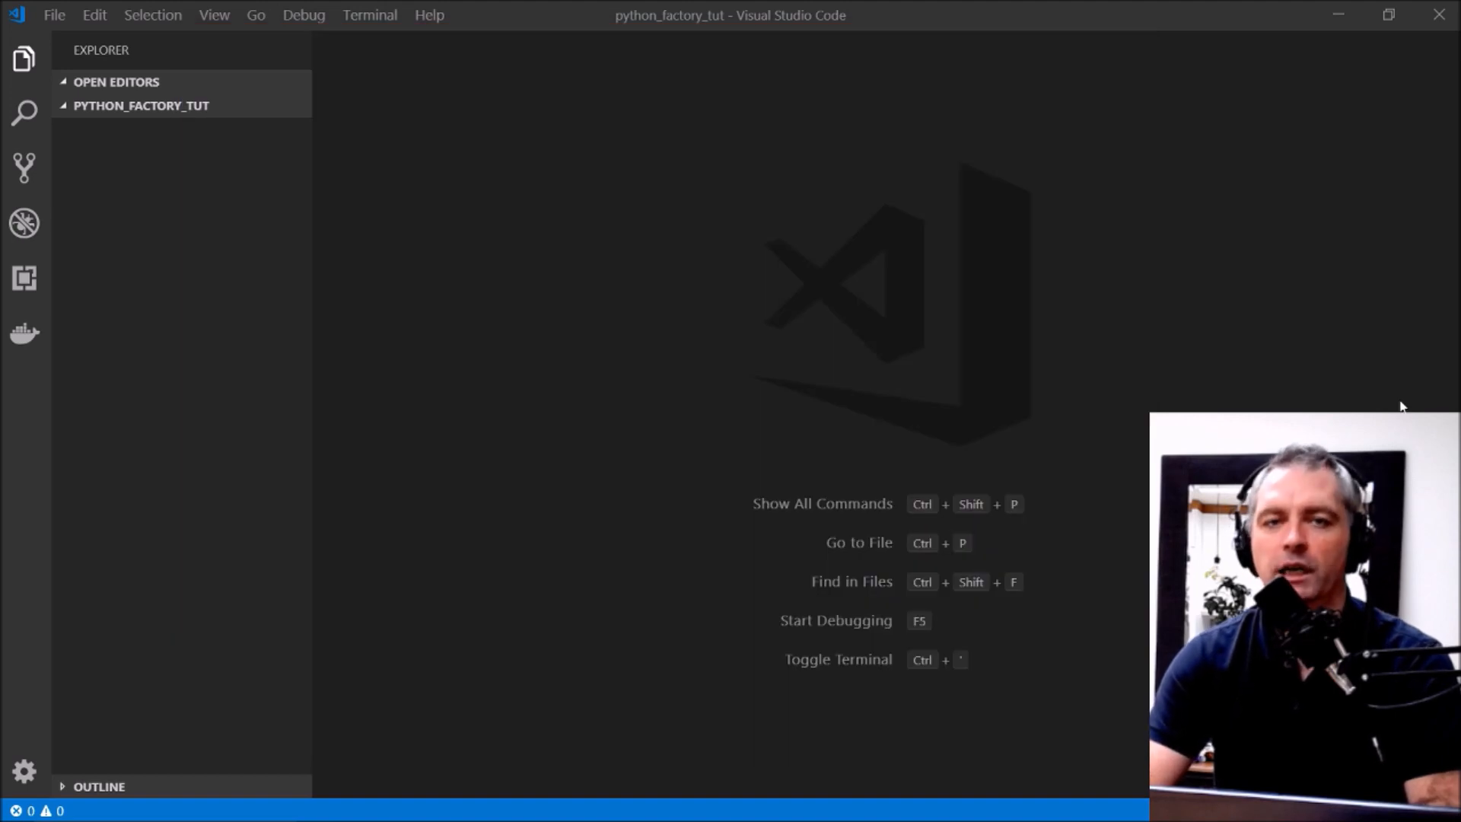
mouse_move(214, 117)
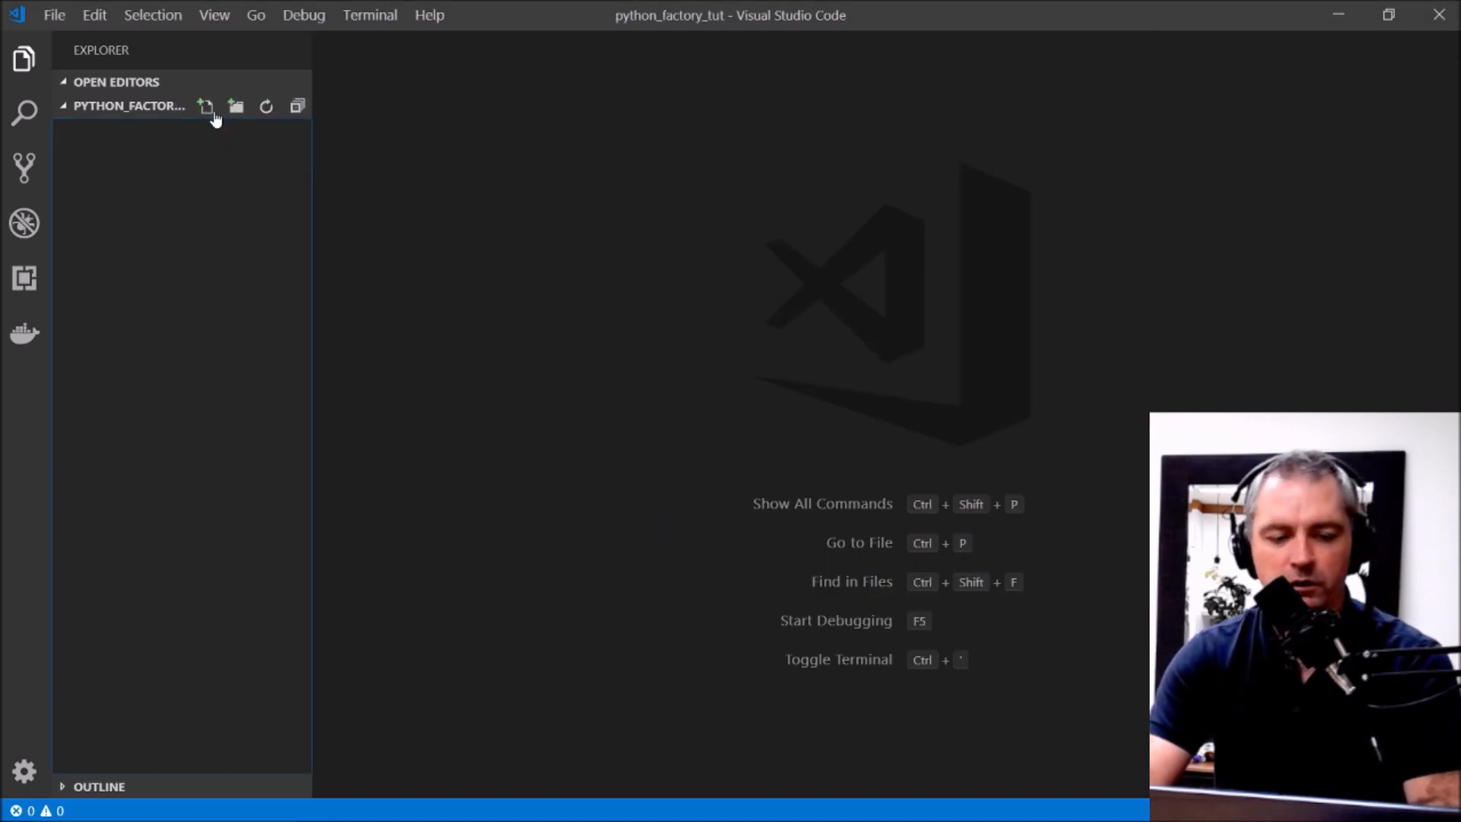
Step: Create a new file named chair_factory.py in the python_factory_tut project folder
click(205, 105)
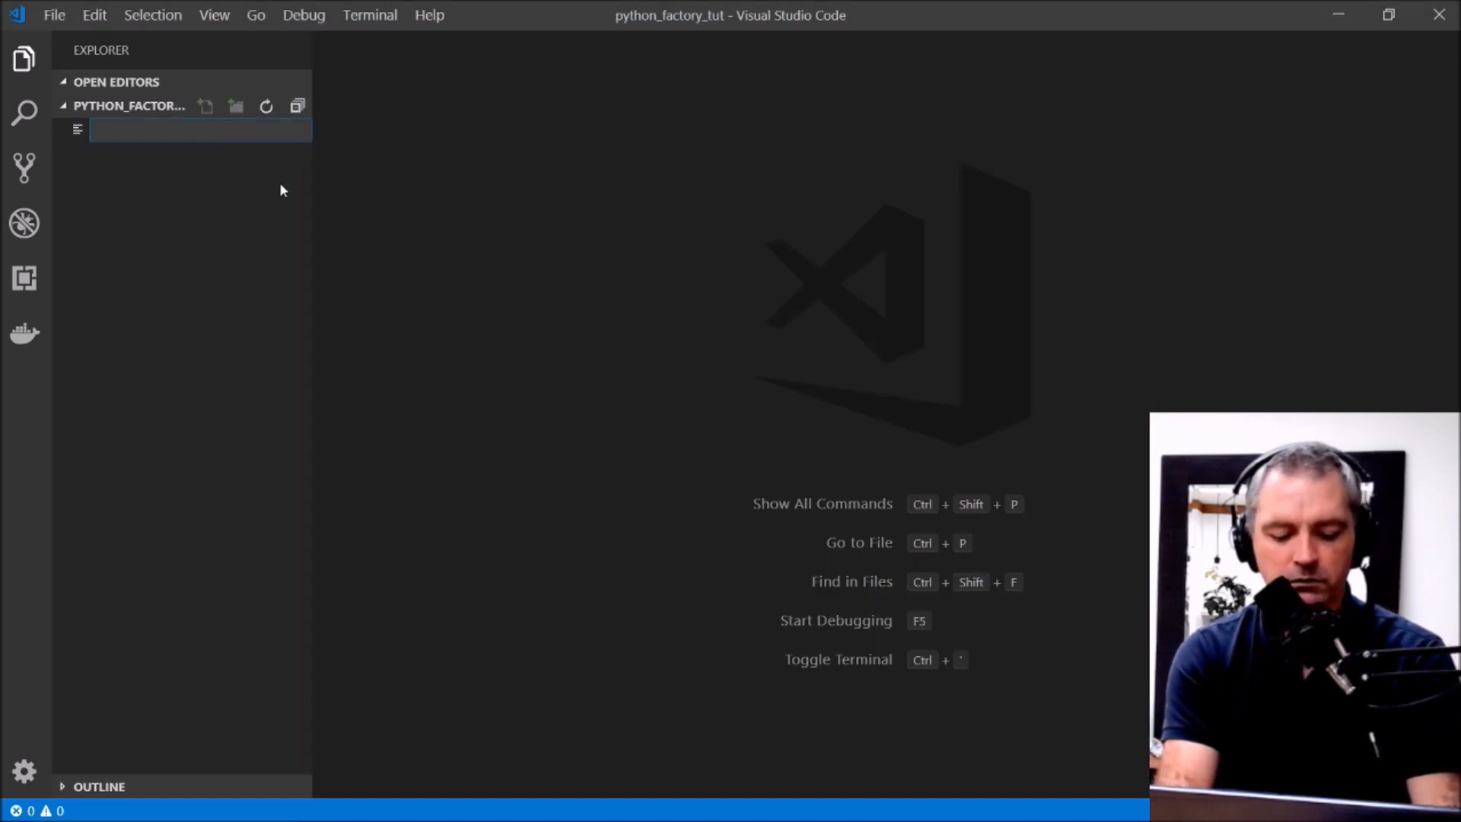
text(chair_f)
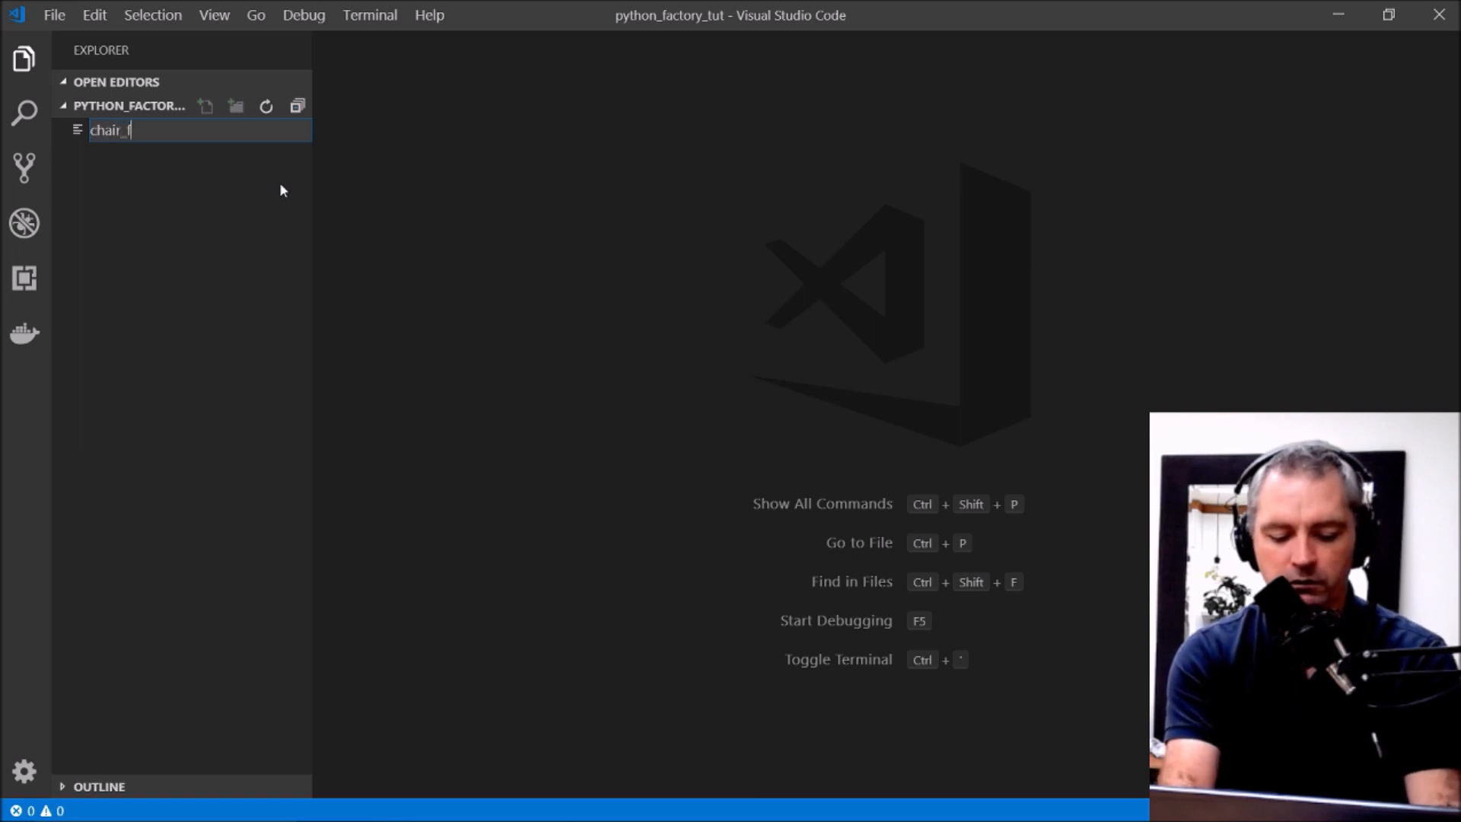
text(actory)
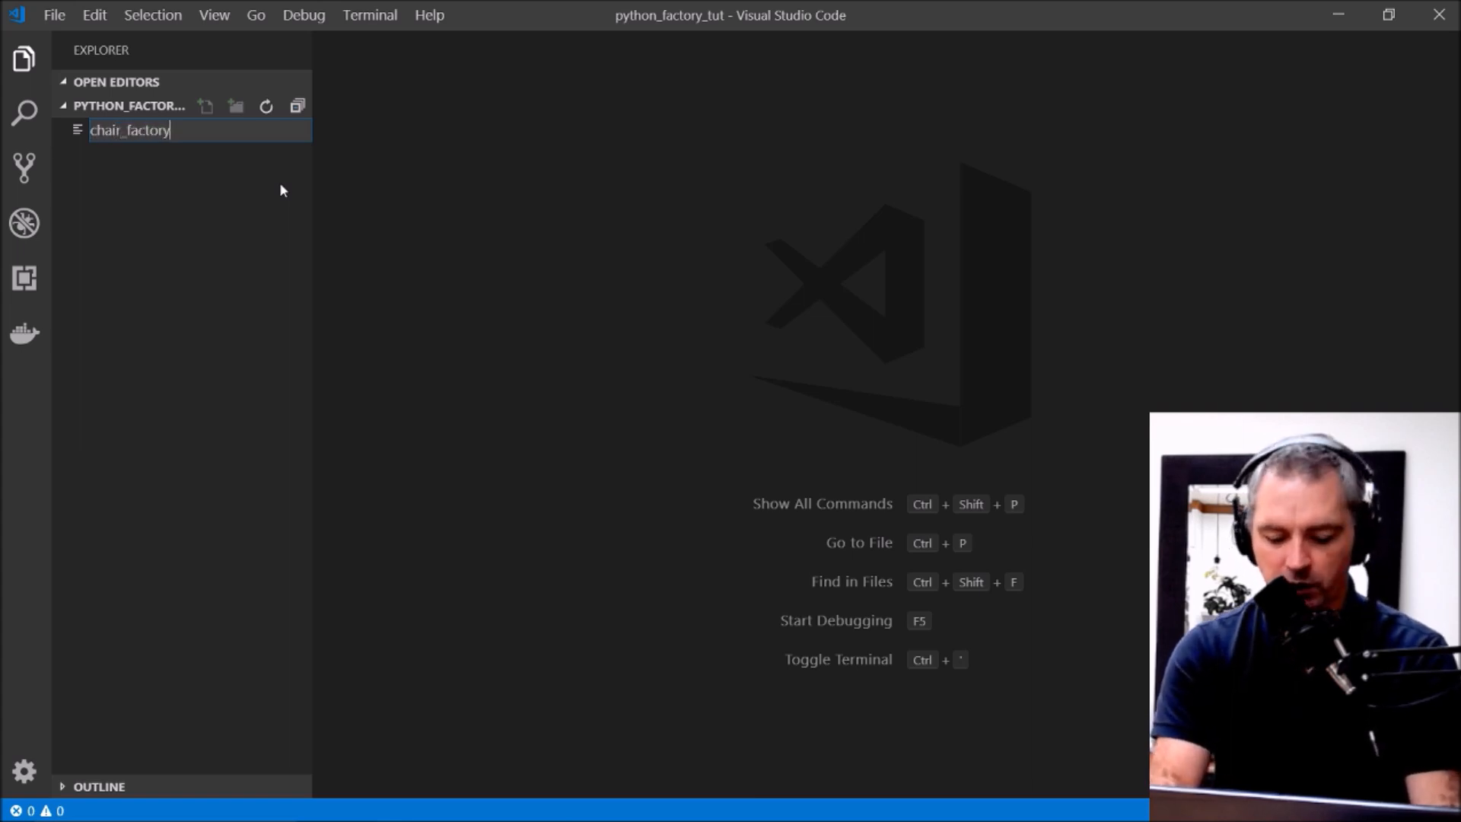
key(Return)
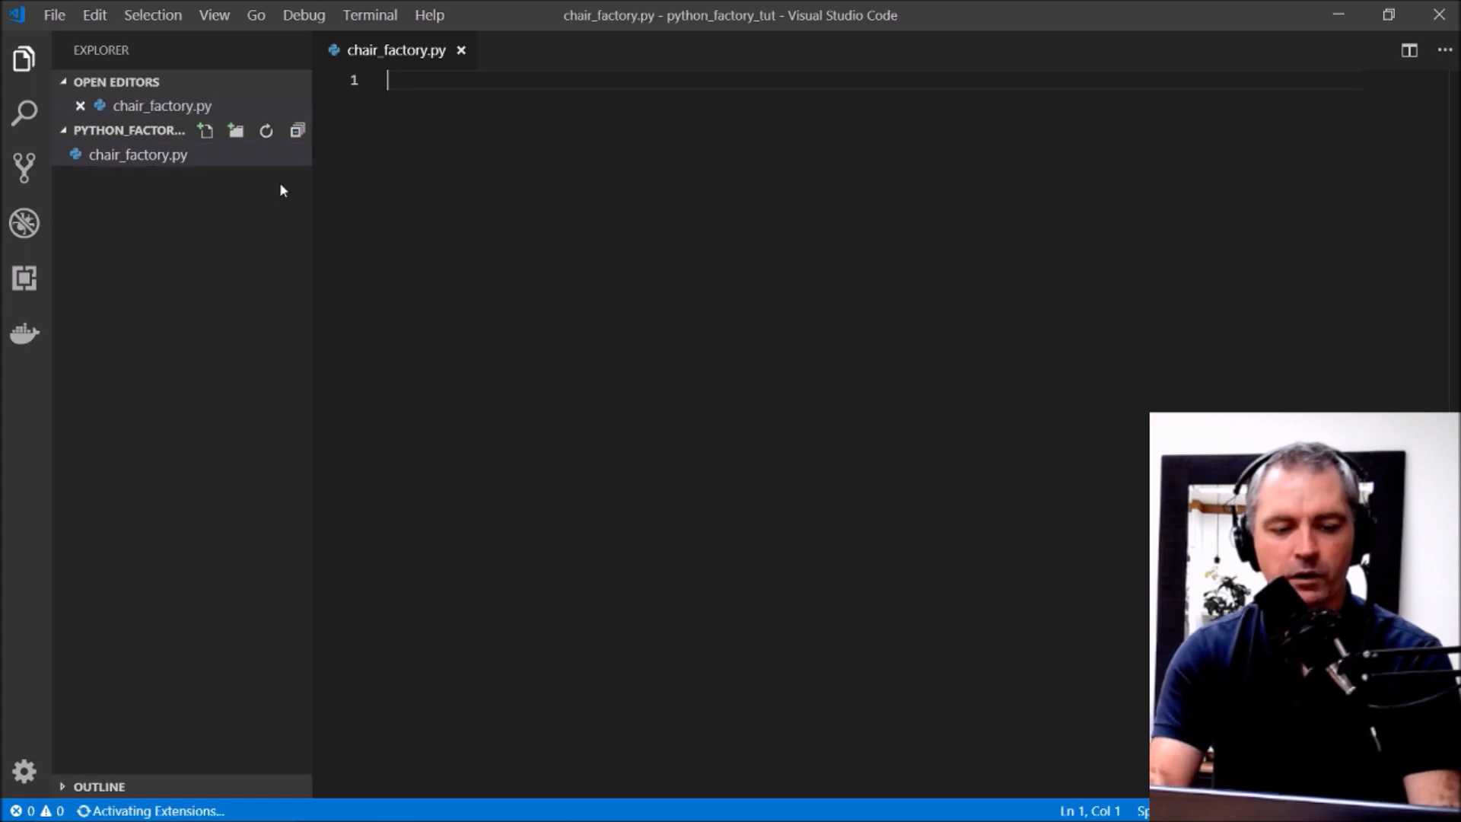
Step: Write 'from abc import ABCMeta, abstractstaticmethod' and begin a class definition below it
text(from abc)
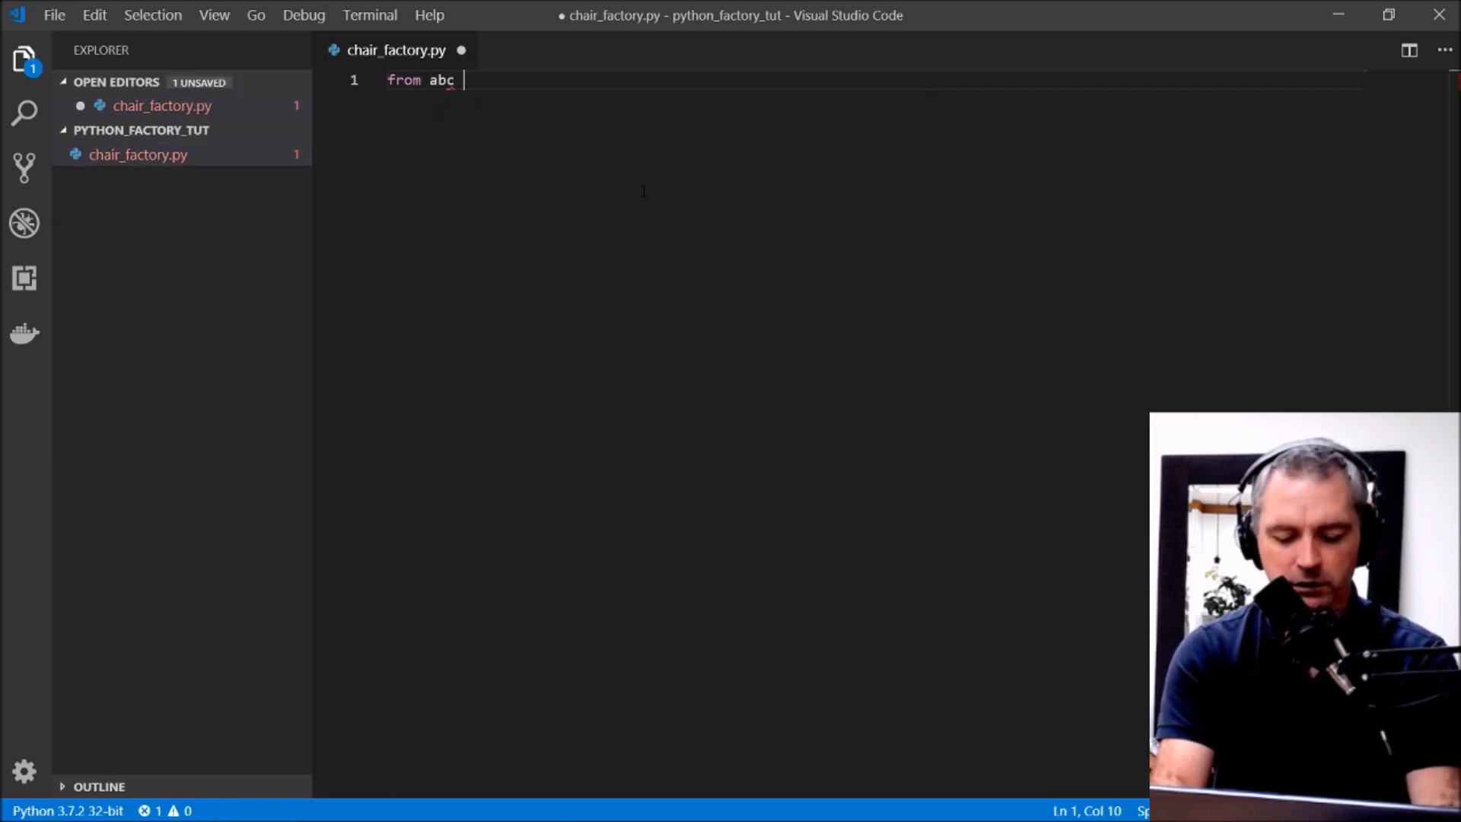
text(import ABCMeta,)
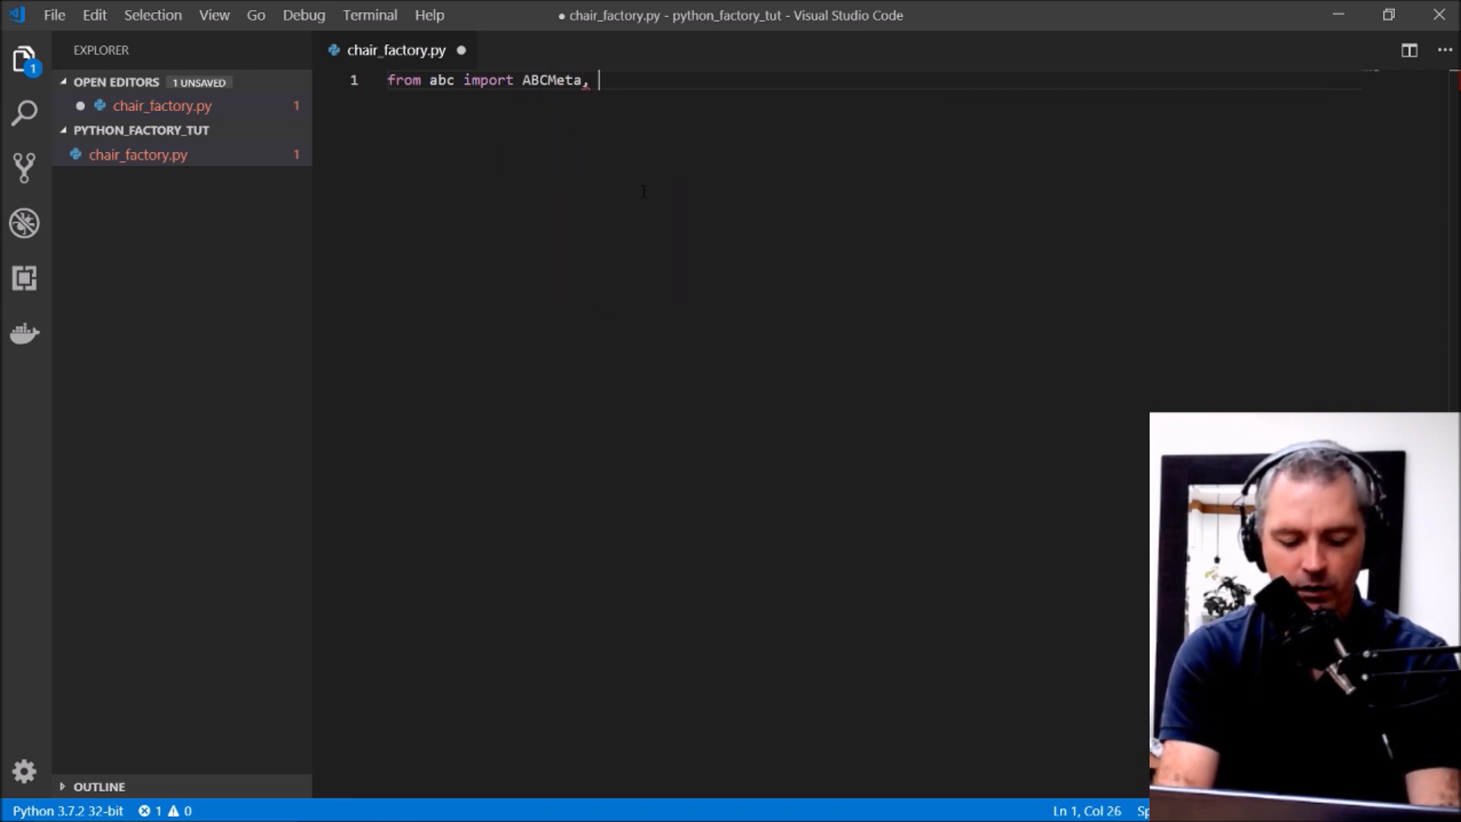
text(abstractstaticmethod)
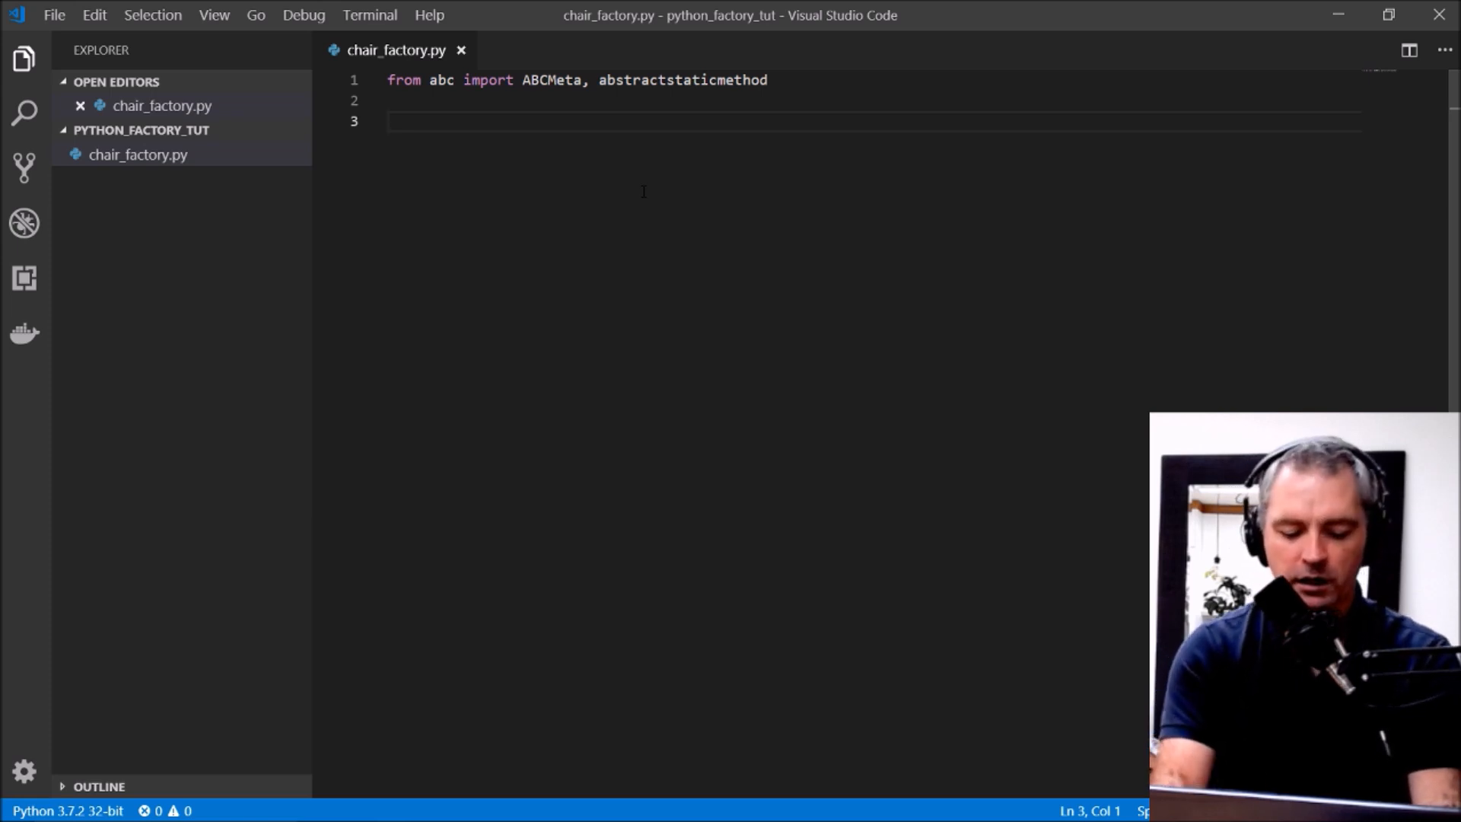
text(class)
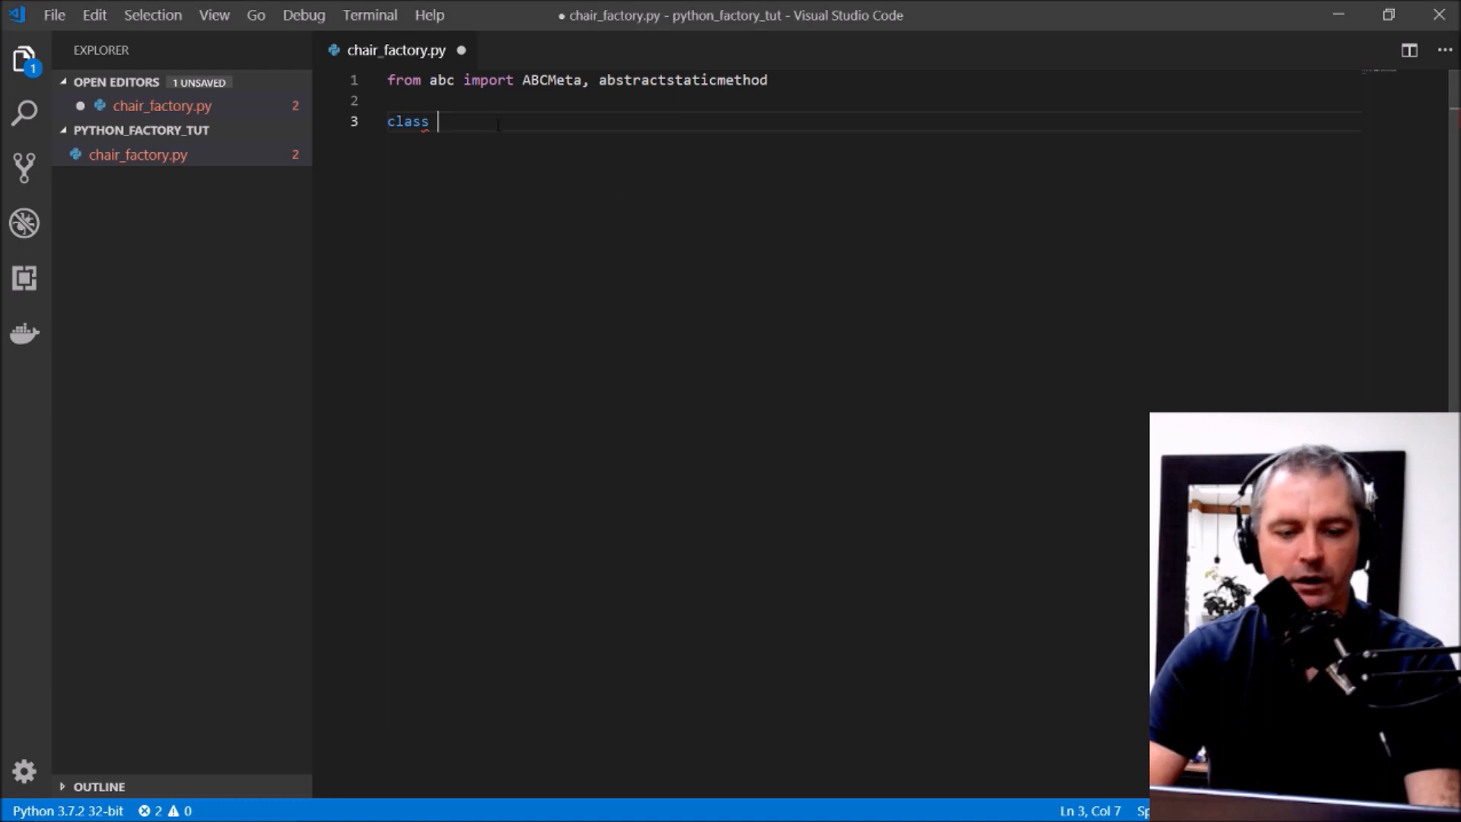
Step: Declare class IChair(metaclass=ABCMeta): and start its indented body
text(ICha)
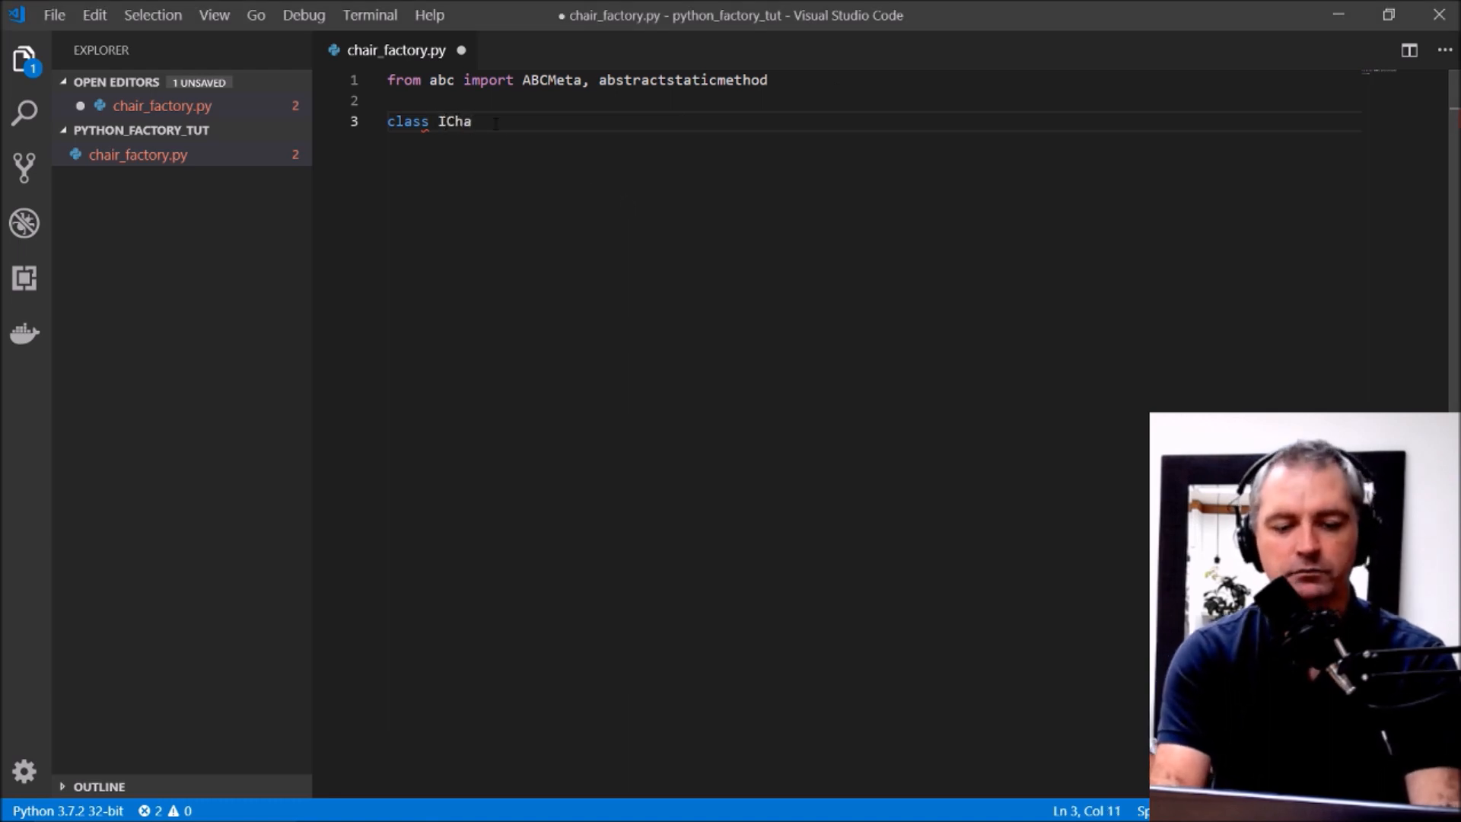
text(ir())
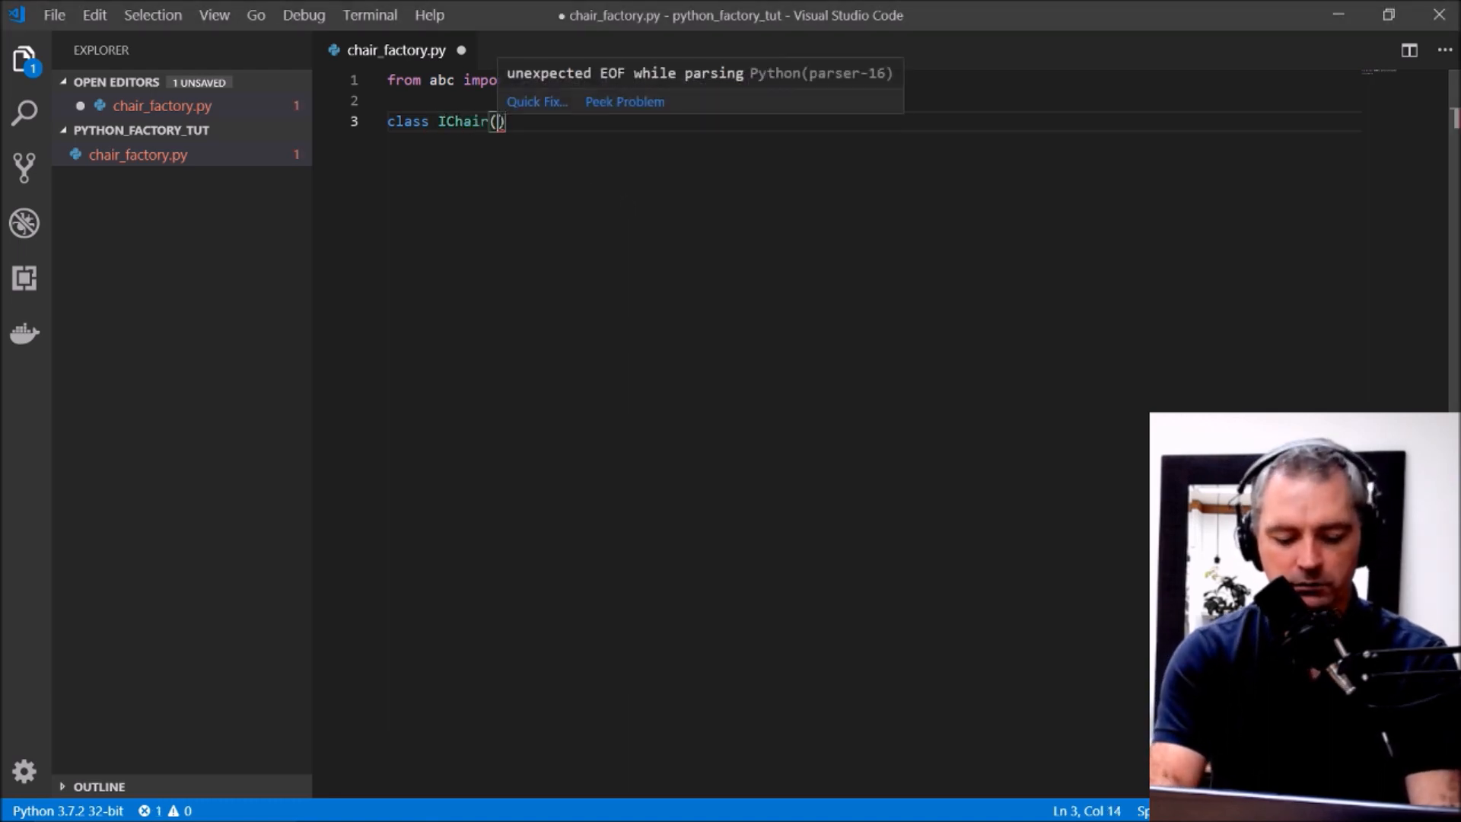
text(M)
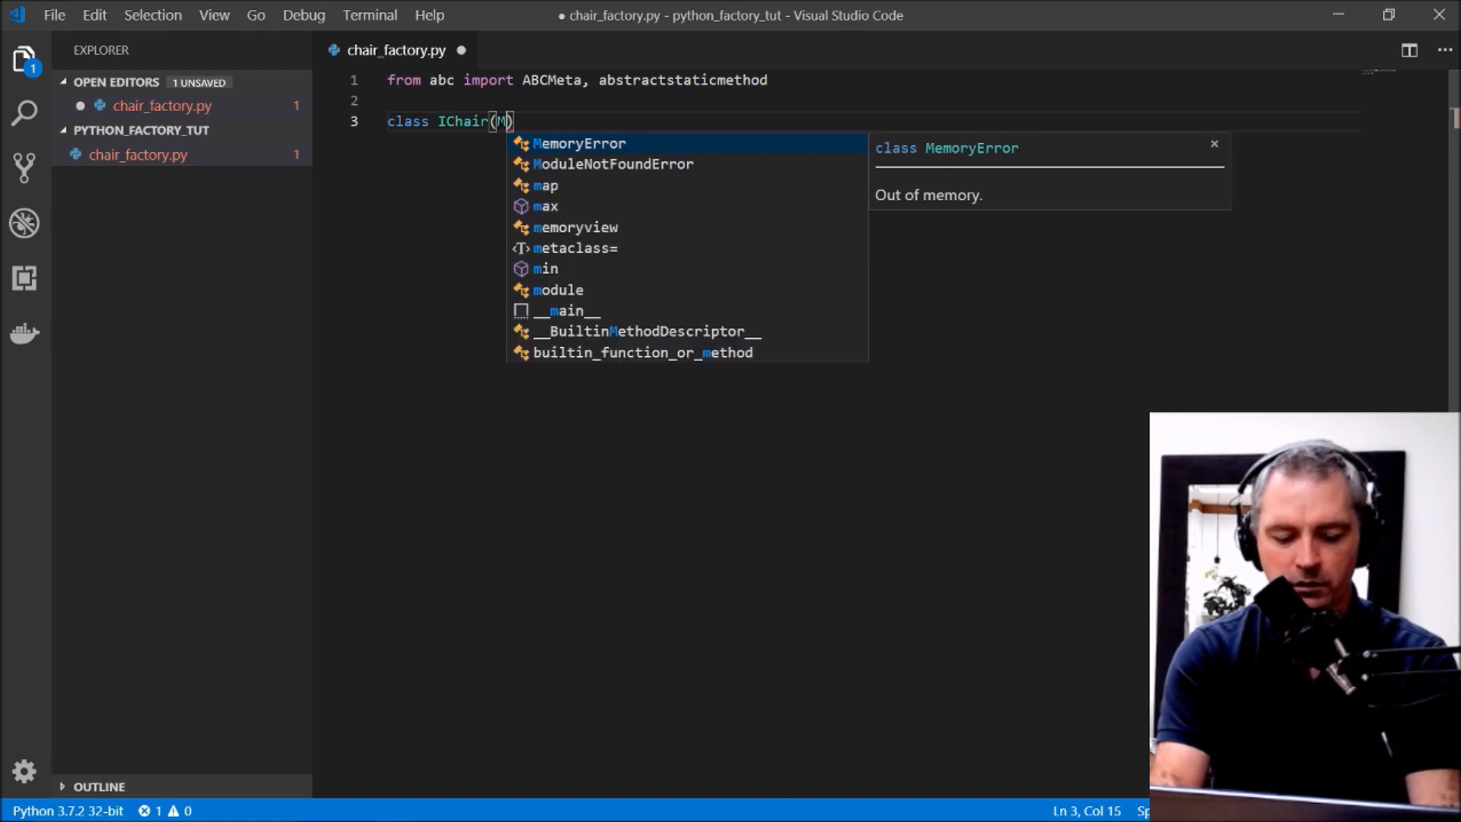
click(575, 248)
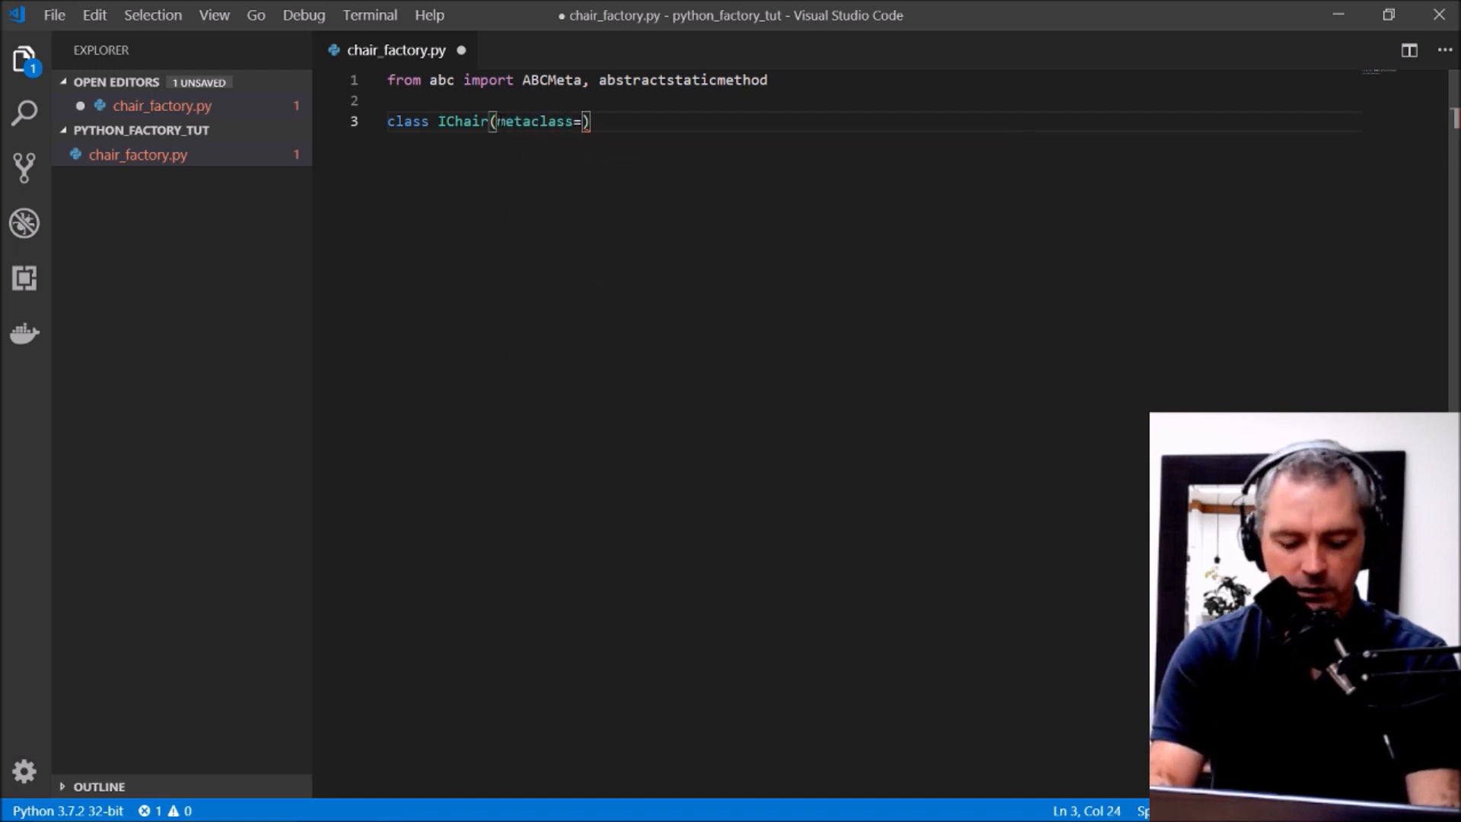
text(ABCMeta)
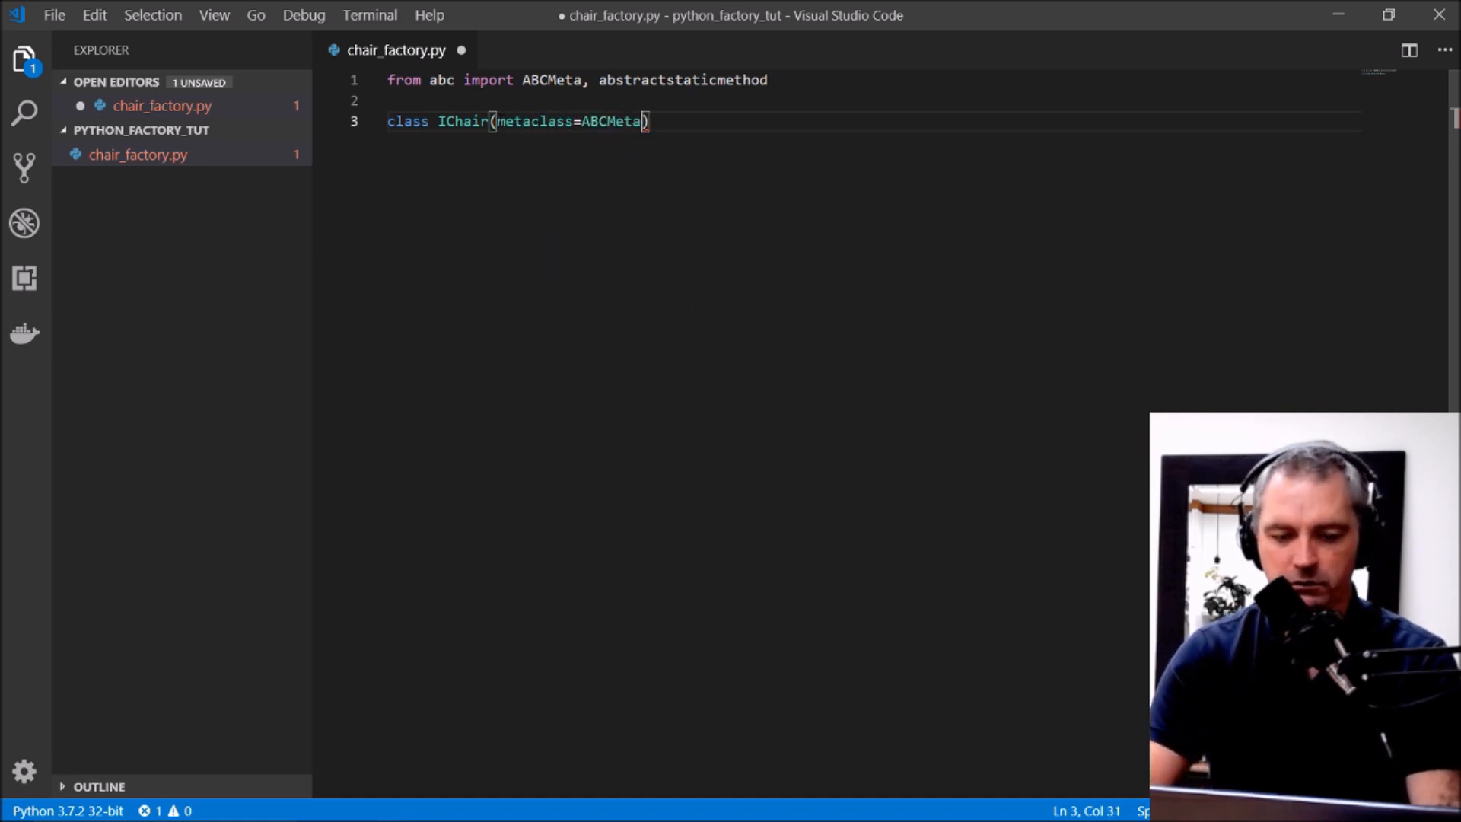
text(:)
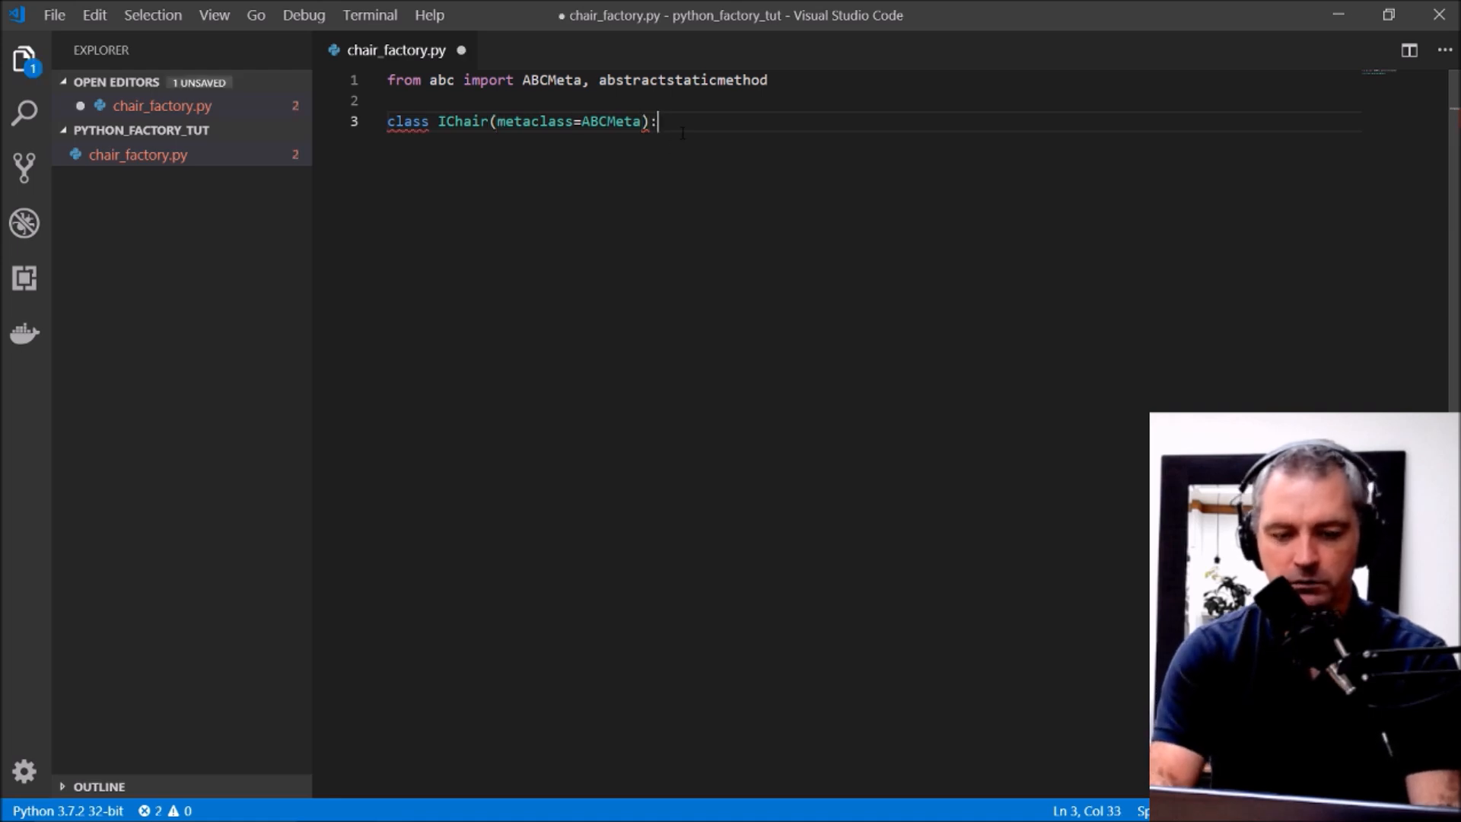
key(enter)
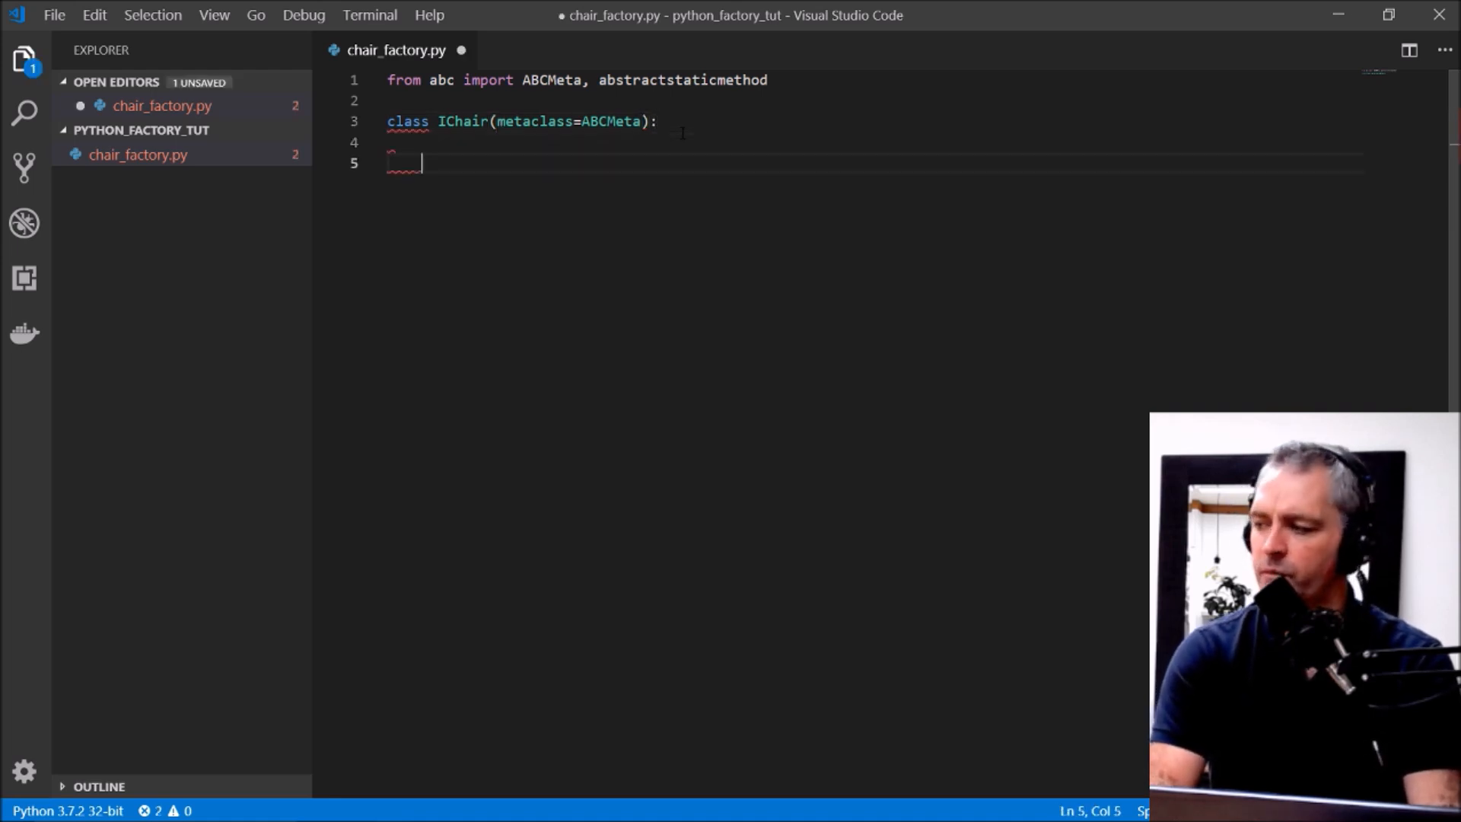
text(@abs)
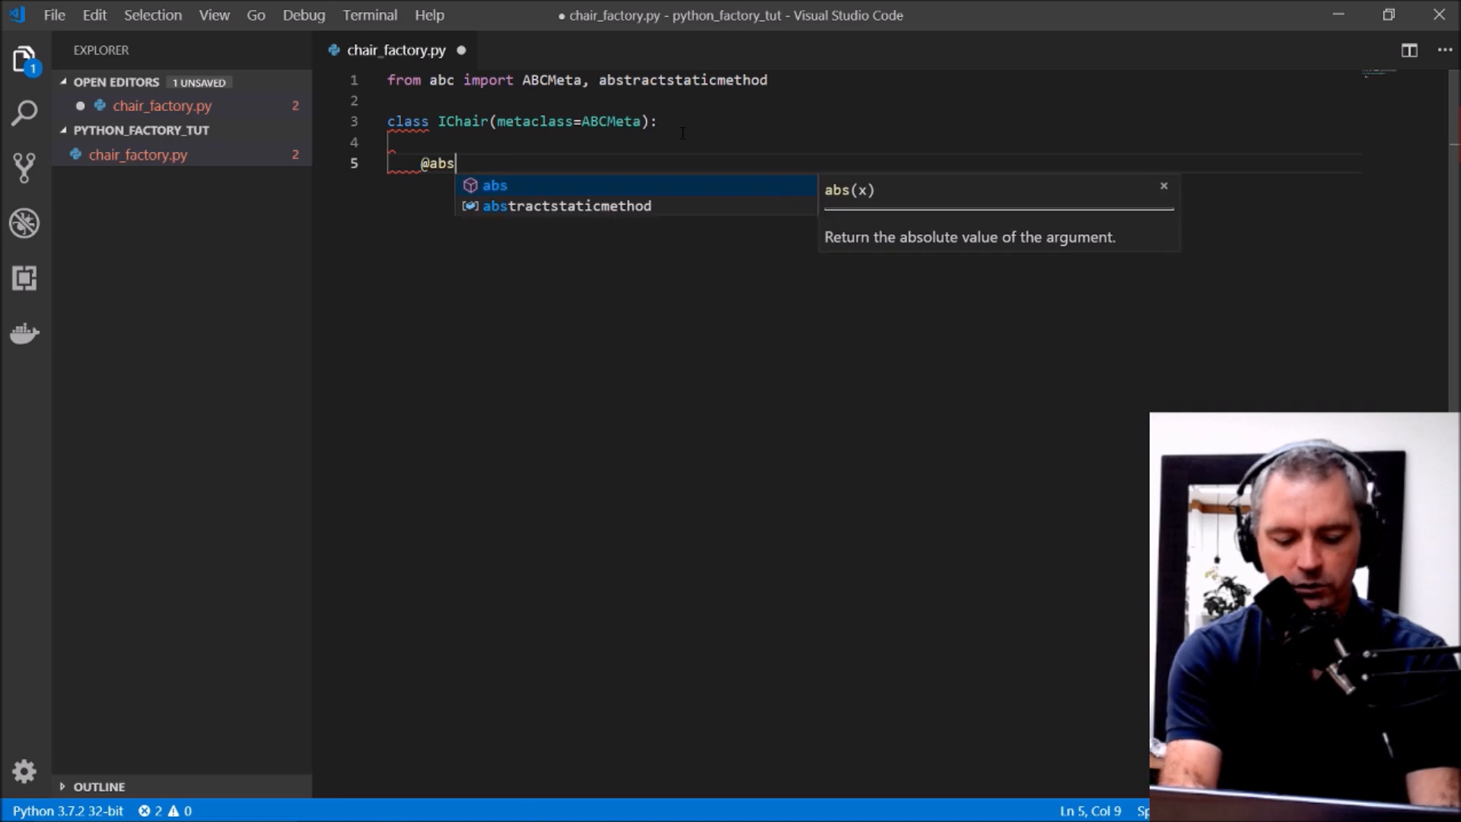
text(abstractstaticmethod)
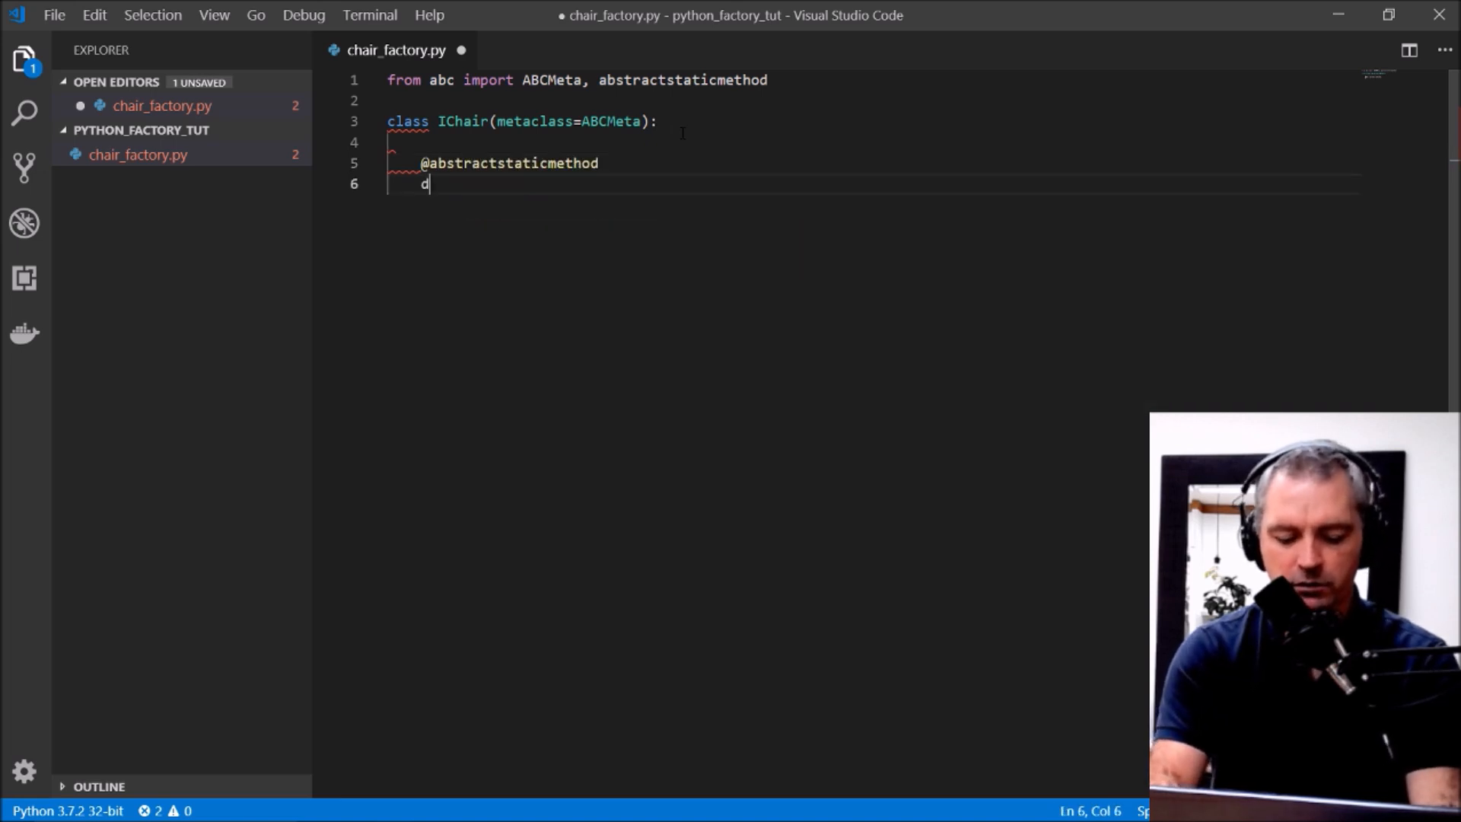
text(ef demin)
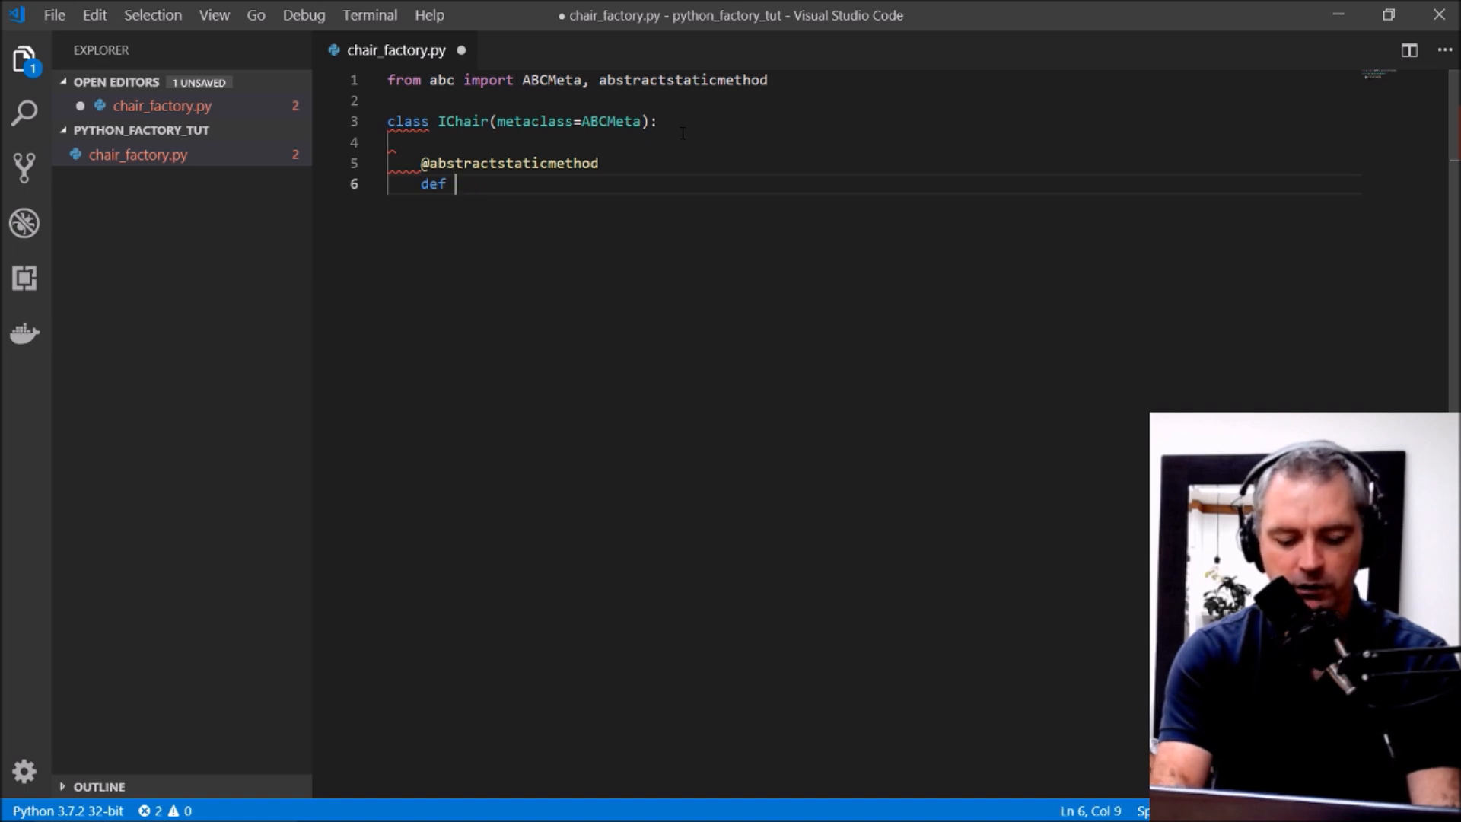
text(get_deimen)
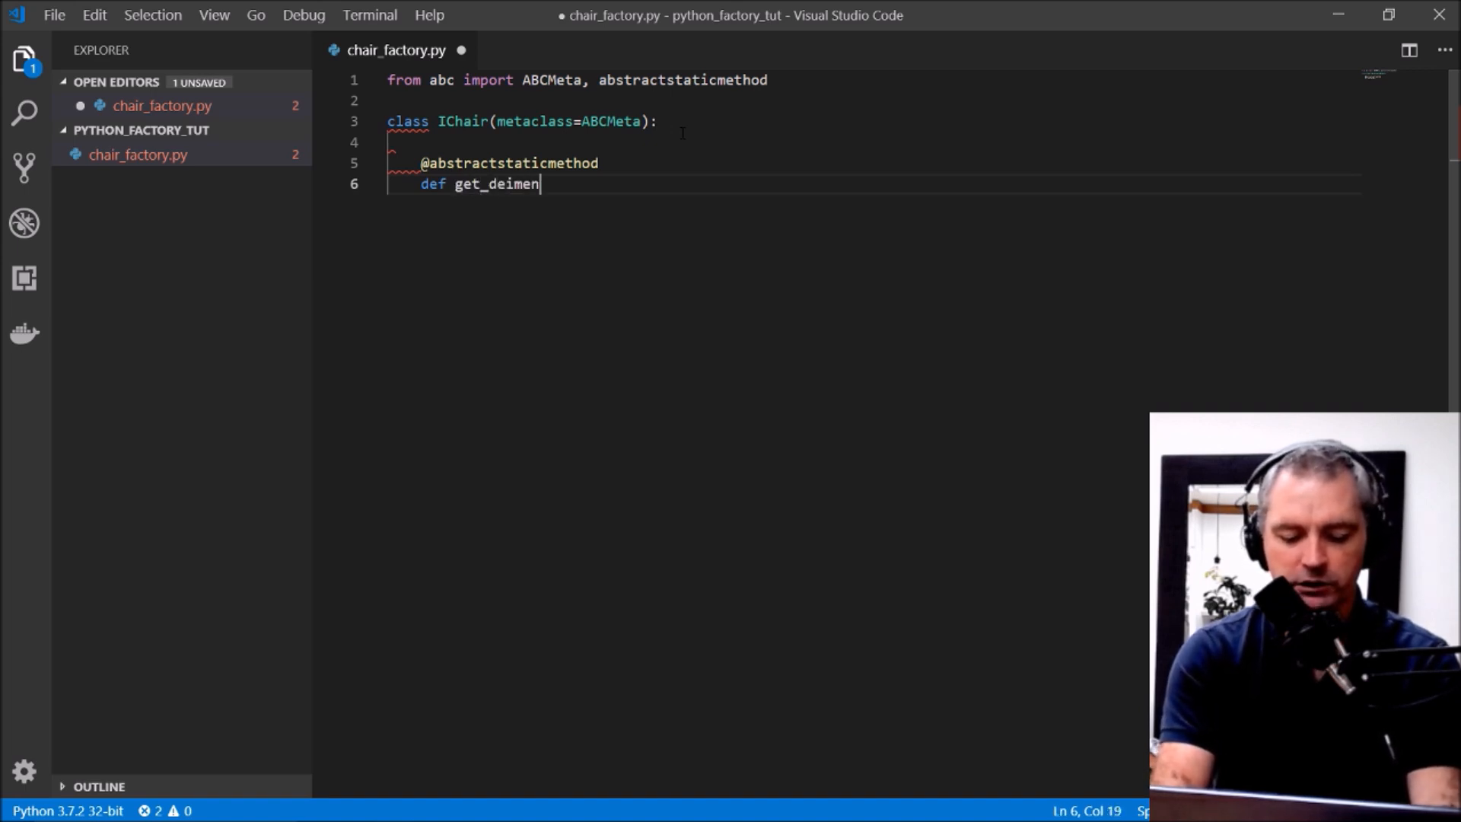
key(Backspace)
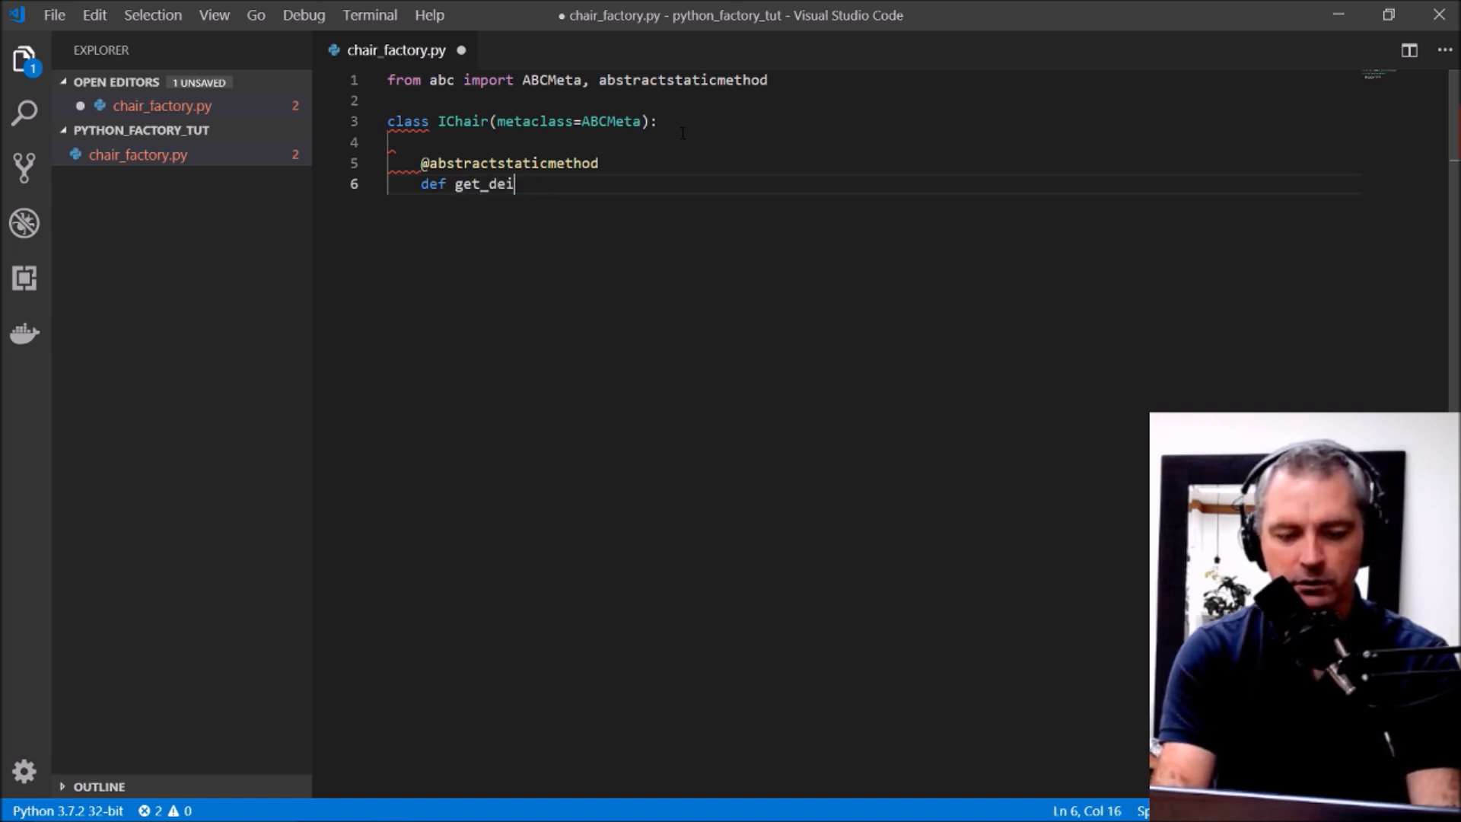
text(men)
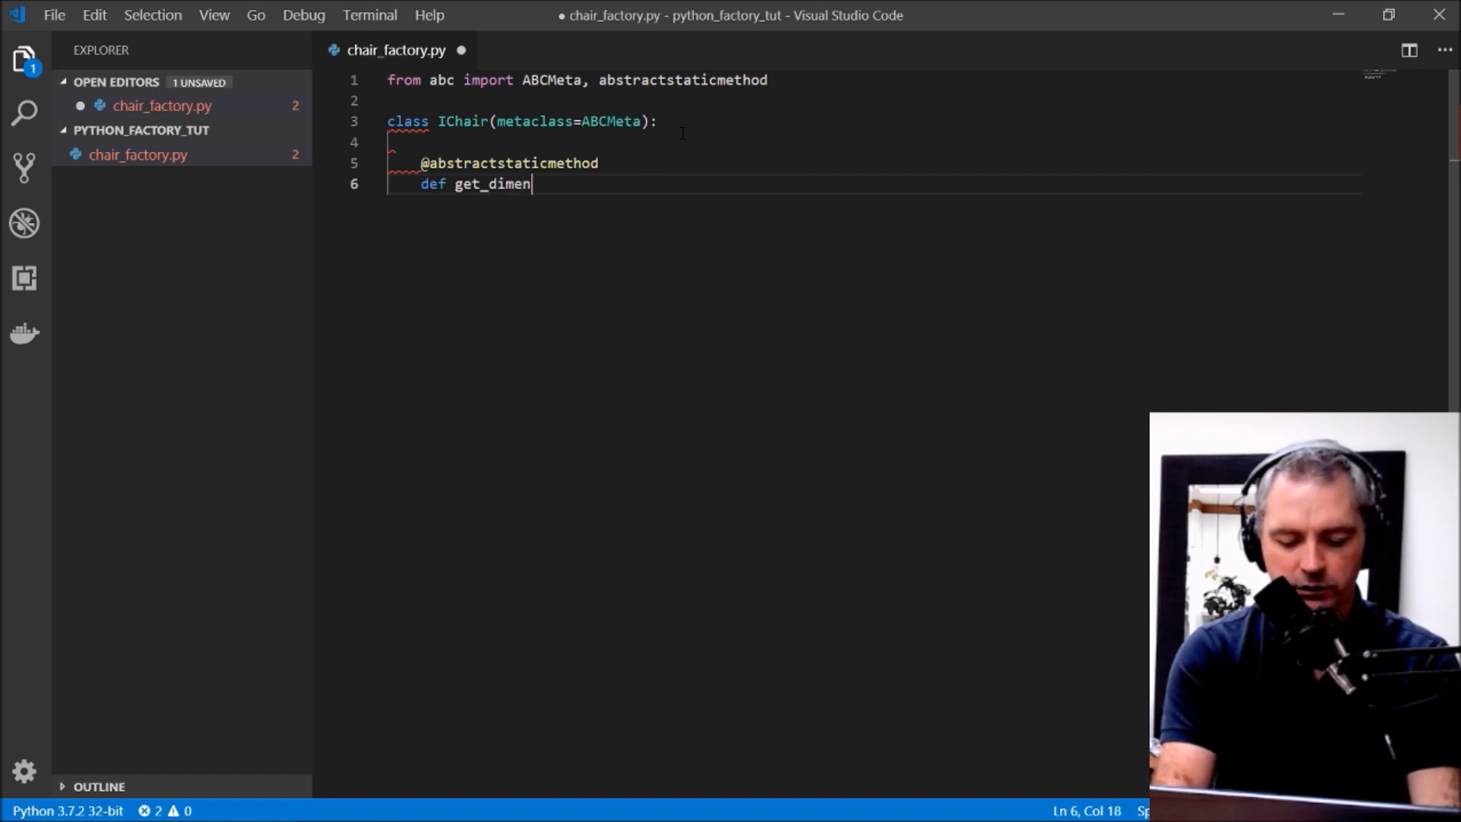
text(sions():)
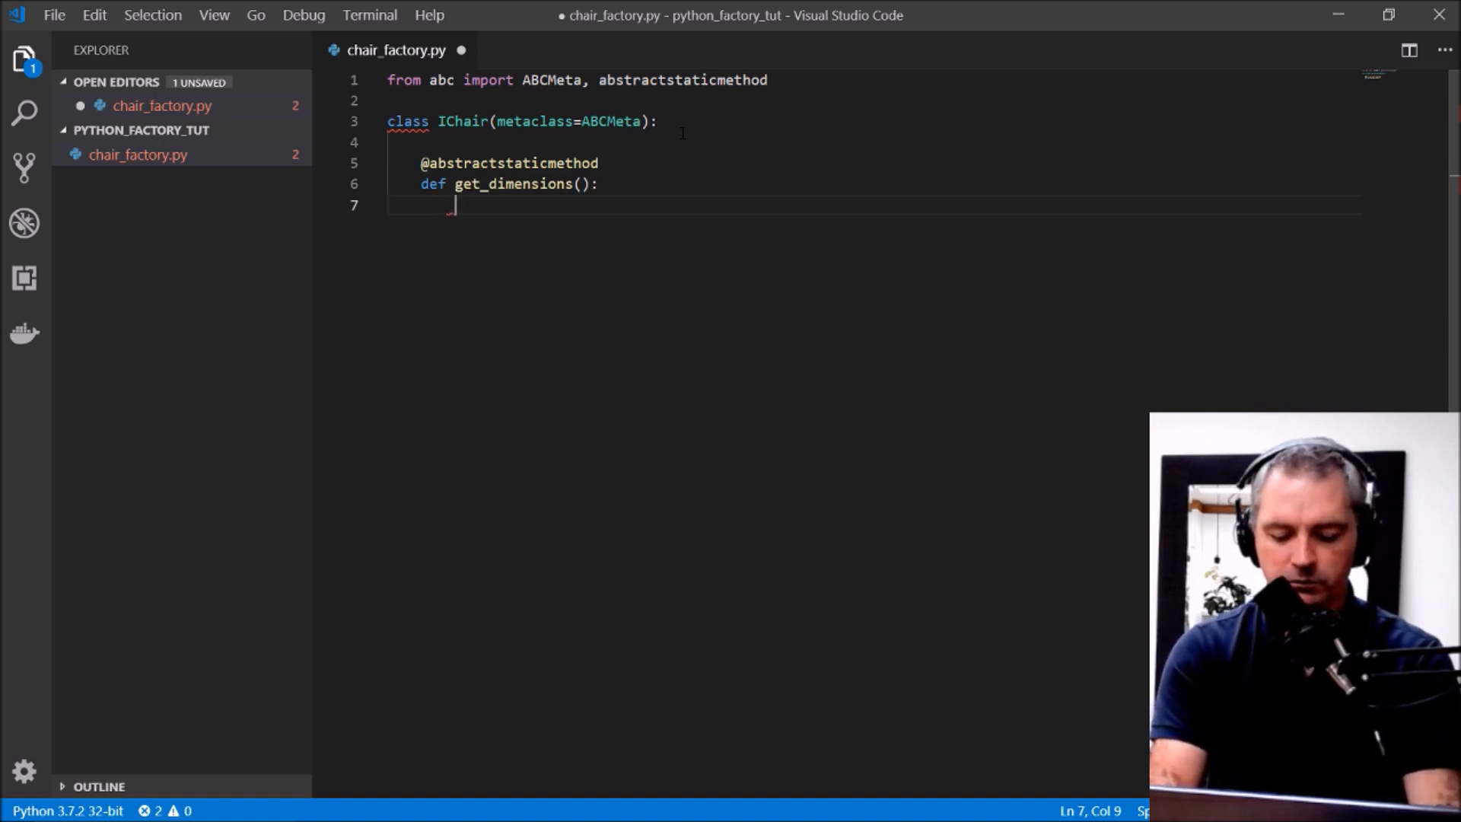
text(pass)
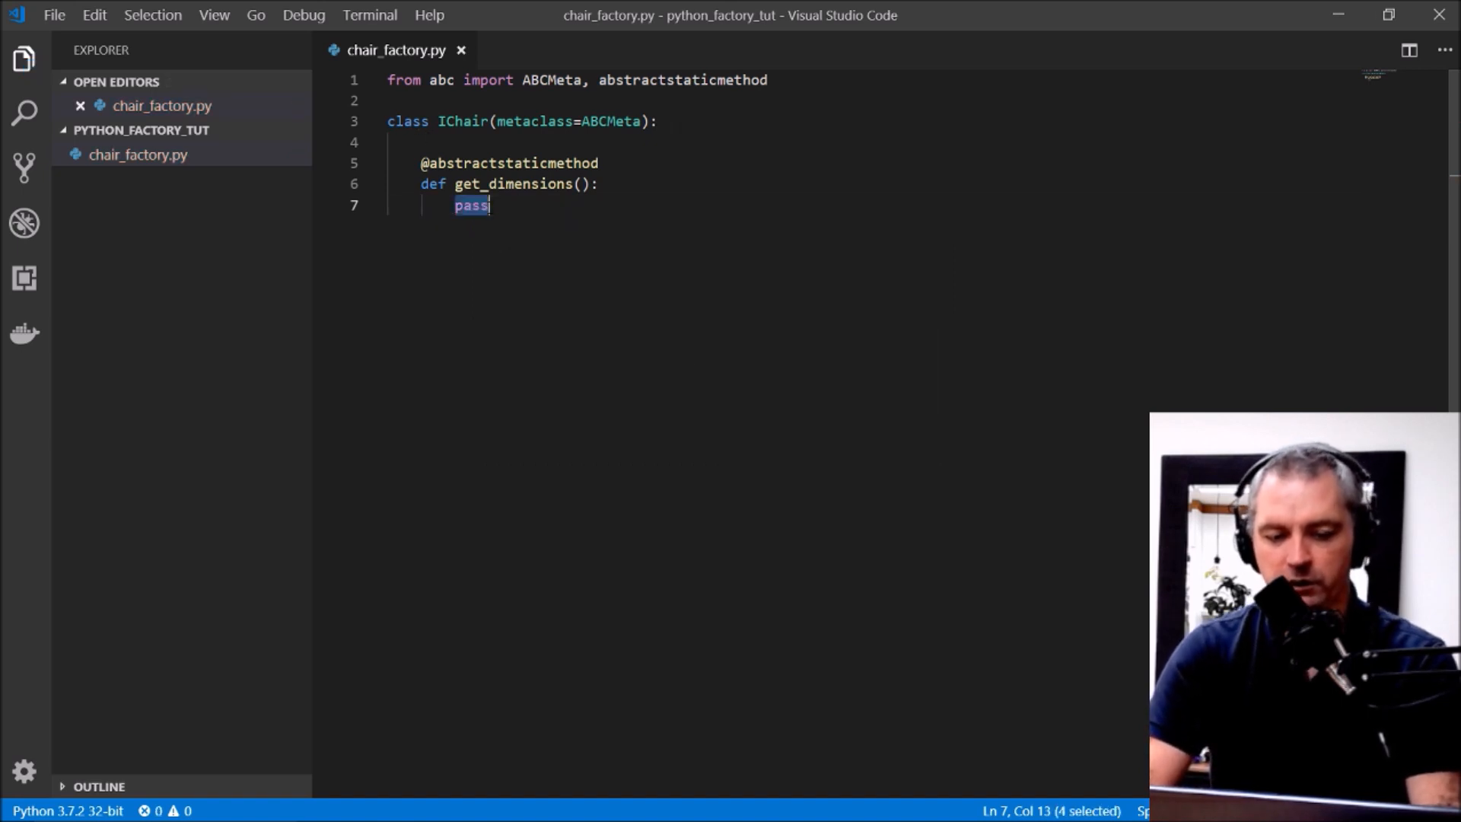
Step: Replace pass with the docstring "The Chair Interface"
click(471, 205)
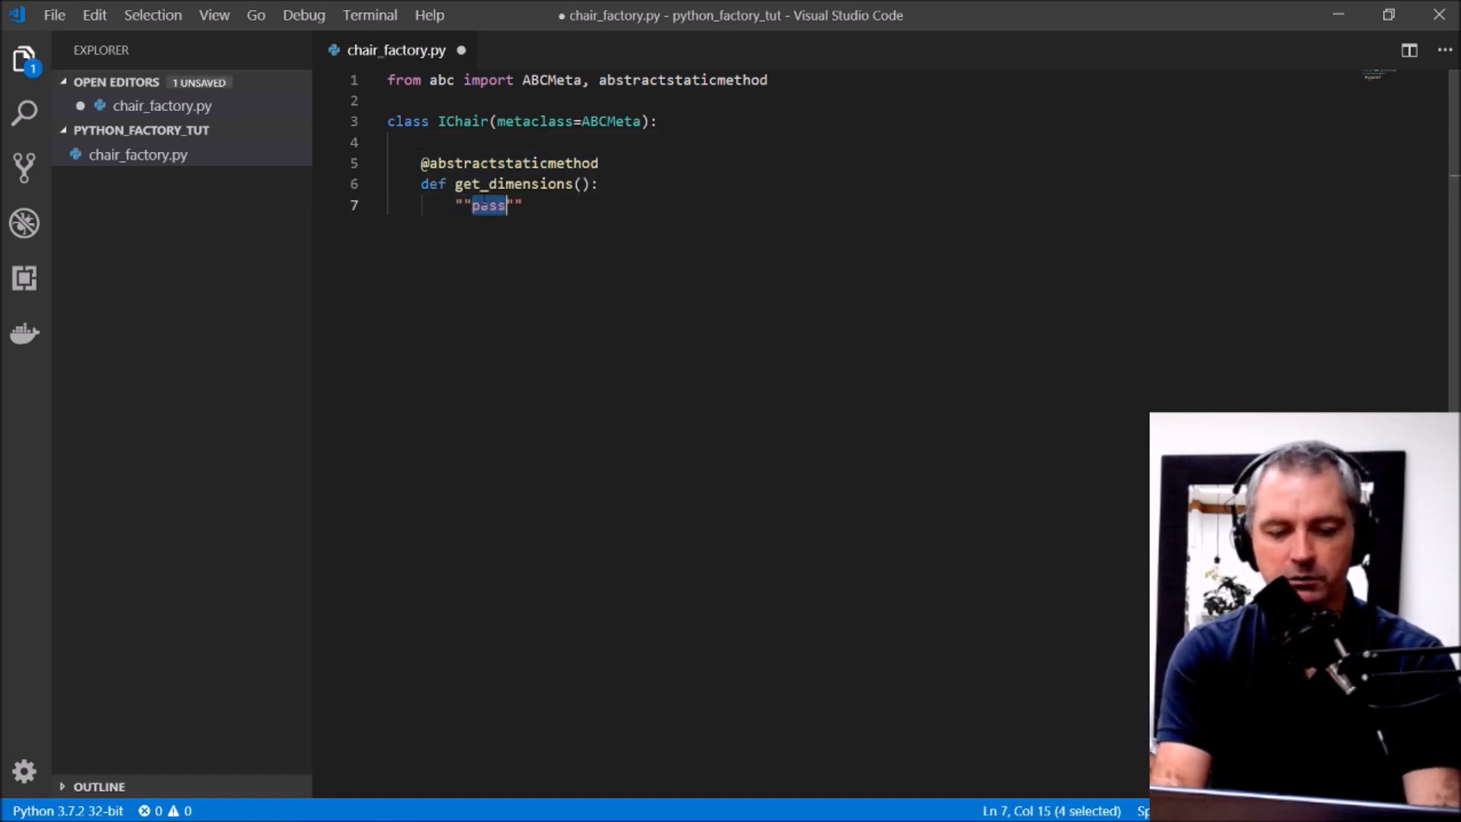
text(")
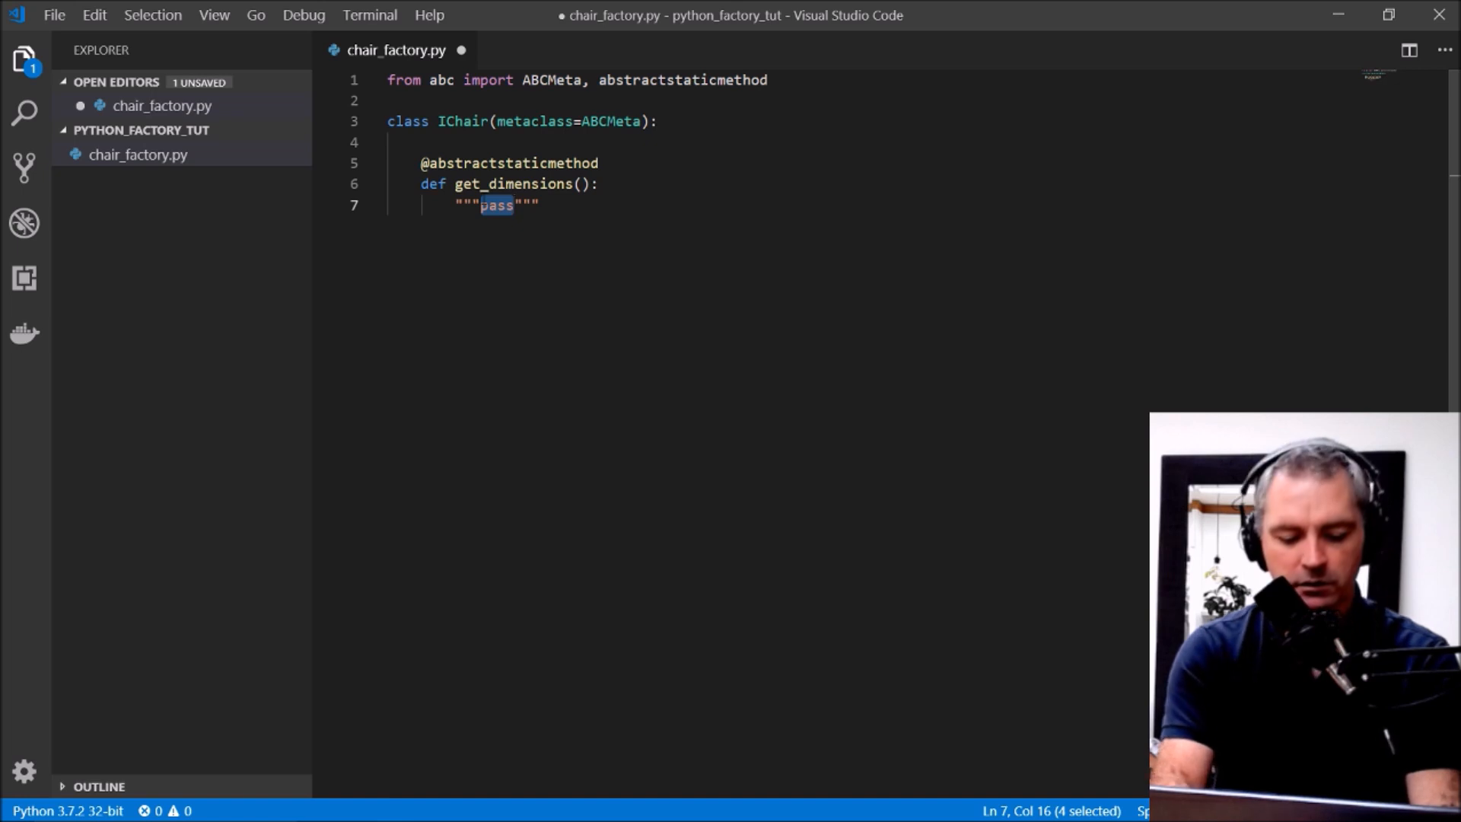
text(Thai)
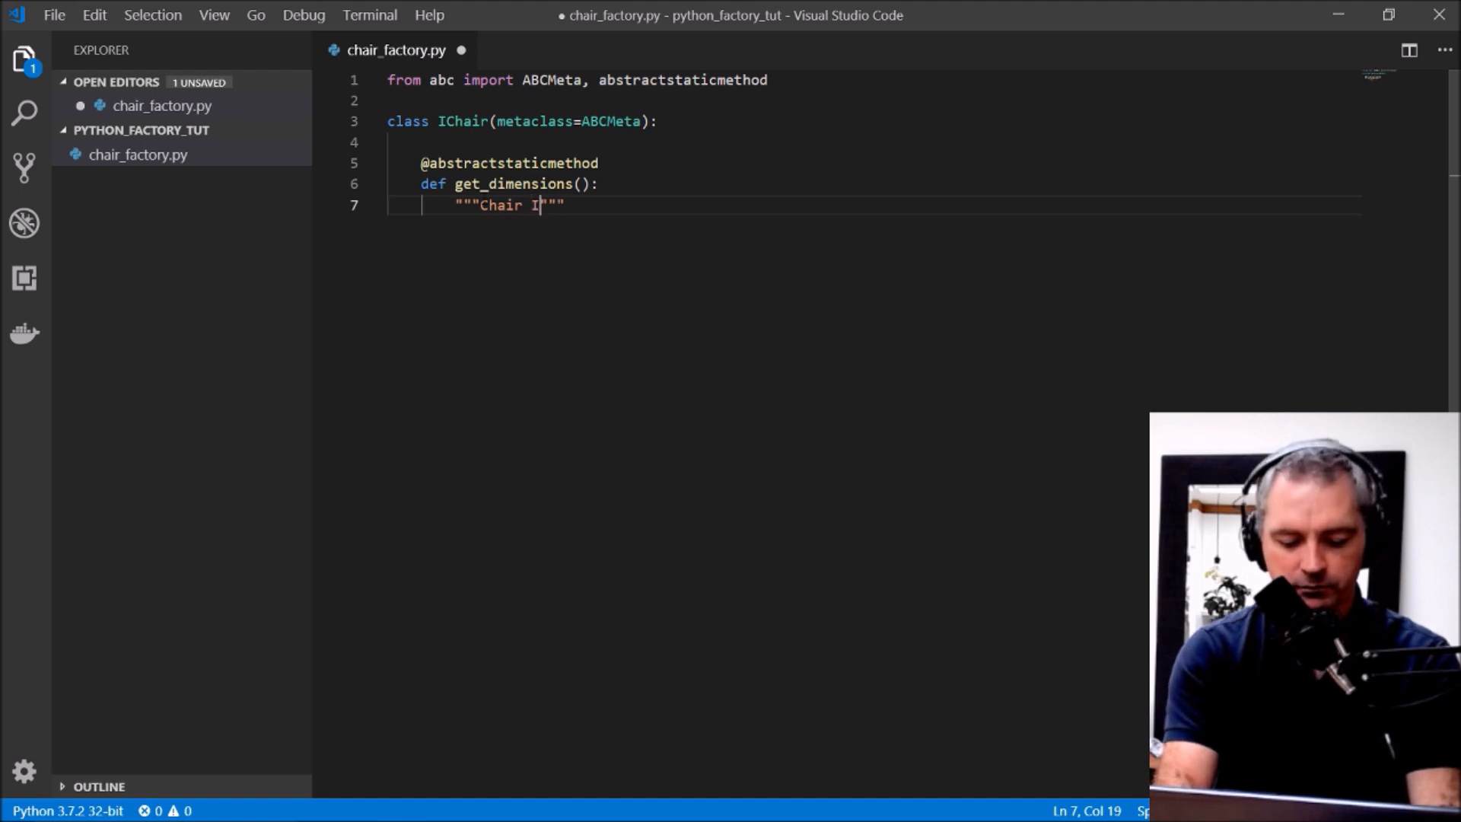
text(nterface)
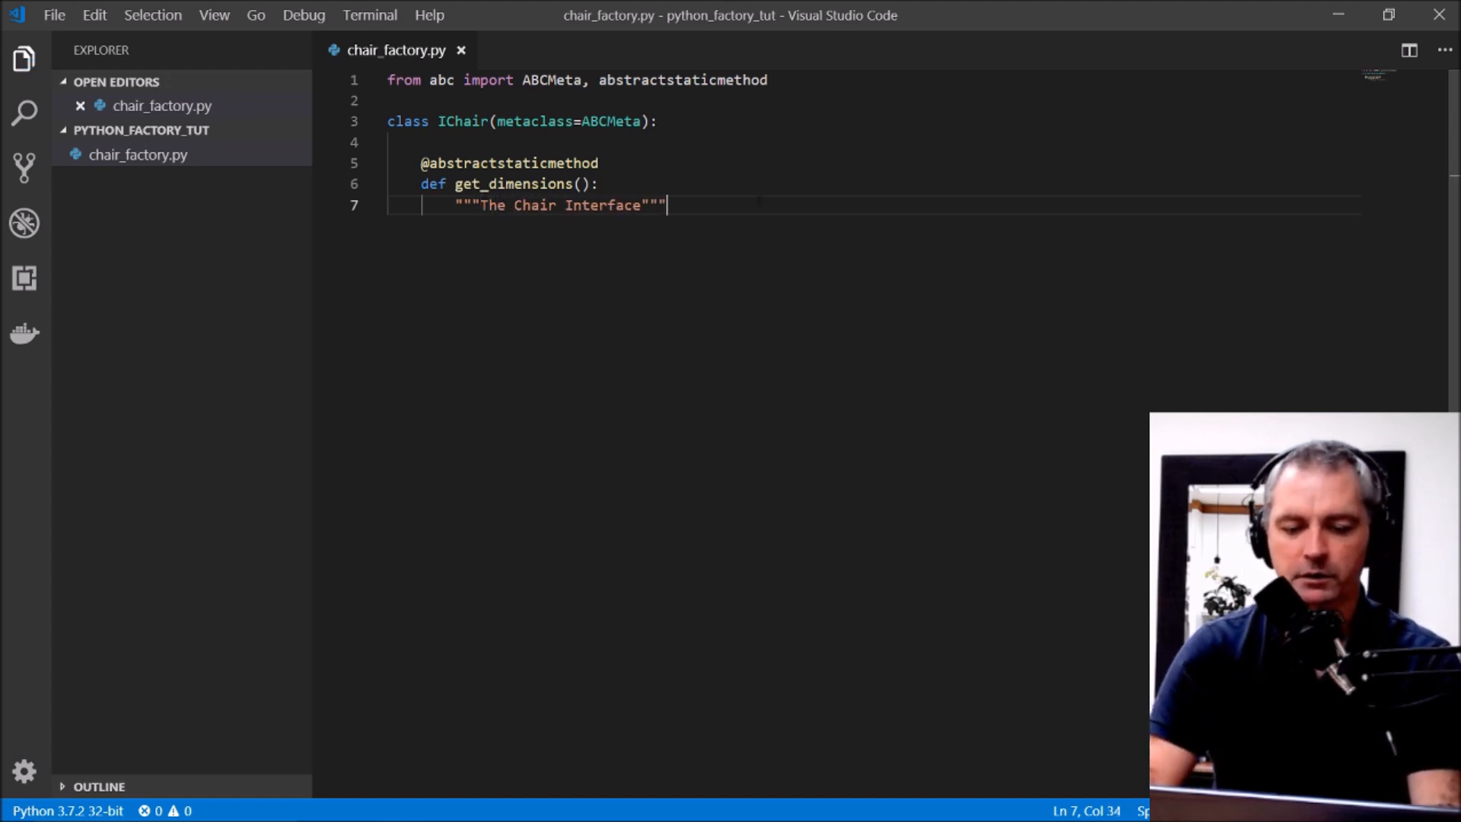
key(Enter)
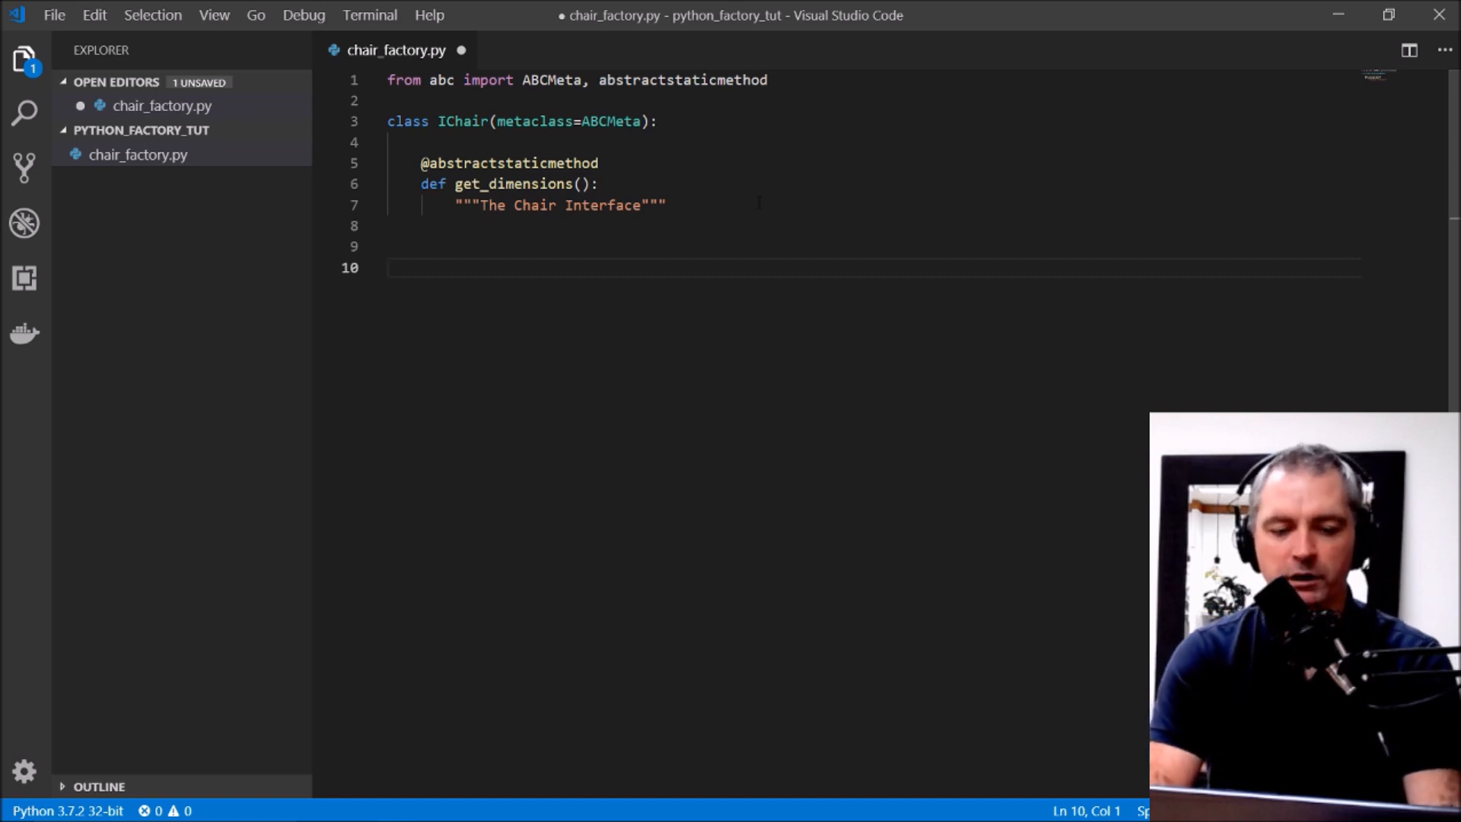
Step: Declare class BigChair(IChair): and start its body
text(class Big)
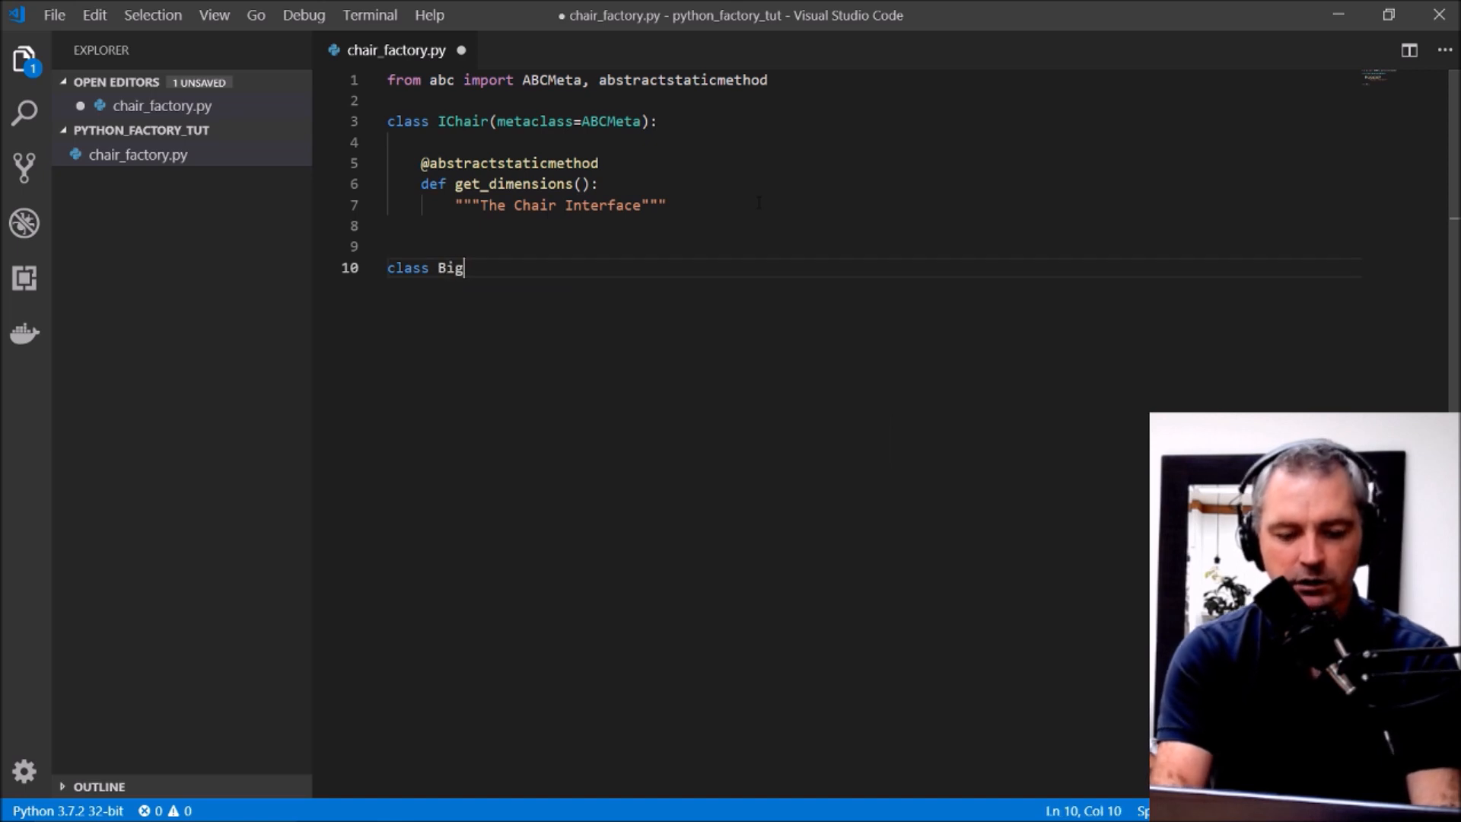
text(Chair())
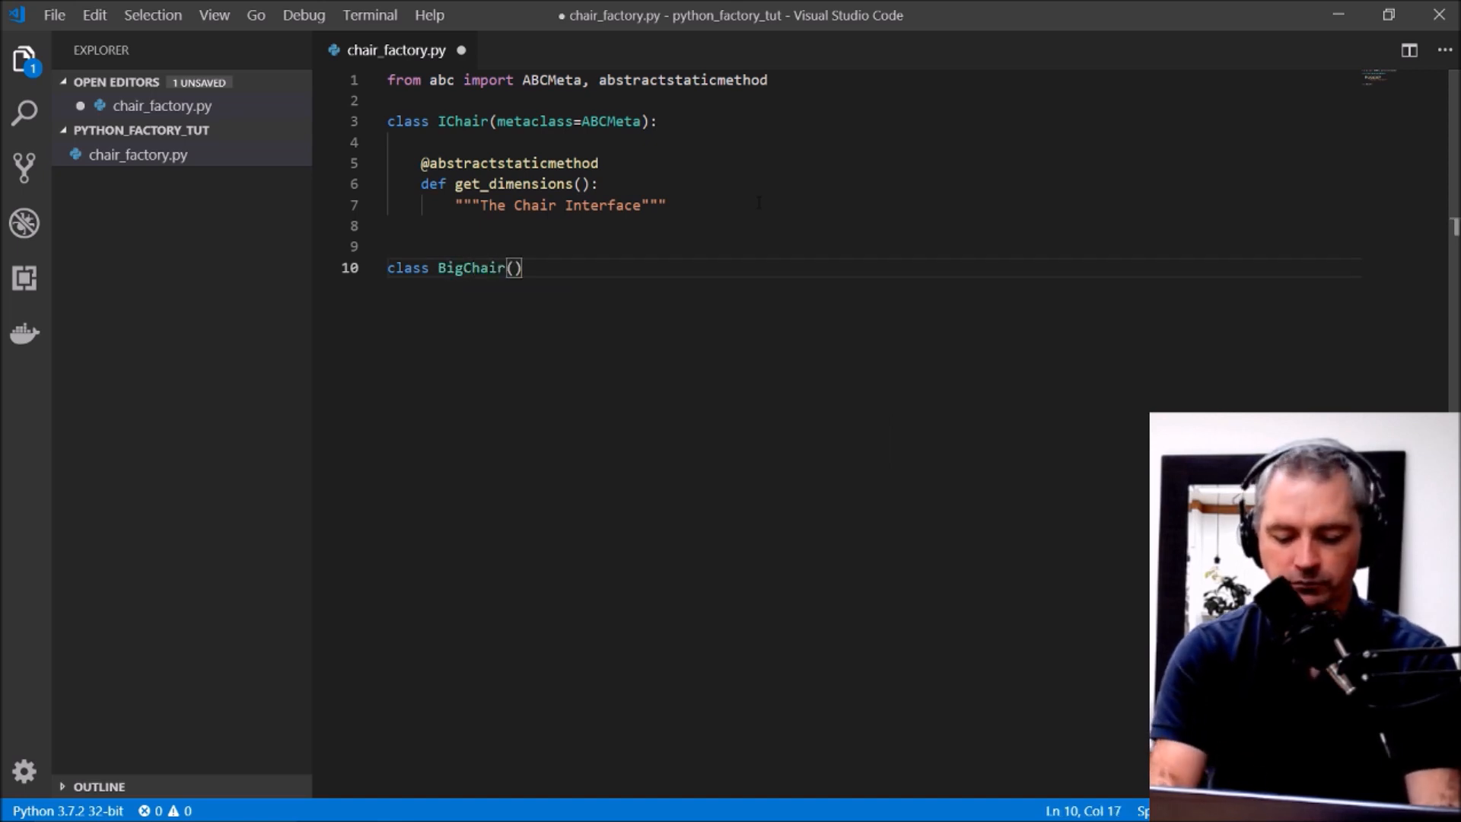
text(IChair)
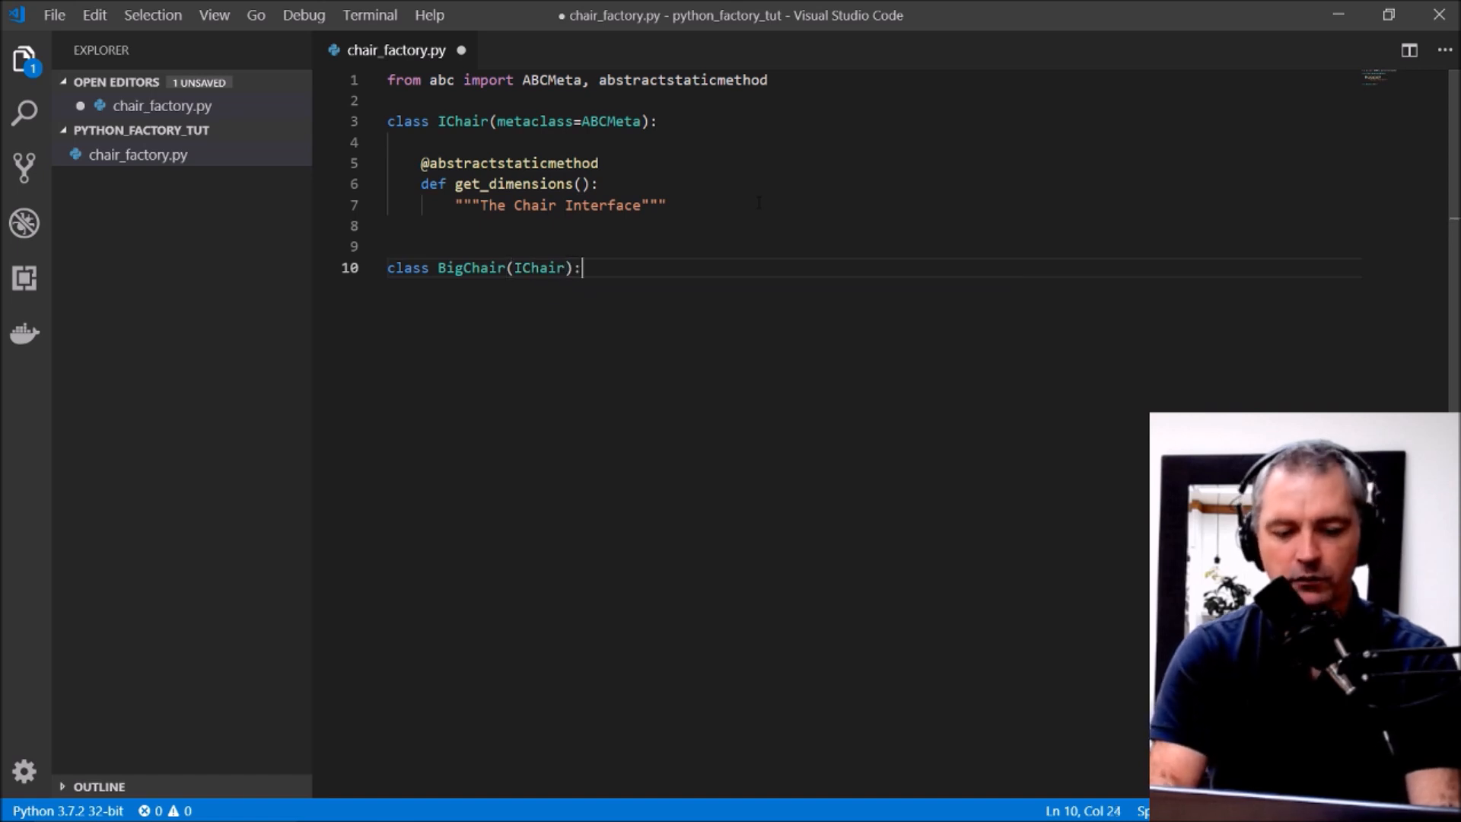
key(enter)
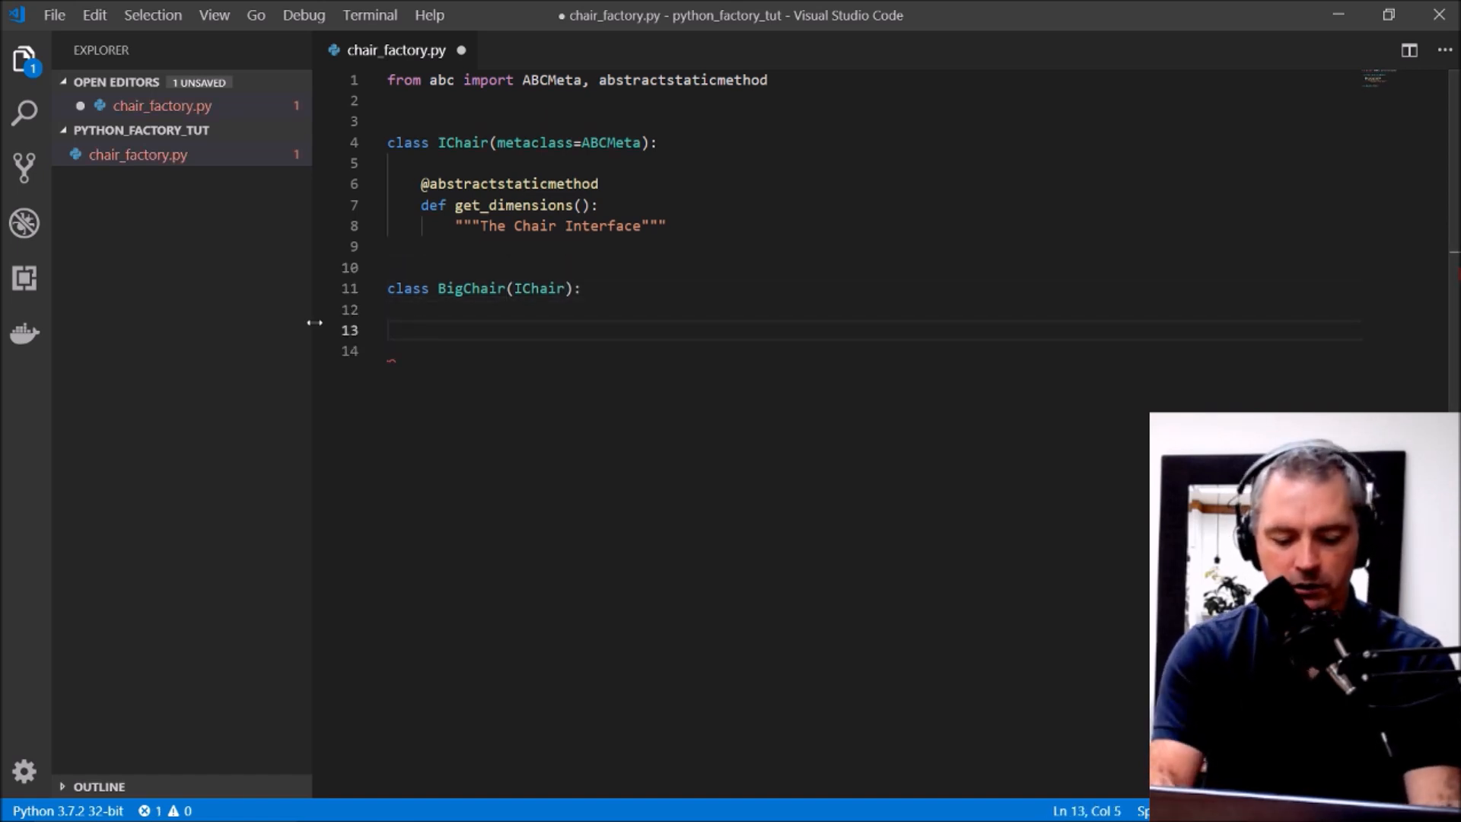
Step: Write BigChair's __init__ setting self.height, self.width and self.depth to 80
text(def __i)
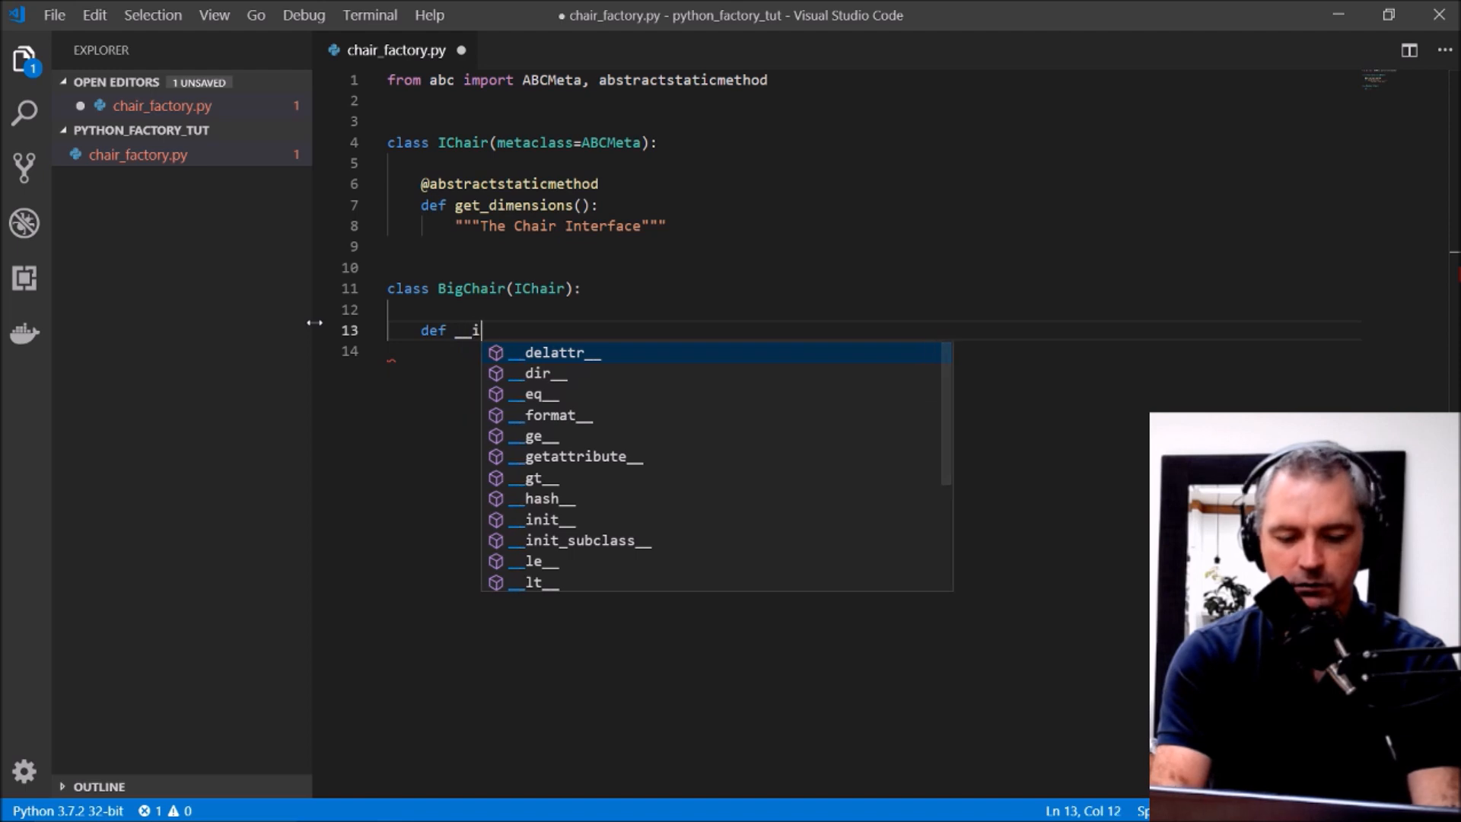
text(nit__()
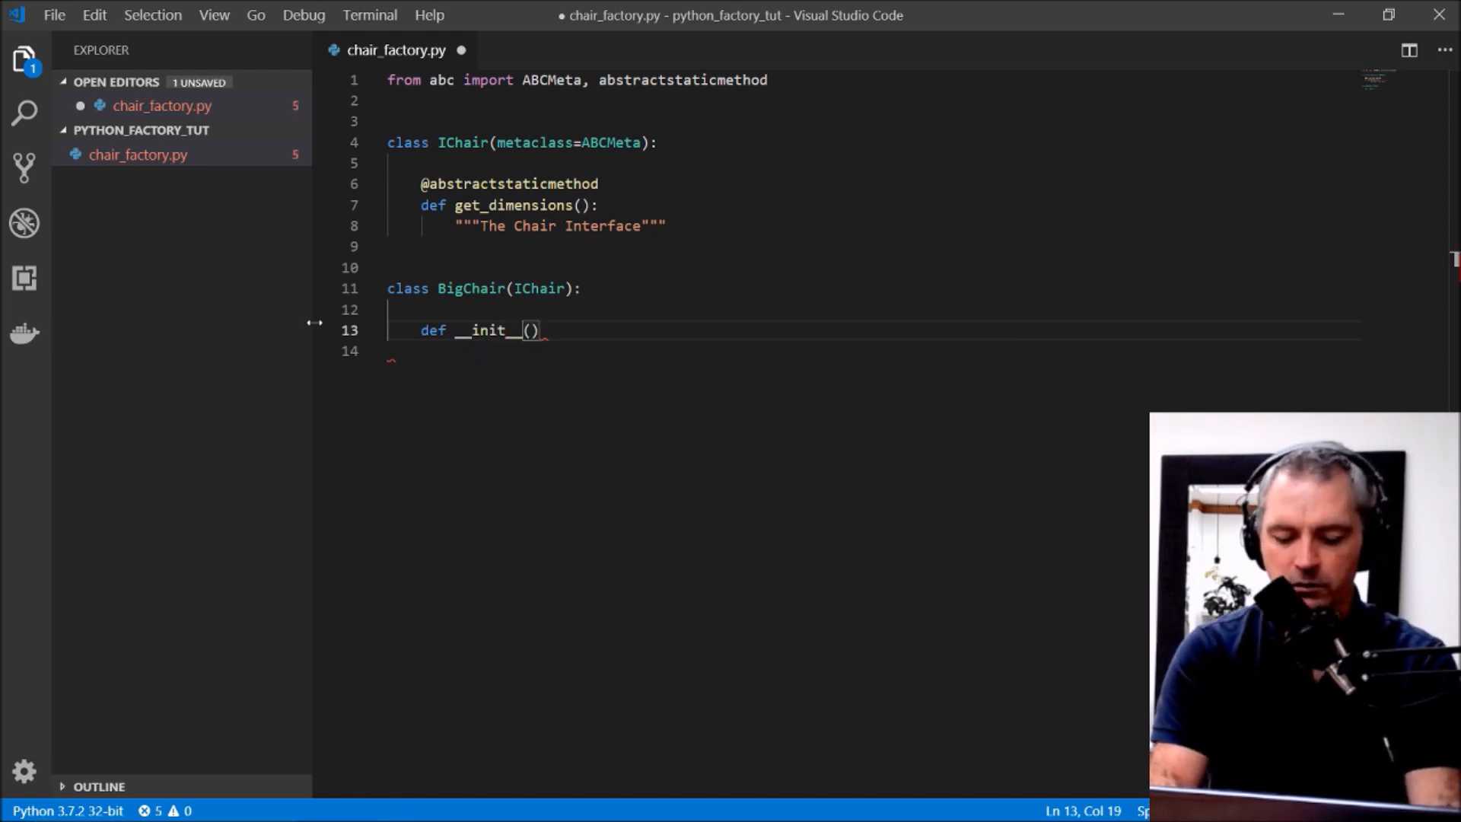
text(sel)
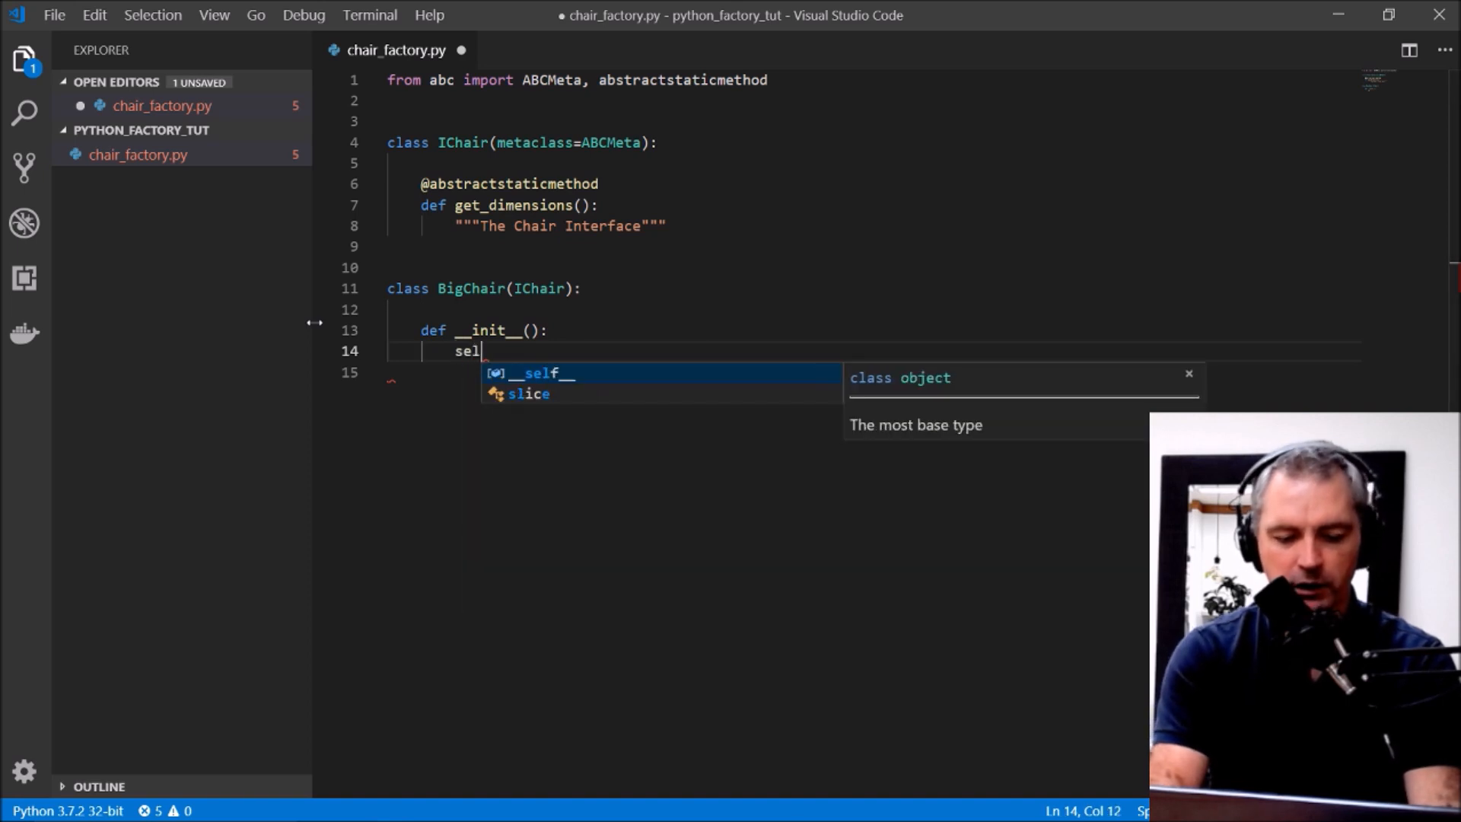
text(f)
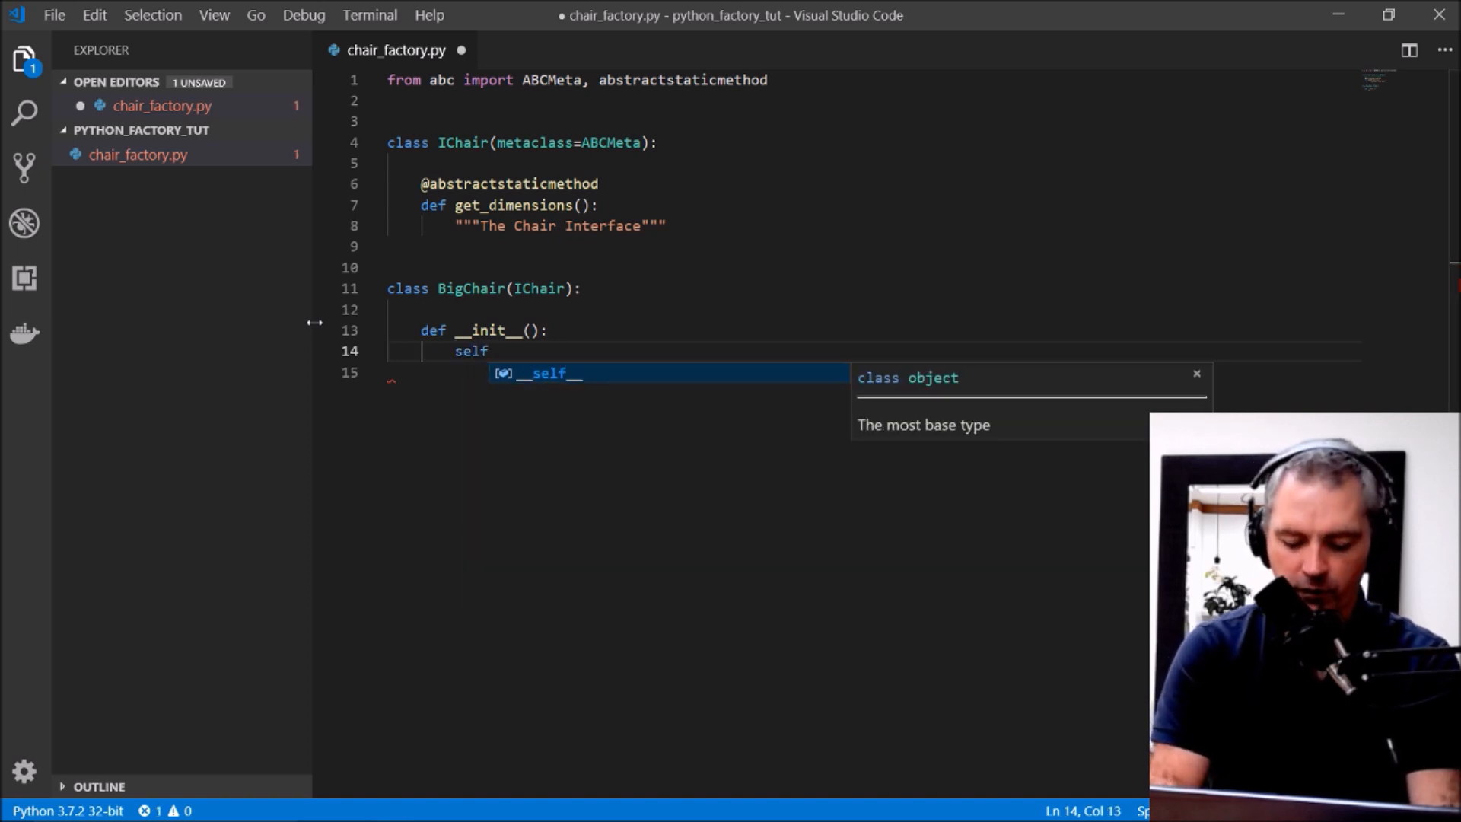
text(.height)
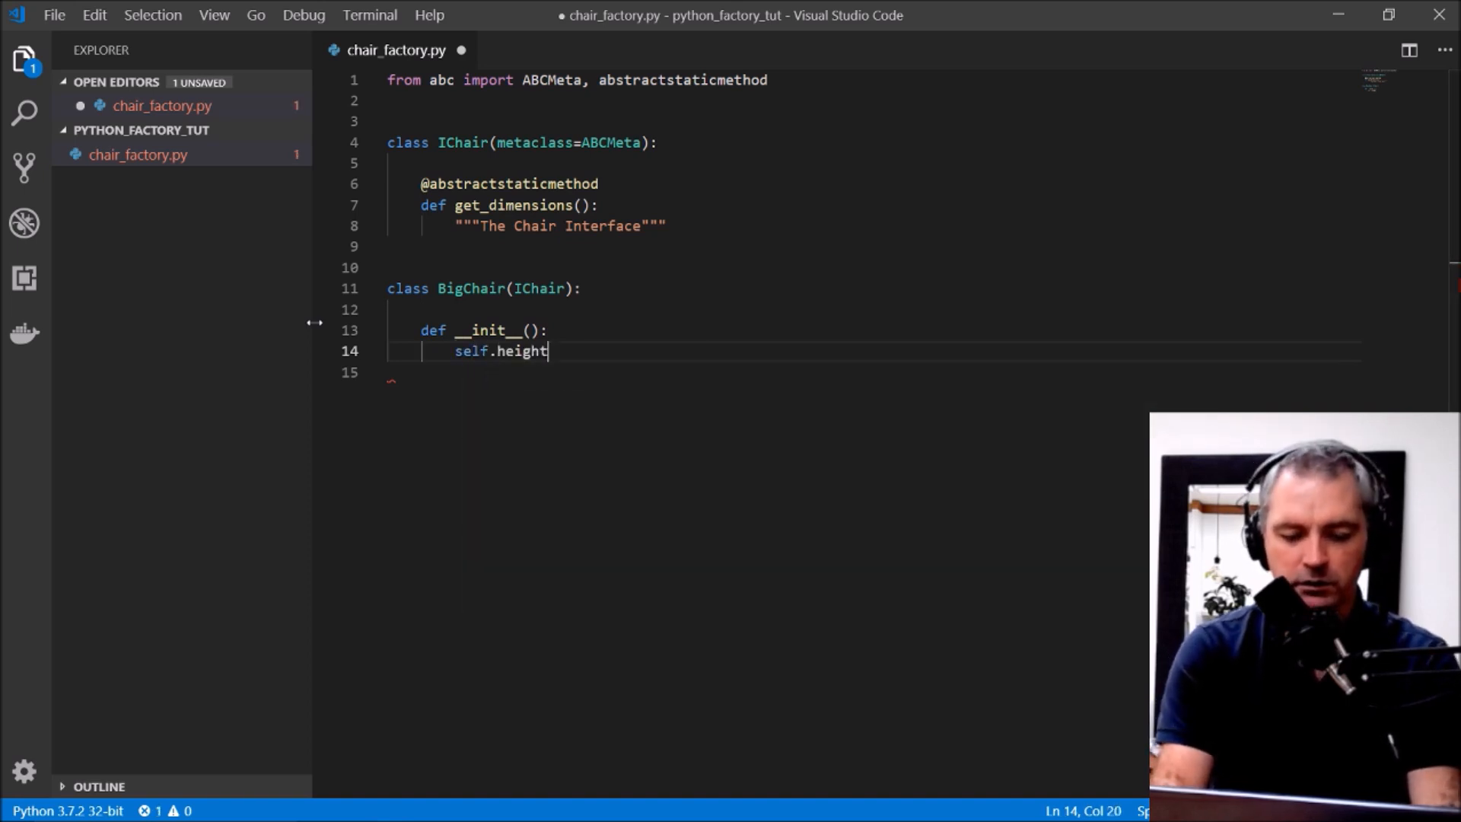
text(= 80)
click(872, 372)
text(self.)
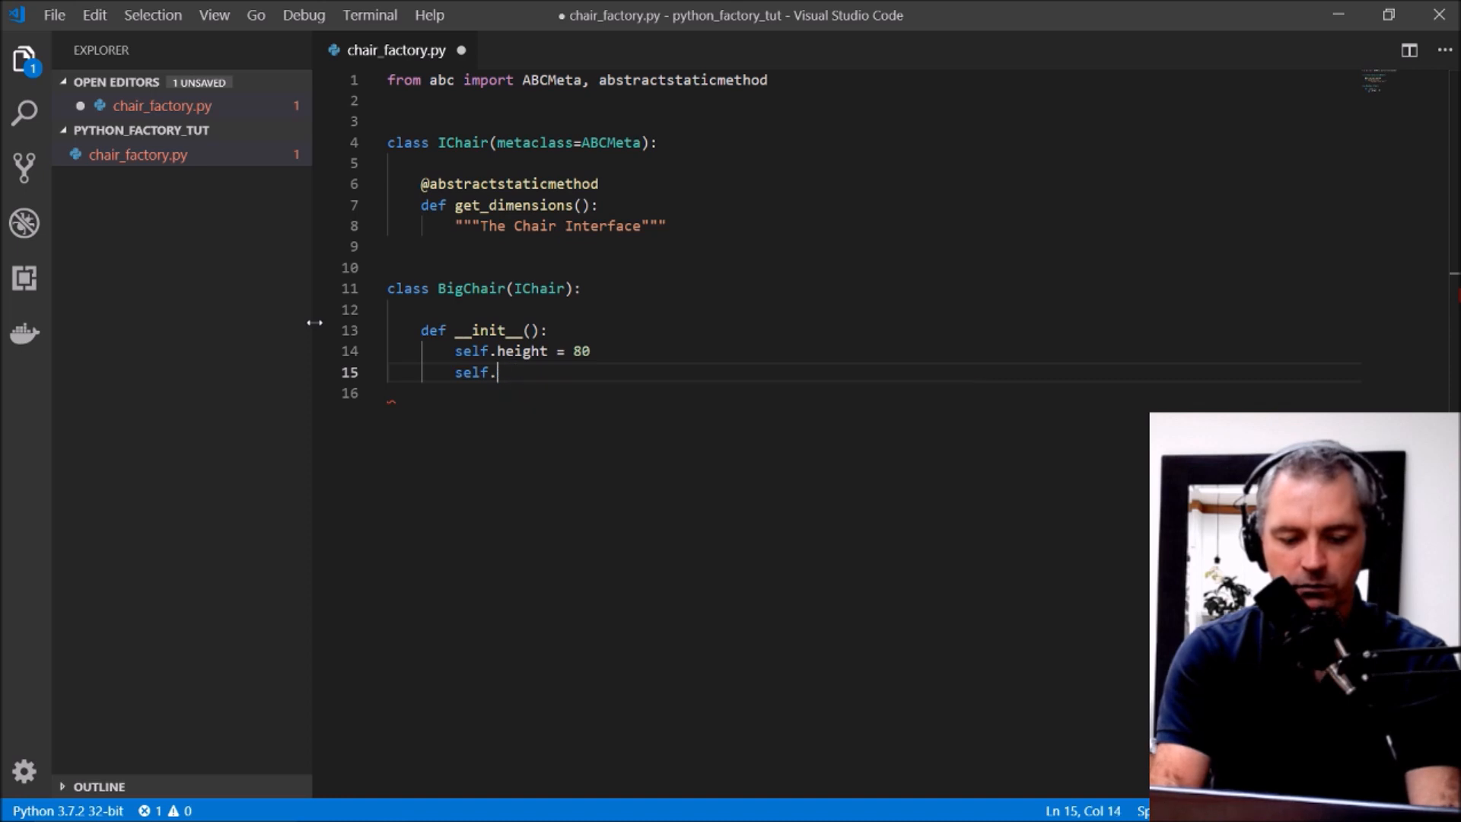
text(width =)
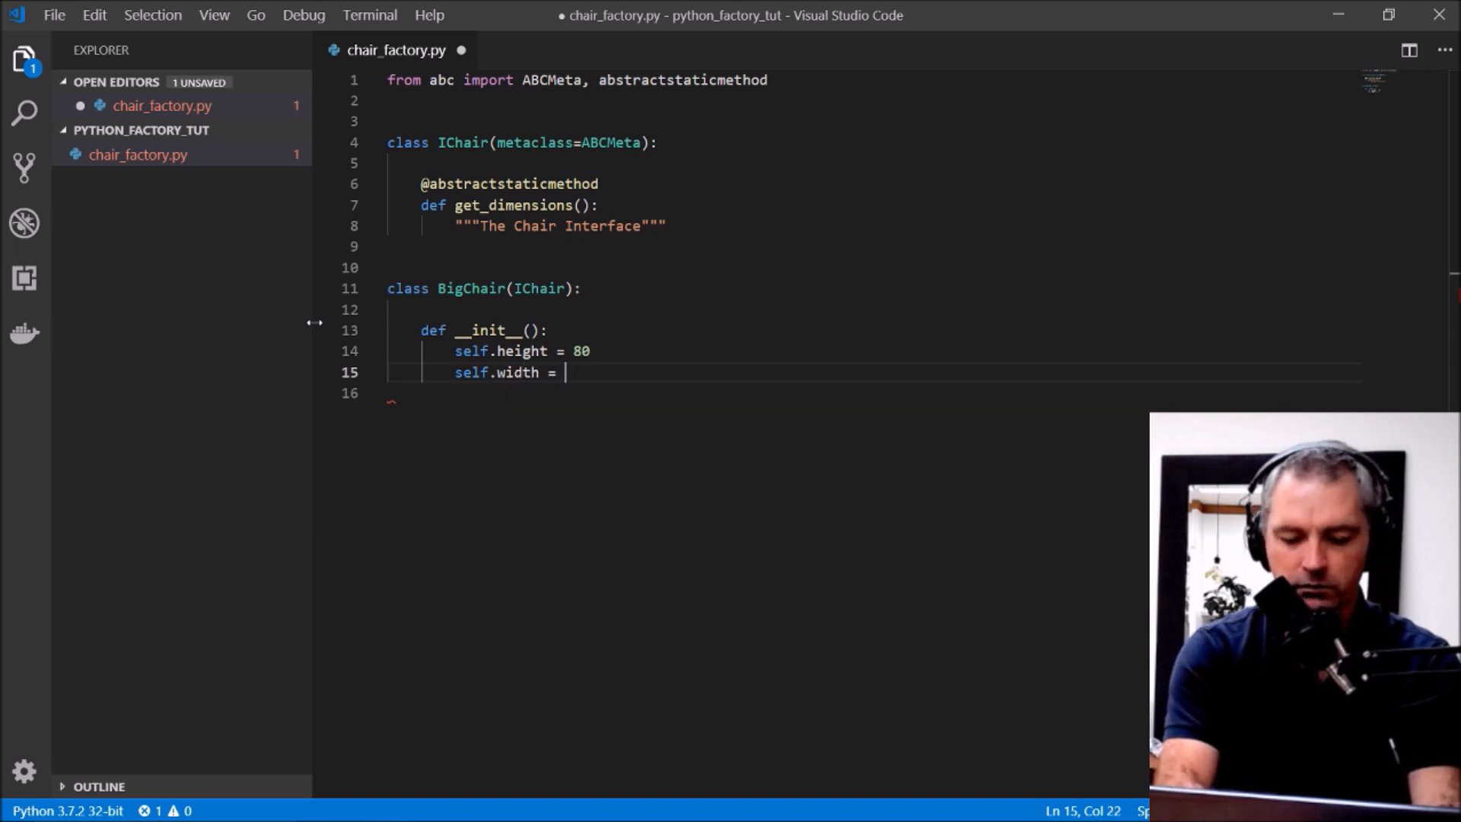
text(80)
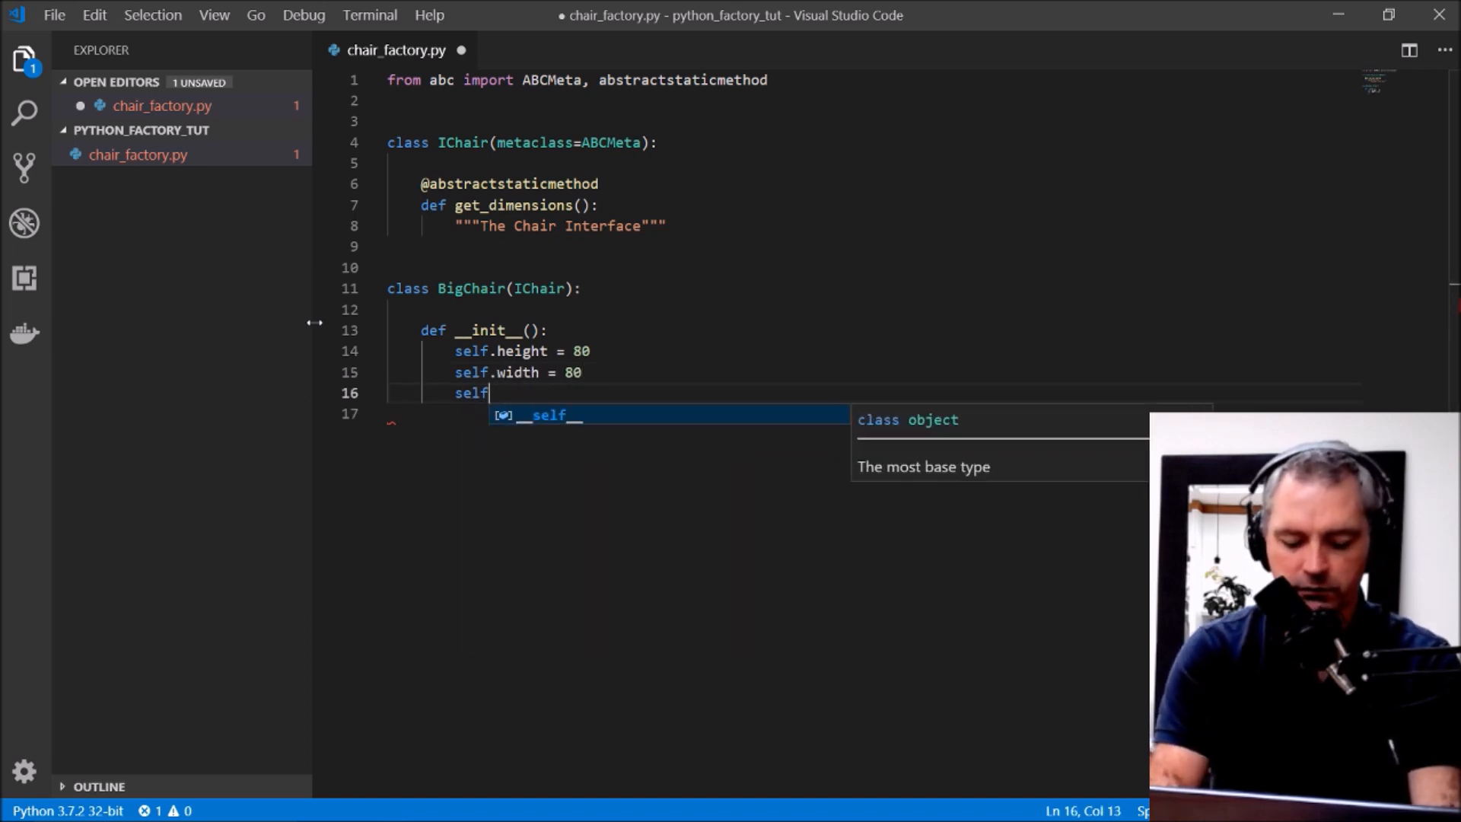
text(.depth = 80)
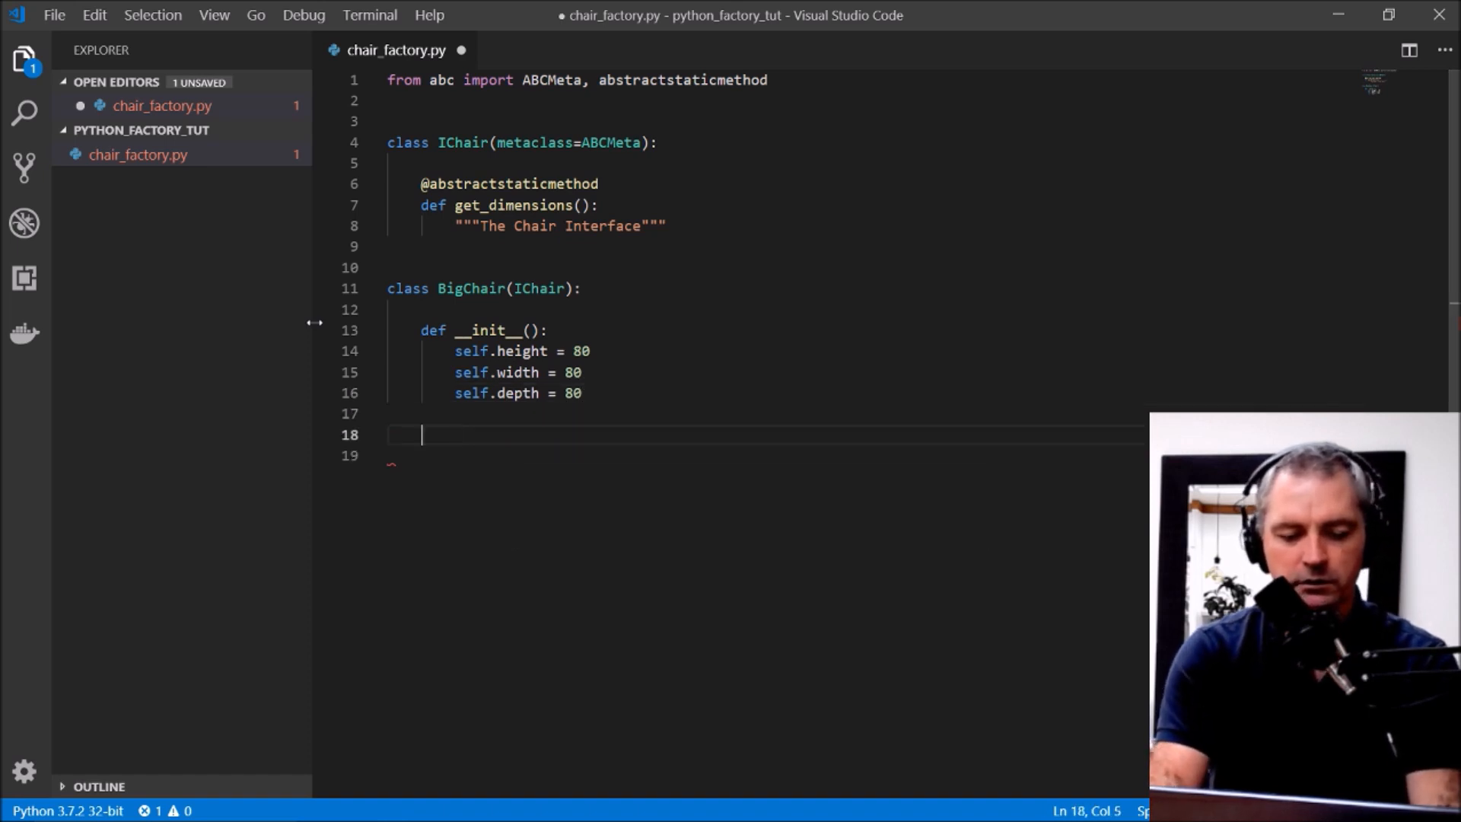
text(def)
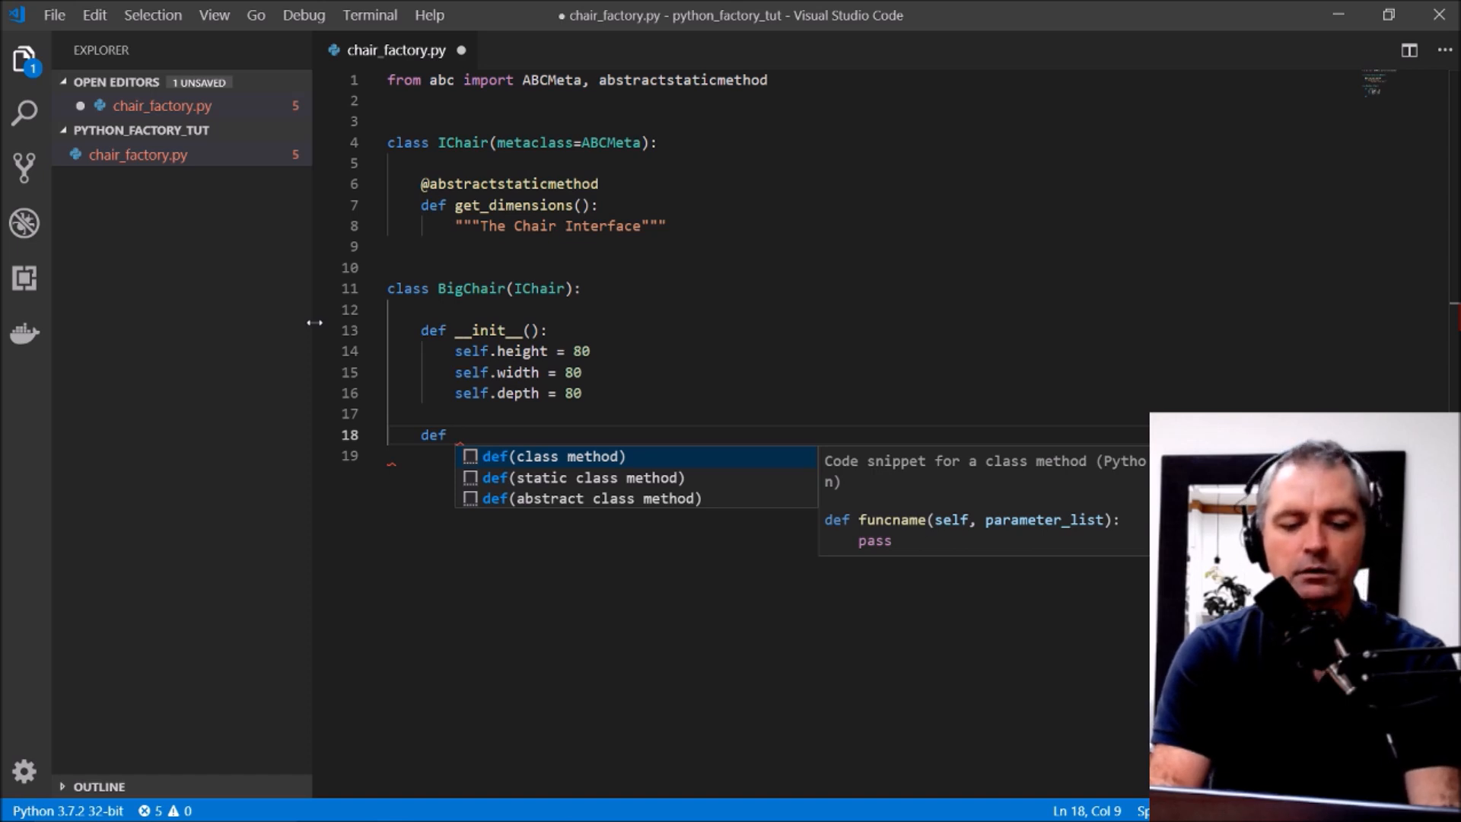
Step: Add get_dimensions(self) returning a height/width/depth dictionary, save, and add self to __init__
text(get_dimensions():)
click(764, 455)
text(pass)
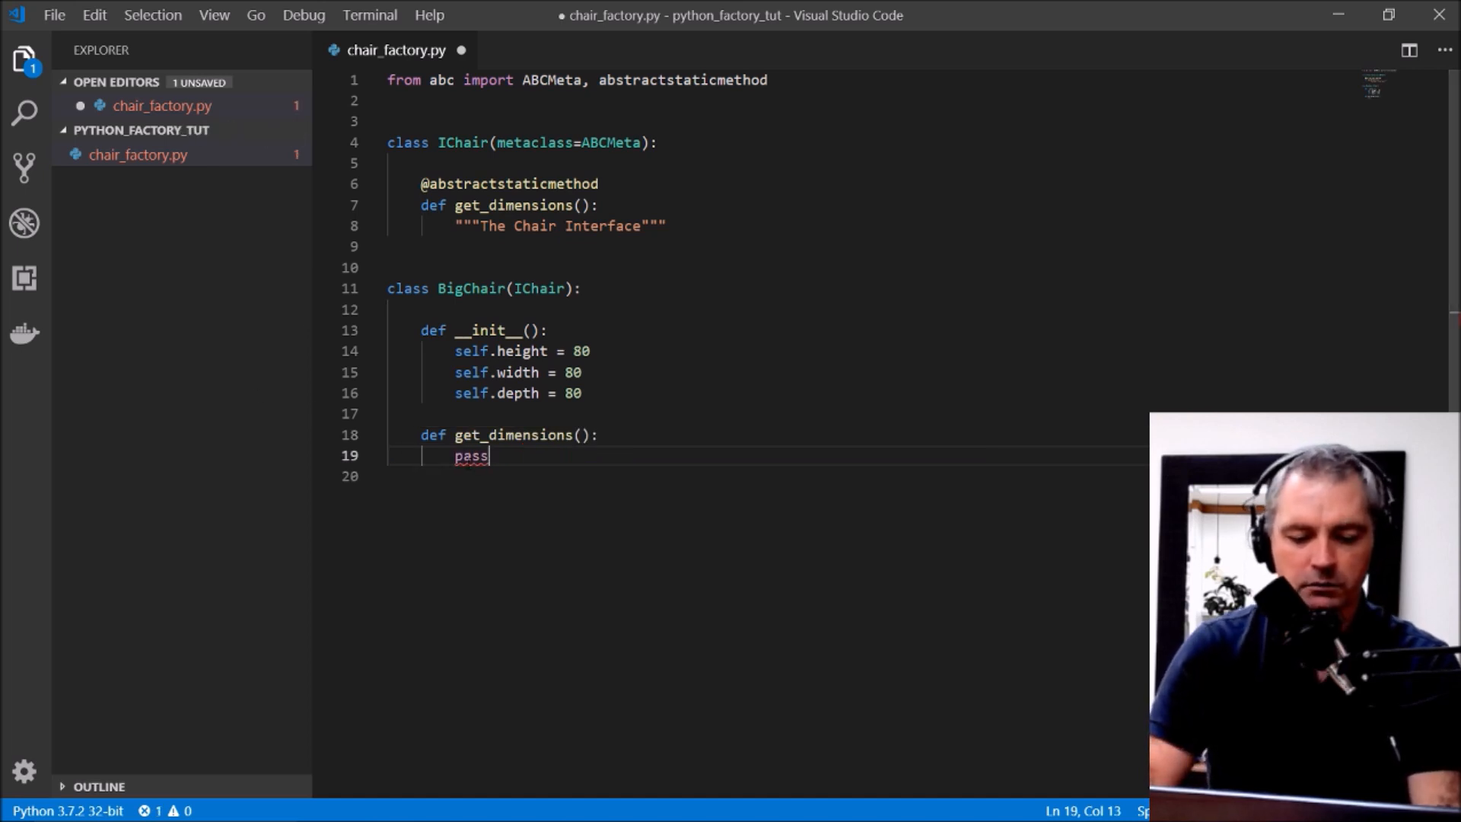
text(retun)
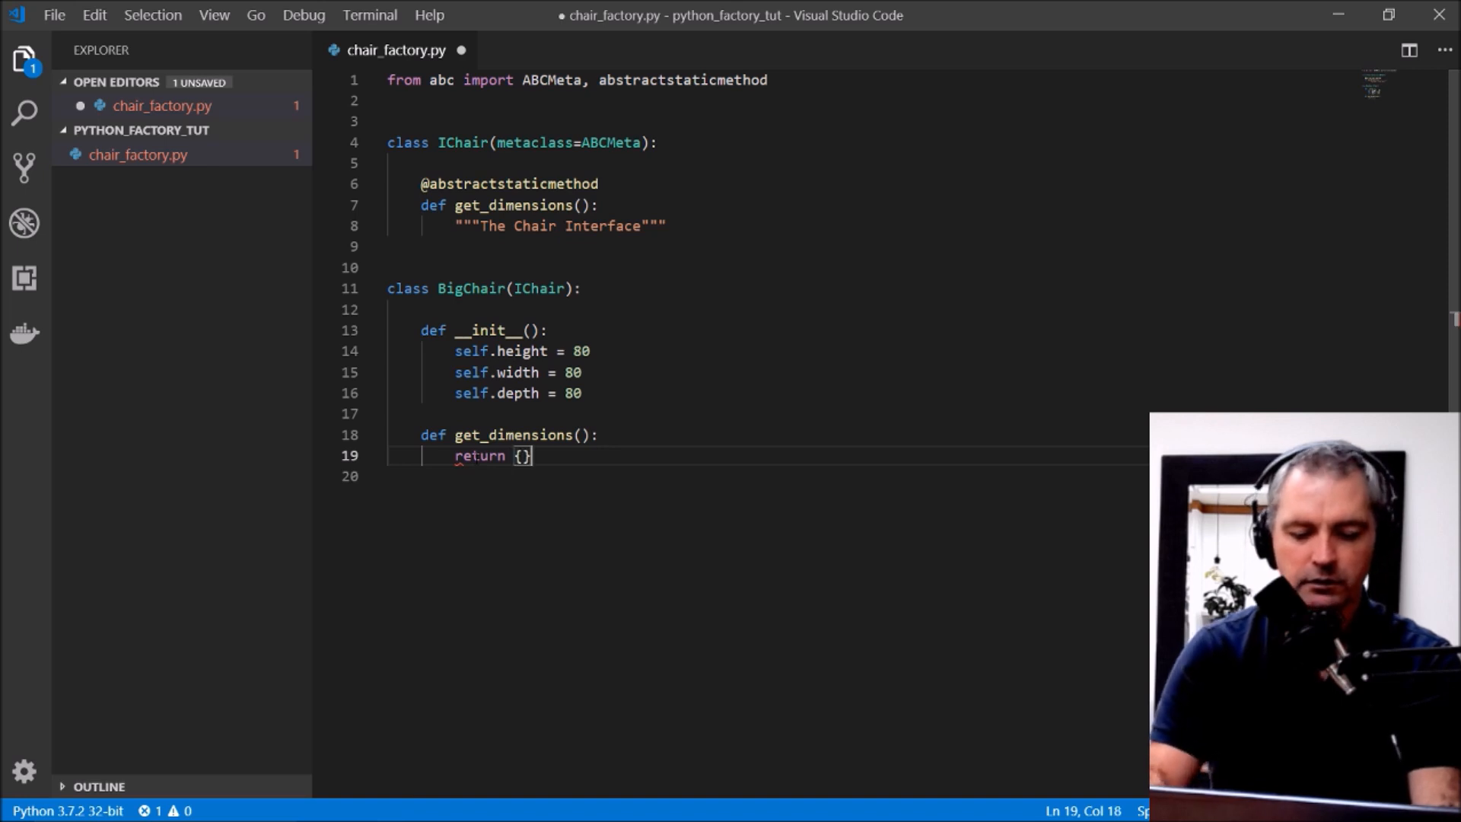
text(")
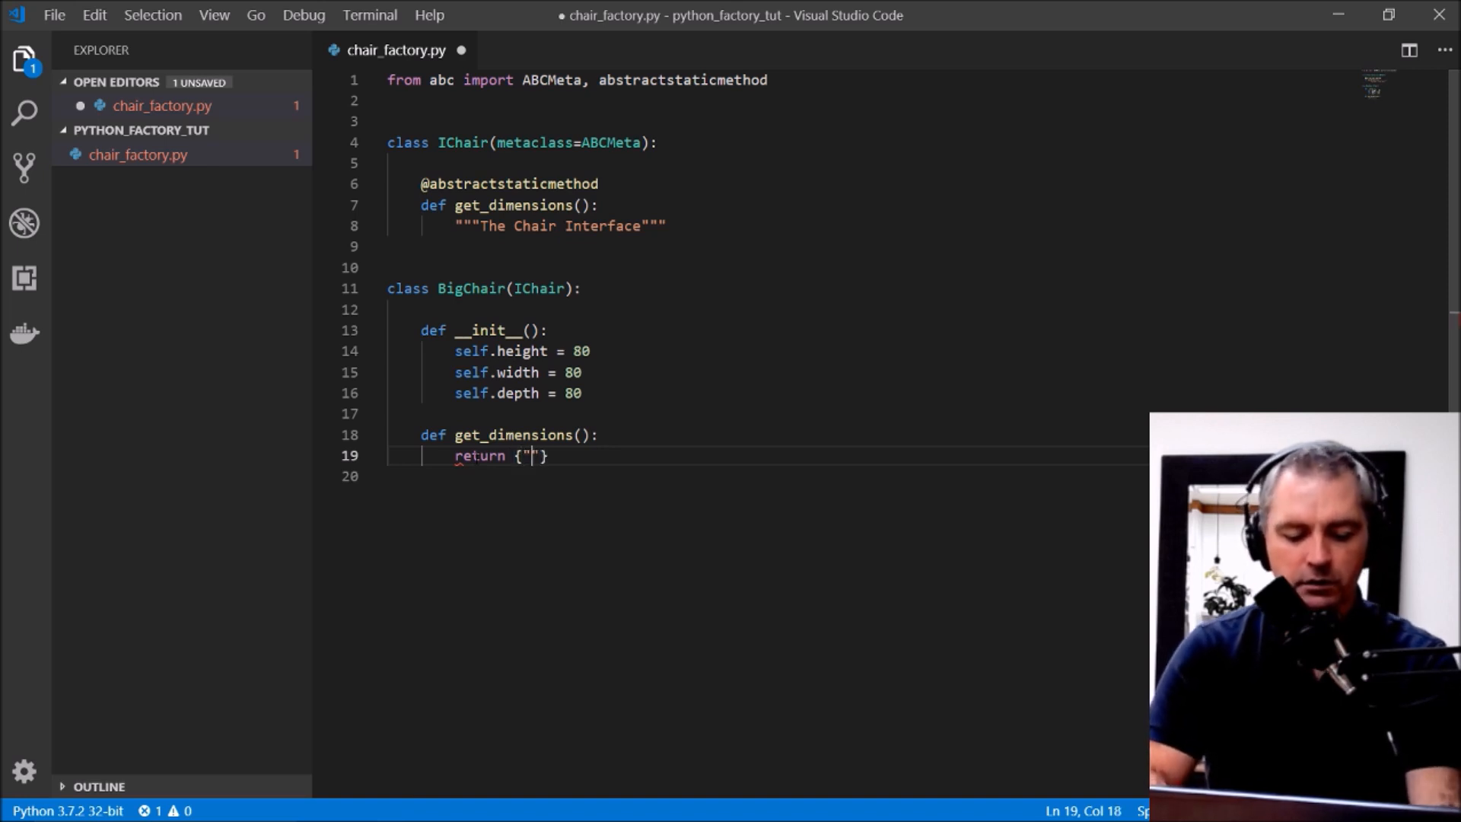
text(height)
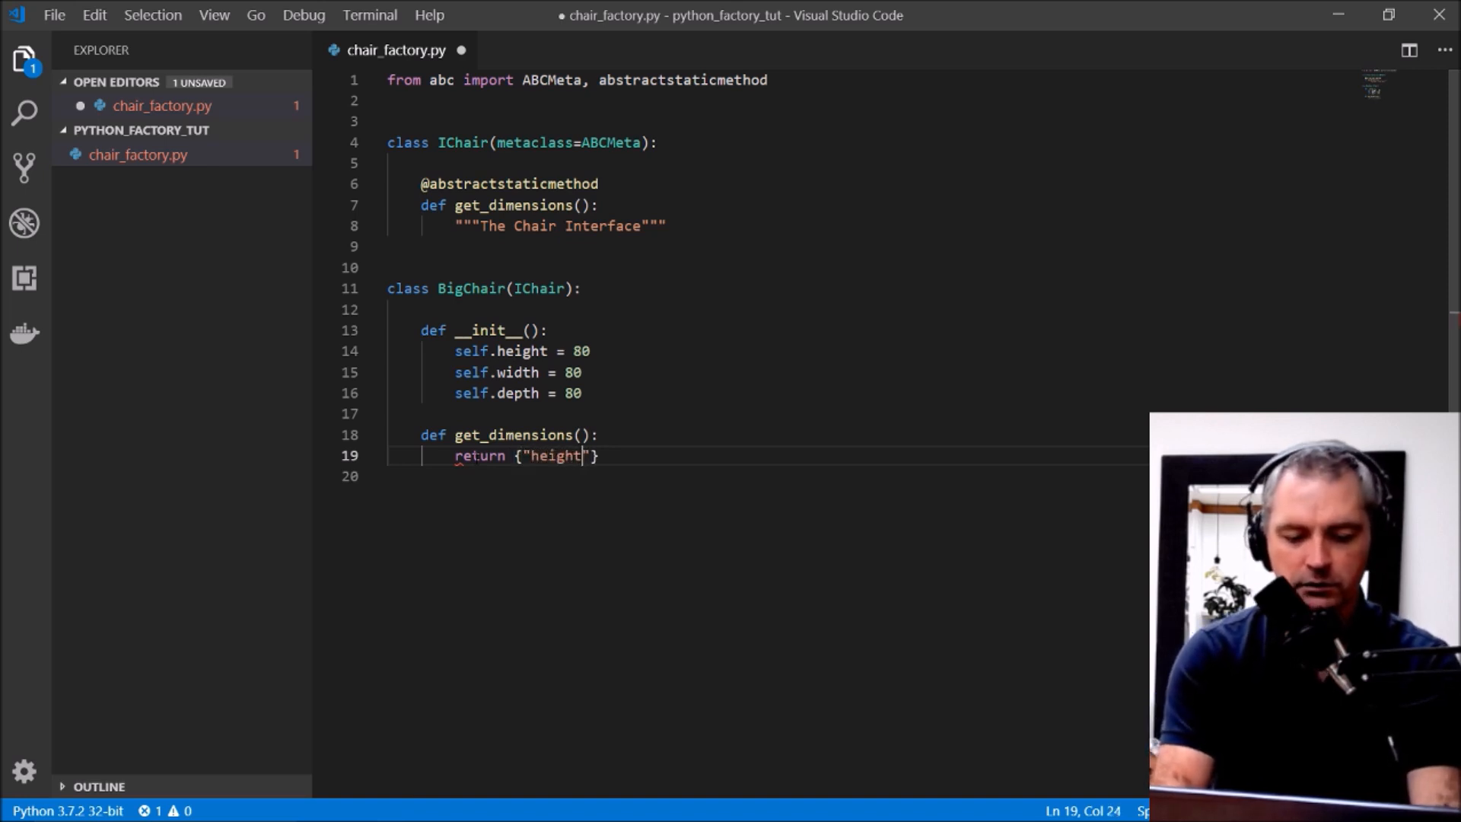
text(: sel)
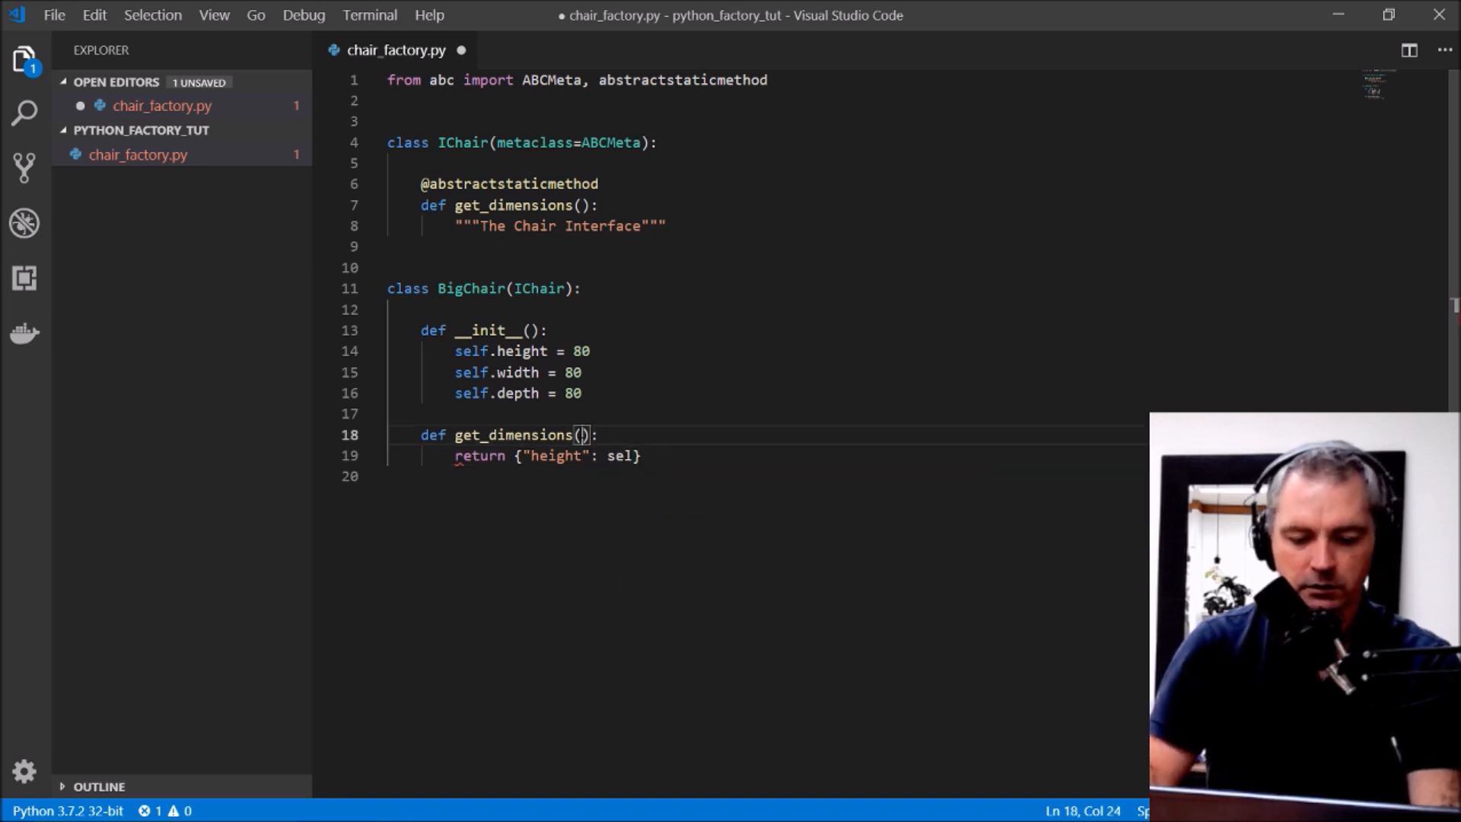
text(self.)
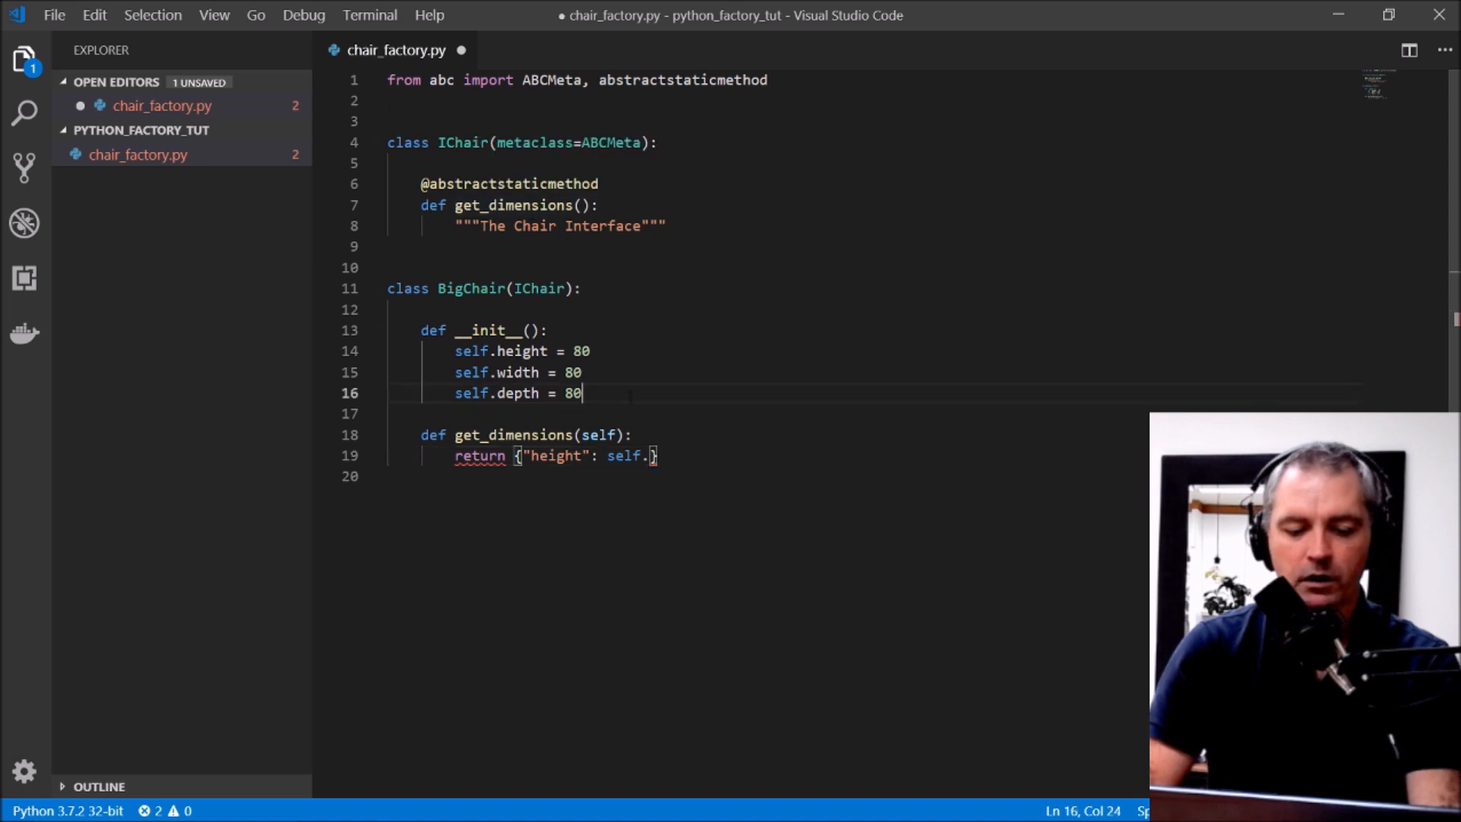
text(height,)
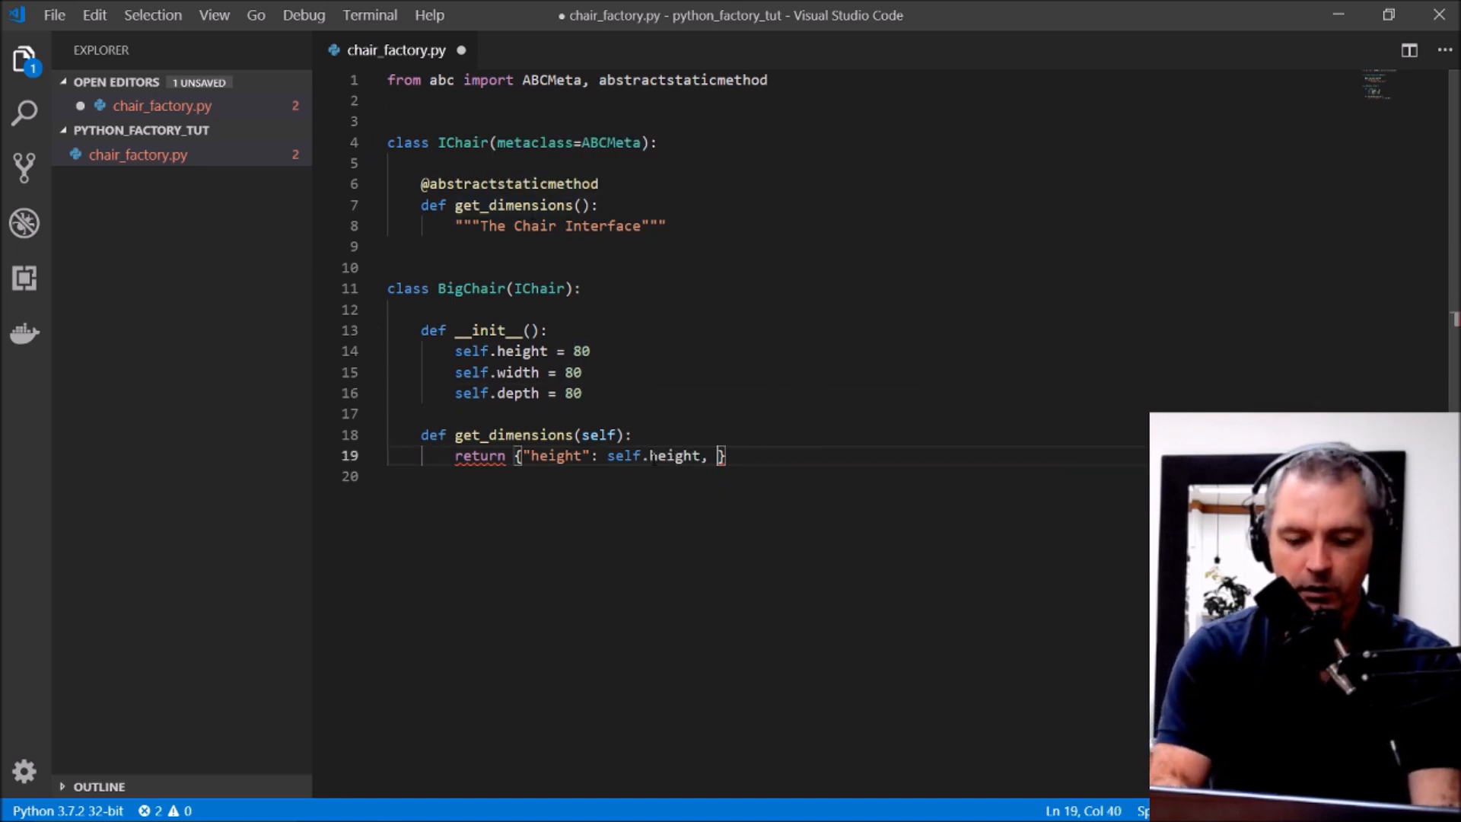
text("wid")
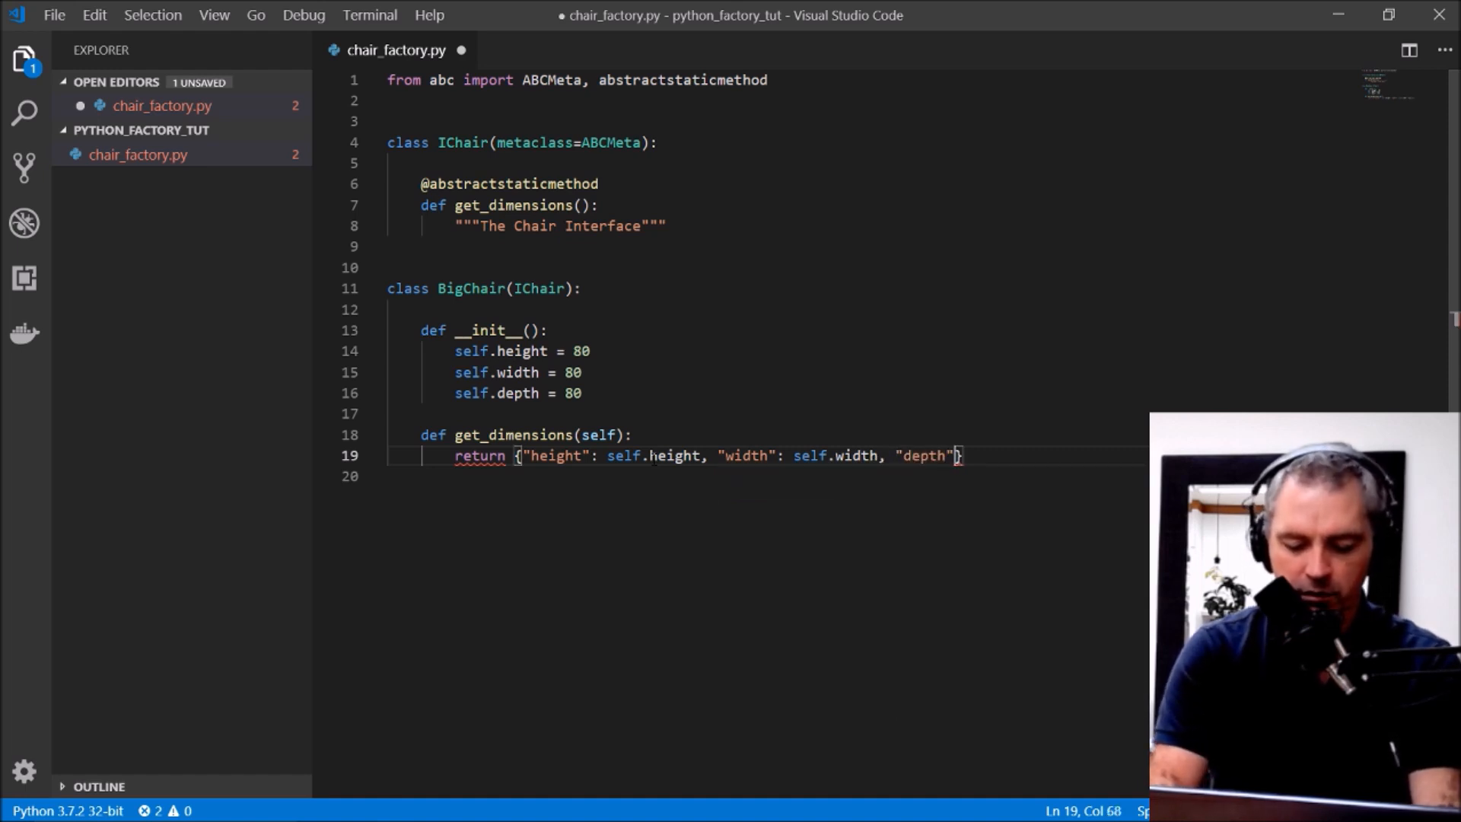
text(: self.depth)
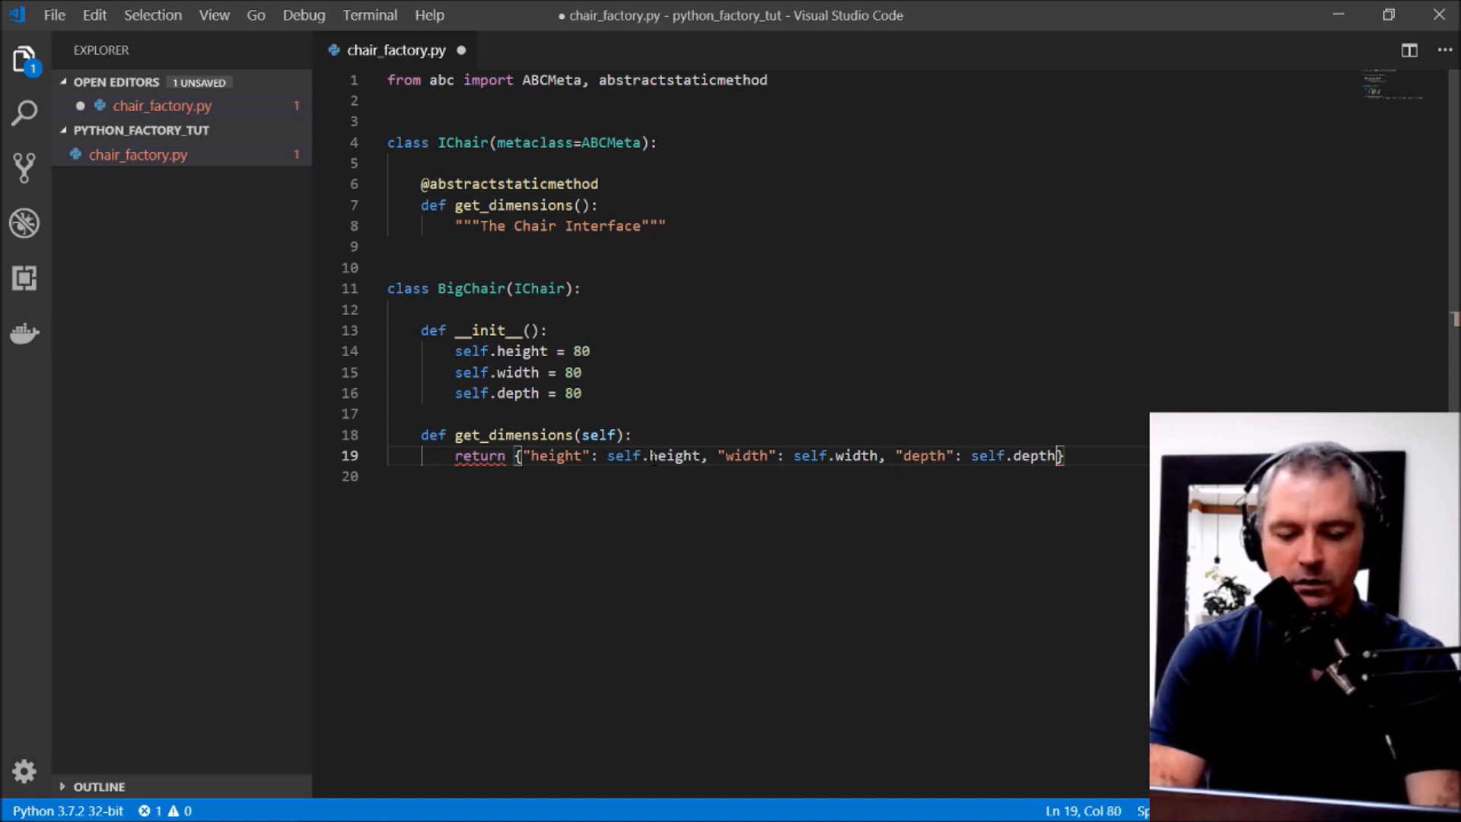
key(ctrl+s)
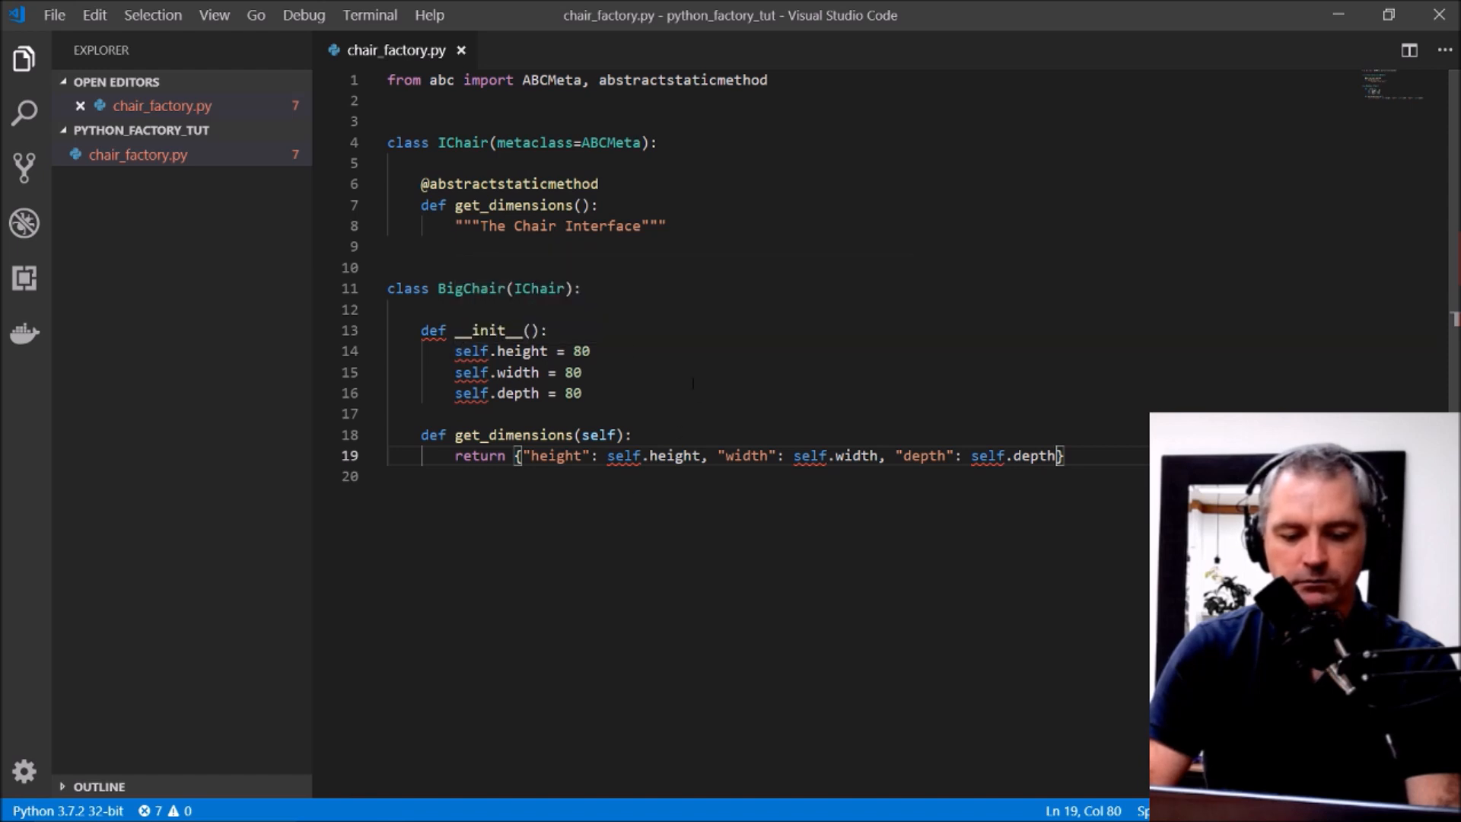
text(self)
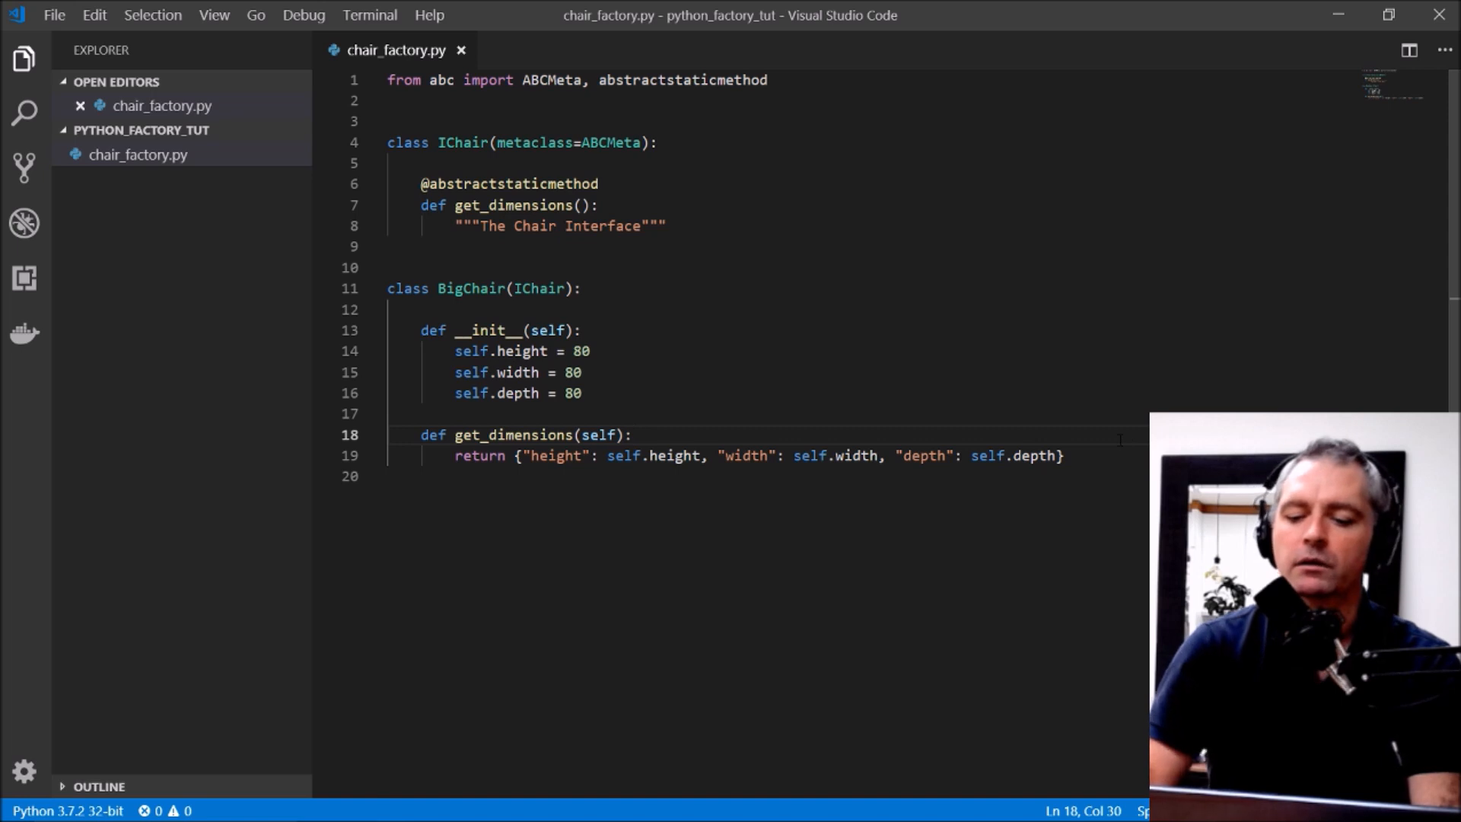
click(589, 352)
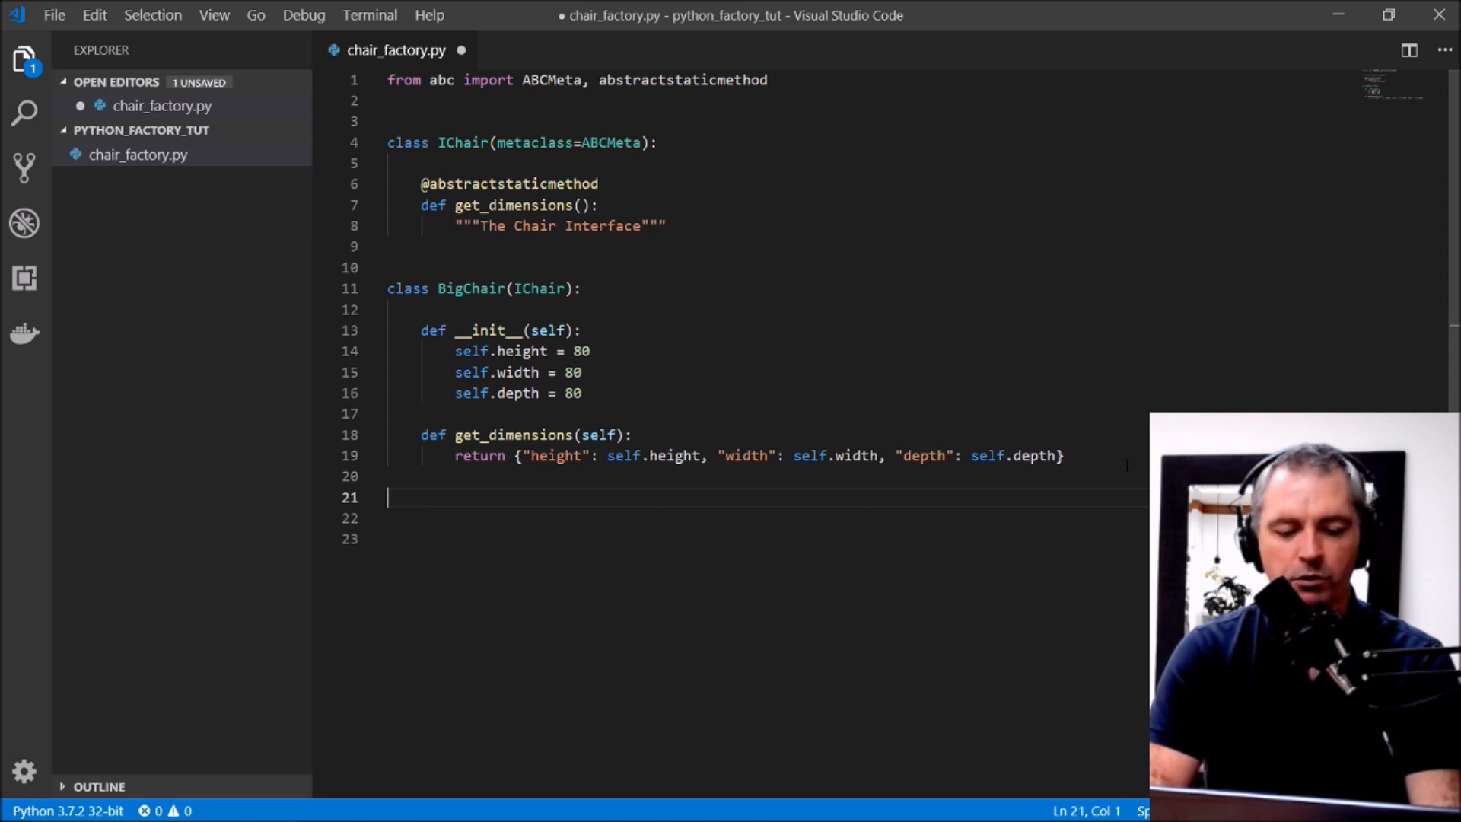
text(class)
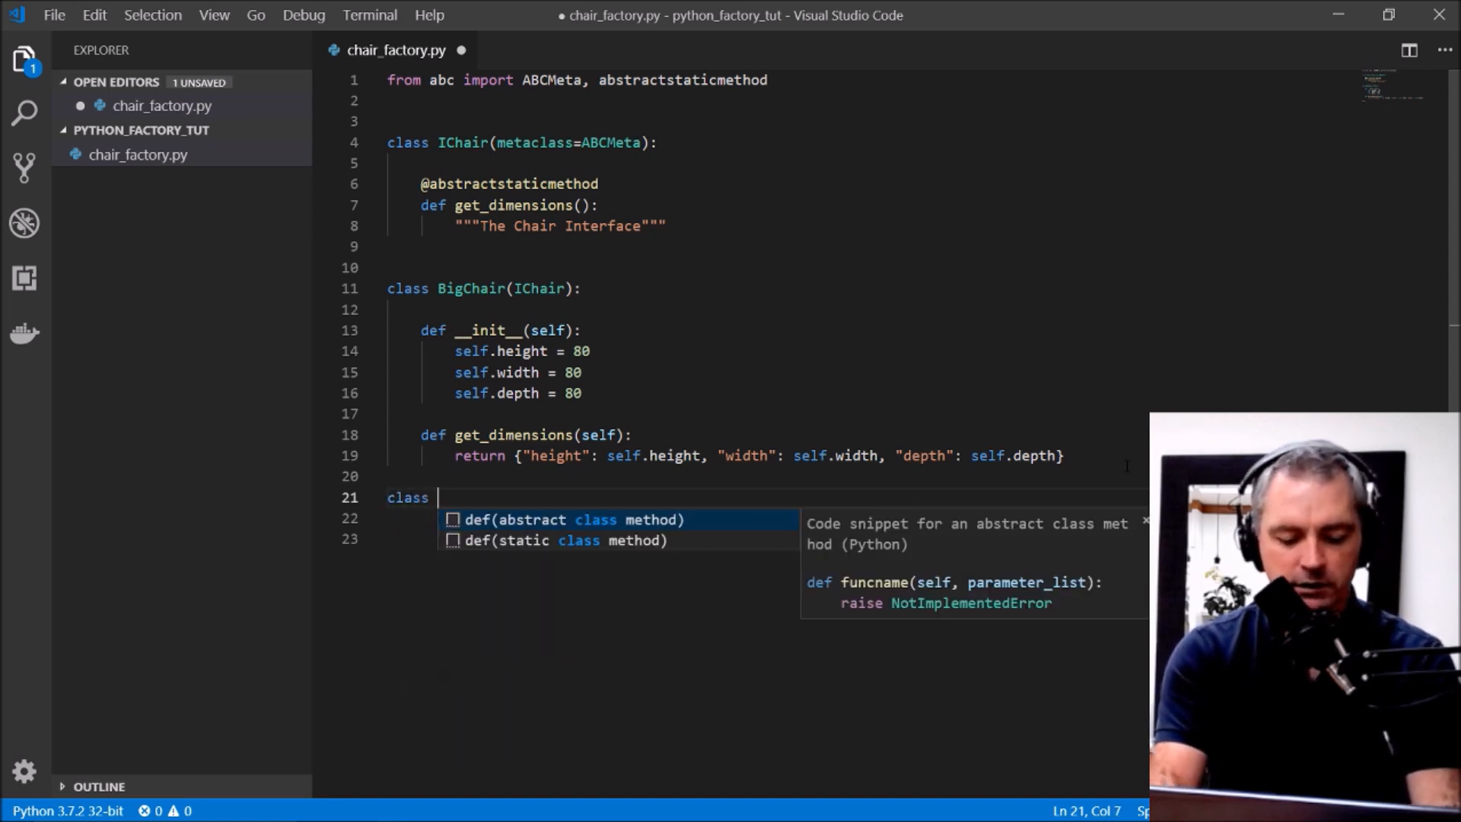
text(Chai)
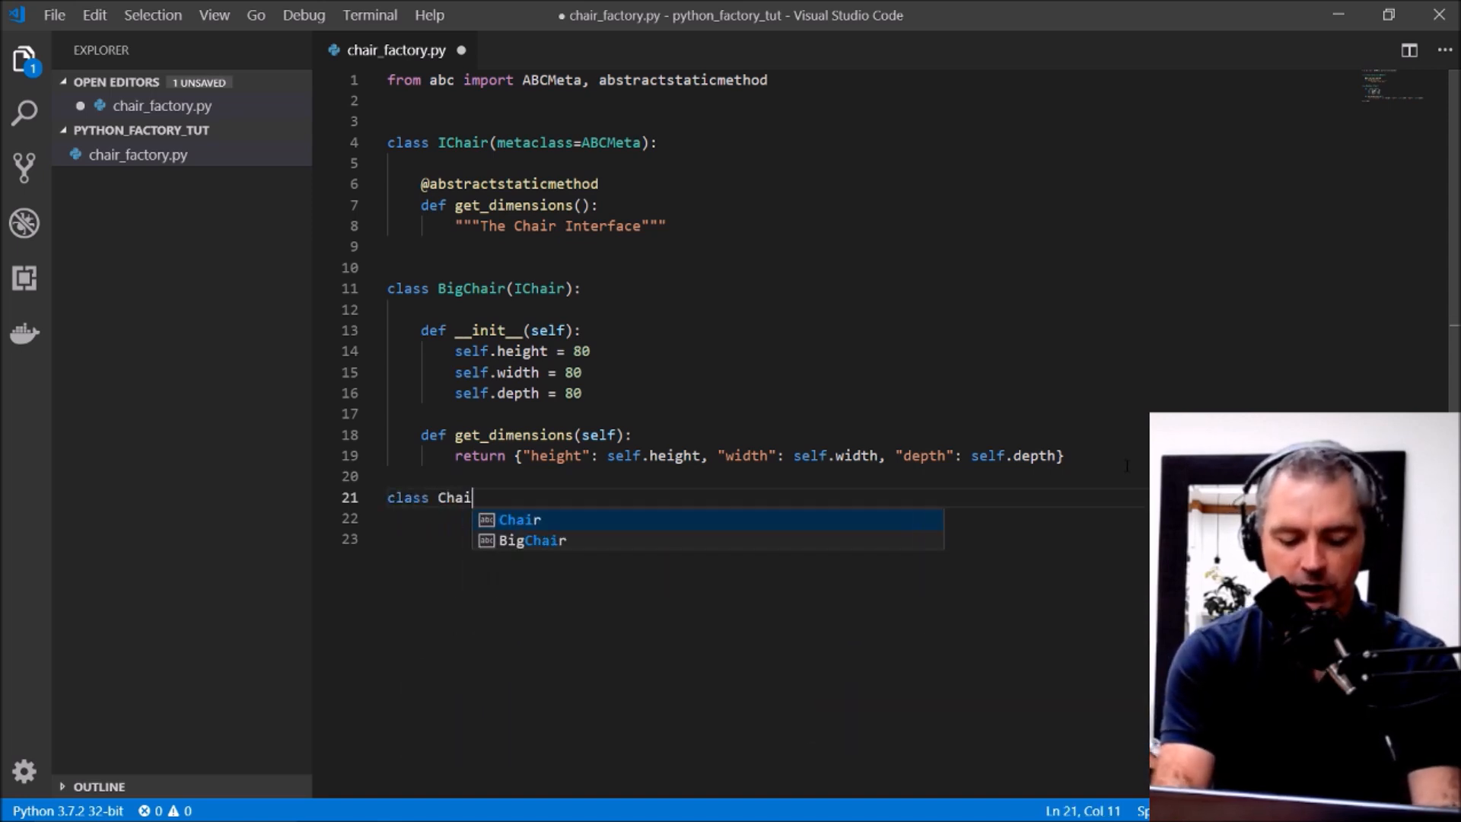
text(rFactory():)
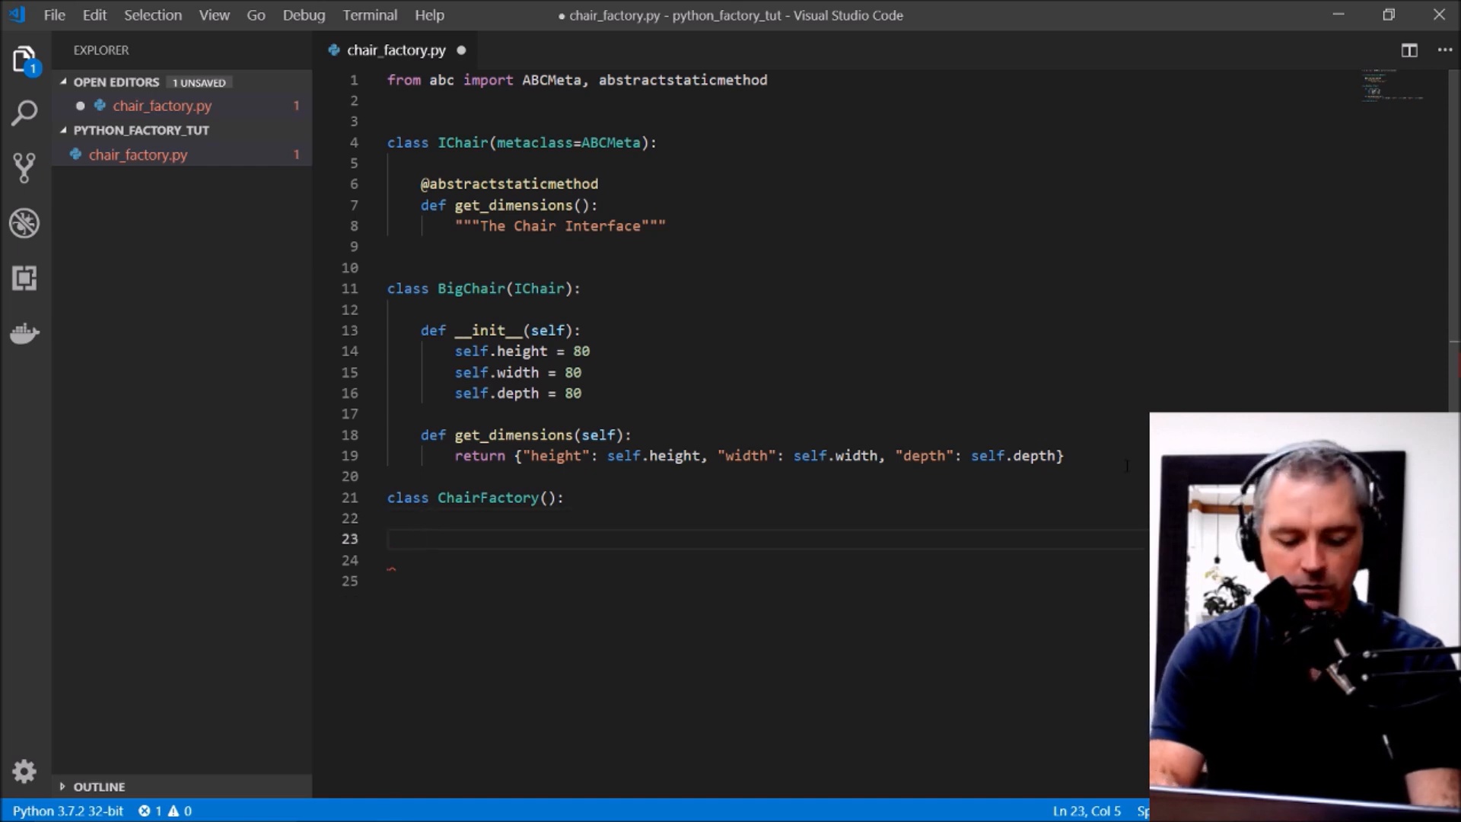
text(ge)
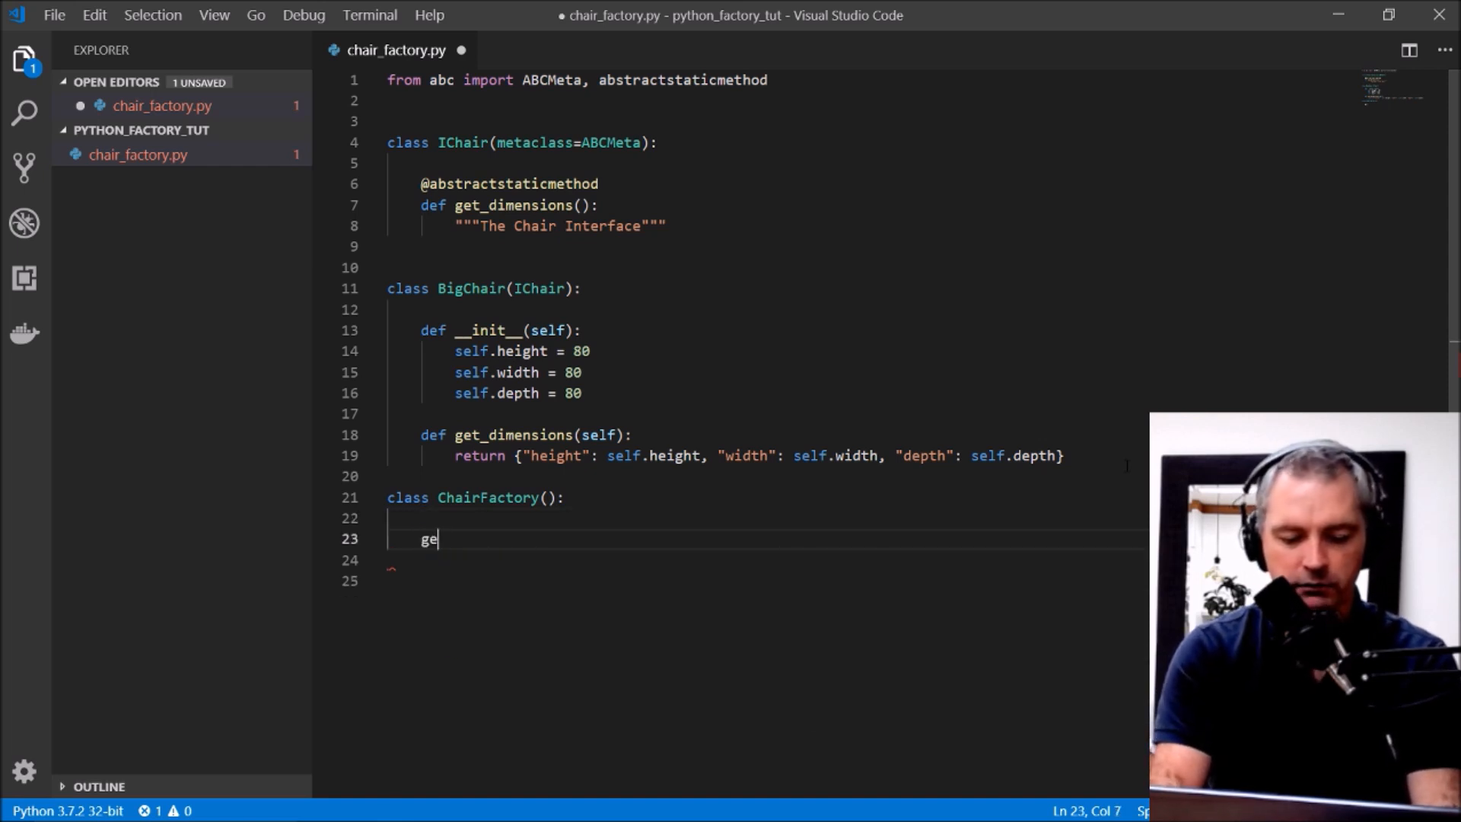
text(def)
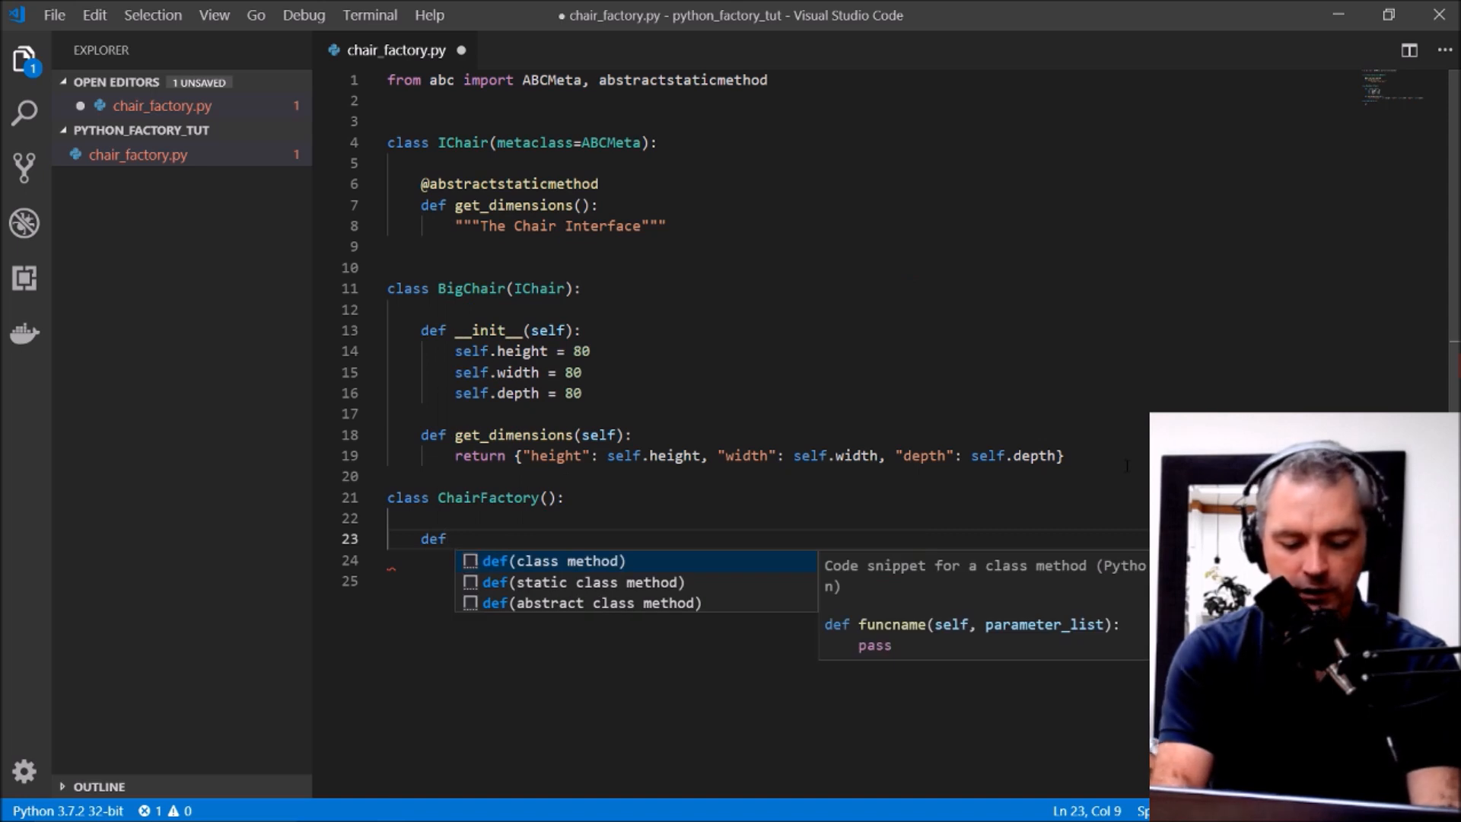
text(get_chair)
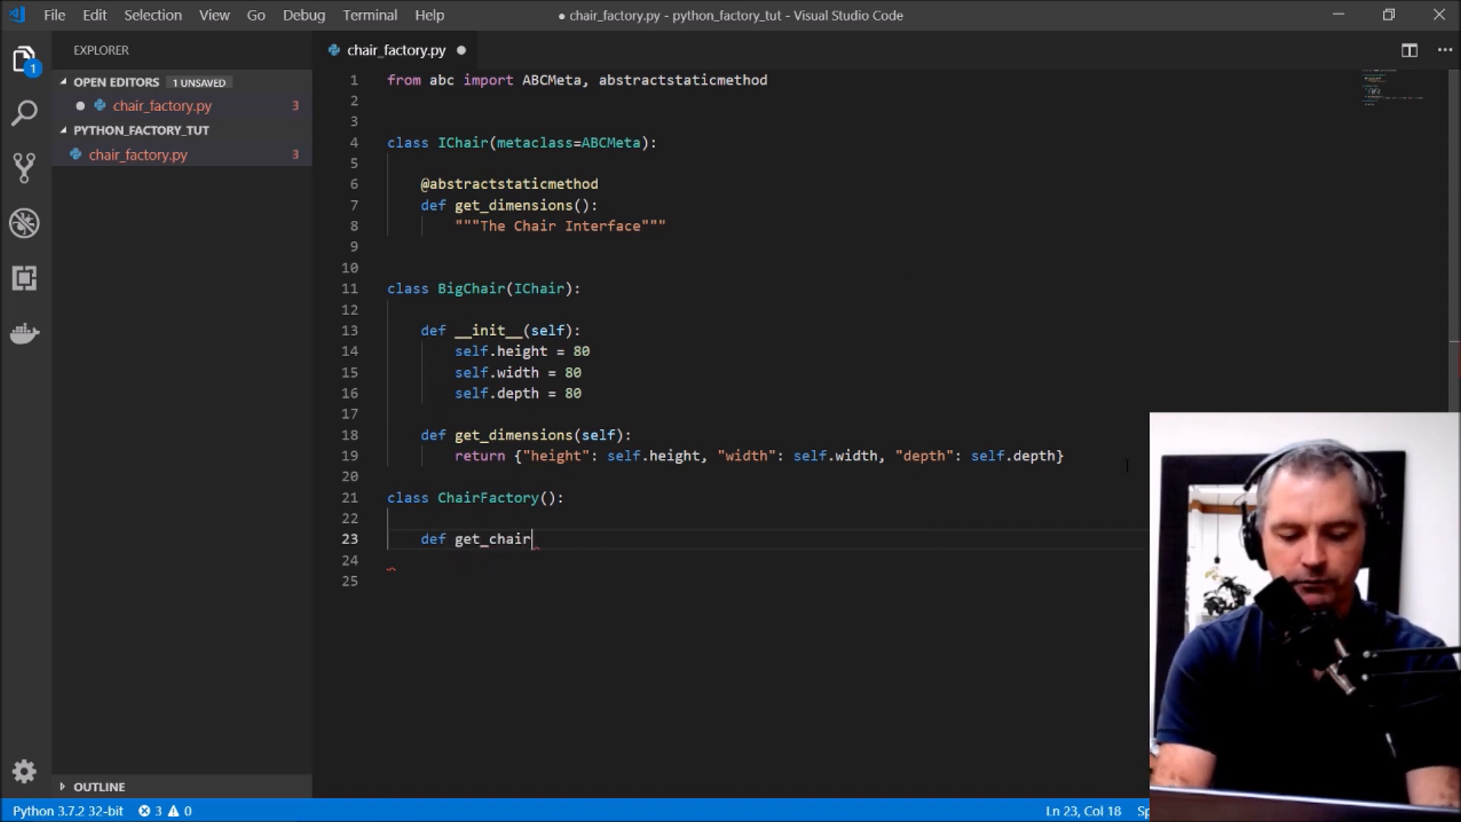
text(():)
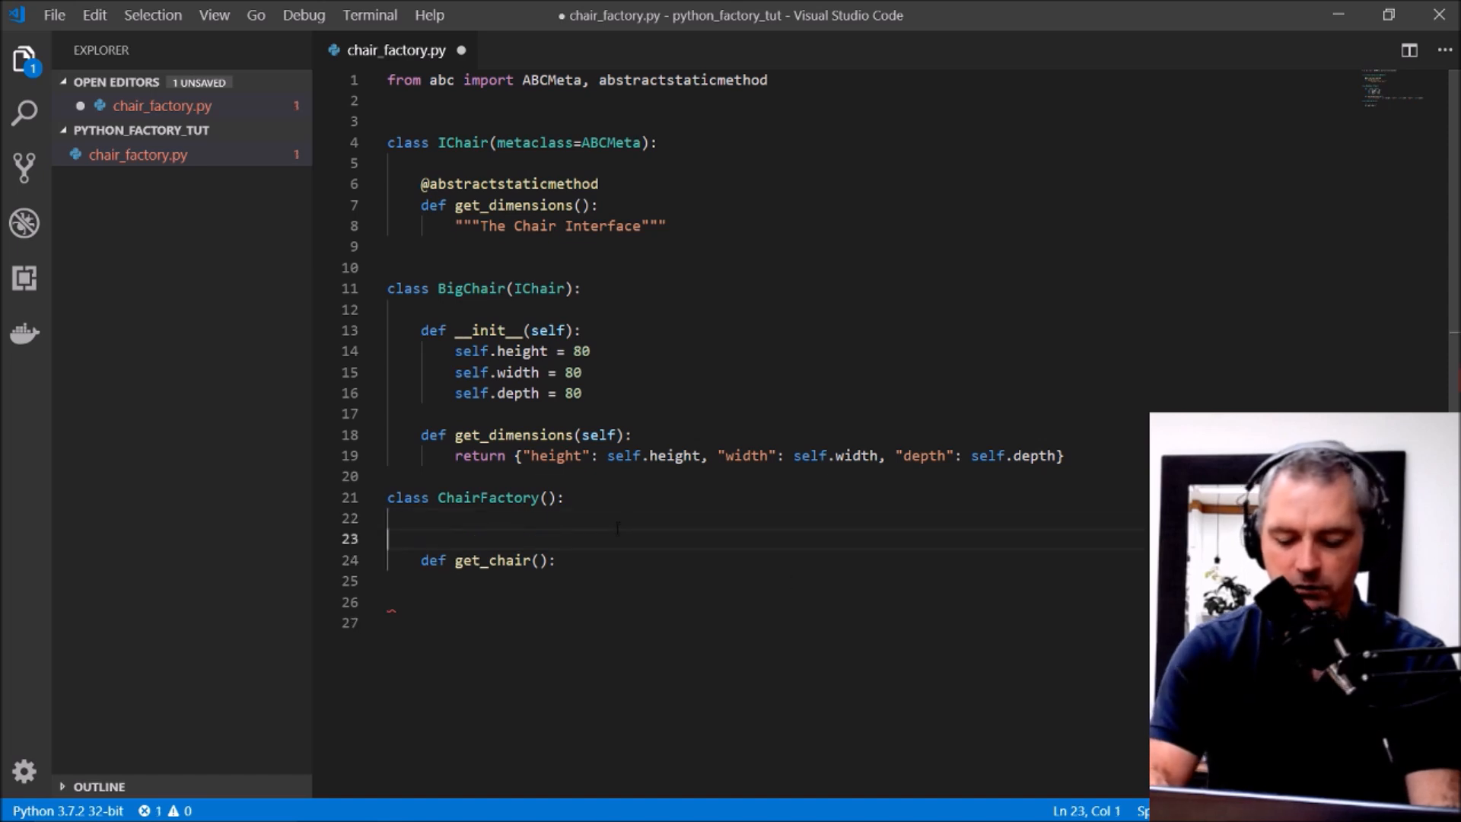
text(@staticmethod)
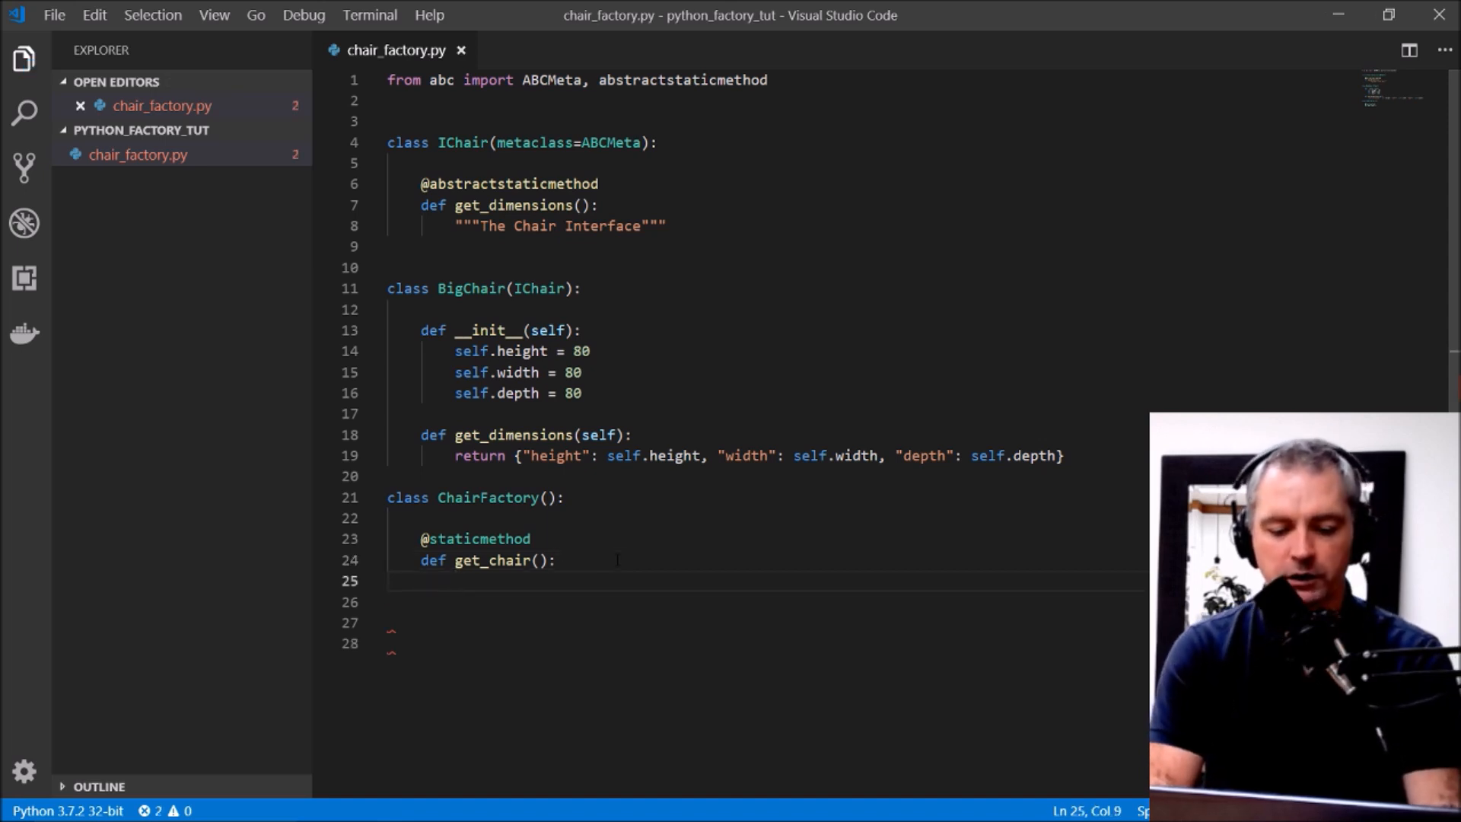
text(try:)
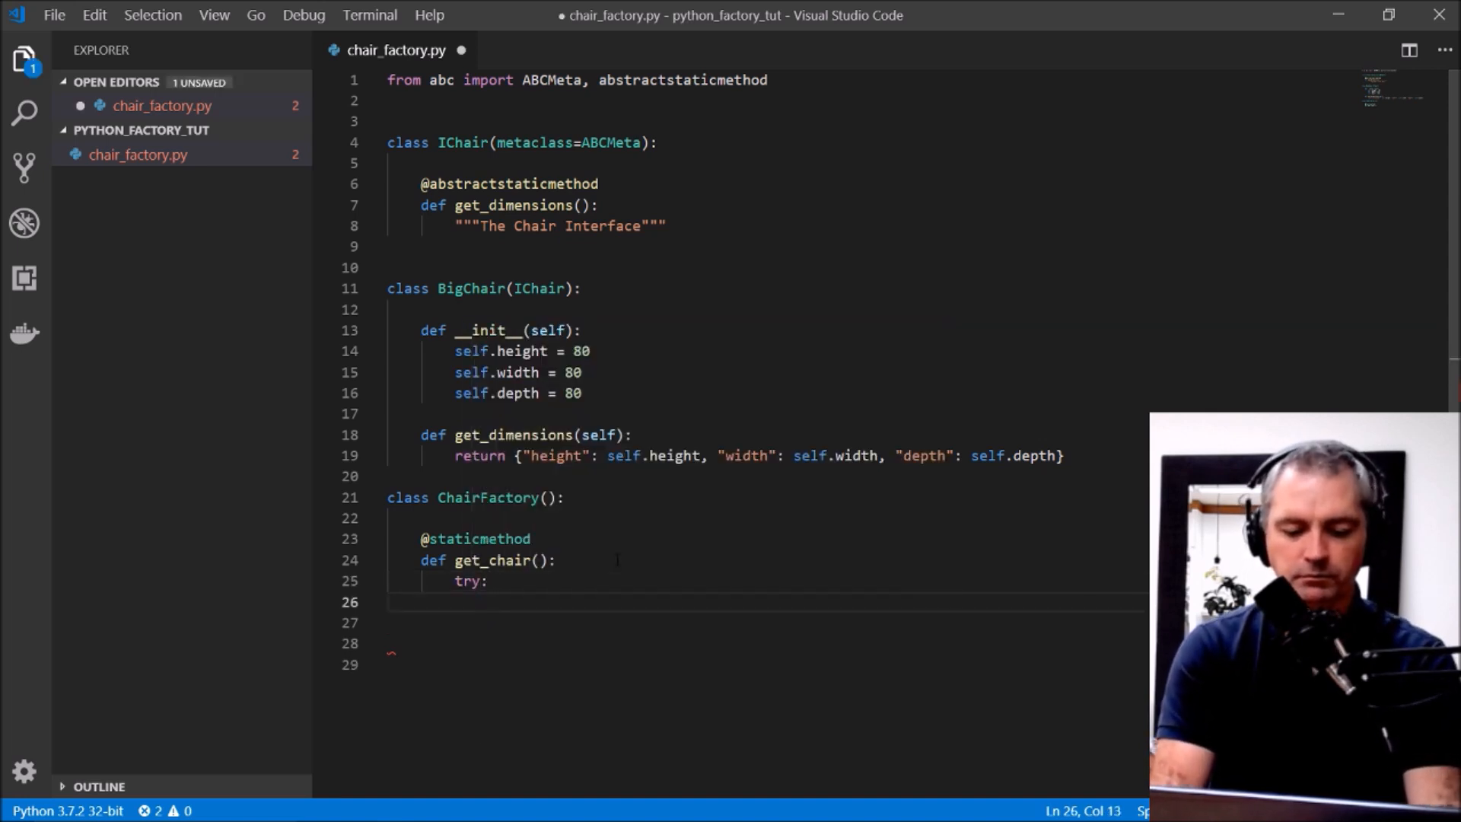
Step: Give get_chair a chairtype parameter and return BigChair() when chairtype == "BigChair"
click(538, 559)
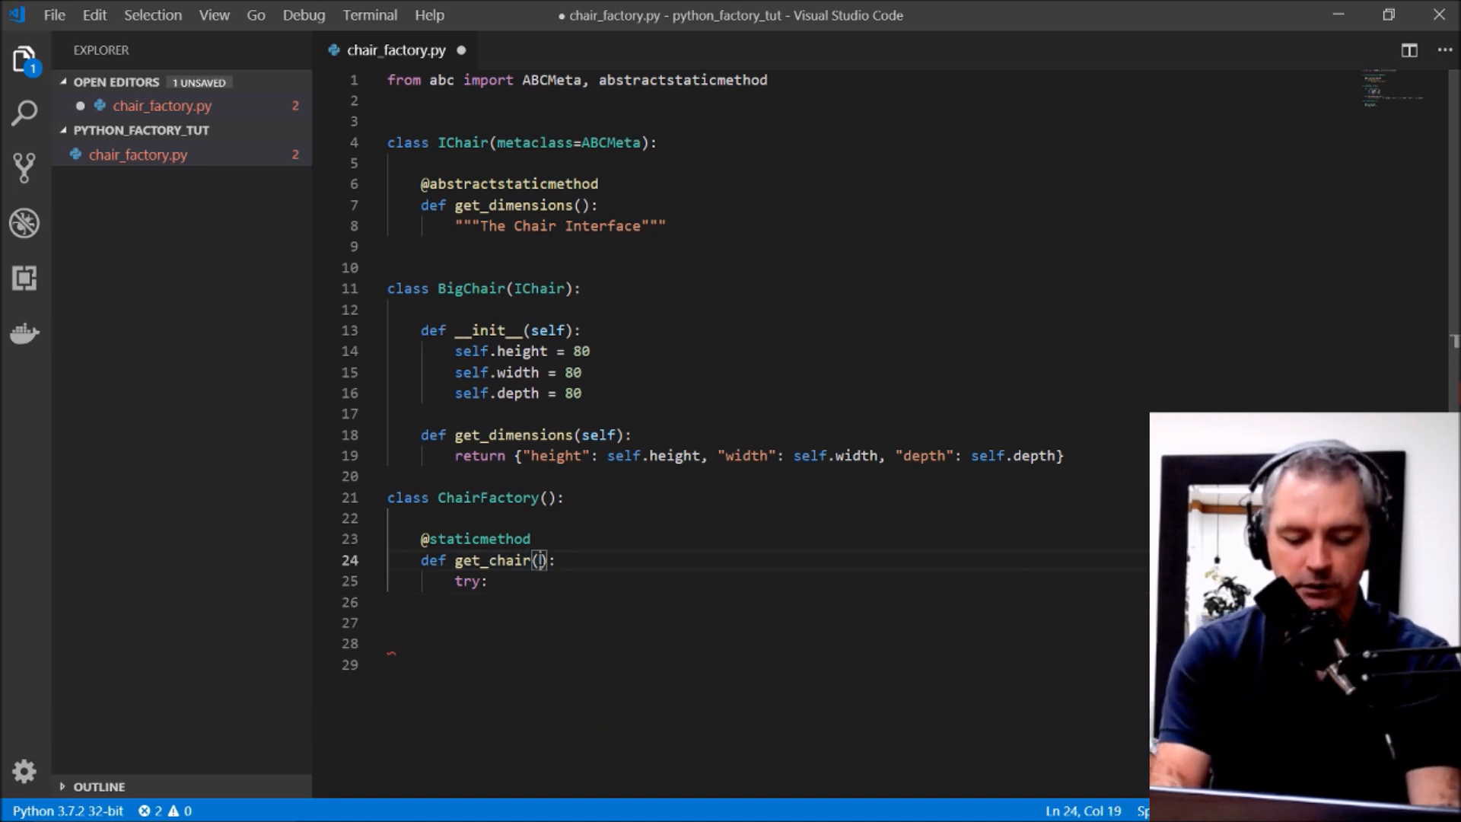
text(chairtype)
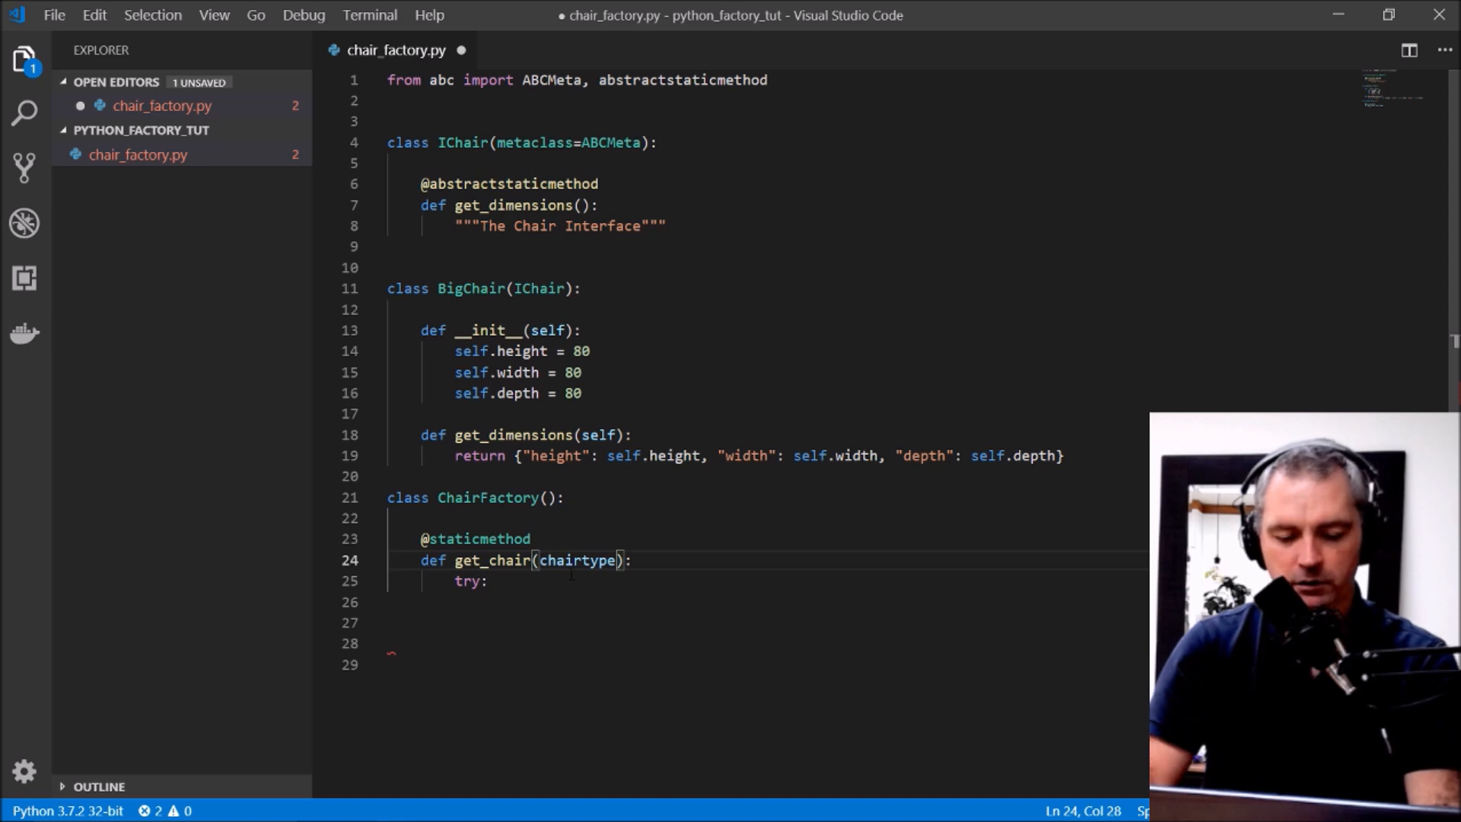
click(485, 580)
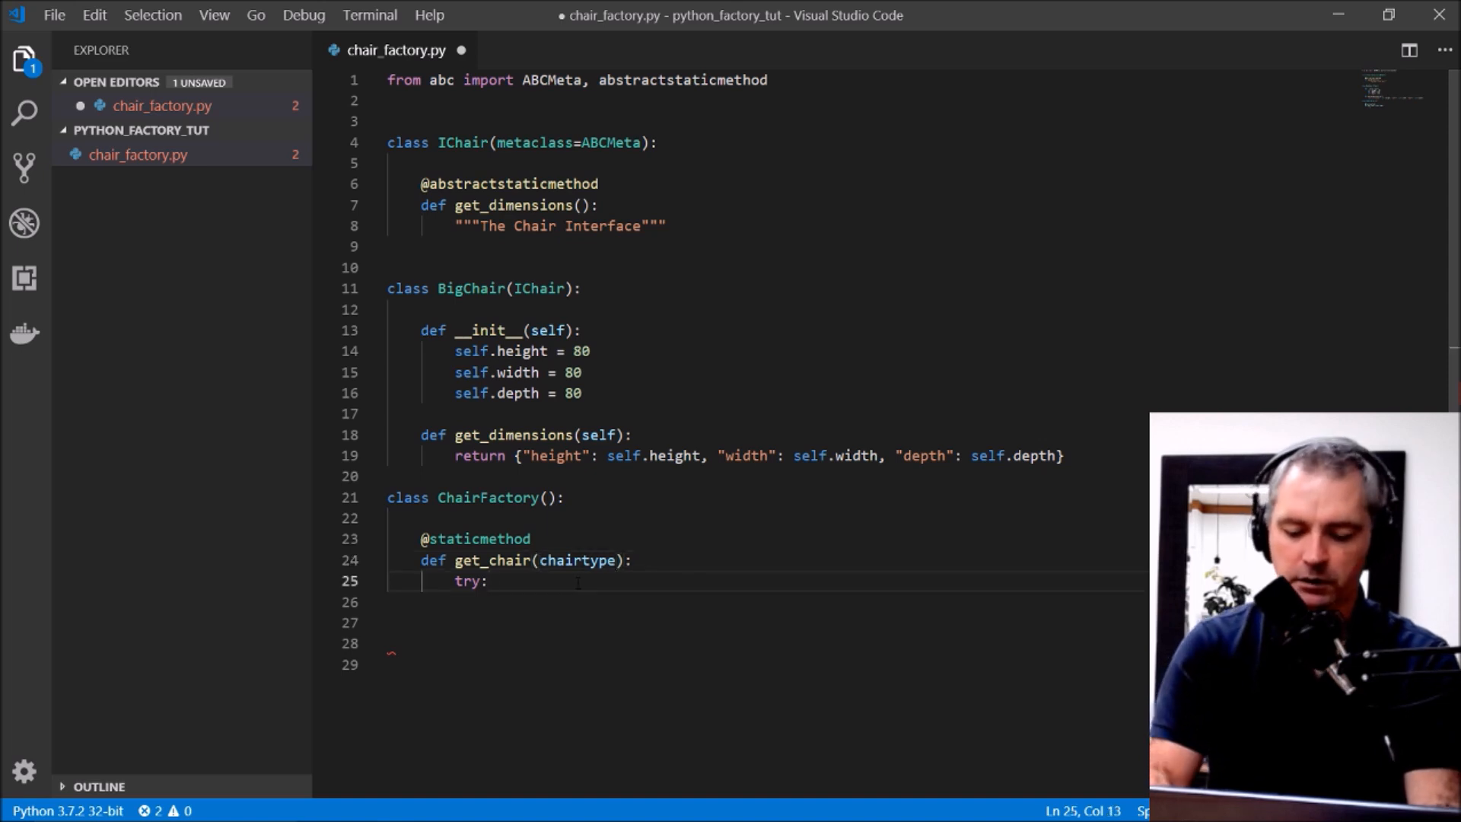
text(if)
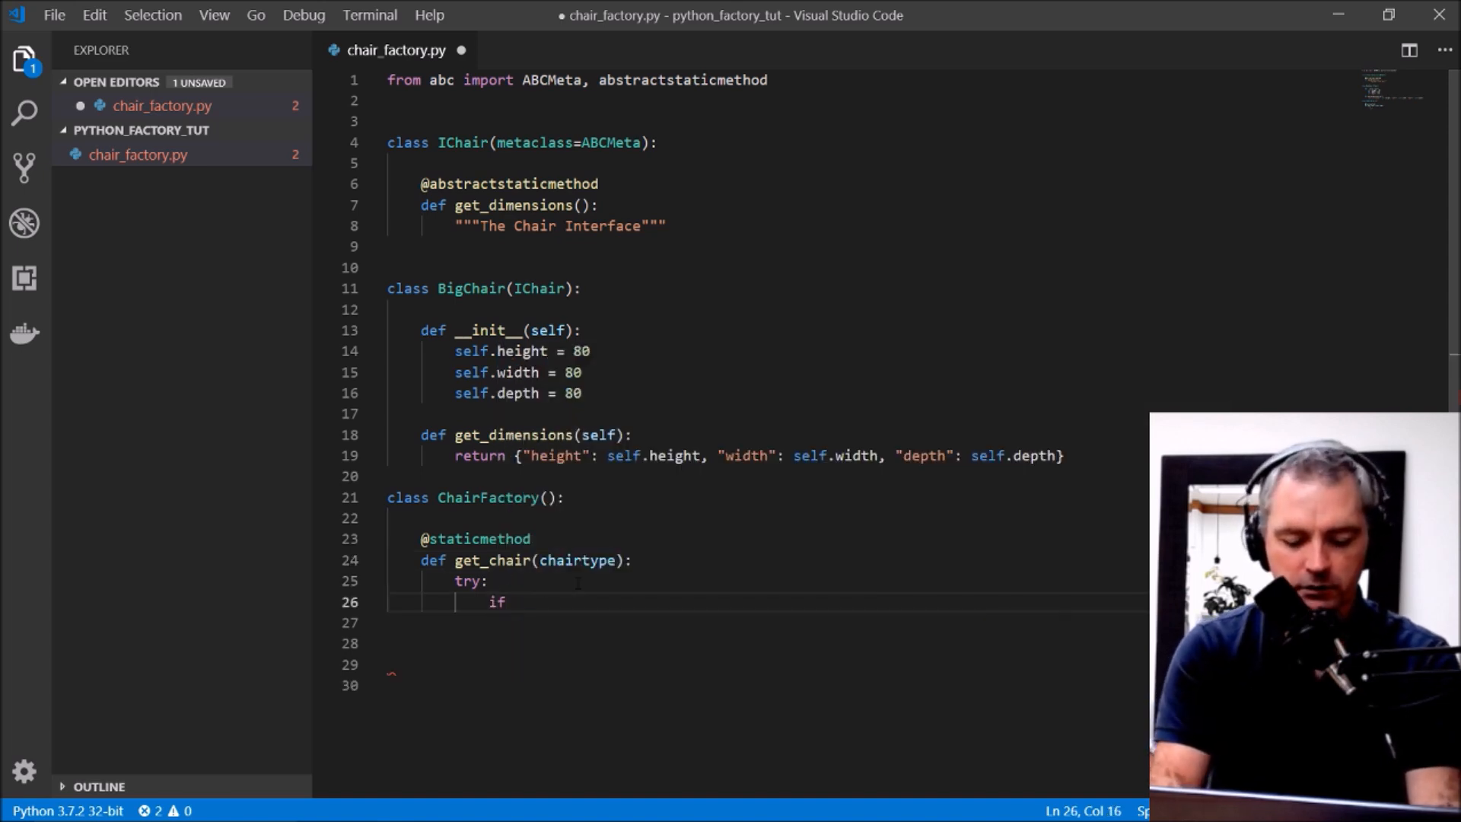
text(chairtype)
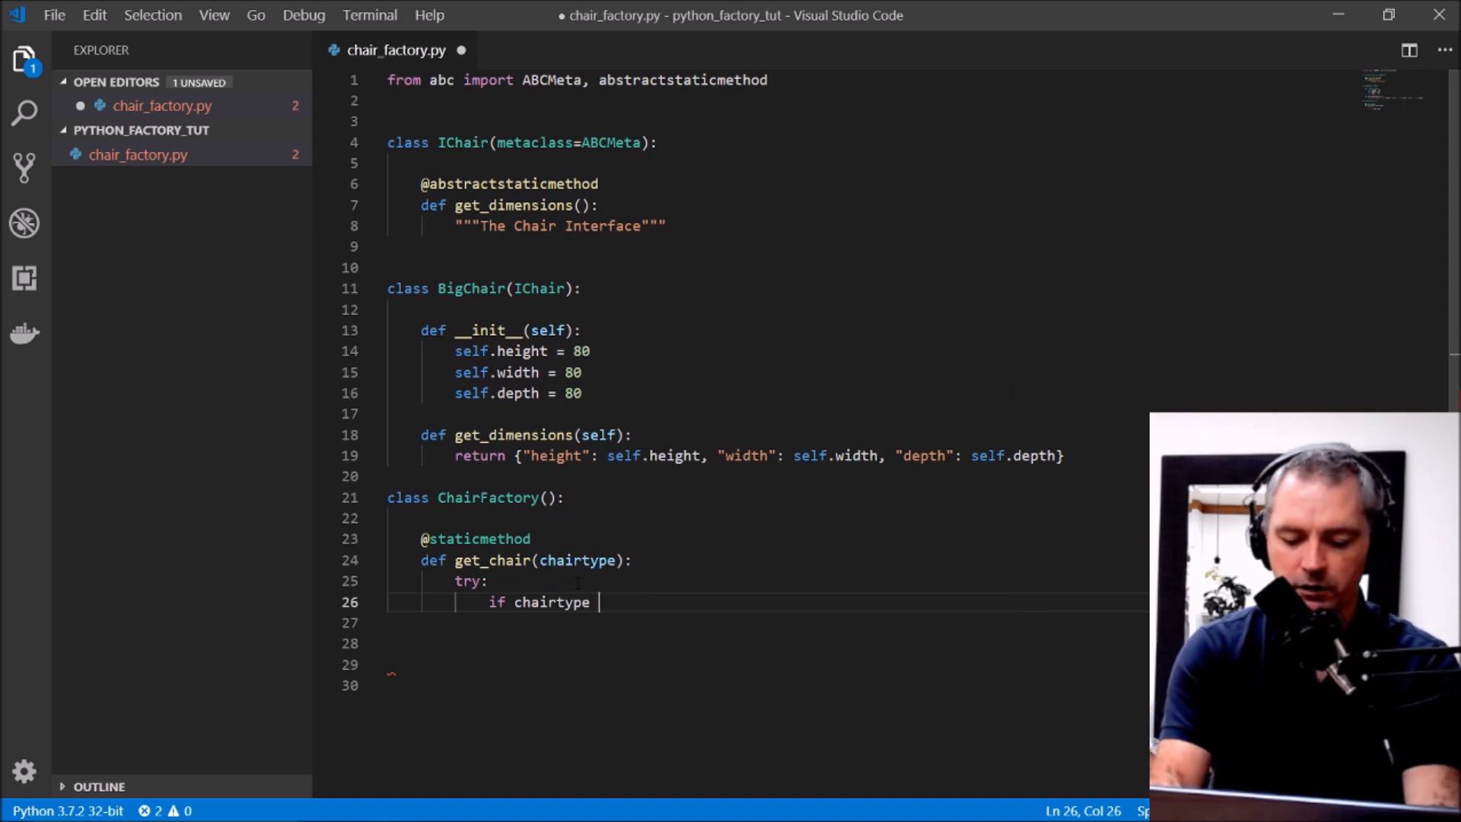
text(== "Bi)
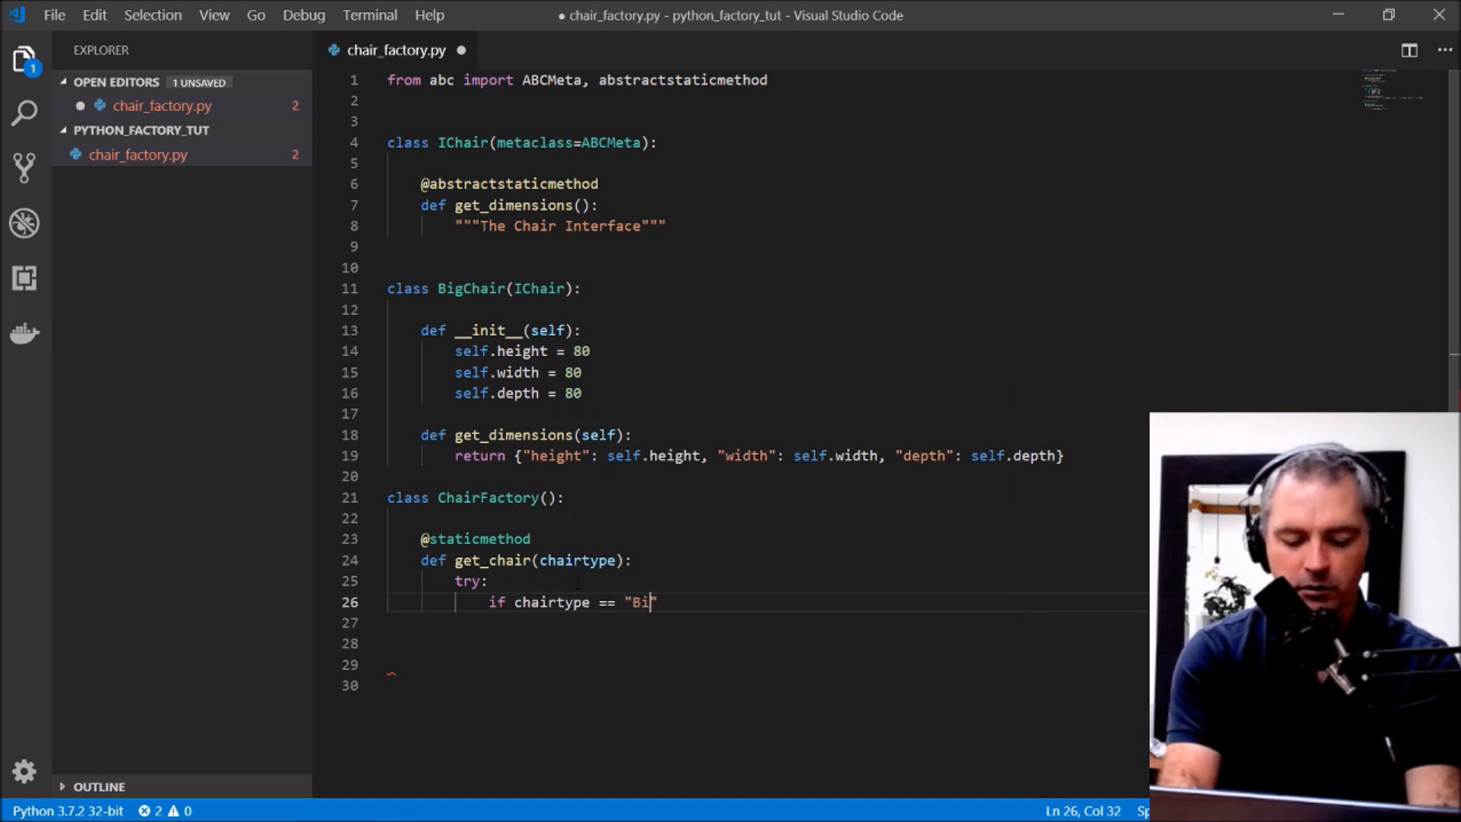
text(gChair)
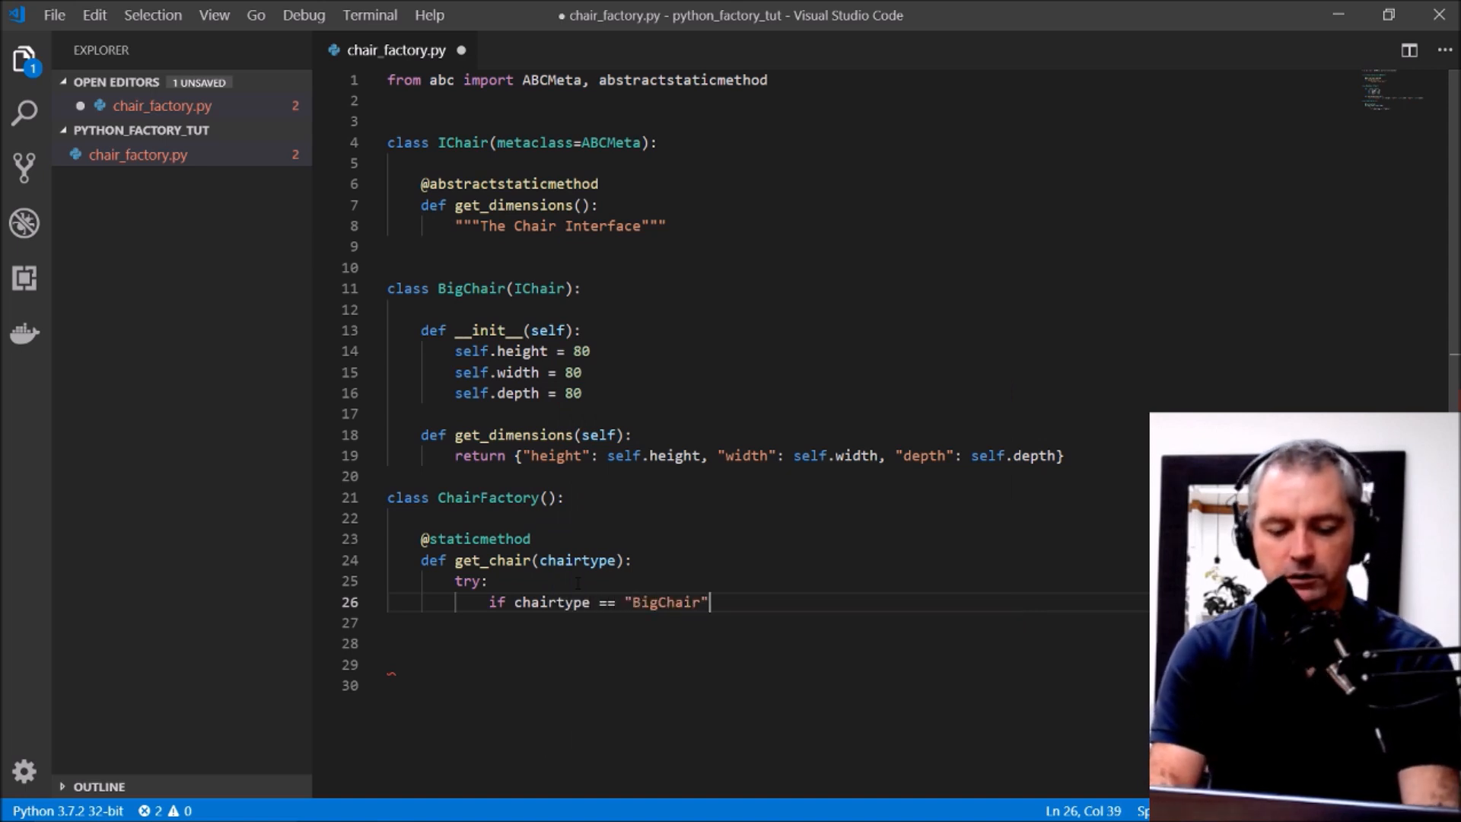
text(return BigChair()
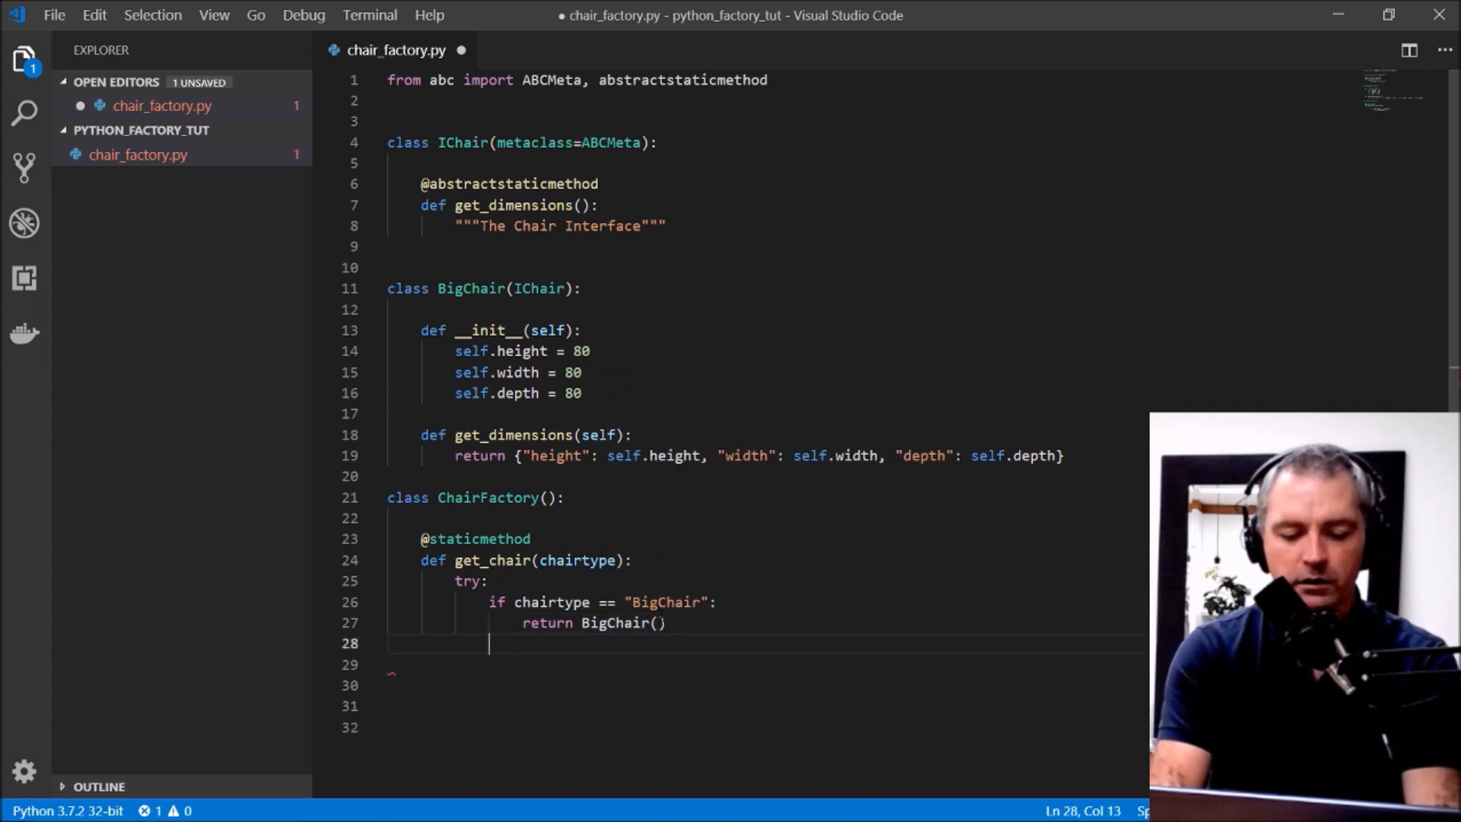
Step: Raise AssertionError("Chair not found") and catch it with except AssertionError as _e: print(_e)
text(except:)
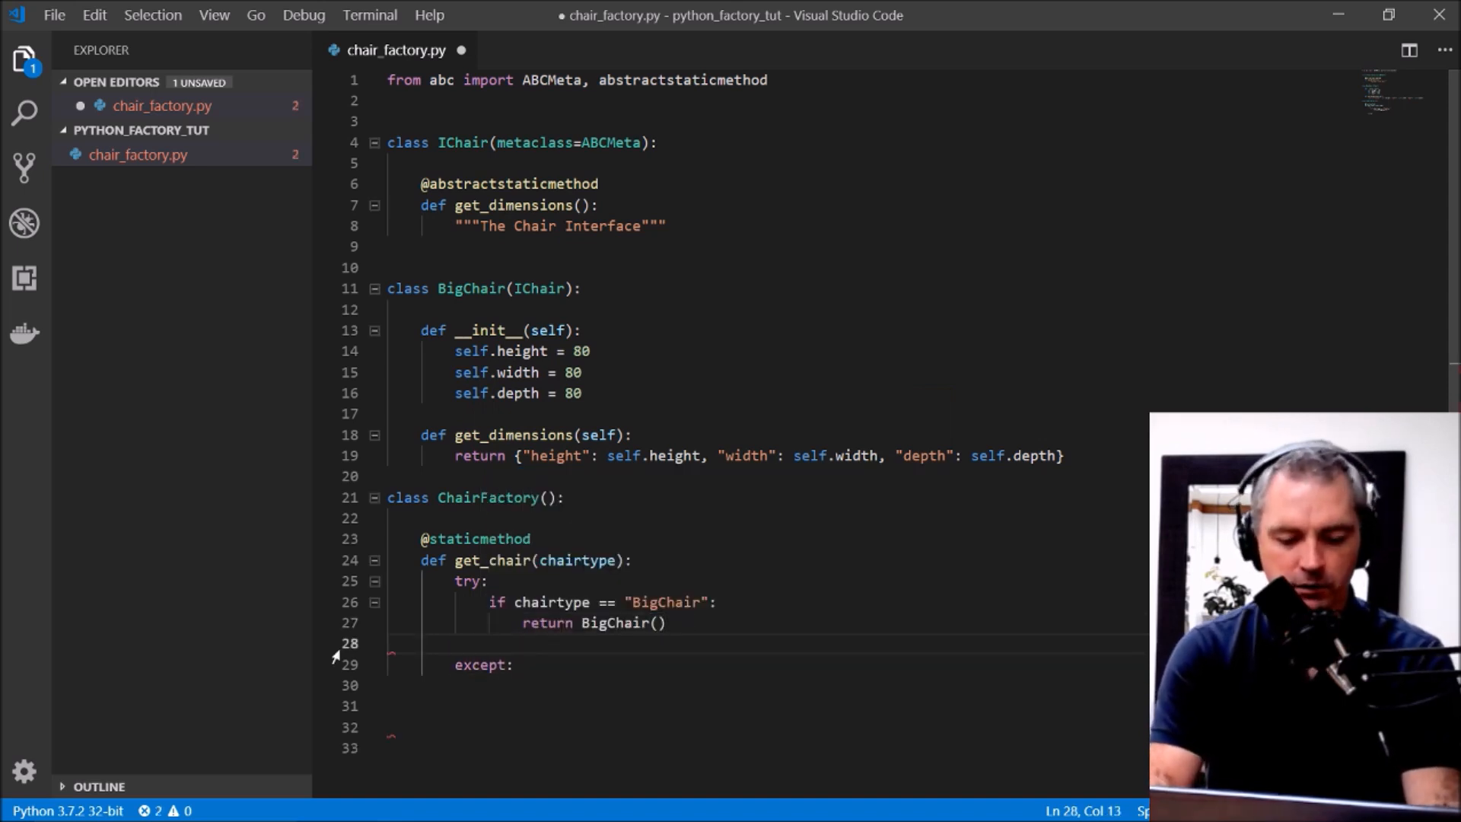
text(rasi)
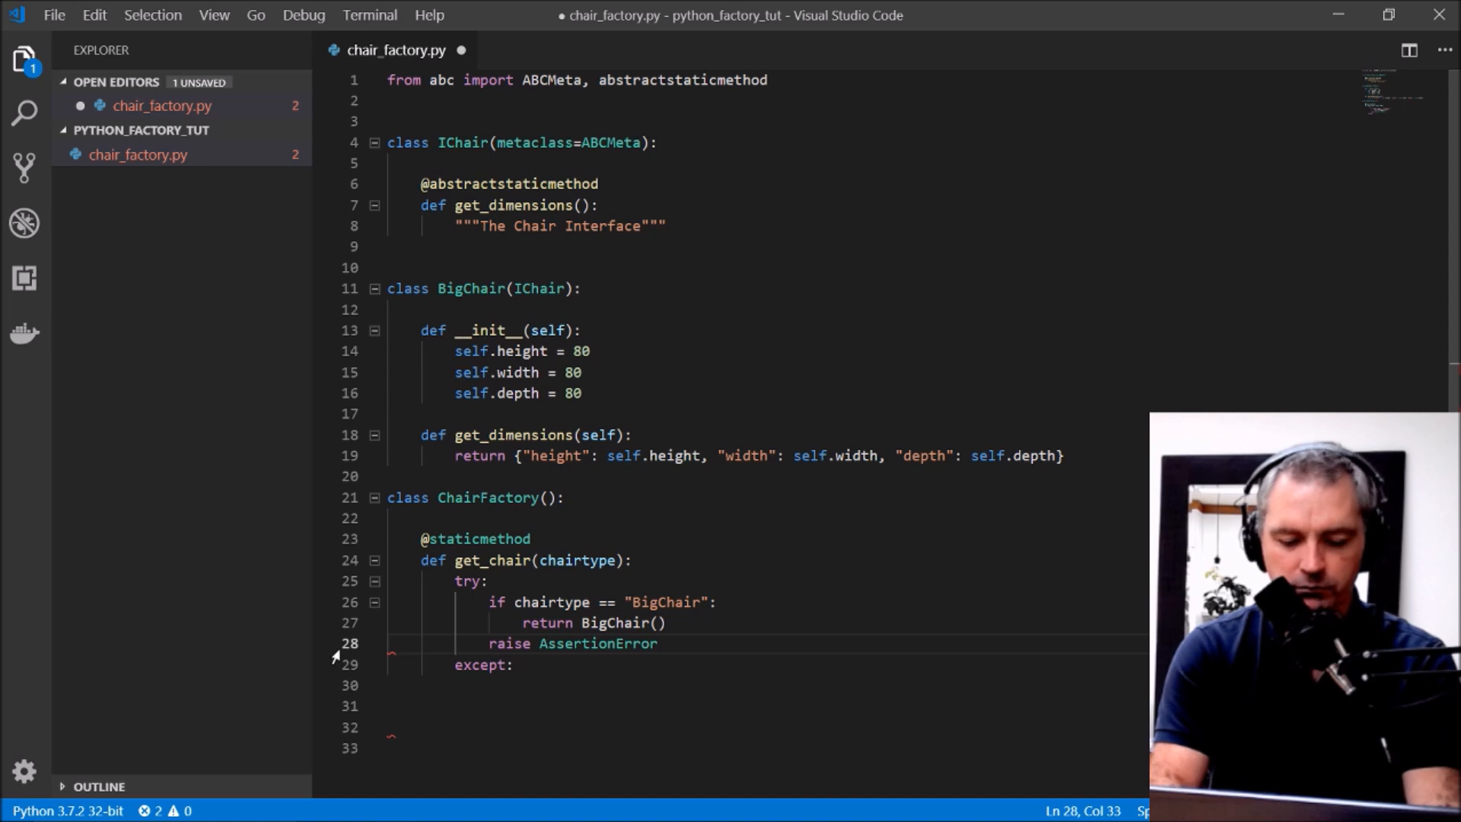
text((""))
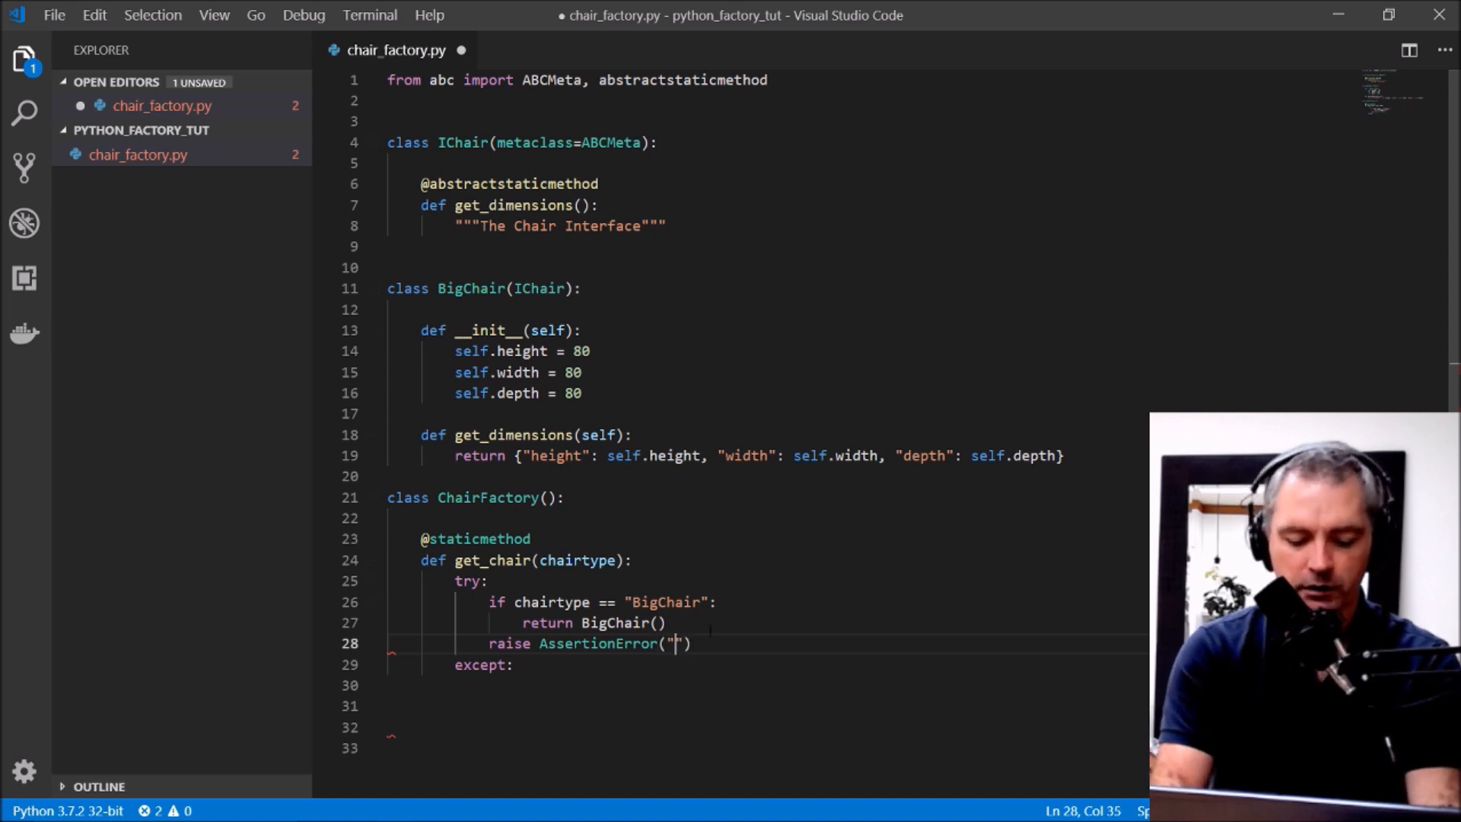
text(Chair not found)
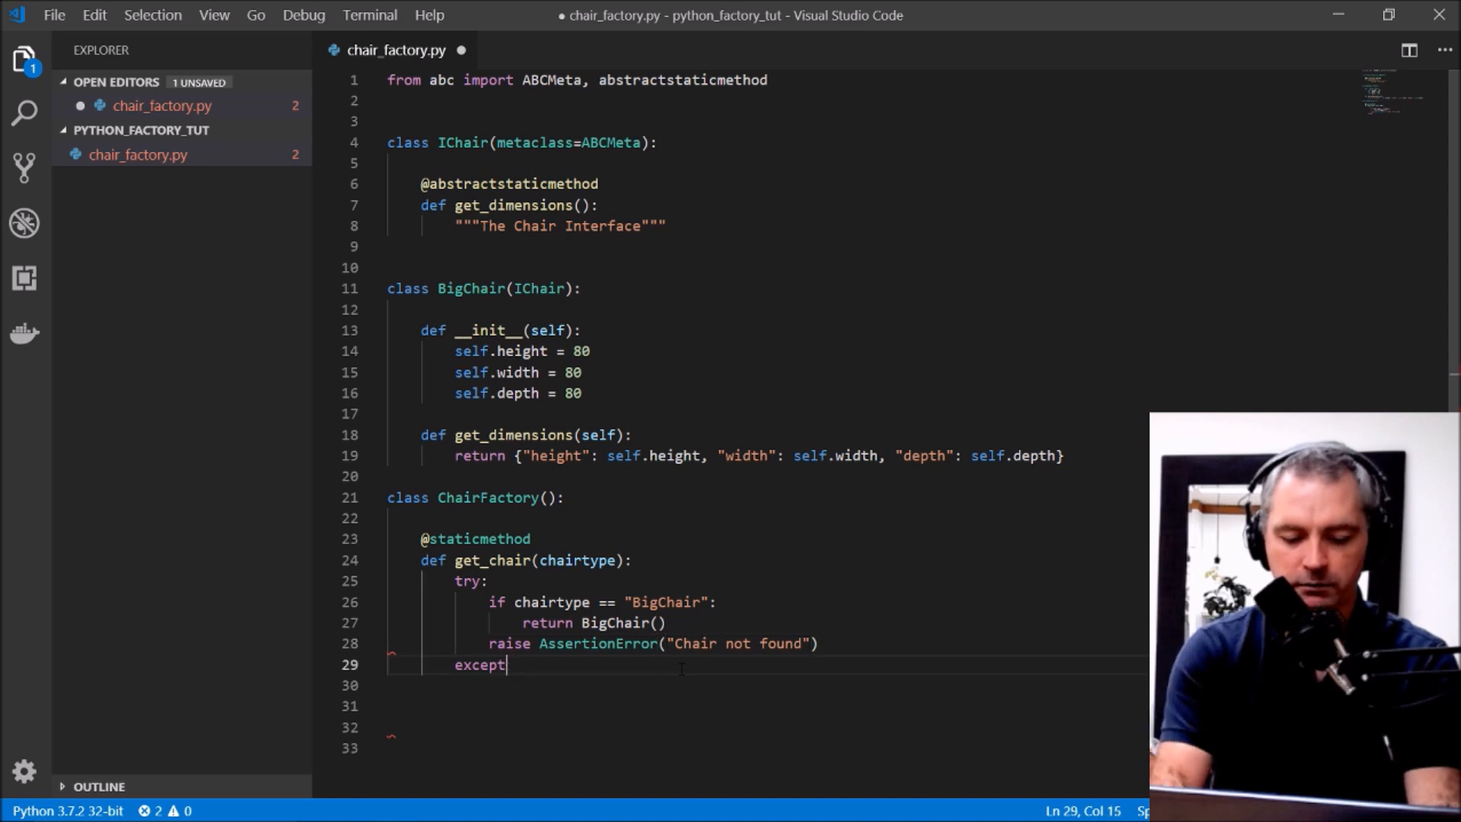
text(AssertionError as _e)
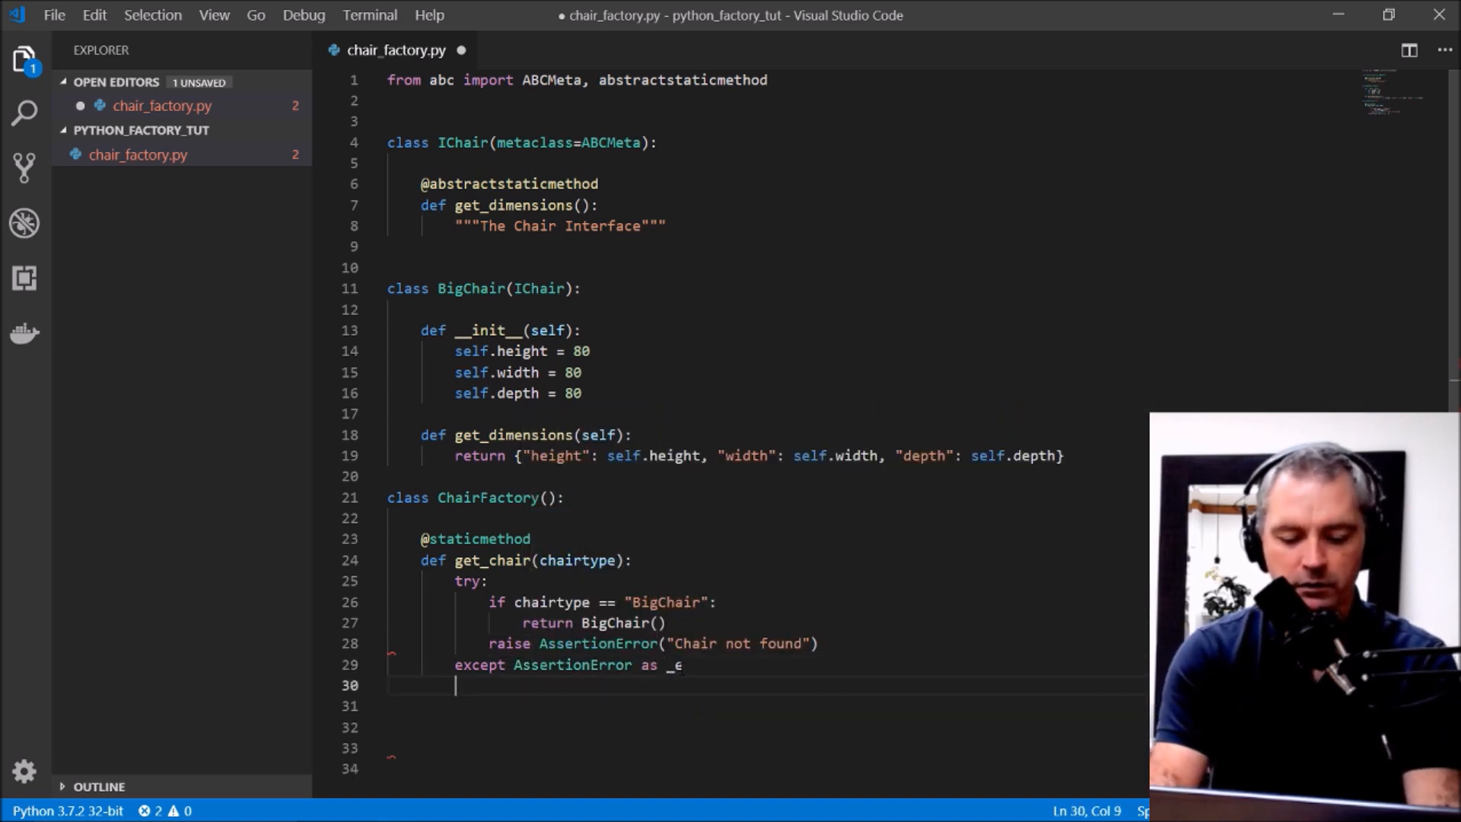
text(print()
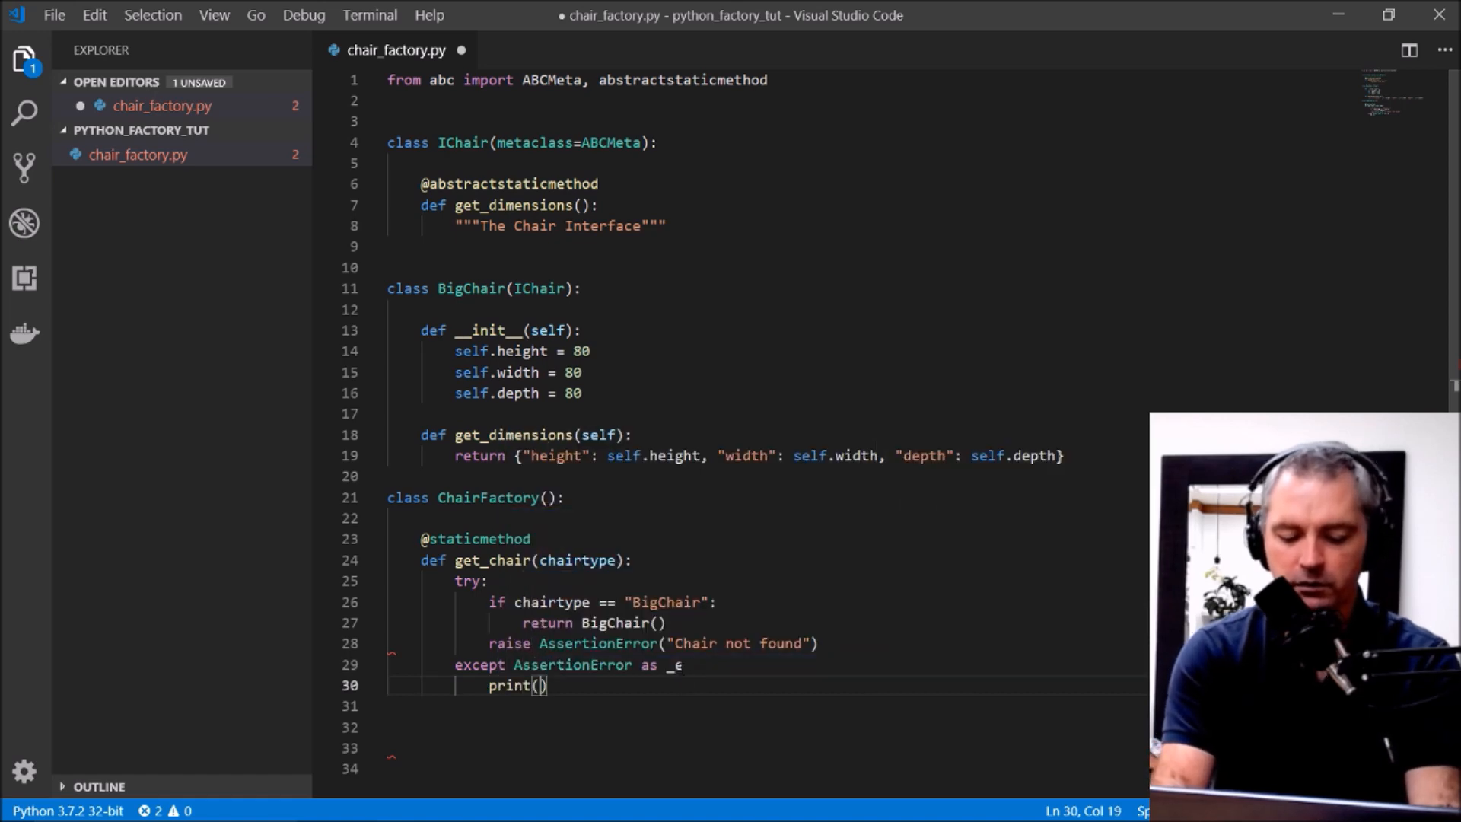
text(_e)
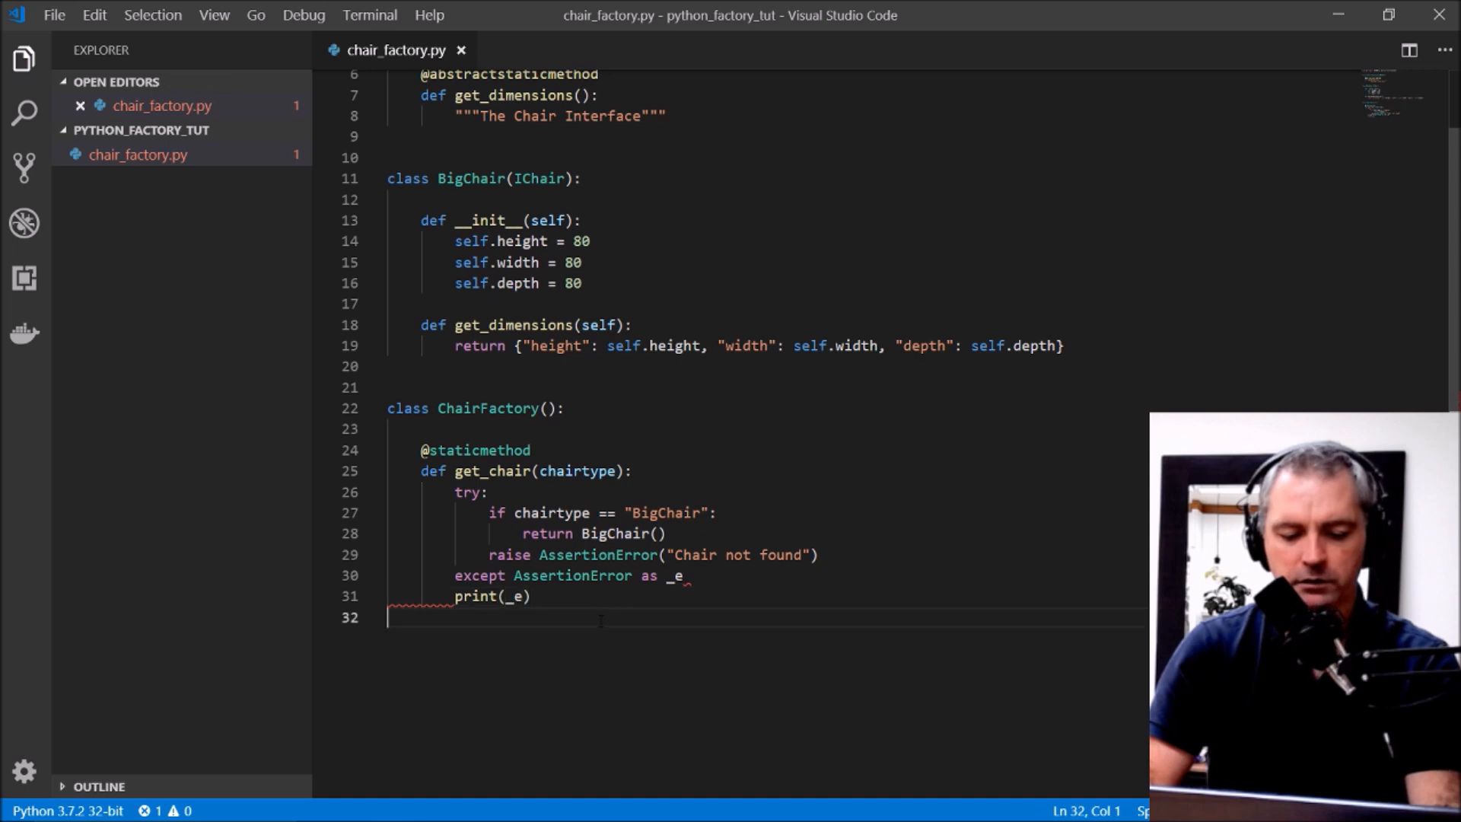
text(:)
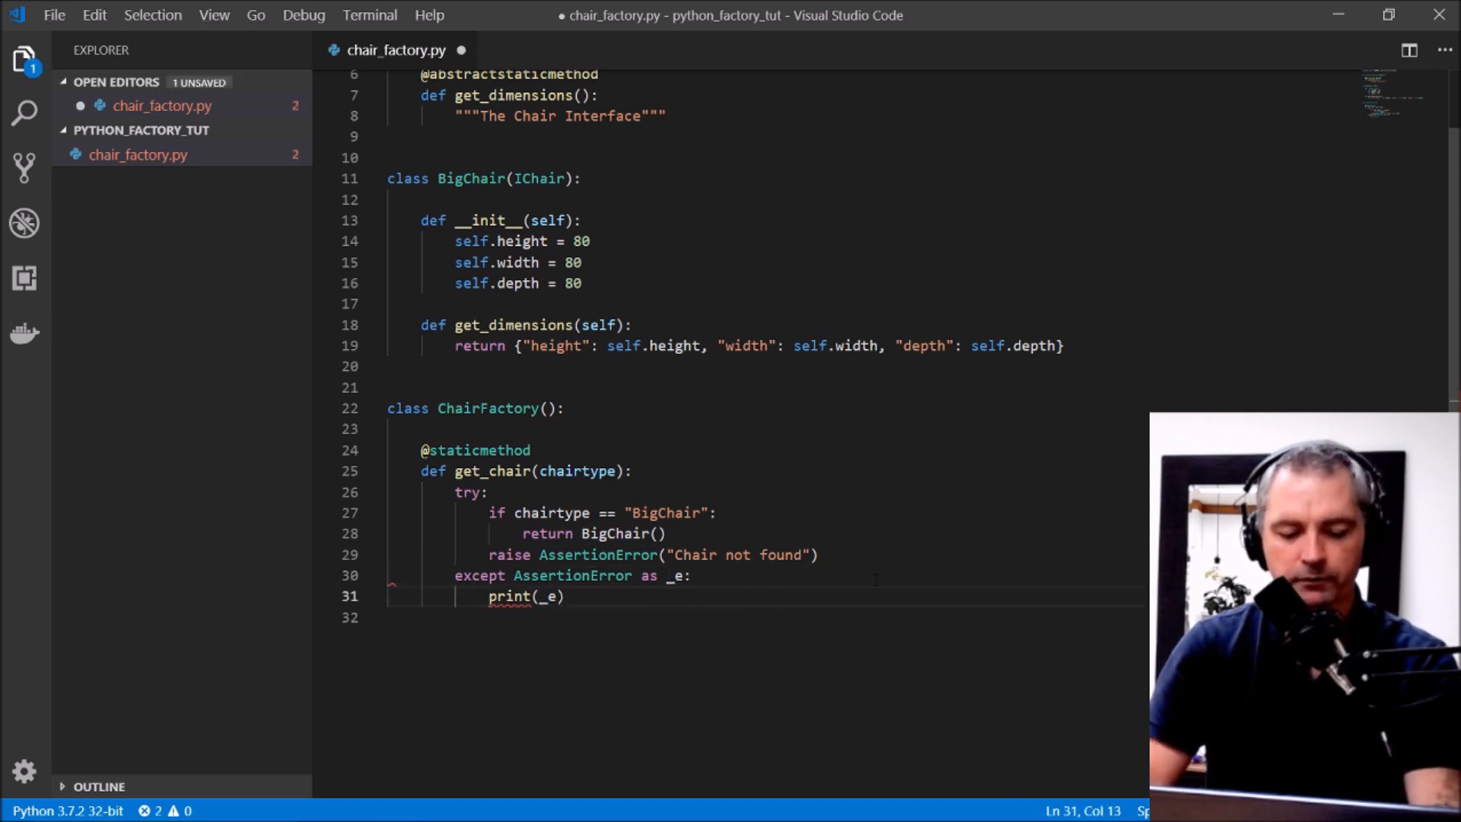
key(enter)
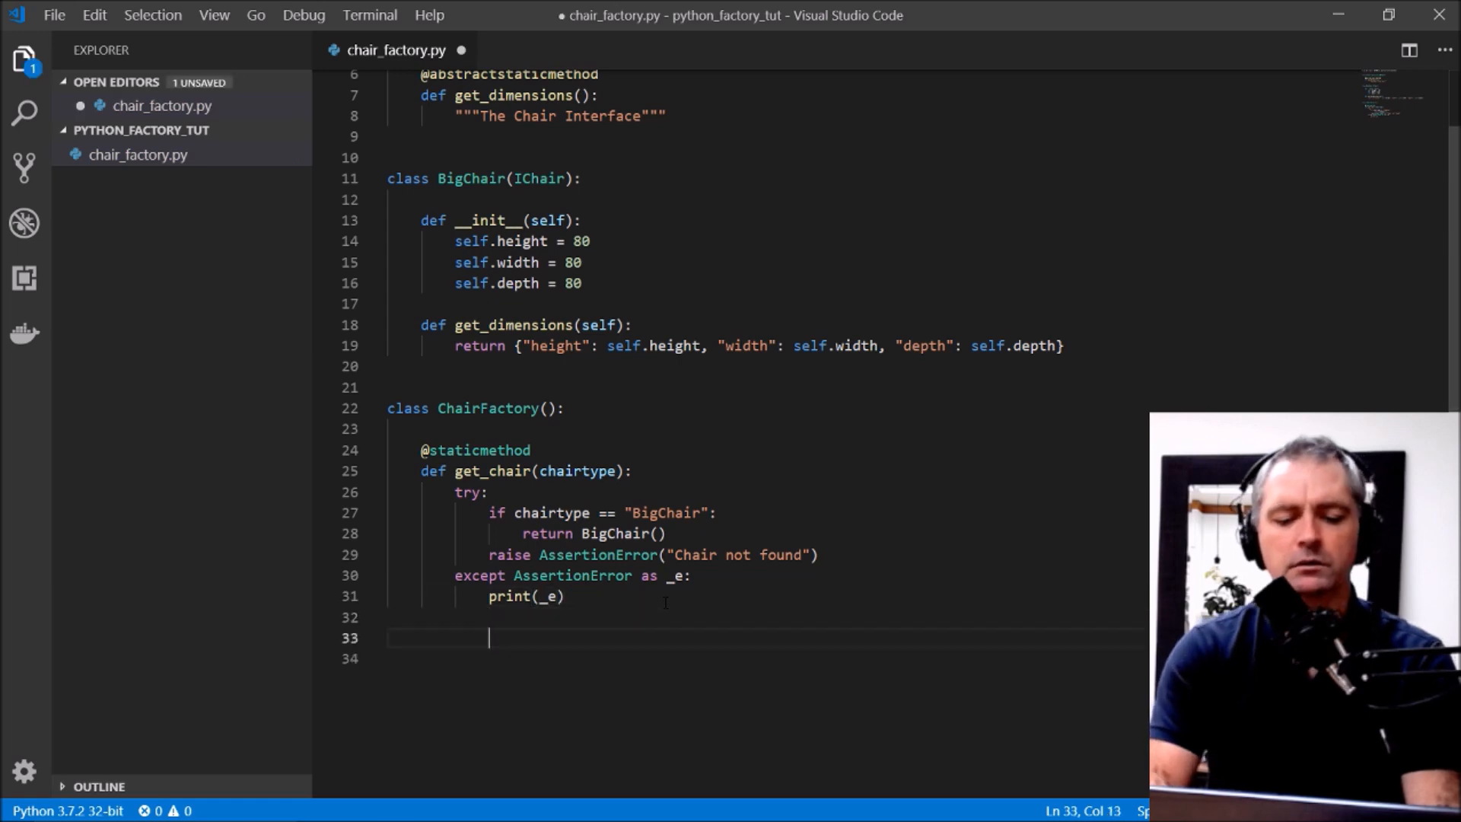
Step: Add an if __name__ == "__main__": guard with CHAIR = ChairFactory.get_chair("BigChair")
text(if __name == "_)
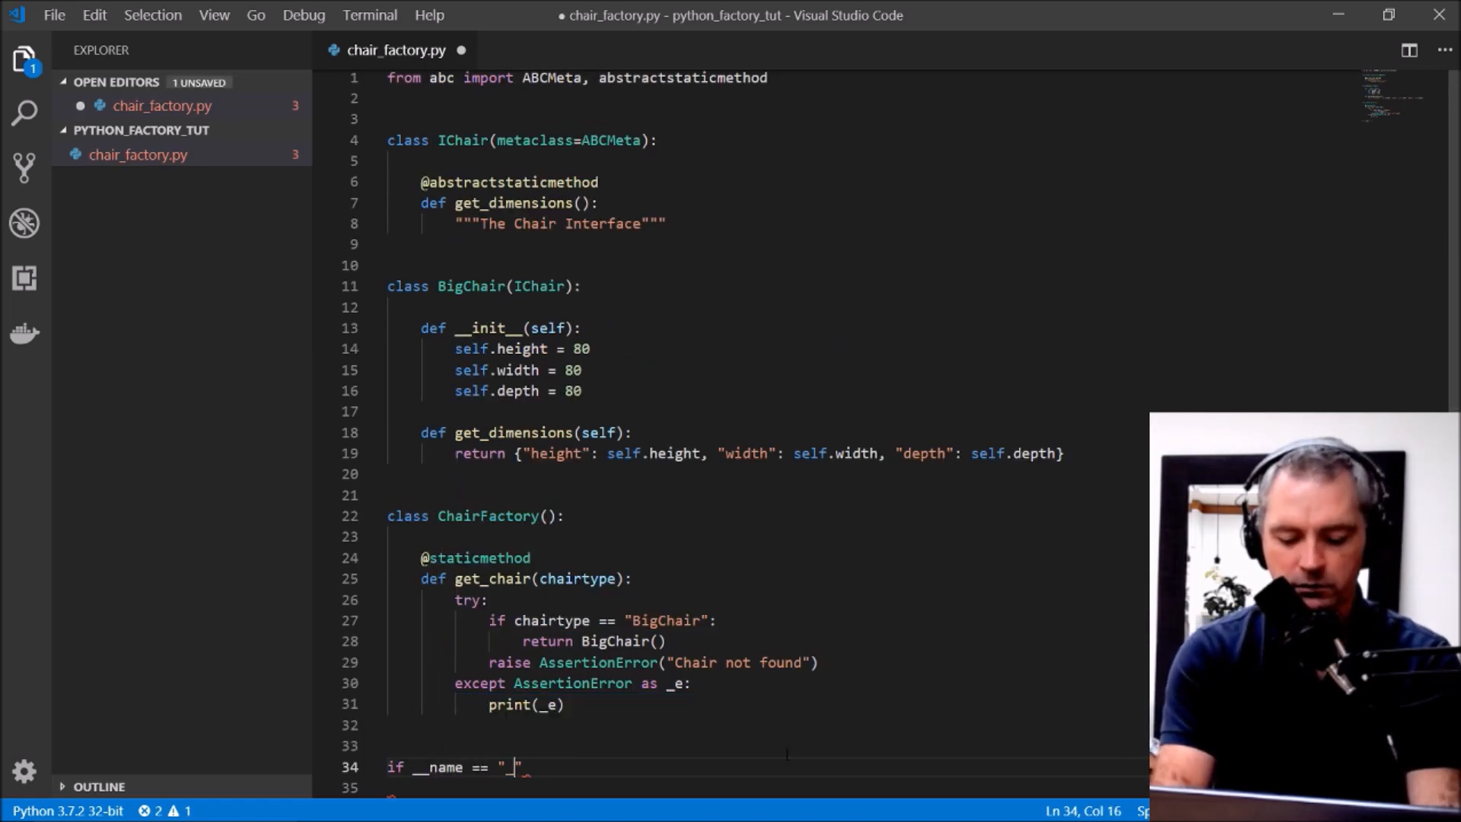
text(__main__)
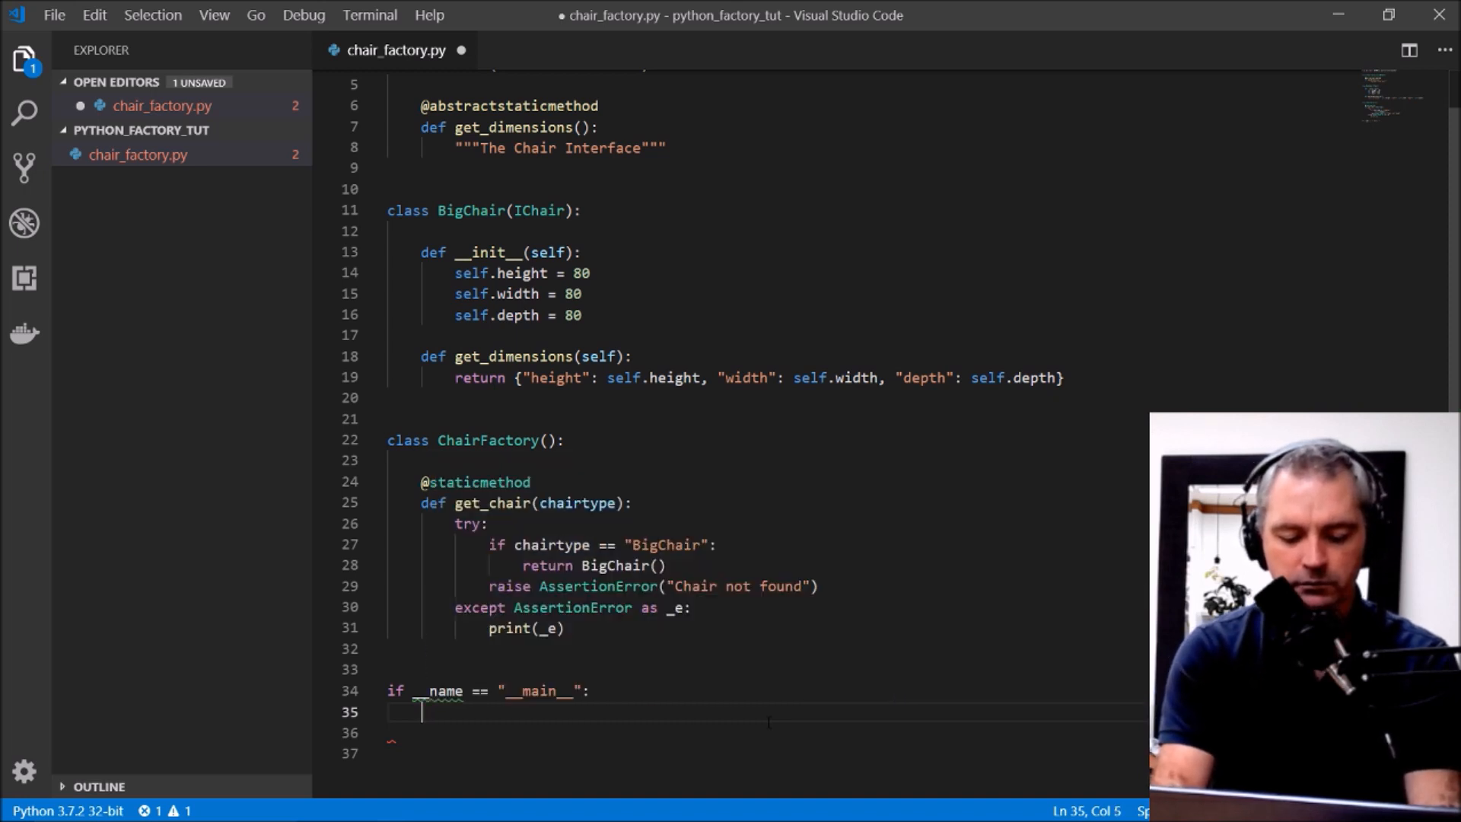
text(CHAIR =)
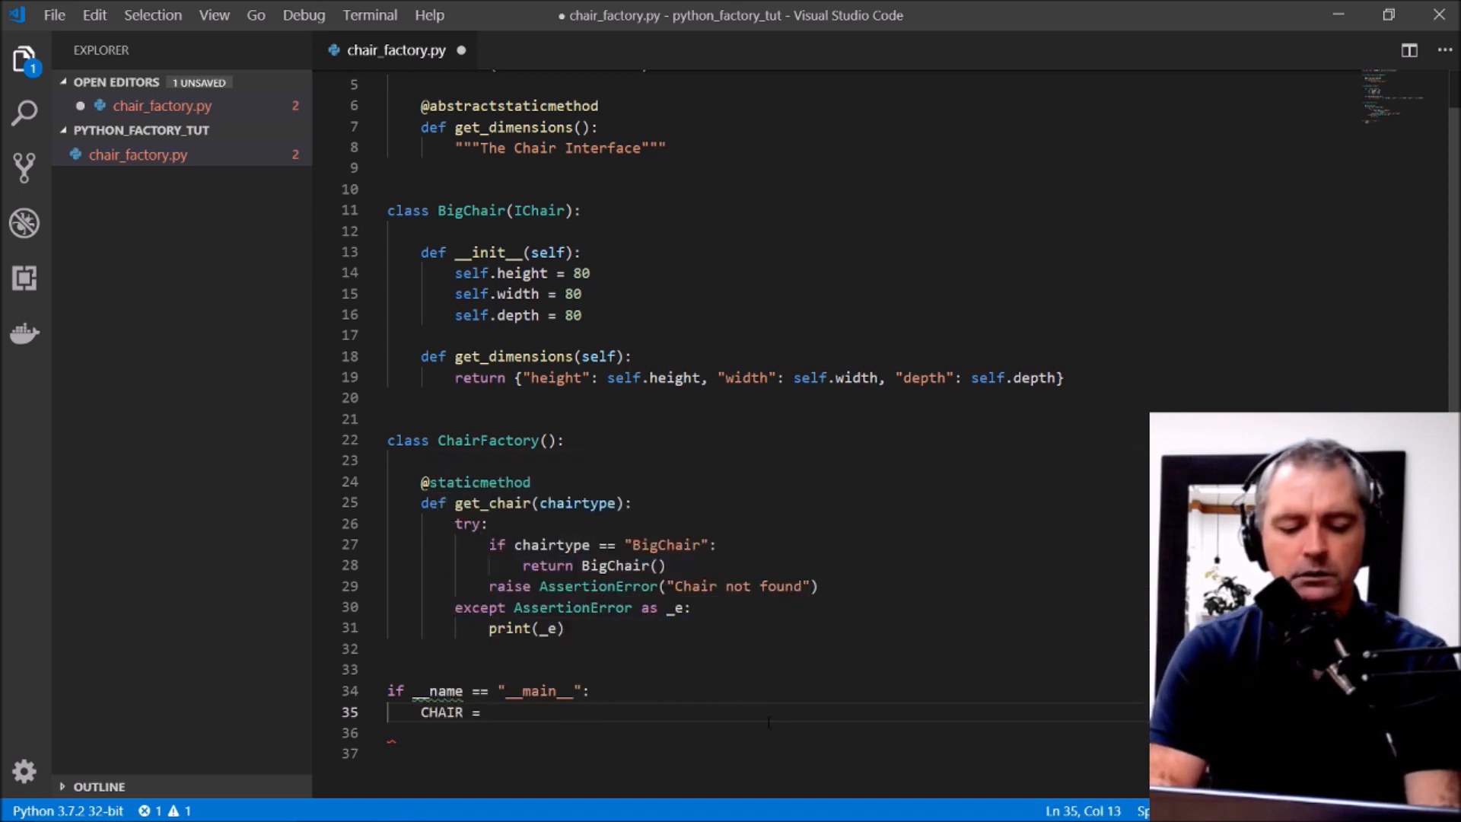
text(ChairFactory)
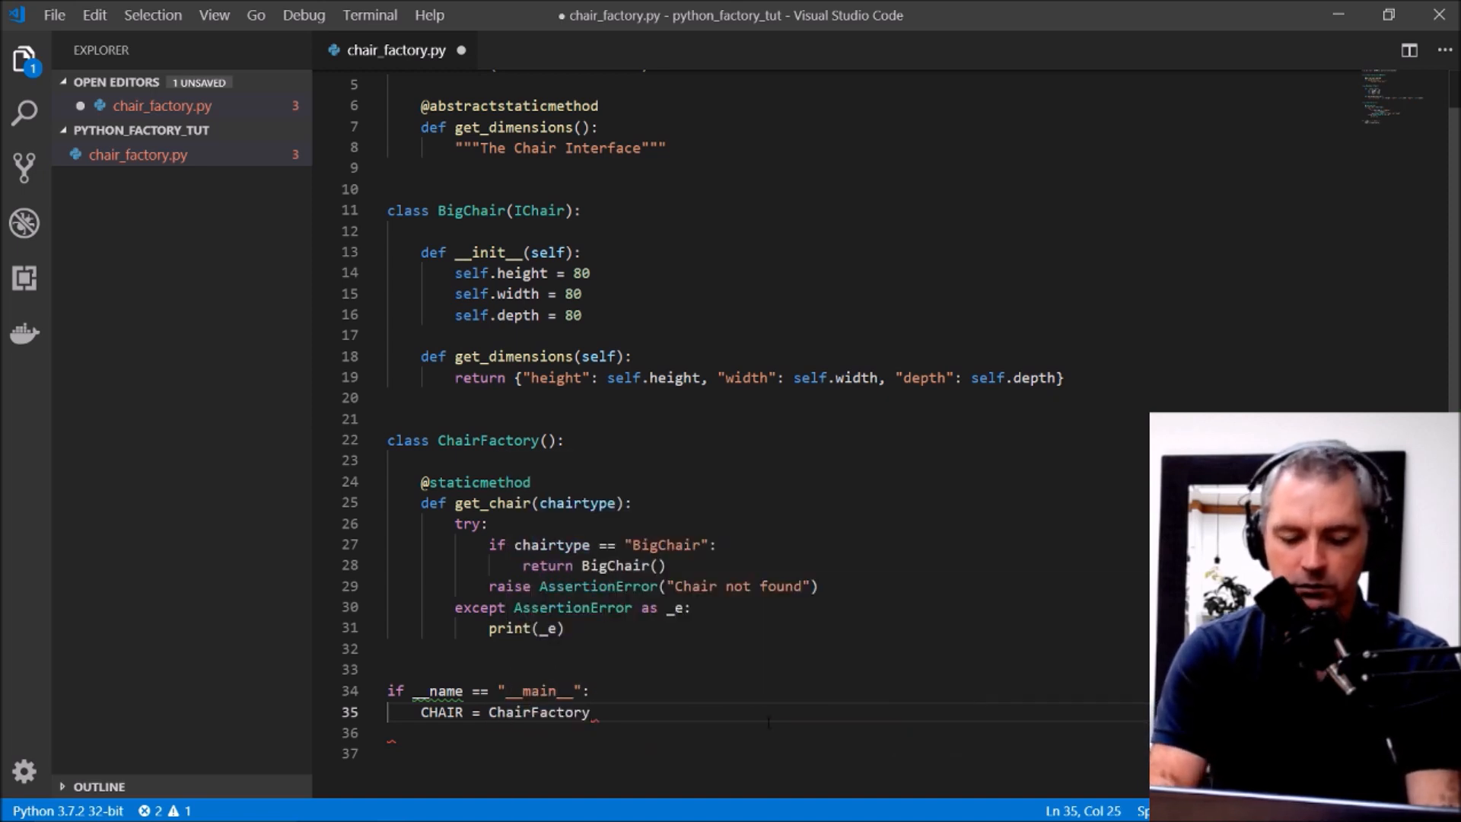
text(.get_chair)
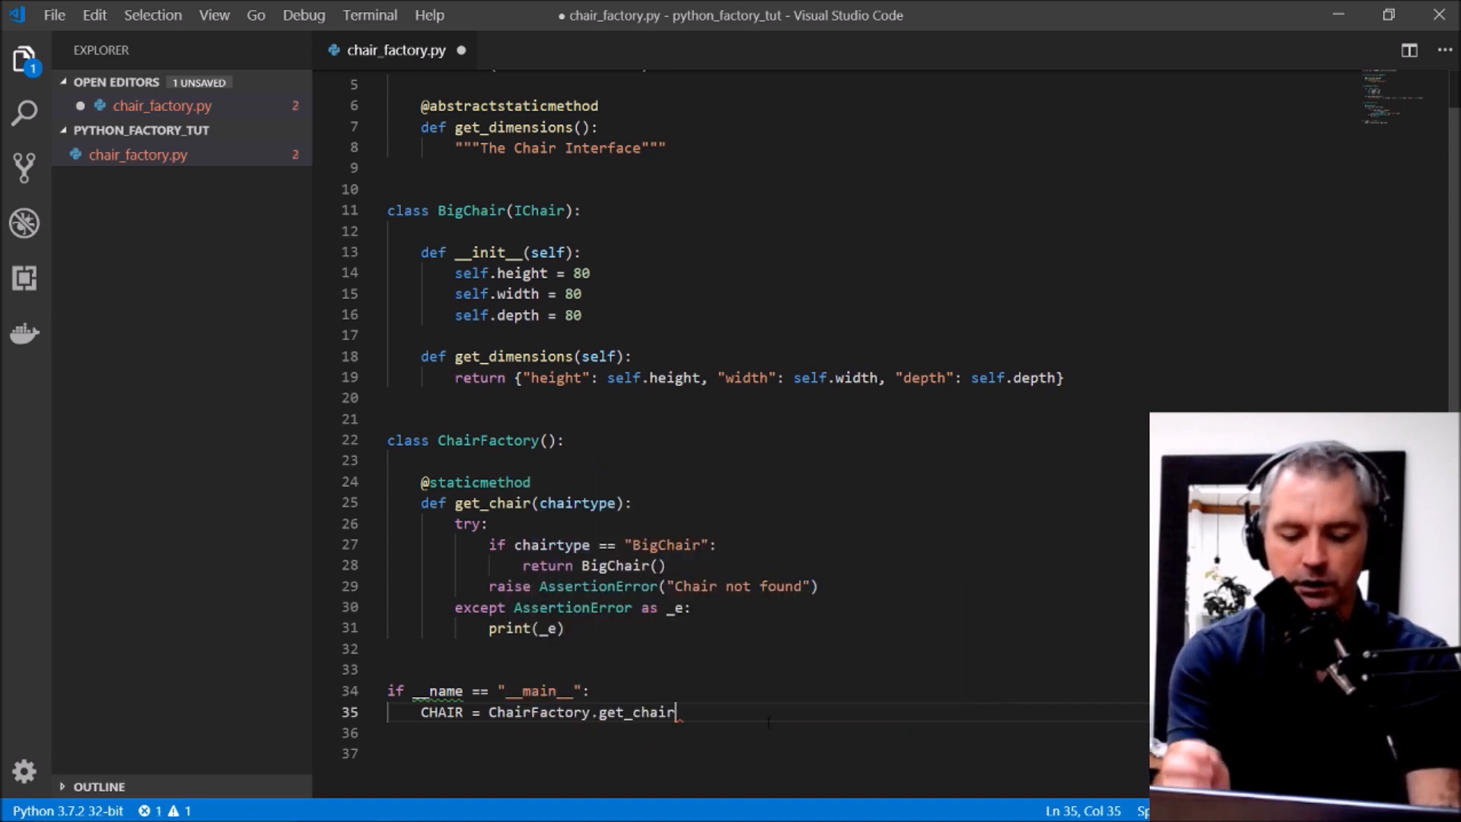
text(("BigCha)
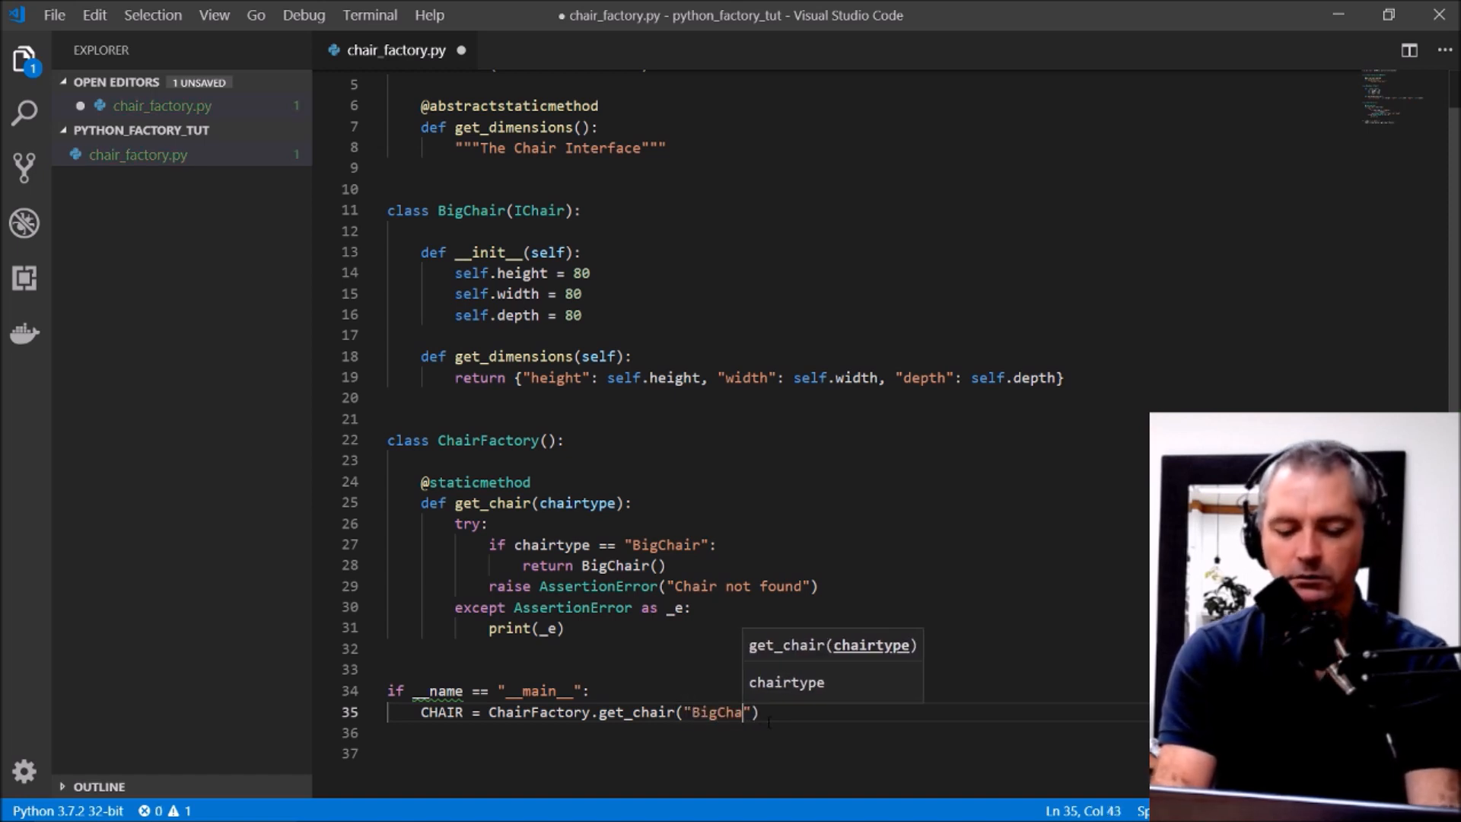
text(in)
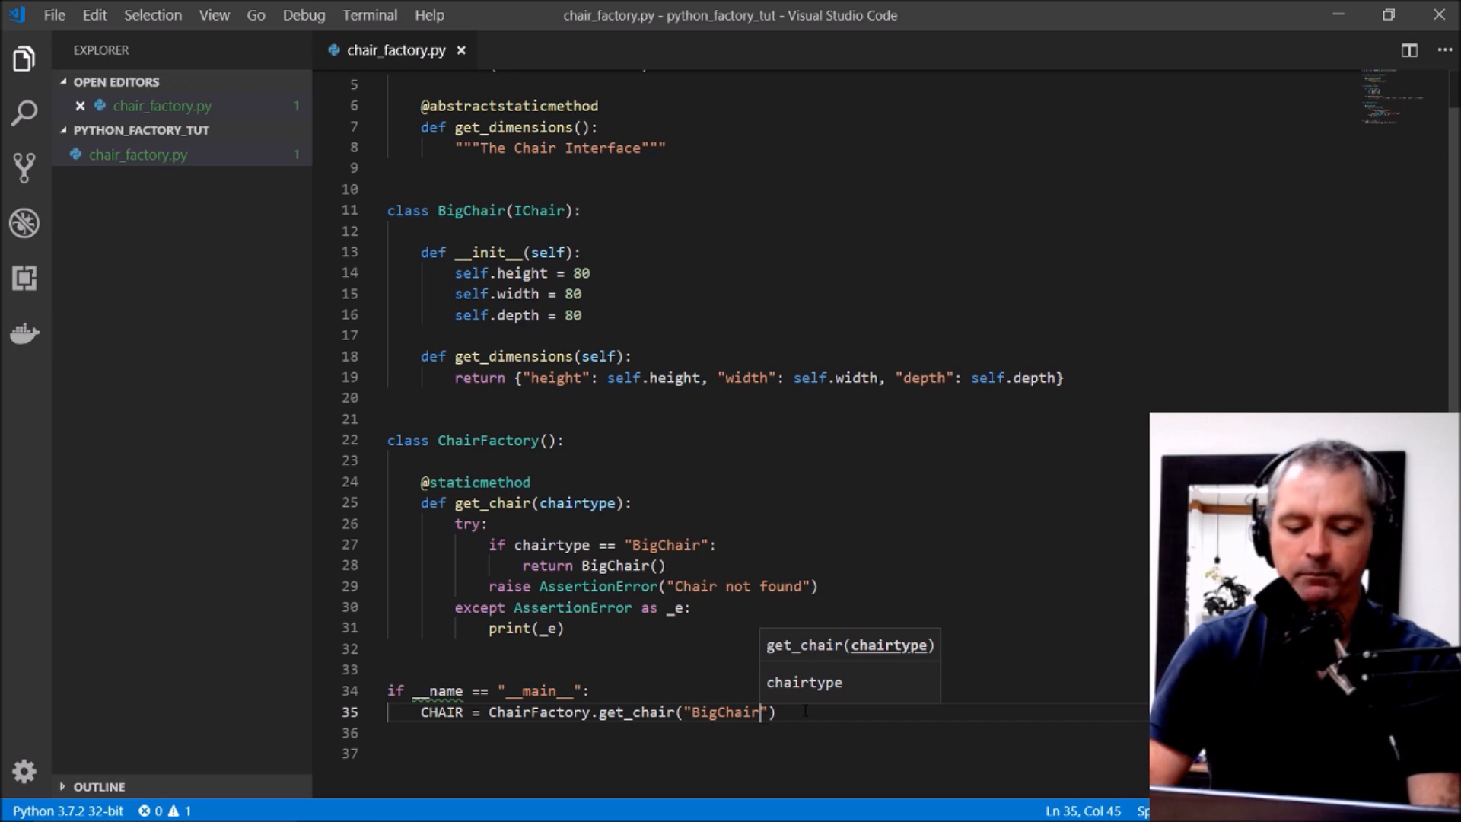
text(print)
text(python)
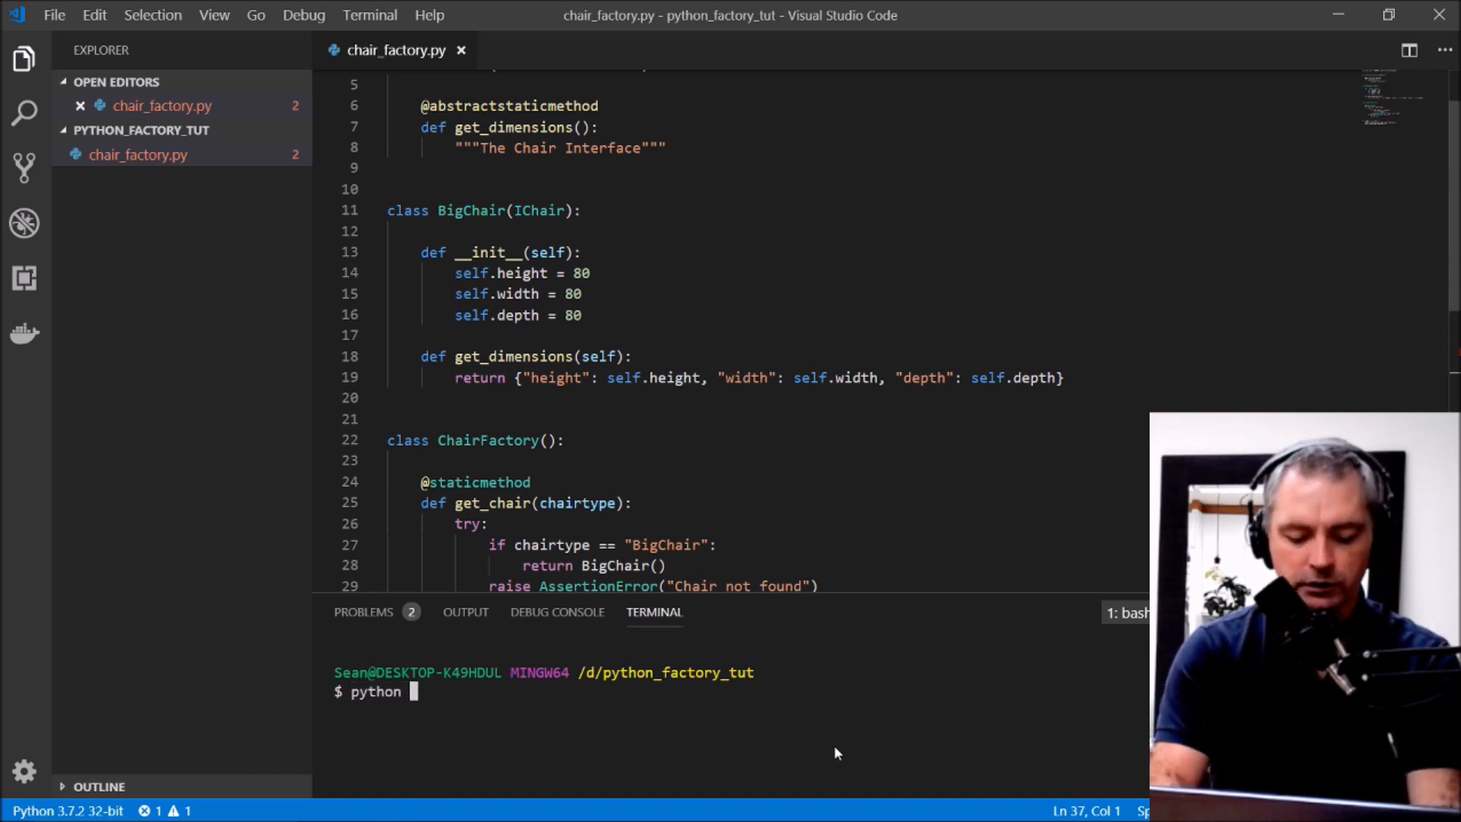
Step: Run python chair_factory.py to print BigChair's dimensions: height, width and depth all 80
text( chair_factory.py)
key(Return)
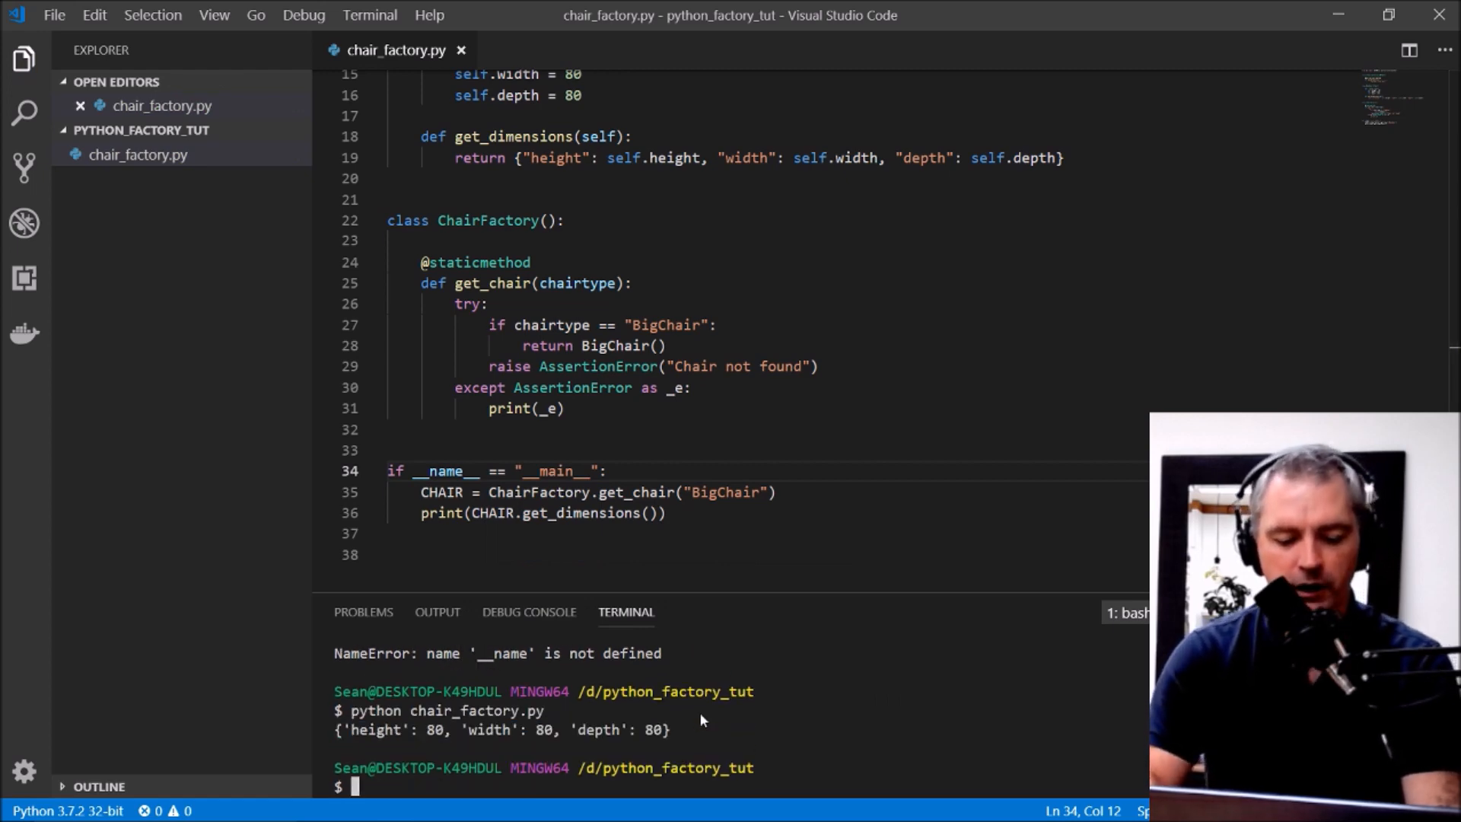
mouse_move(652, 743)
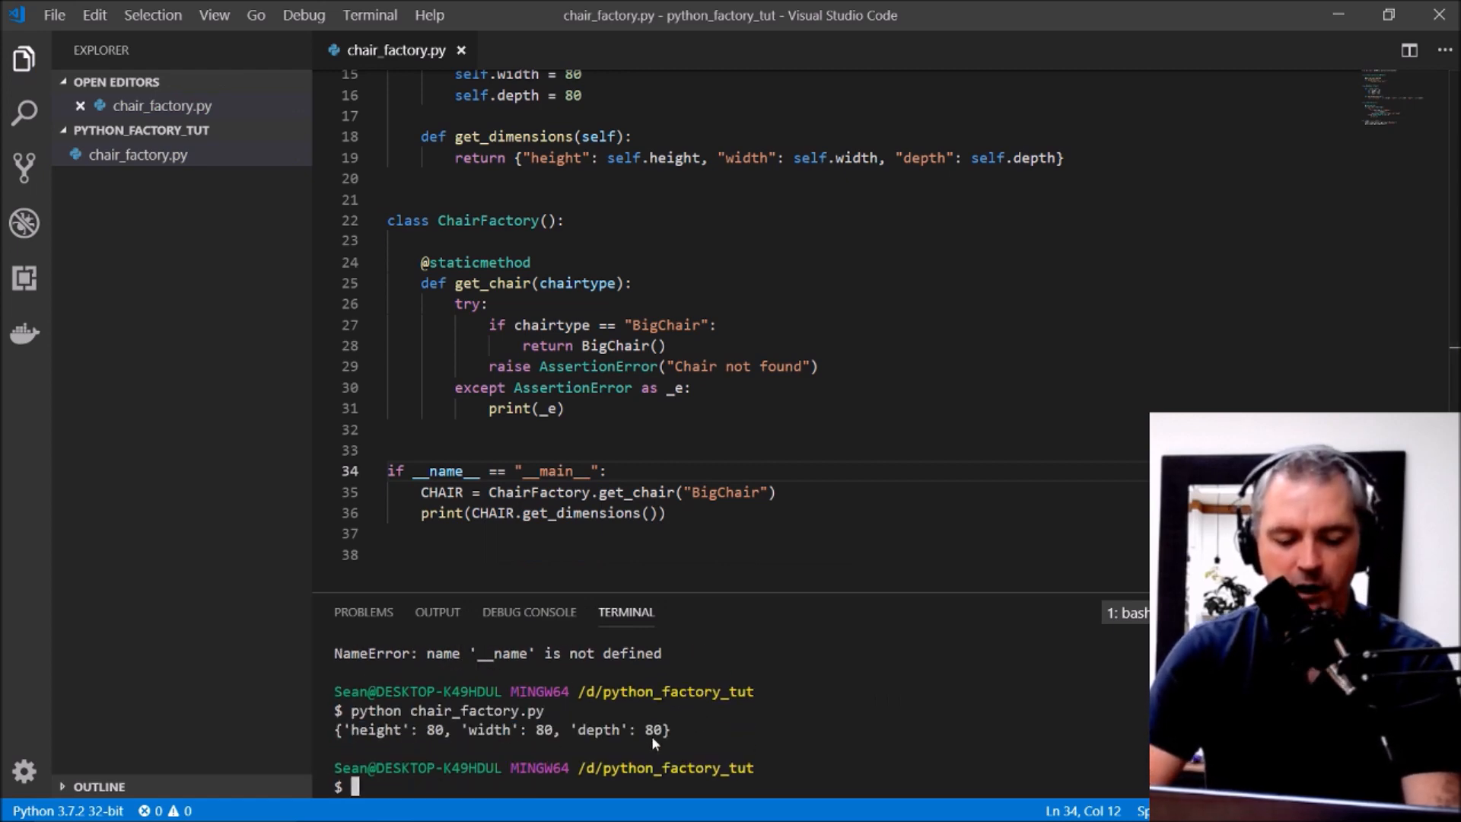
scroll(up, 3)
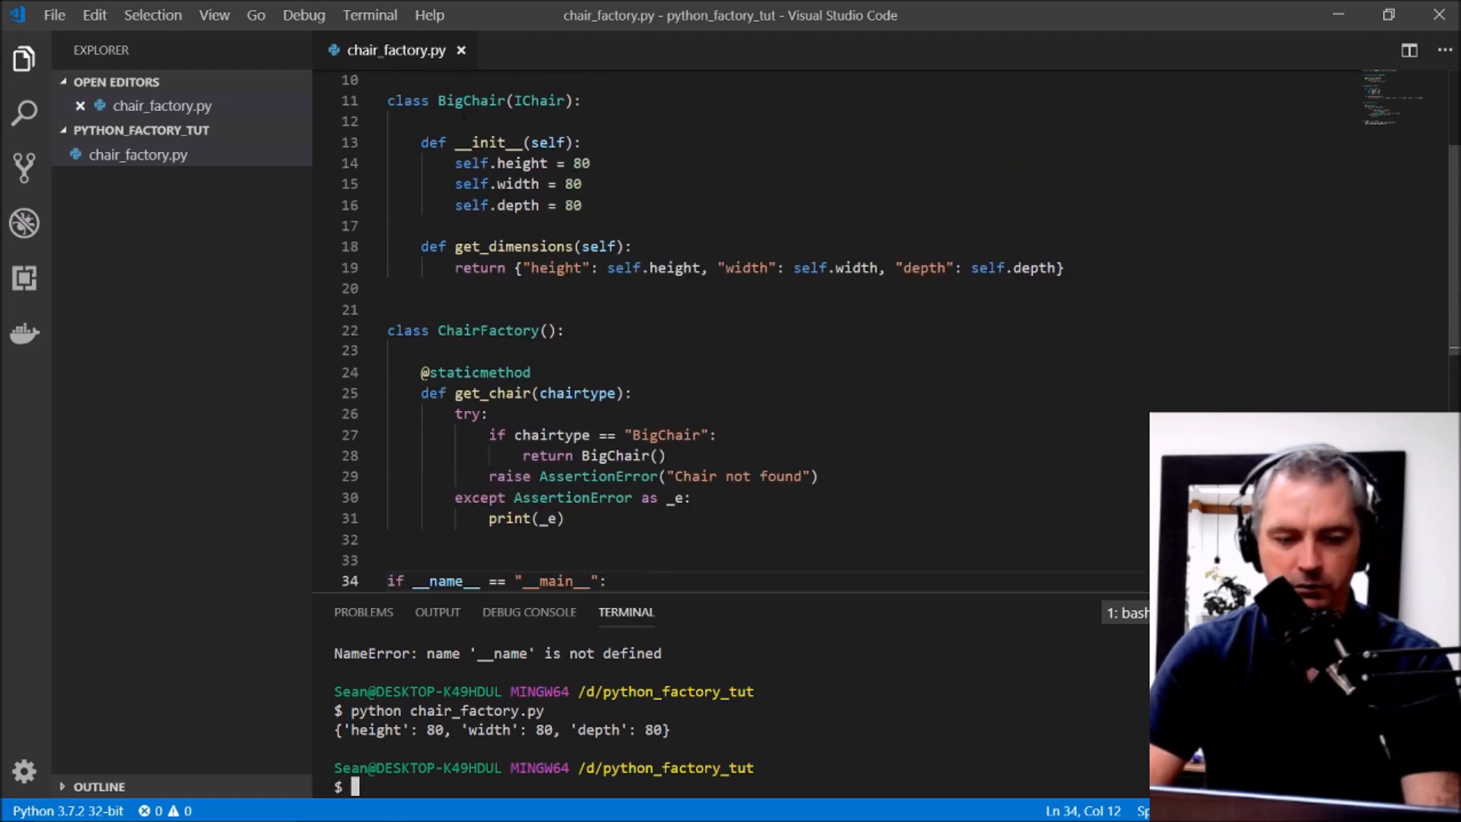
mouse_move(722, 648)
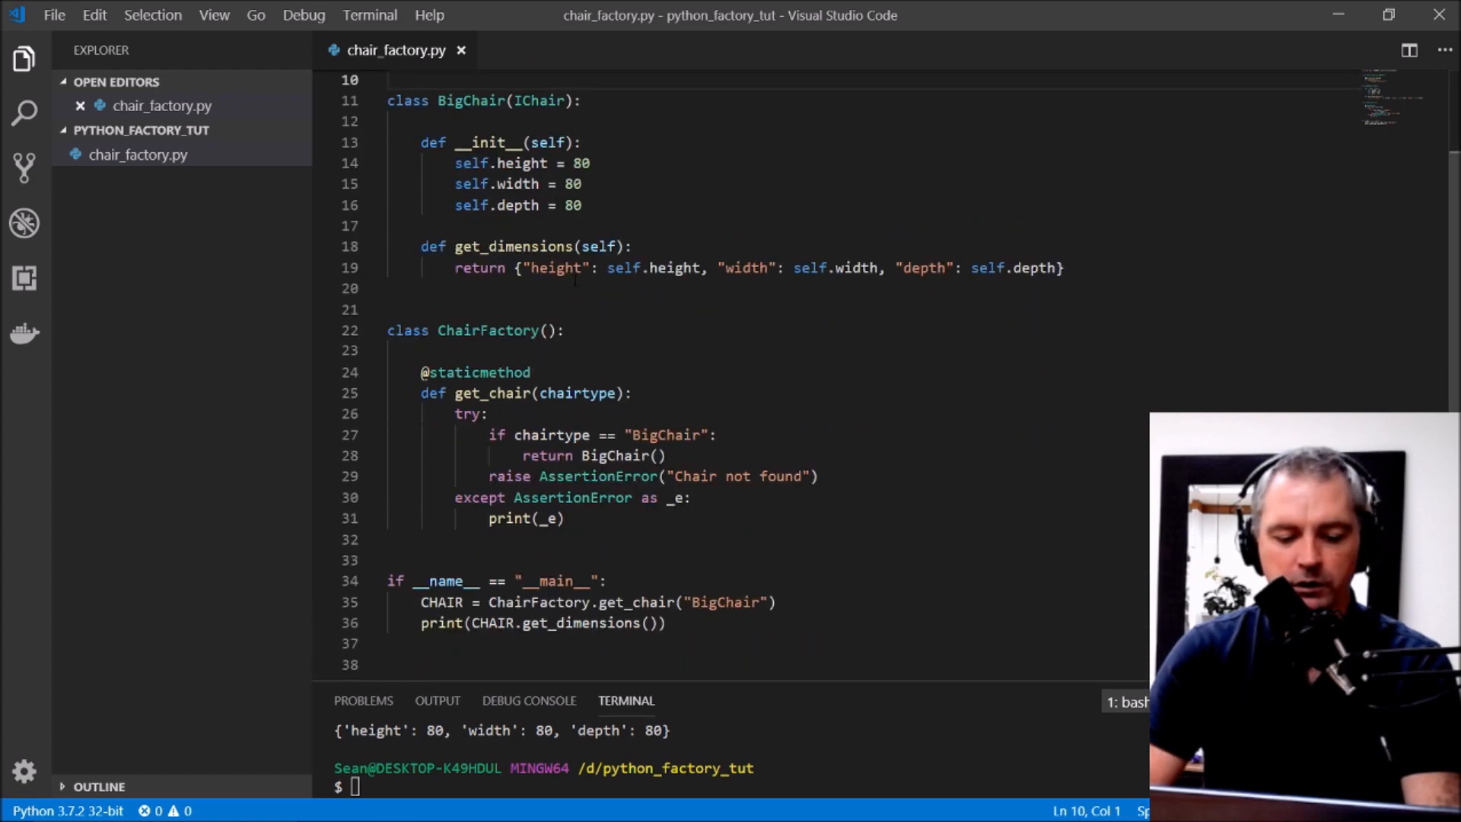
Step: Paste two copies of BigChair, making MediumChair with 70 and SmallChair with 60
scroll(up, 3)
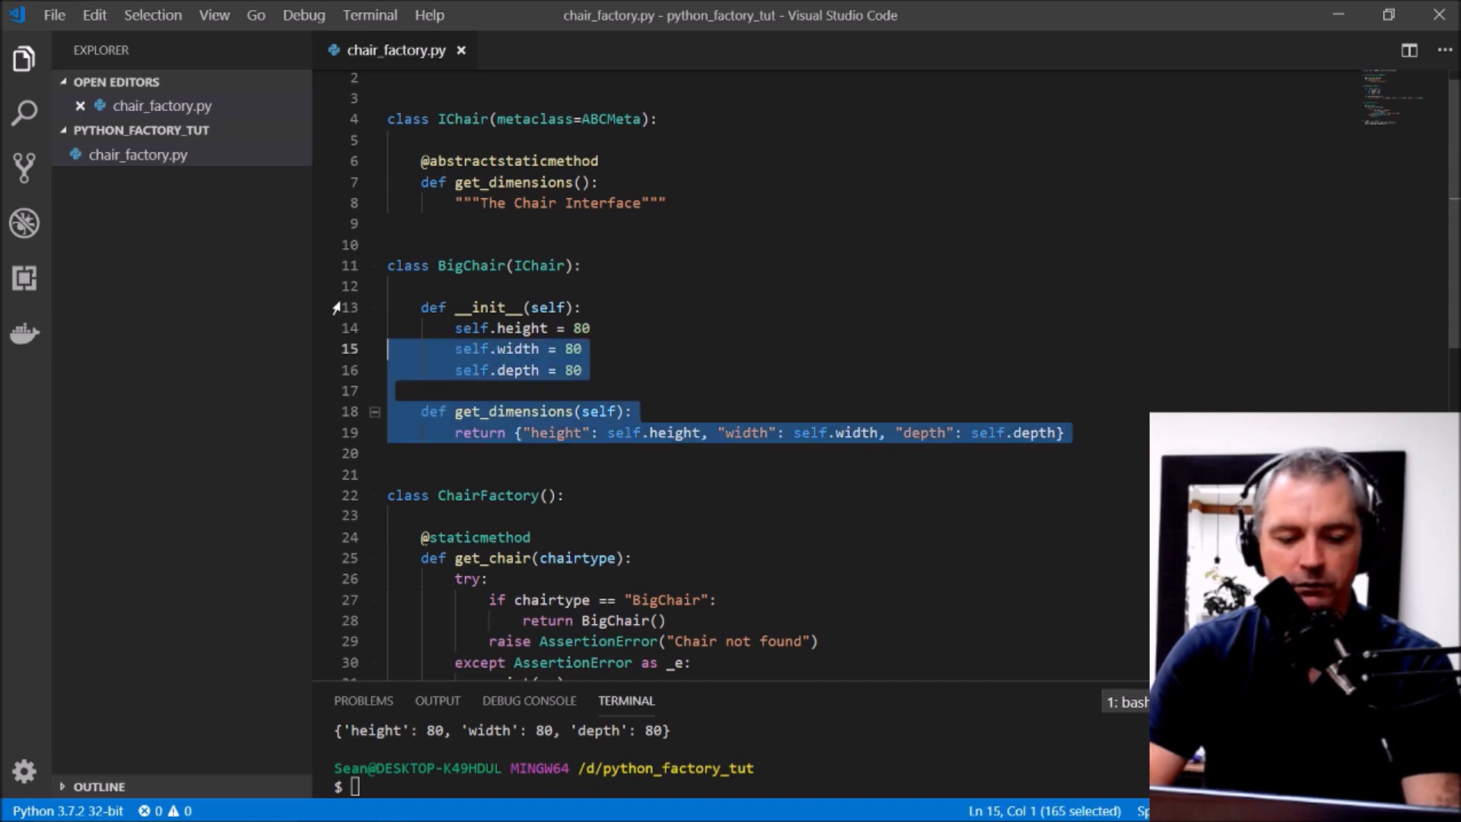
key(ctrl+v)
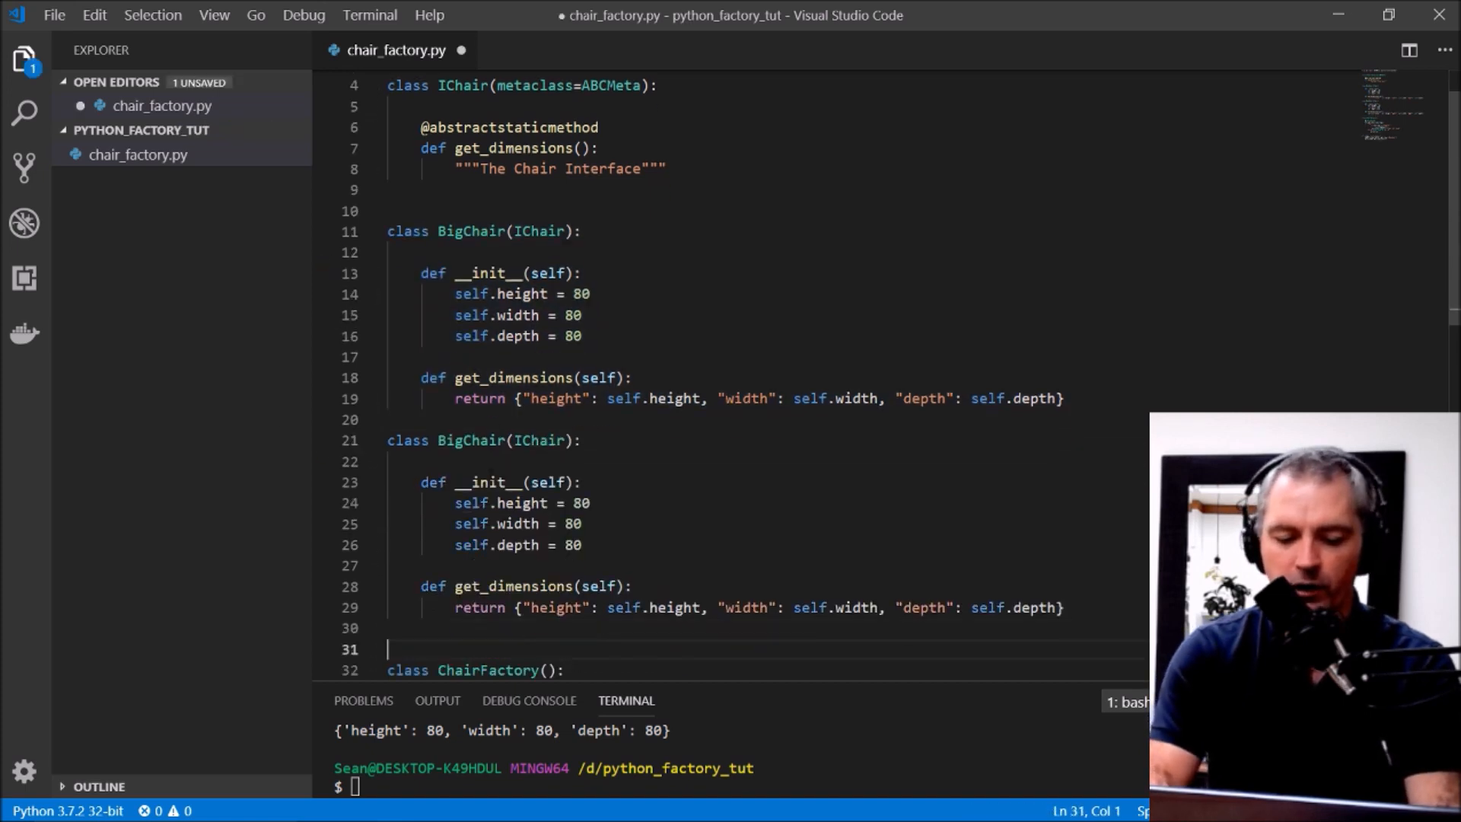
scroll(down, 3)
text(Medium)
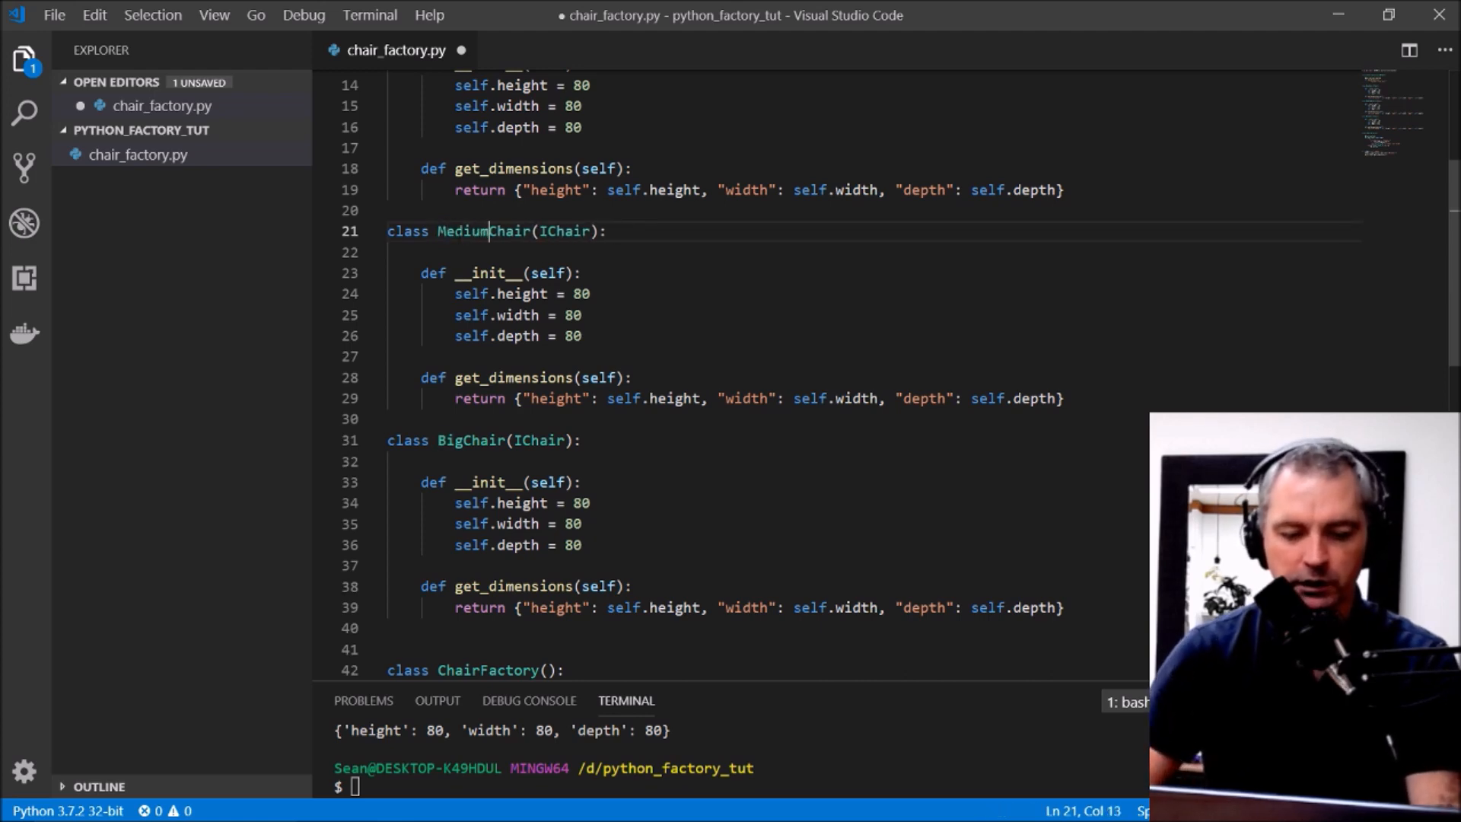
text(7)
click(764, 440)
text(S)
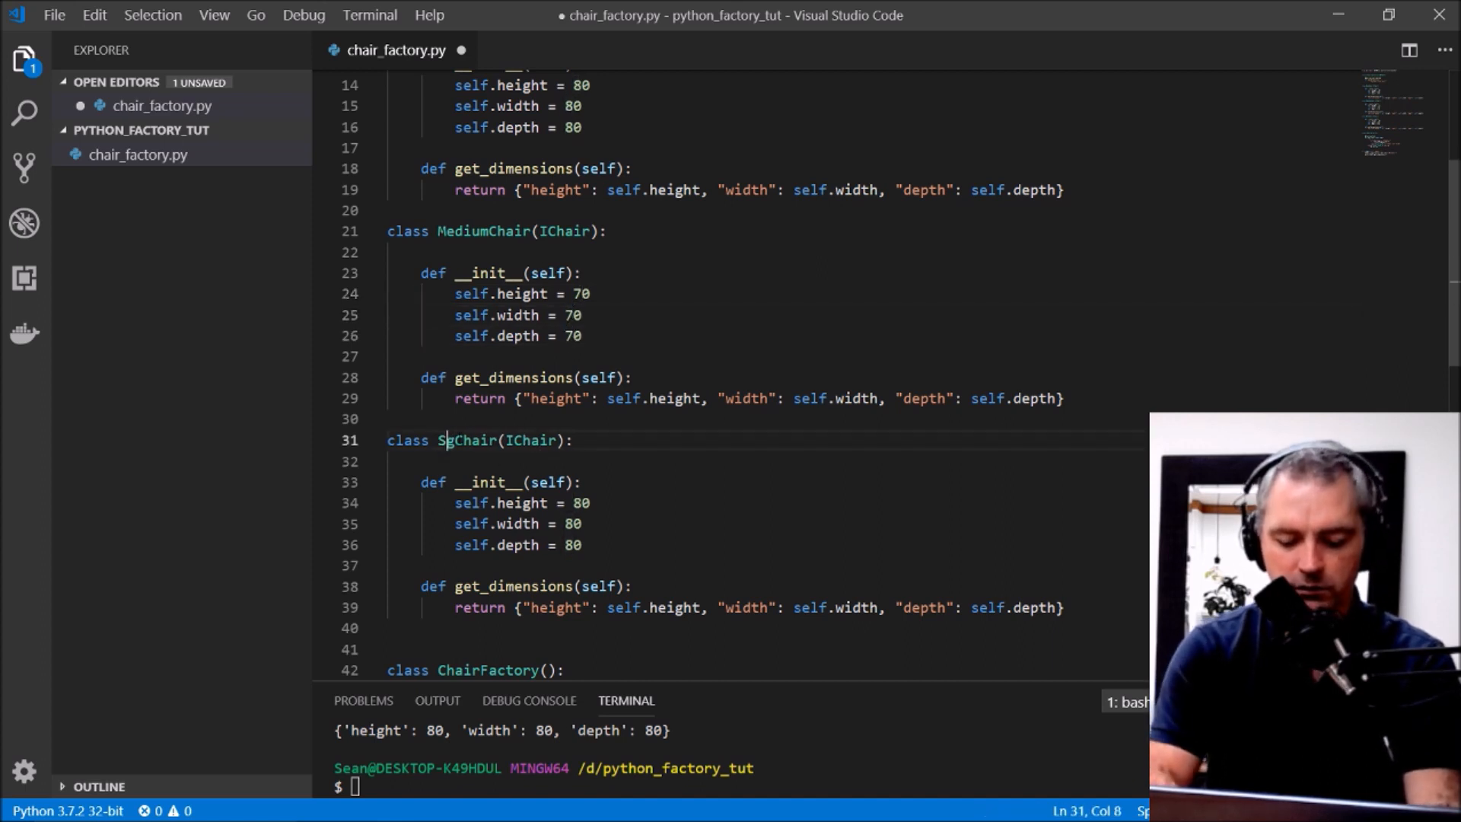
text(mall)
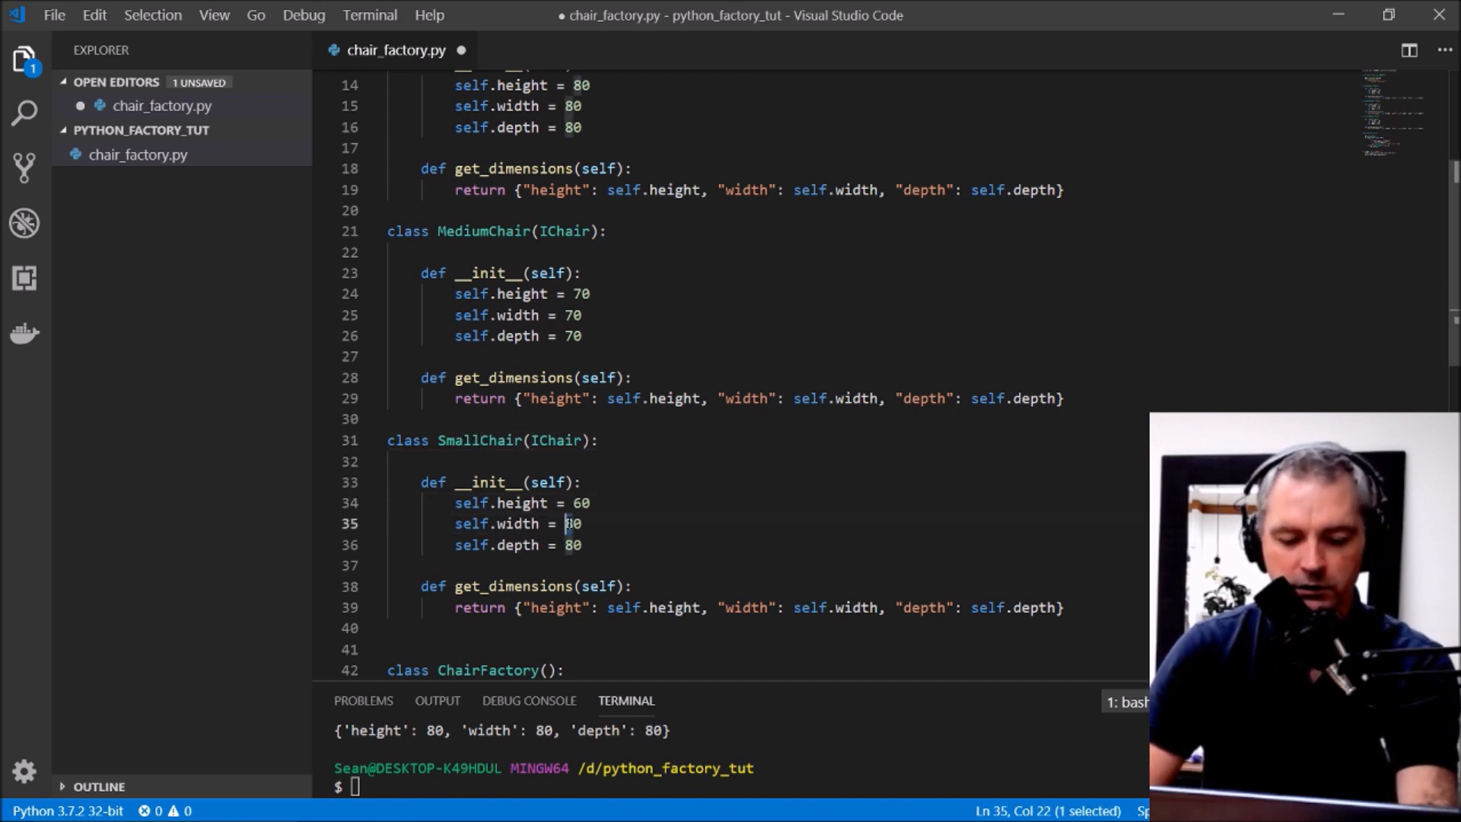
text(60)
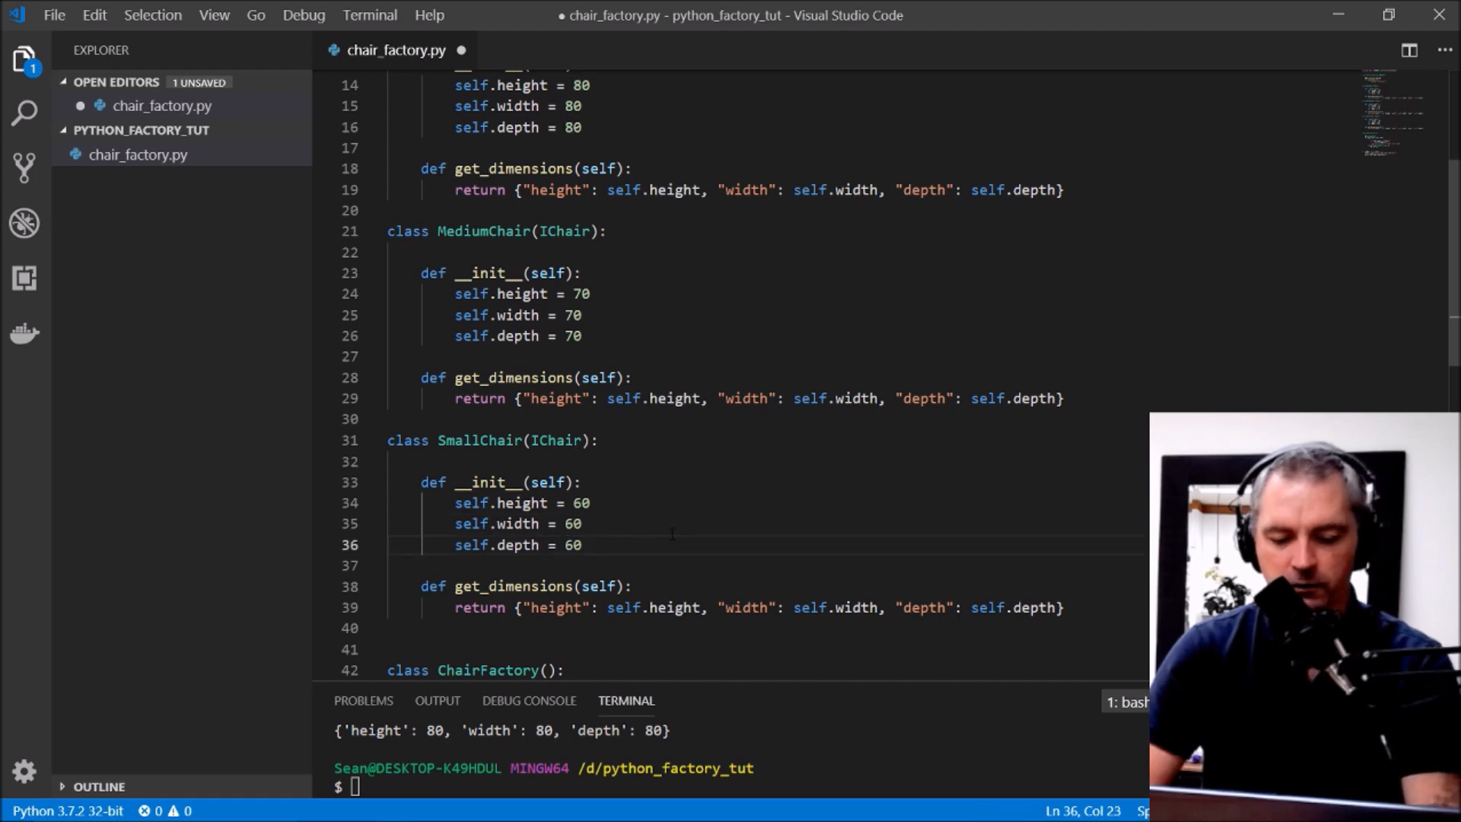
scroll(down, 3)
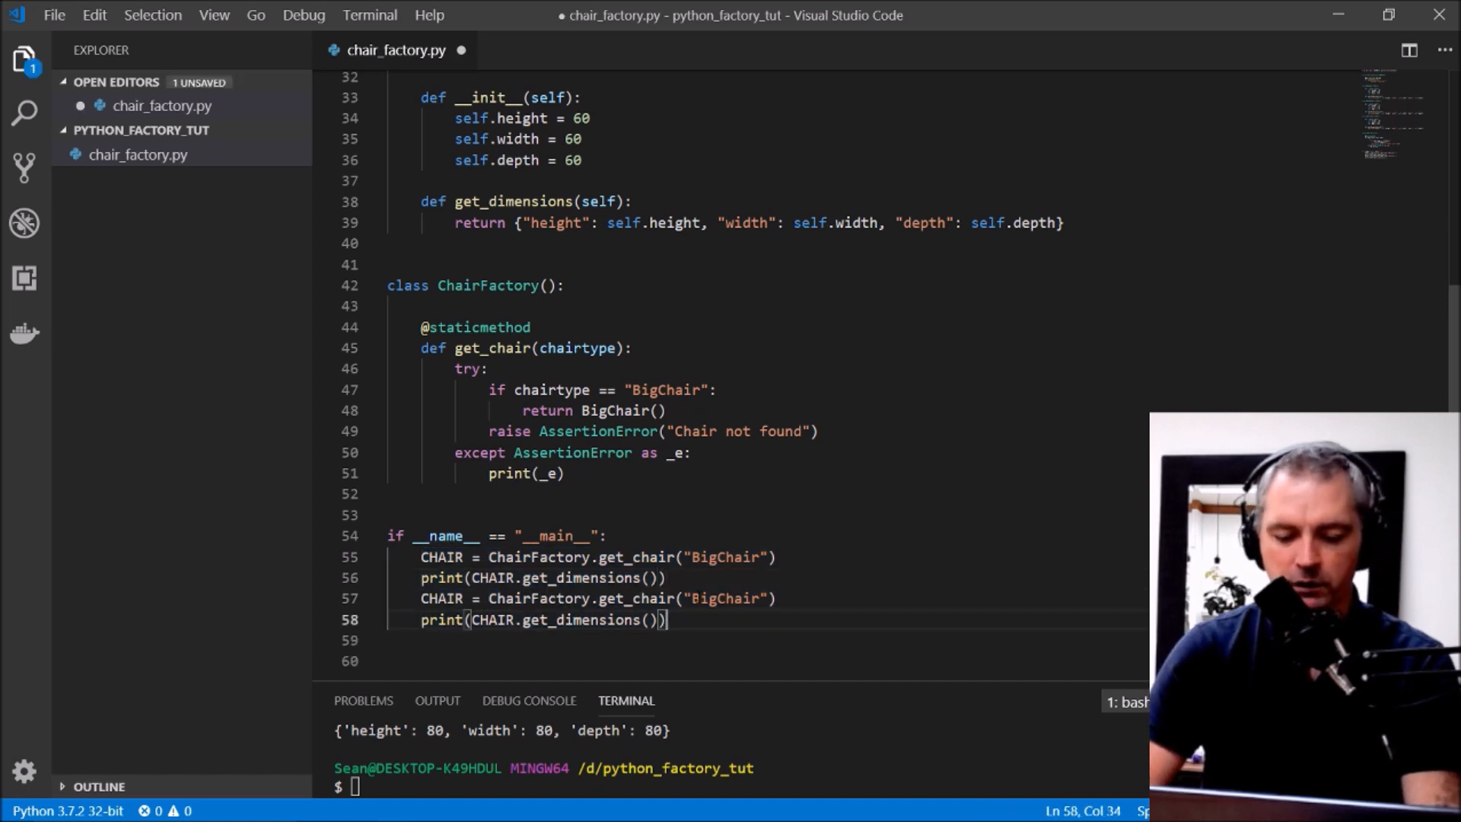
Step: Change the duplicated main-block request to SmallChair and move to get_chair's type checks
text(SmallChair)
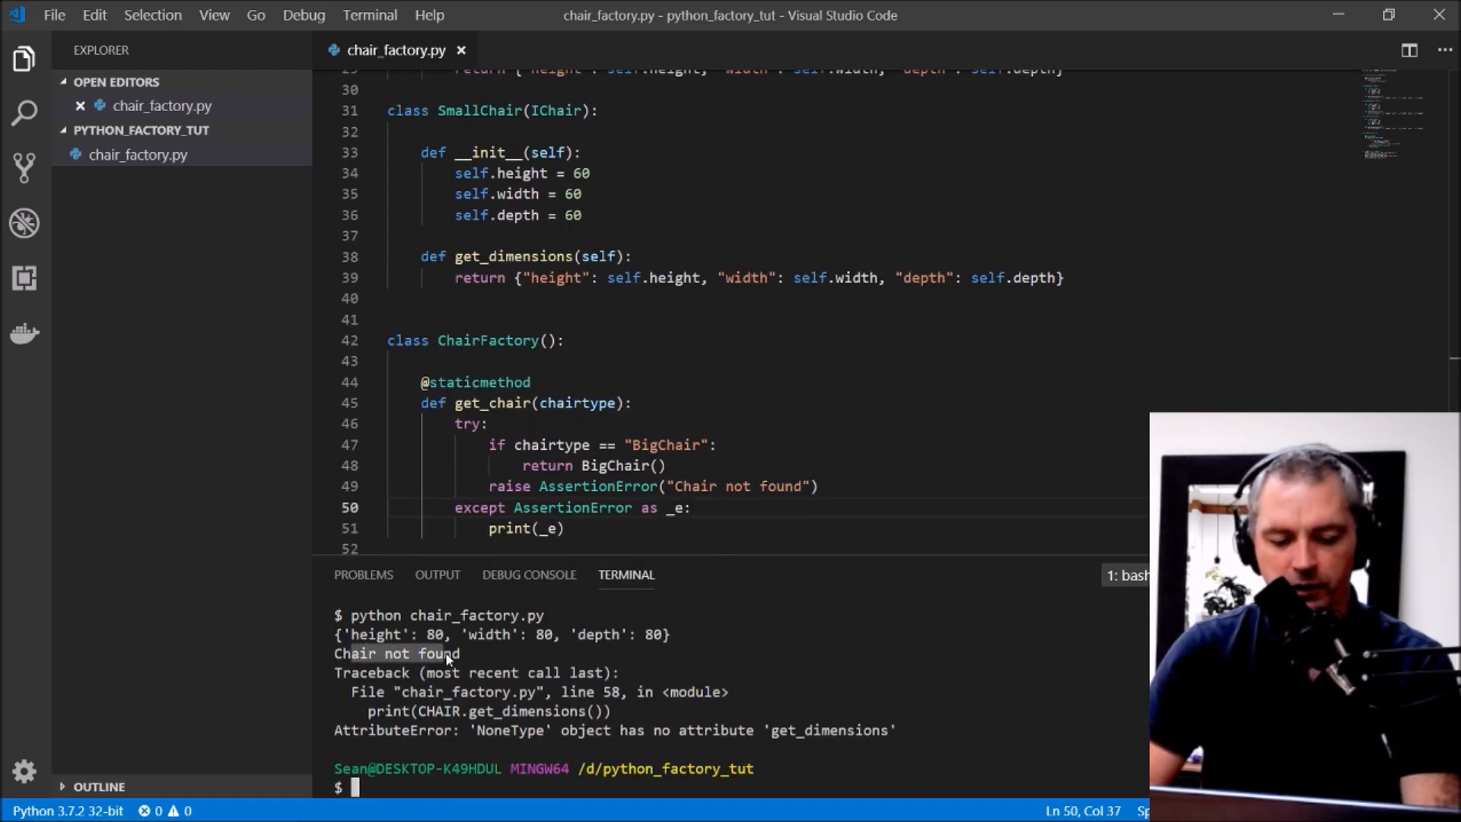
click(489, 423)
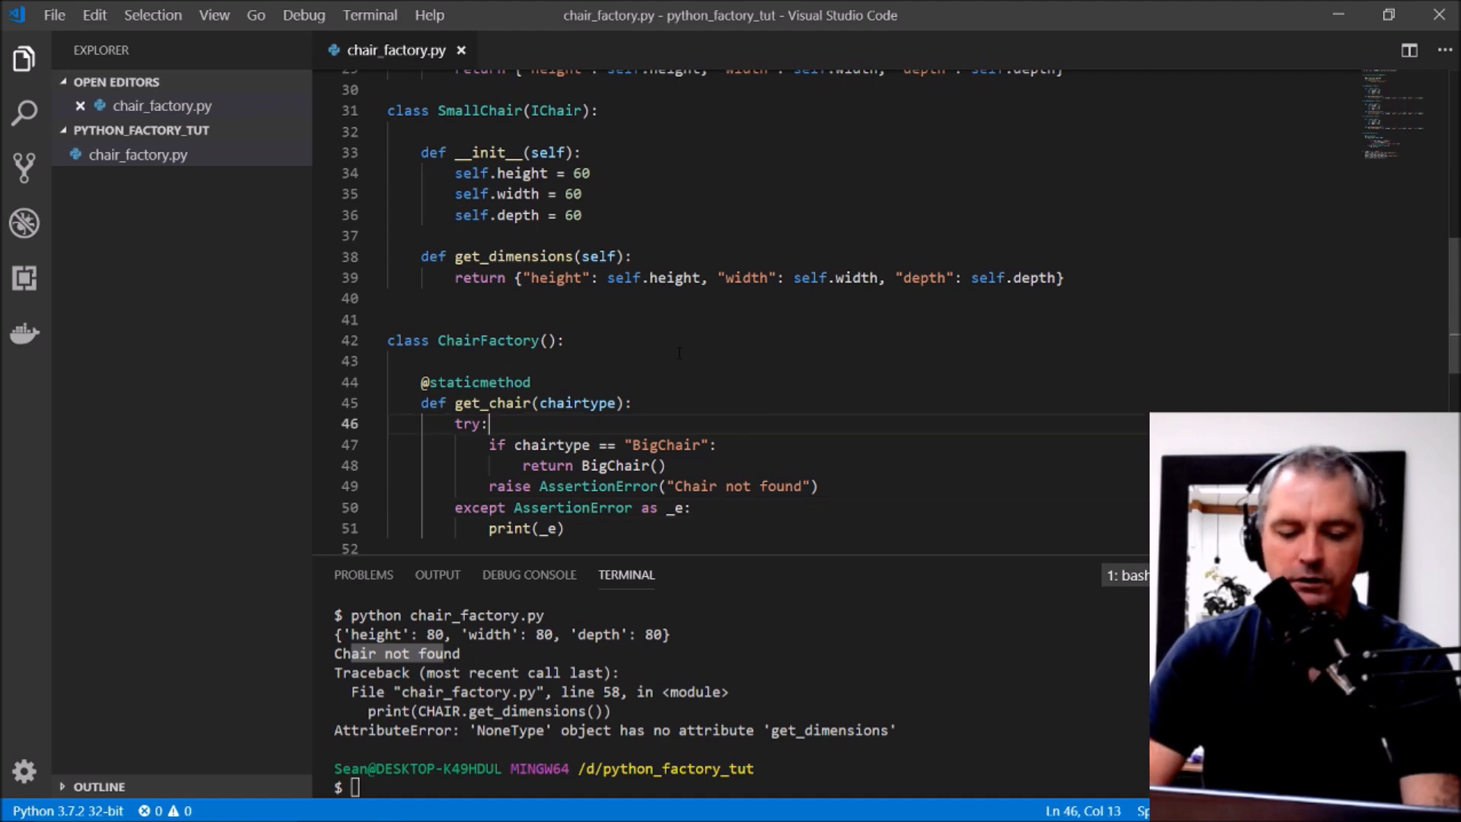
scroll(down, 3)
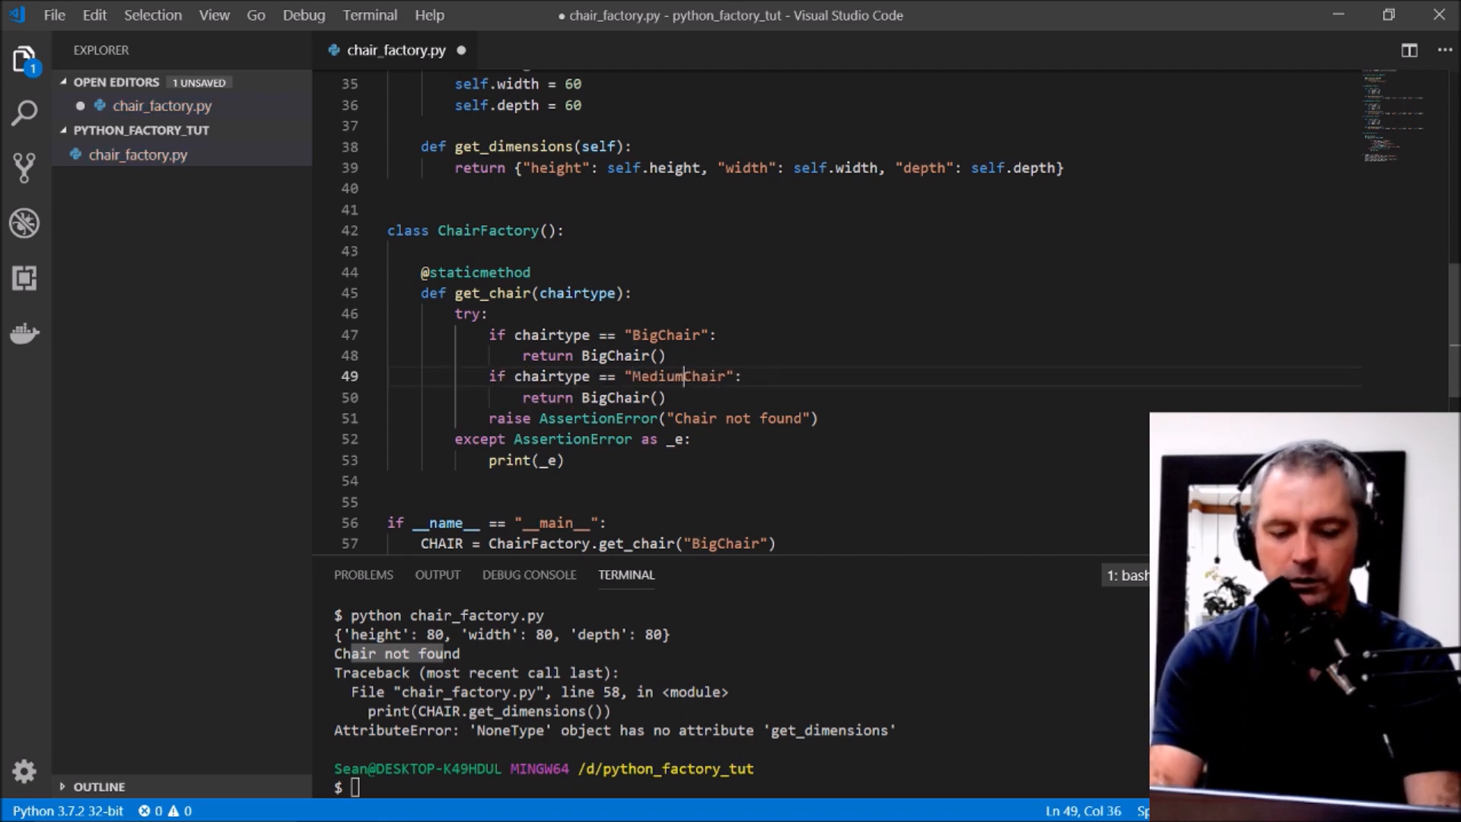
Step: Rename the copied get_chair branches to check for and return MediumChair and SmallChair
double_click(597, 397)
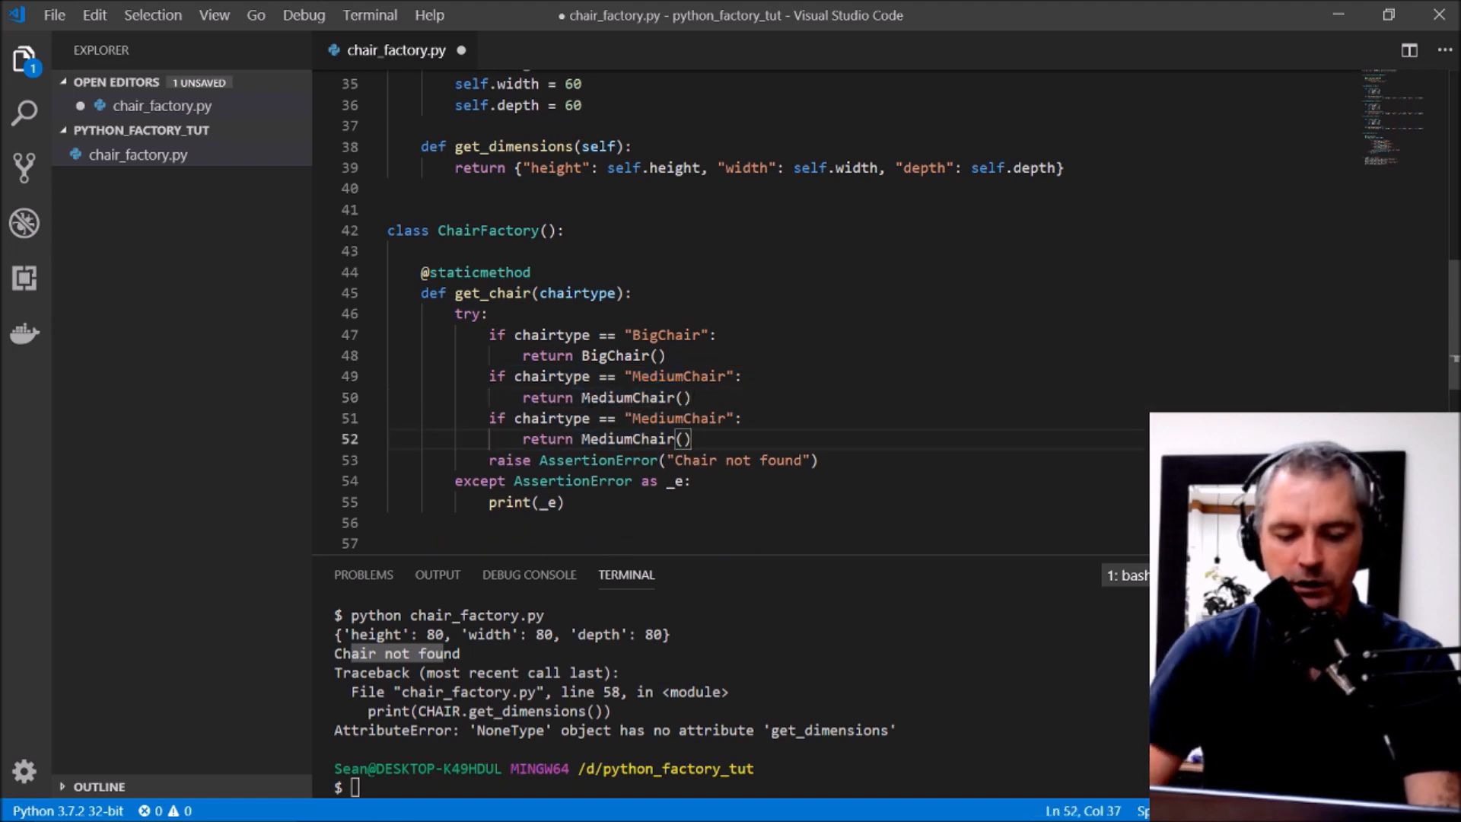
double_click(652, 418)
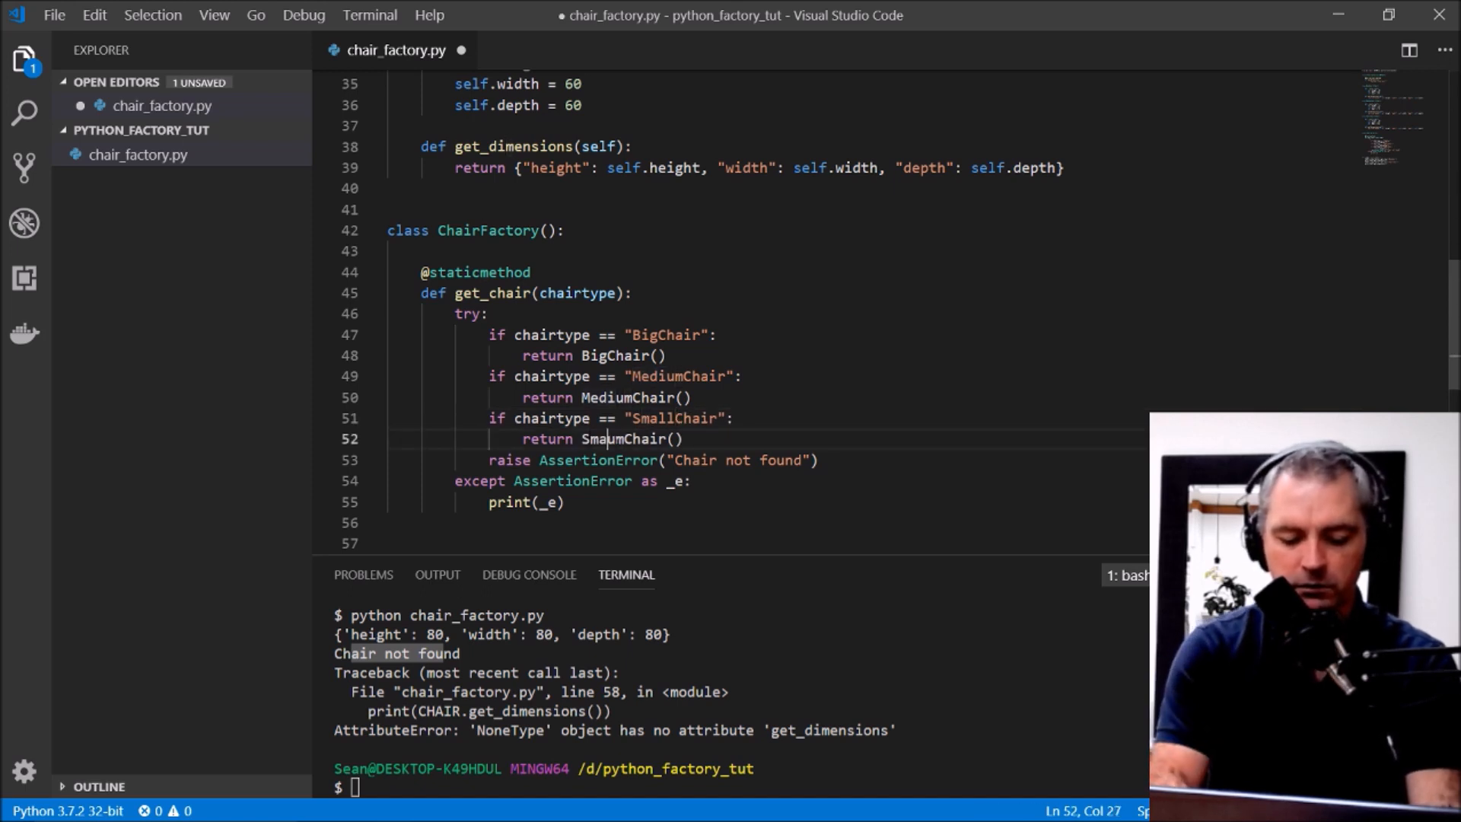
text(ll)
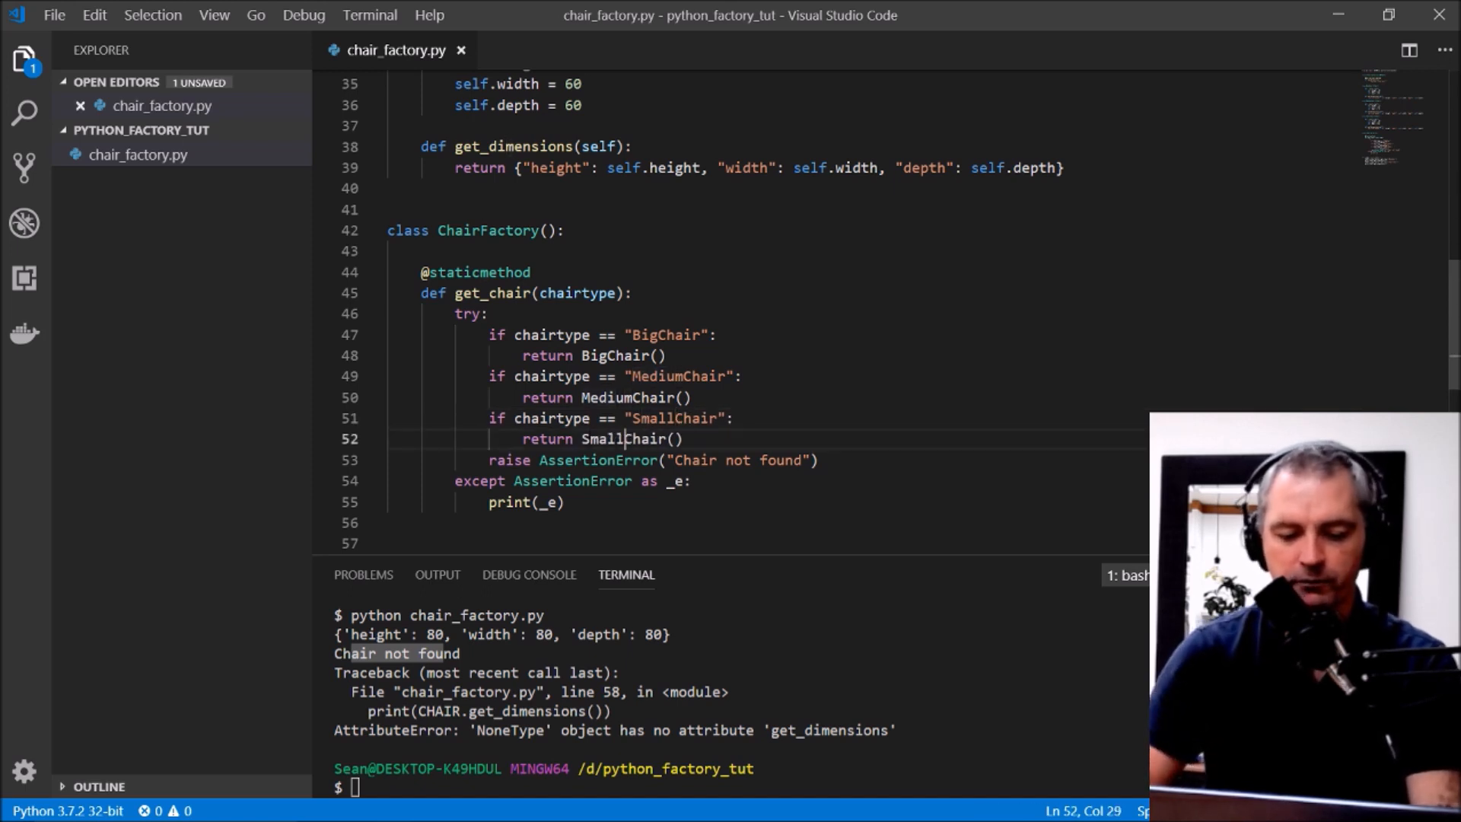
Step: Turn both prints into f-strings showing CHAIR.__class__ beside get_dimensions(), and save
scroll(down, 3)
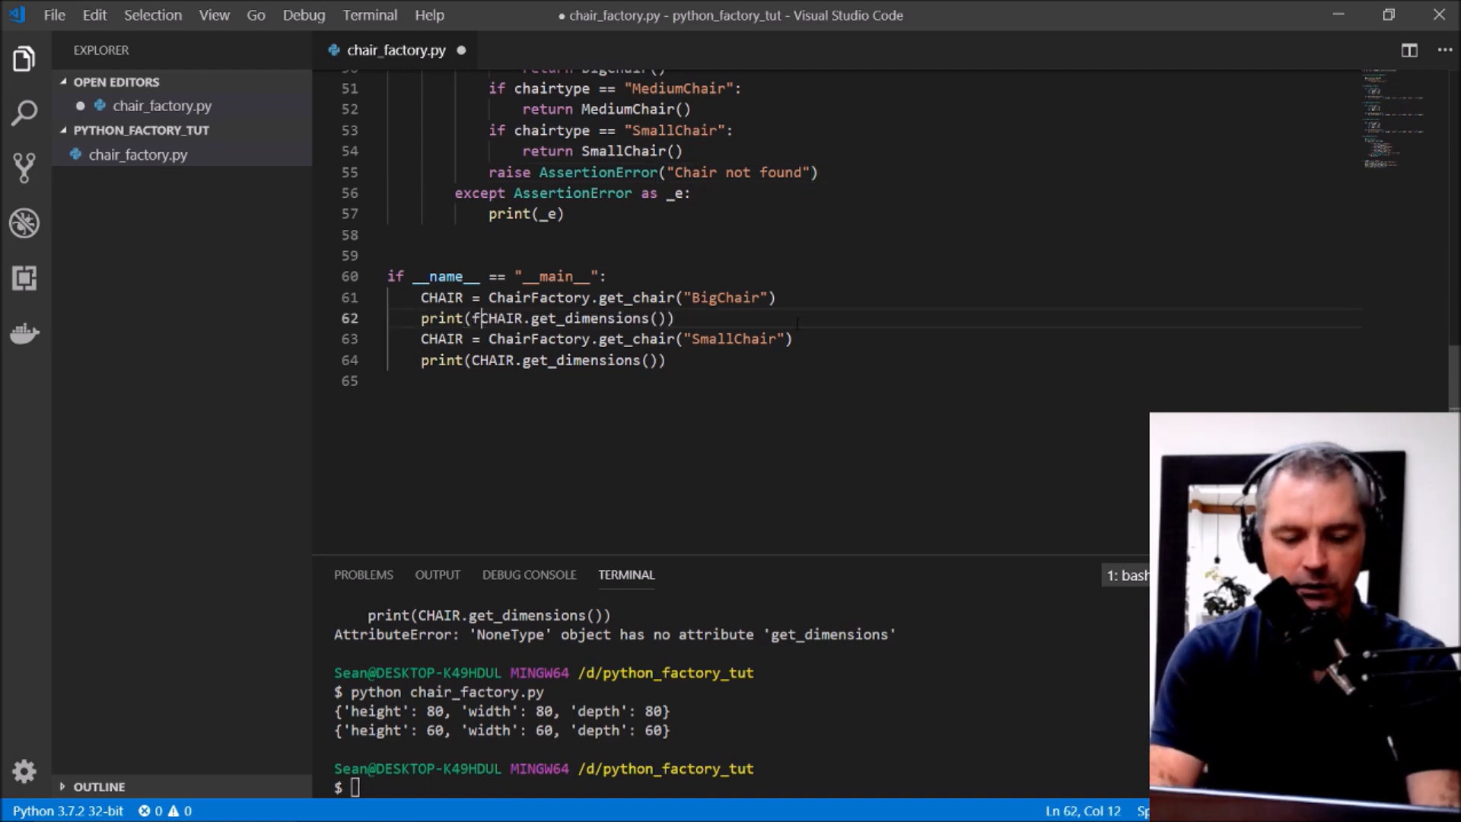
text(")
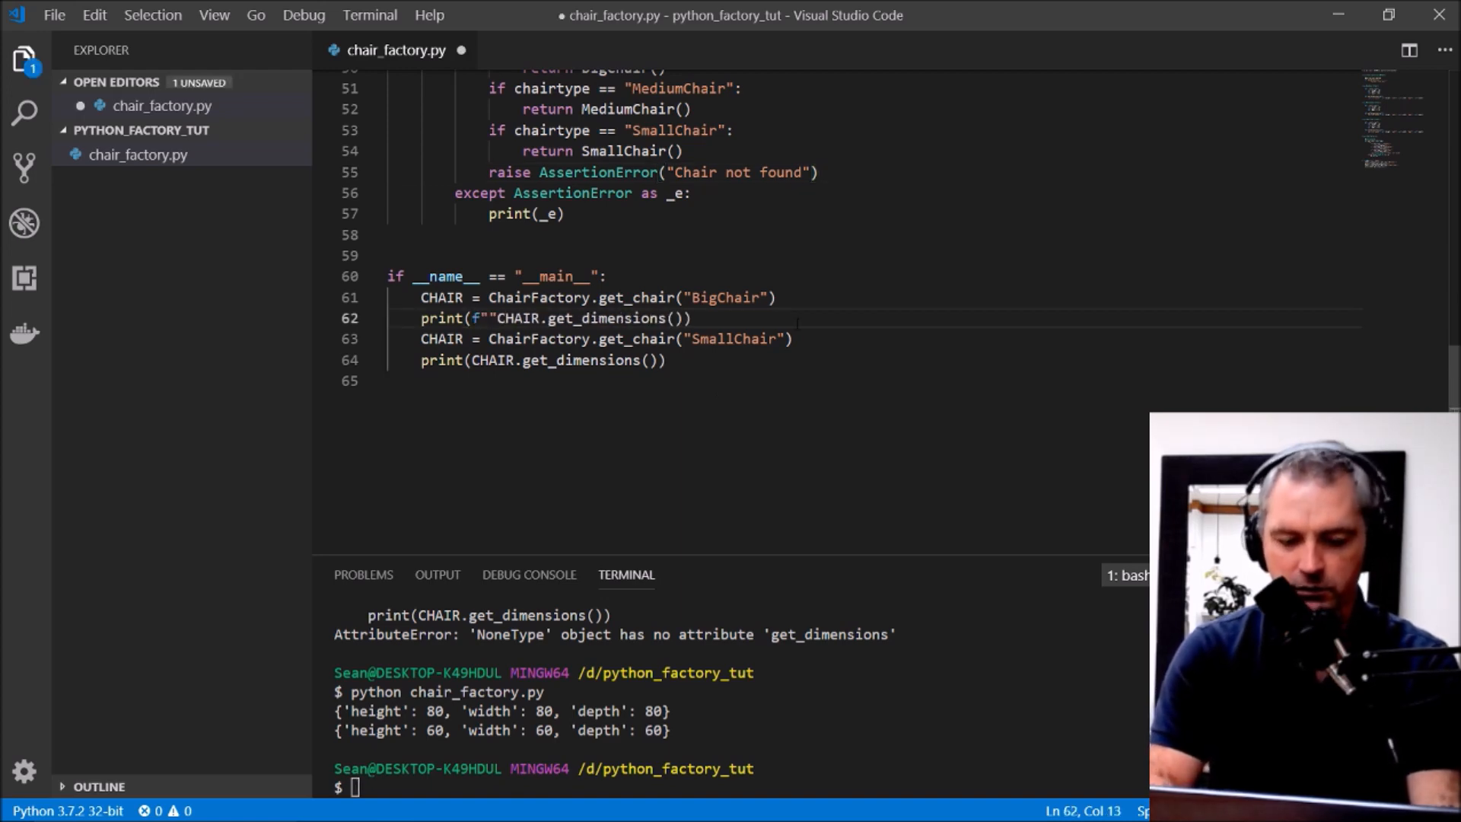
text(ch)
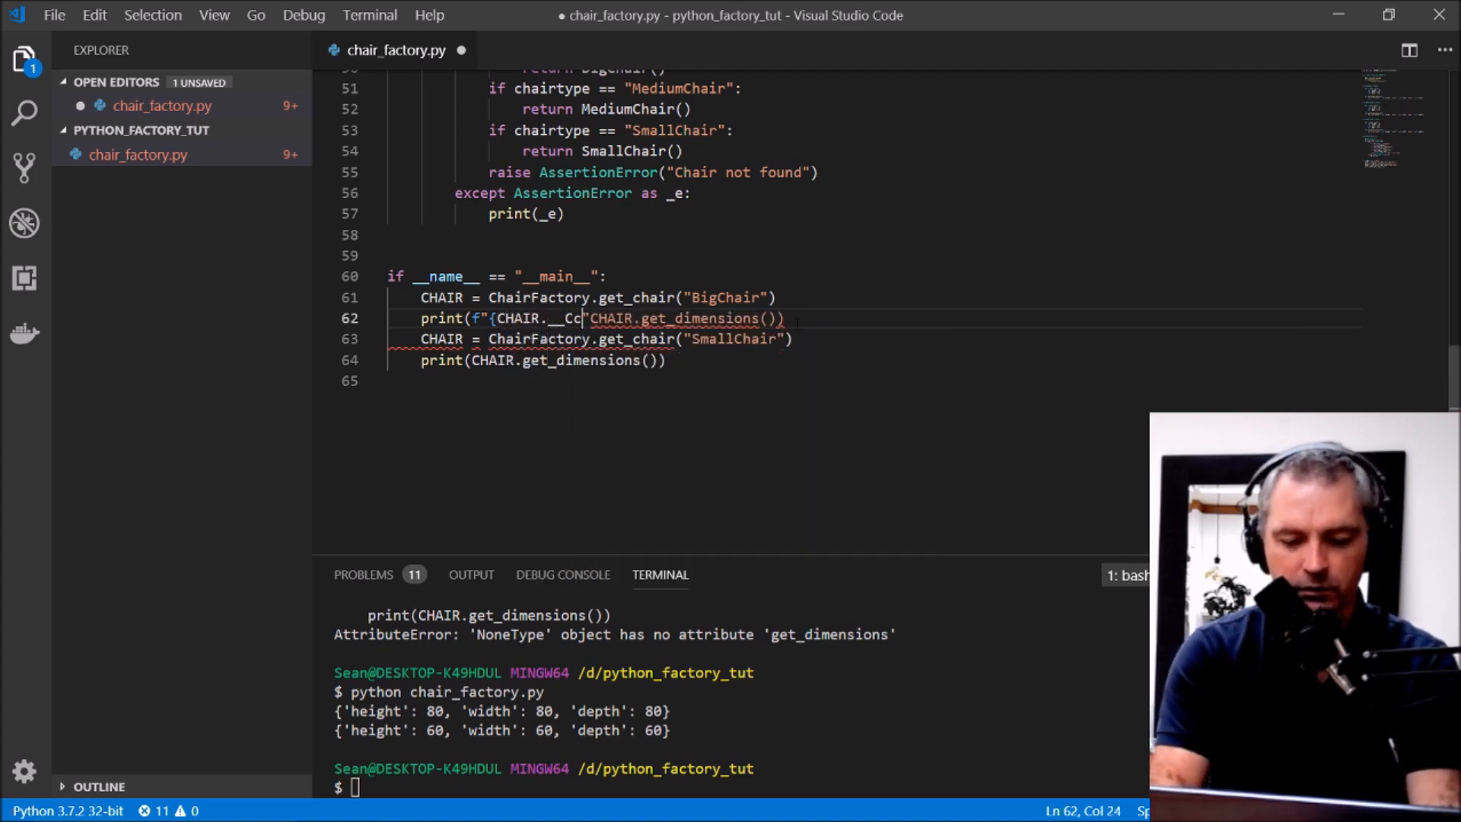
text(lass__})
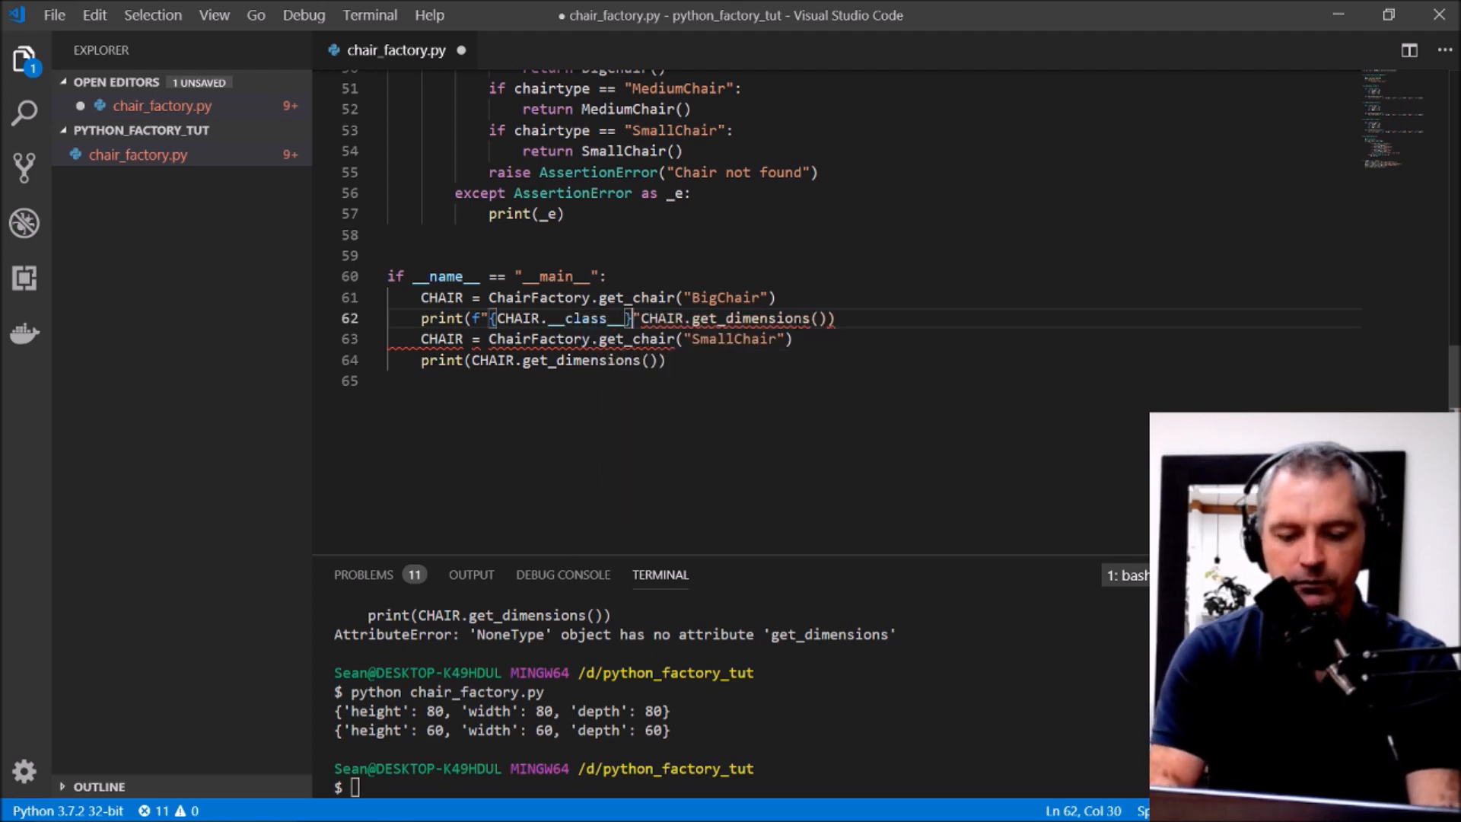
text(: {)
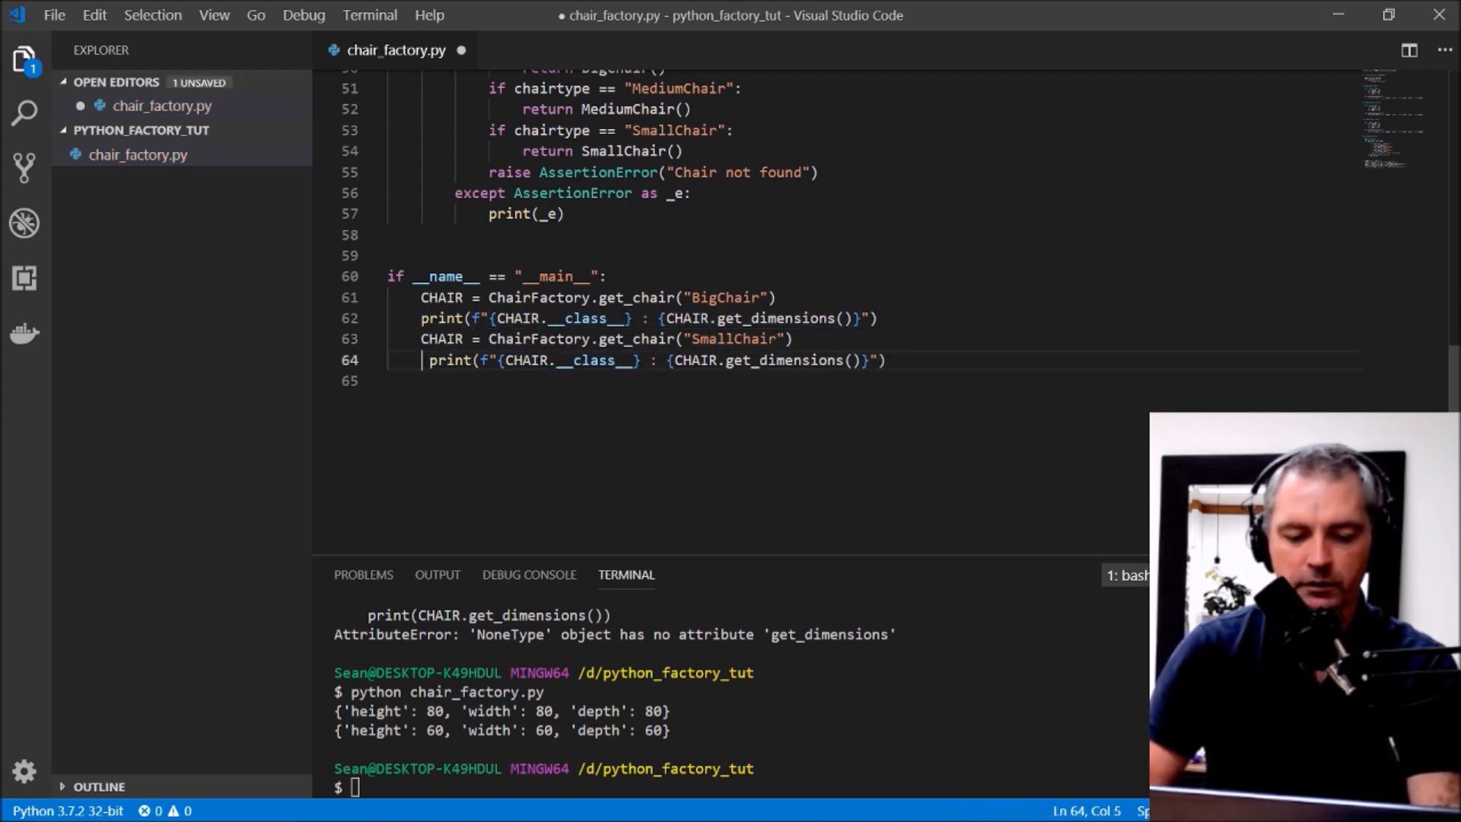
key(ctrl+s)
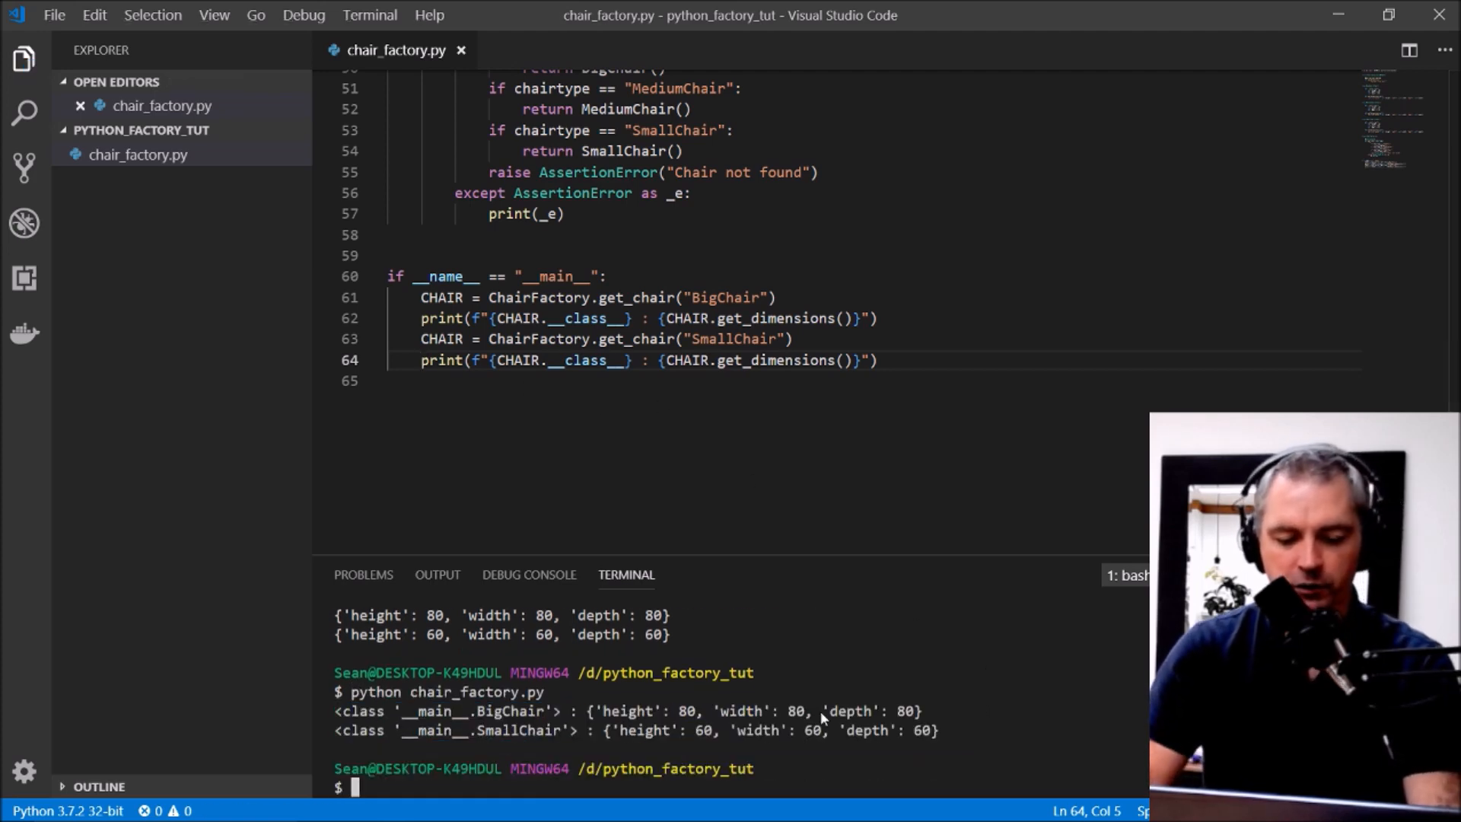
mouse_move(511, 738)
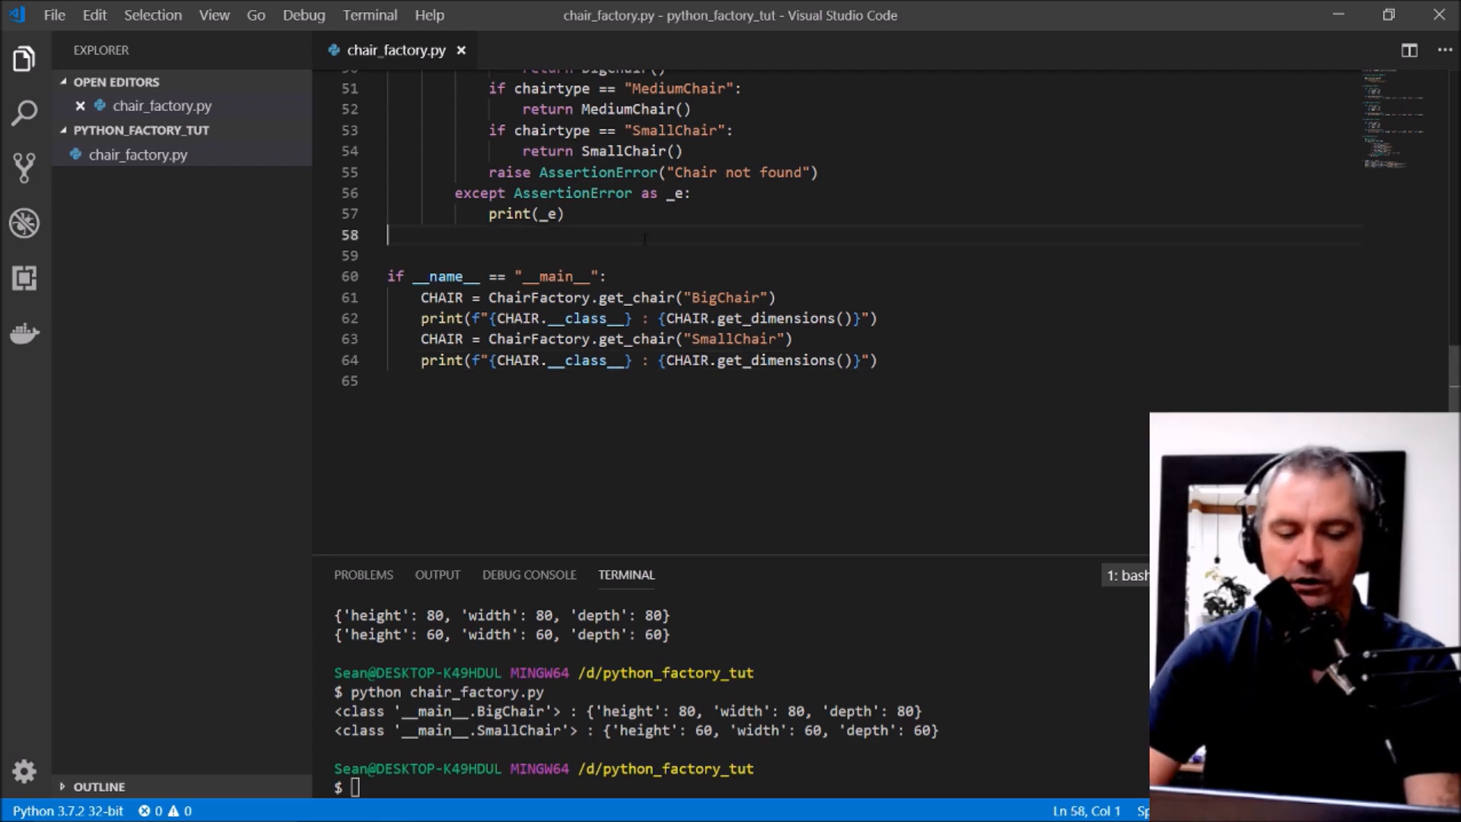
scroll(up, 3)
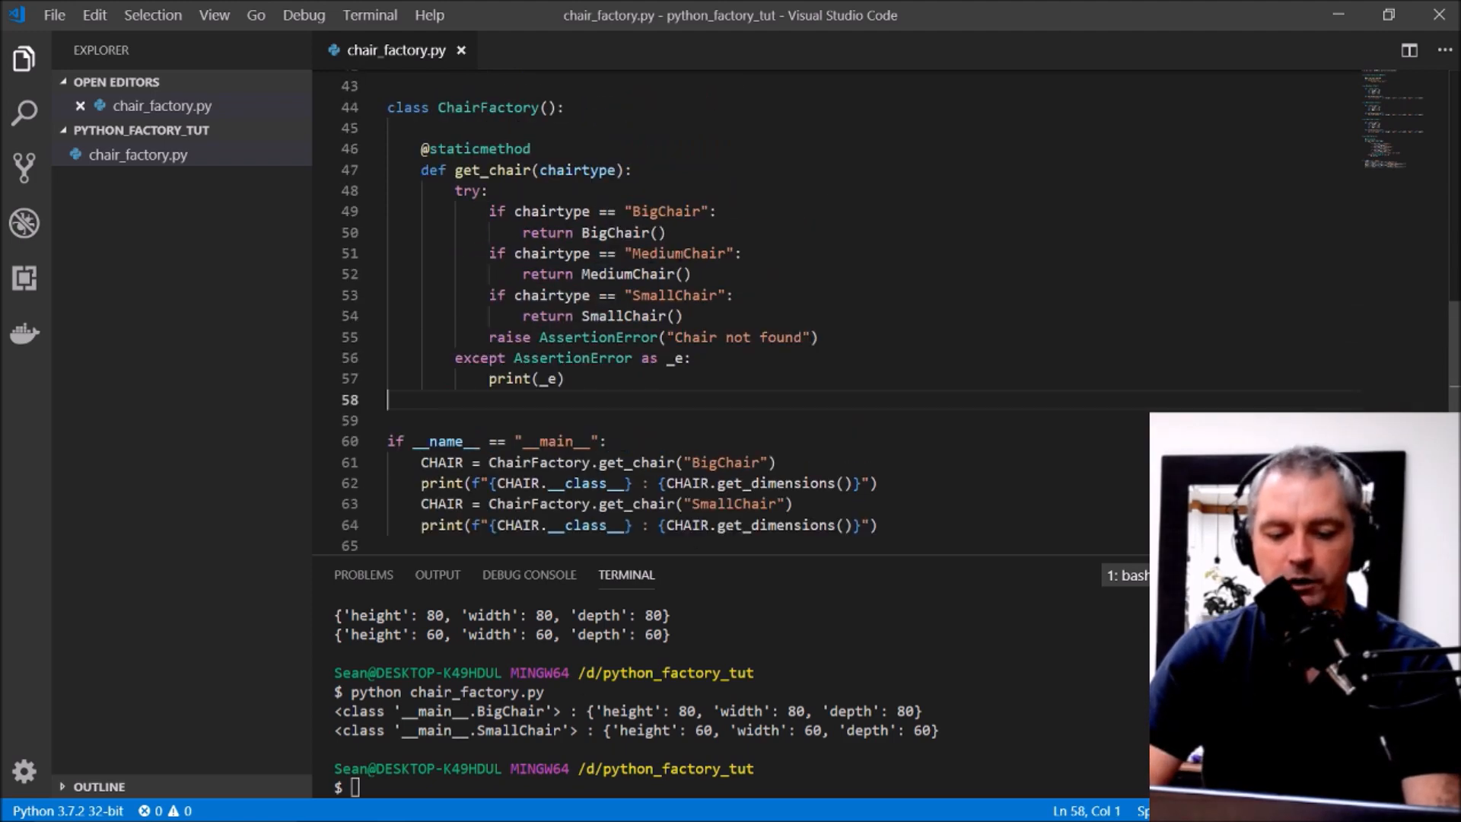
scroll(up, 3)
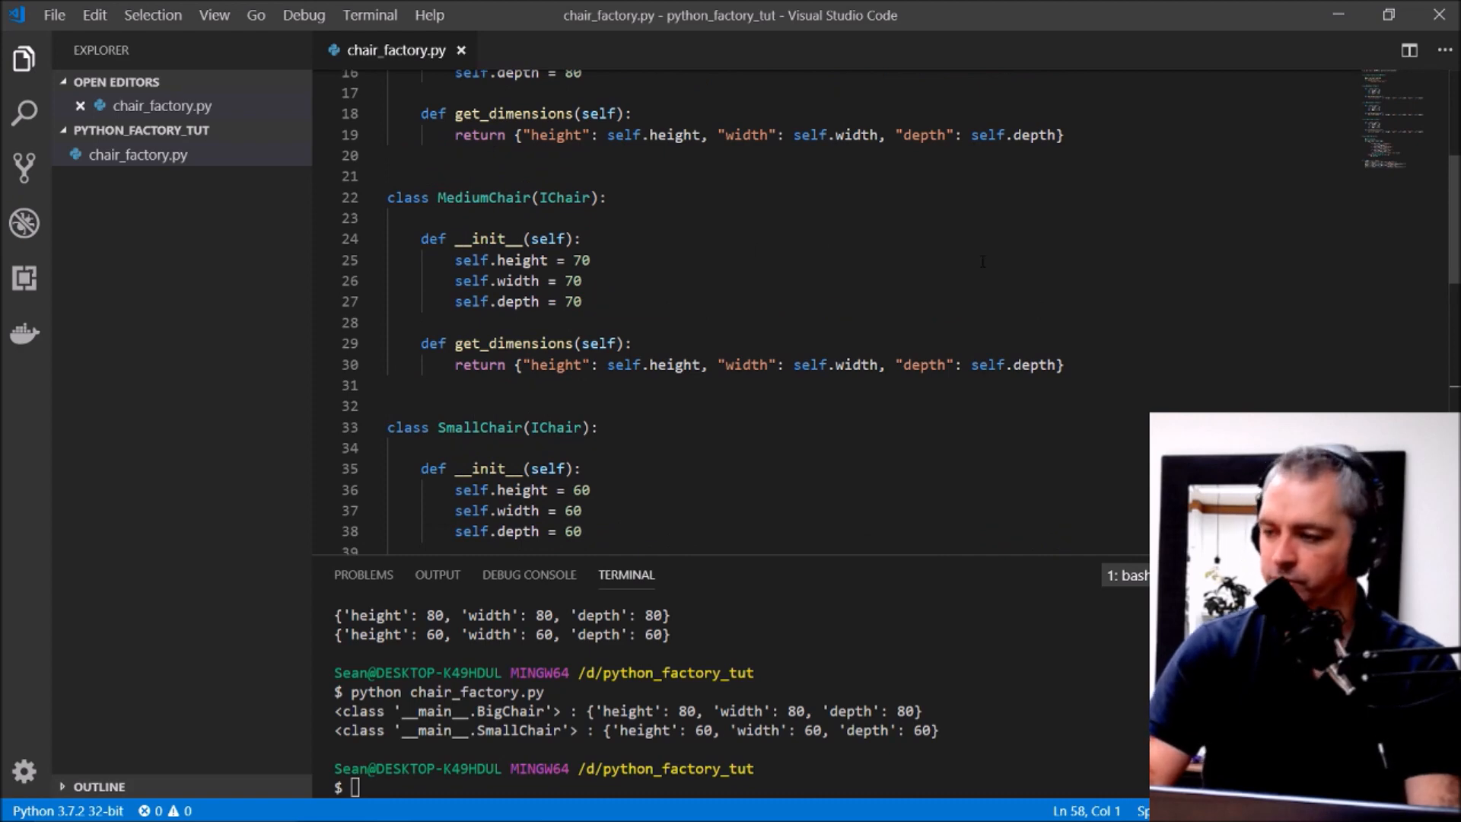
scroll(down, 3)
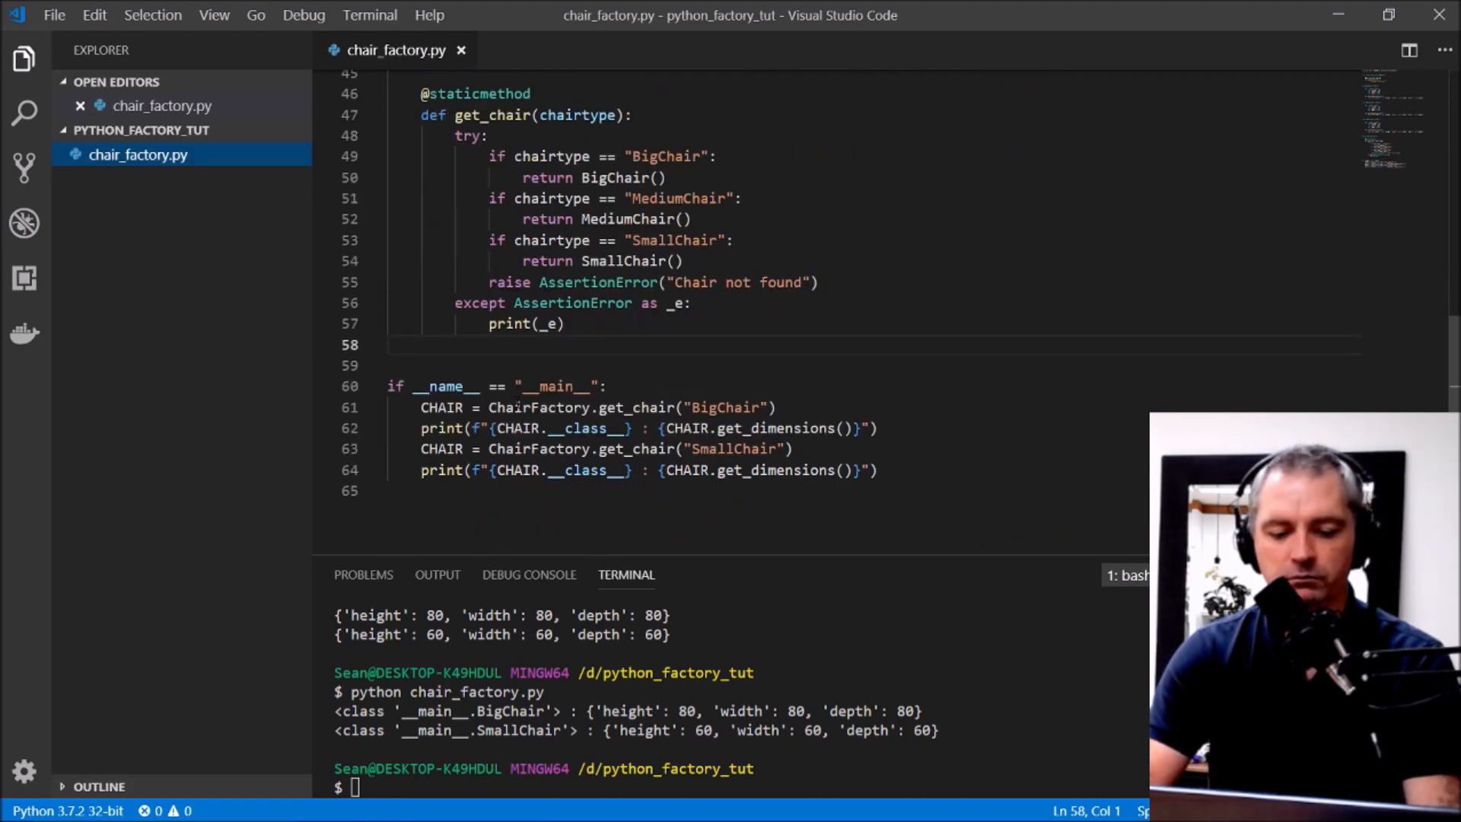
double_click(638, 407)
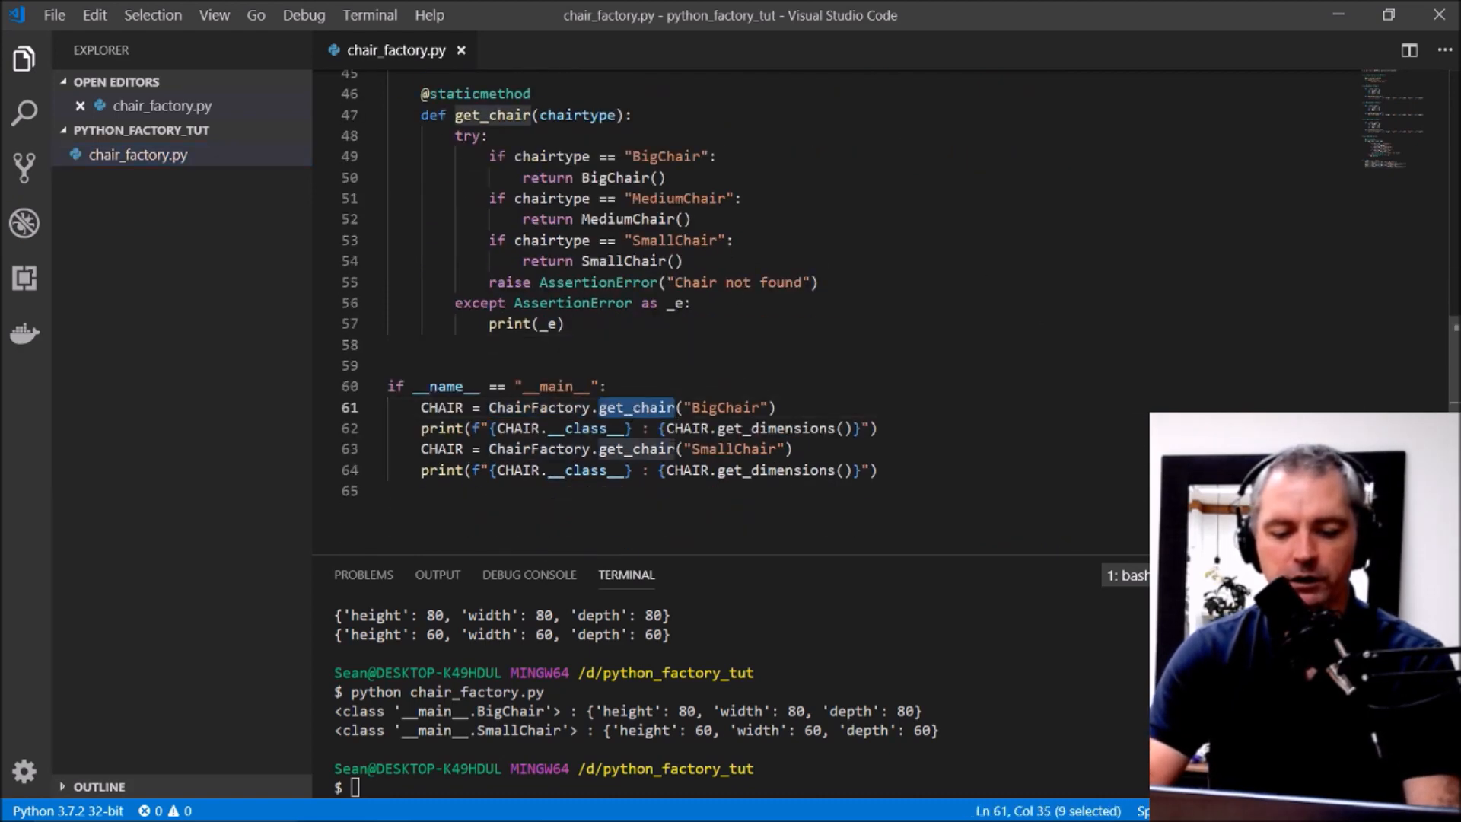
scroll(up, 3)
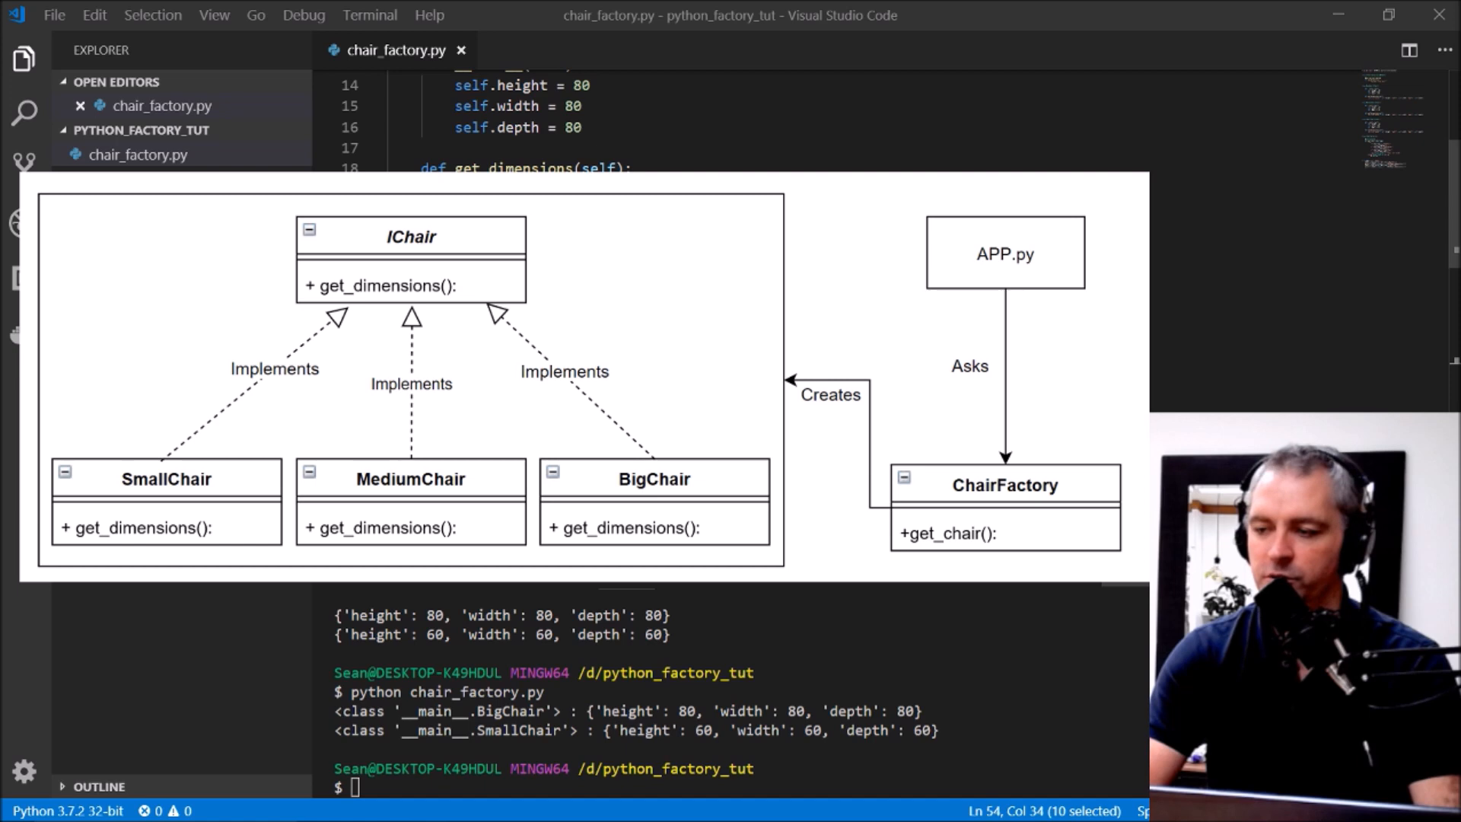
scroll(up, 3)
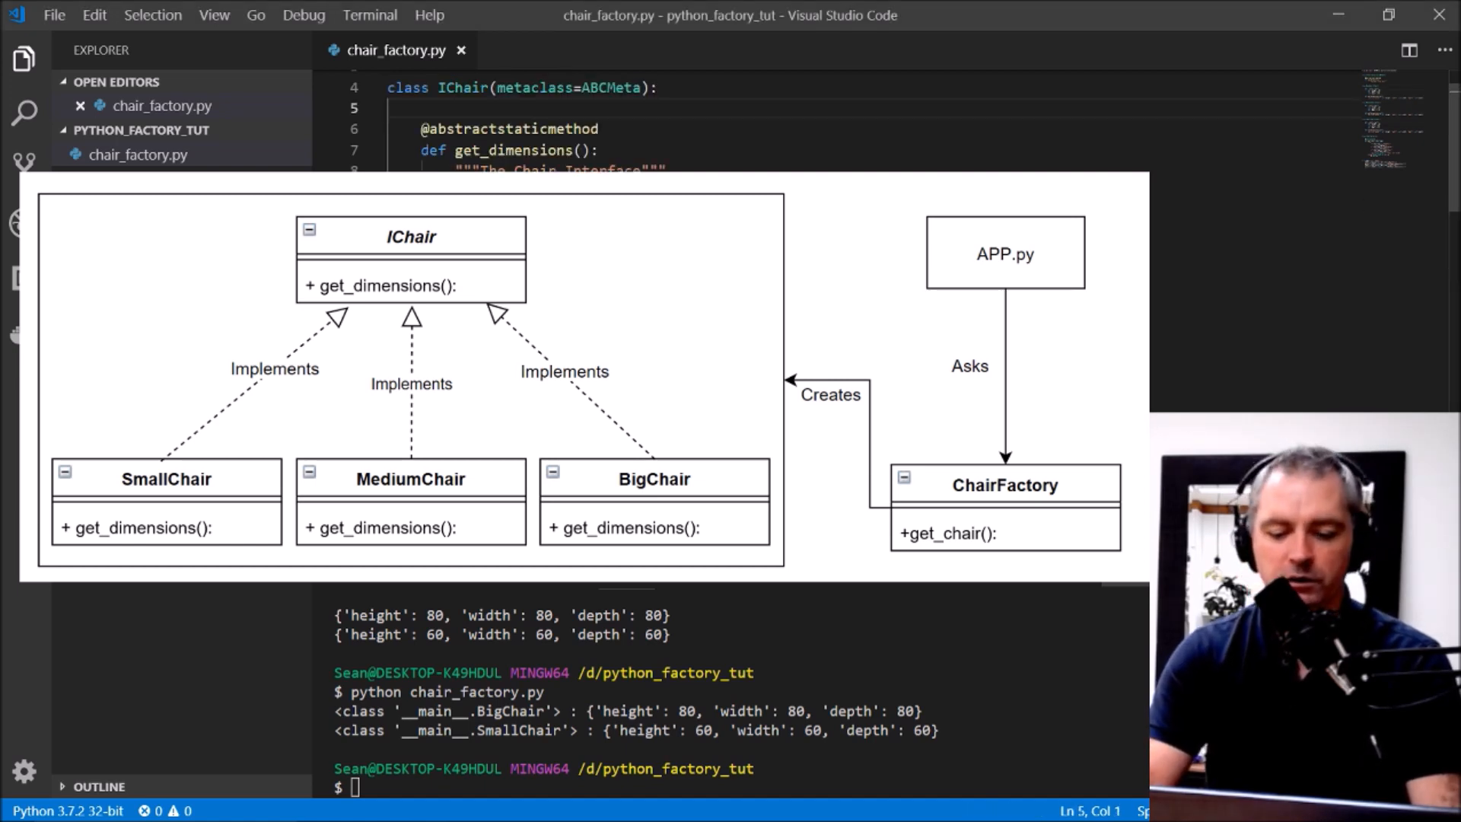
scroll(down, 3)
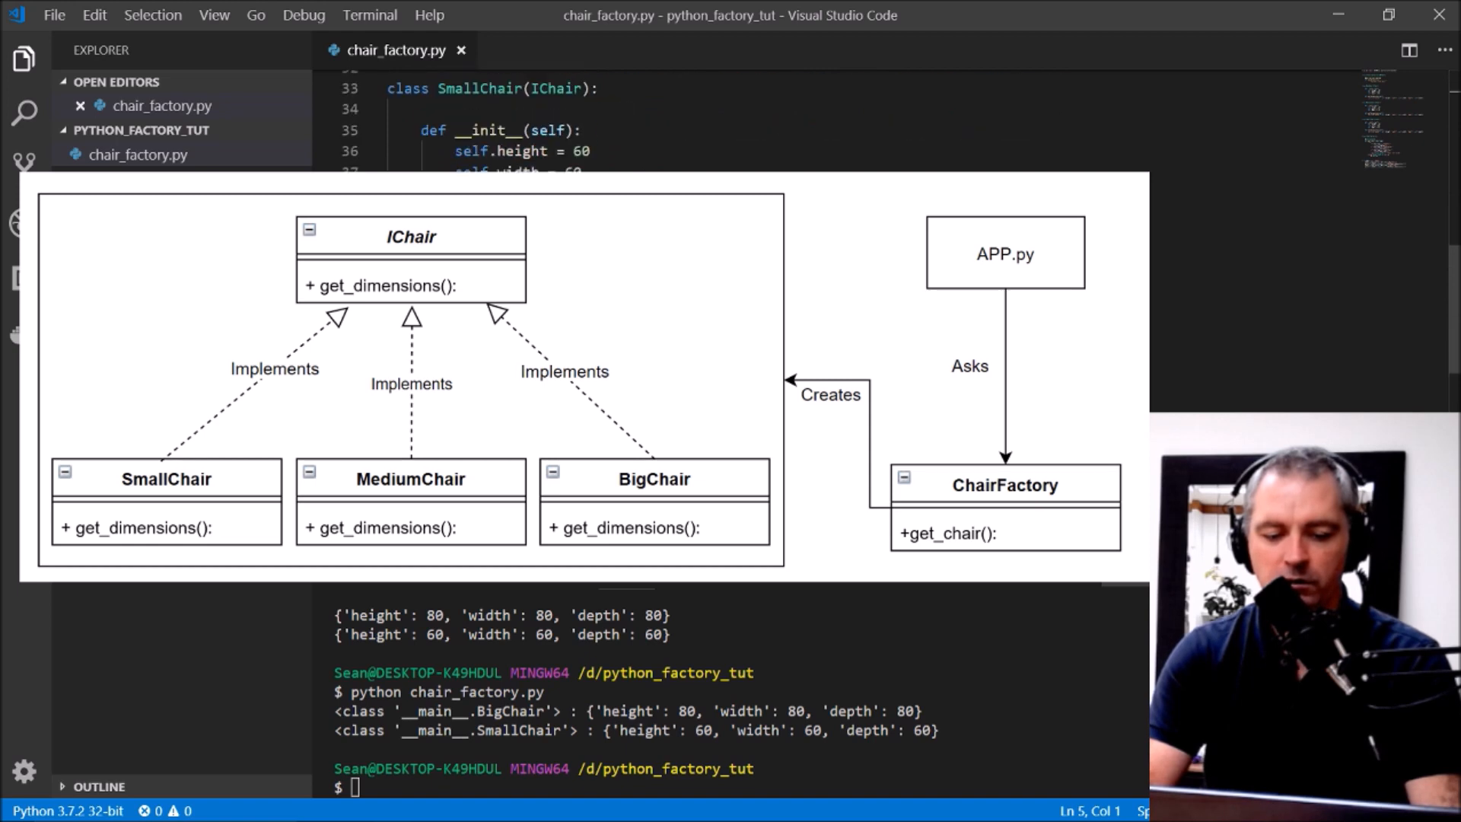
scroll(down, 3)
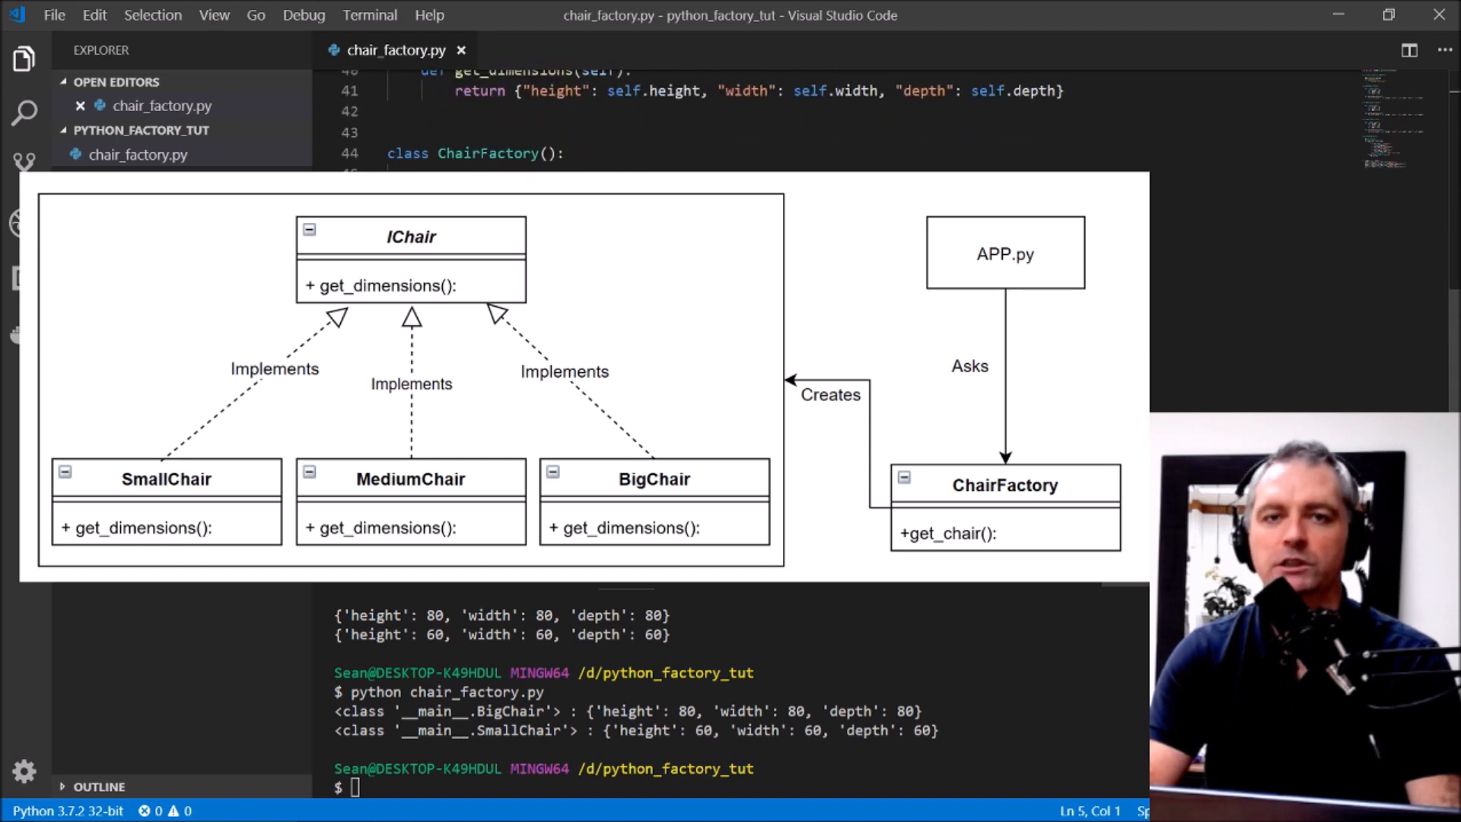